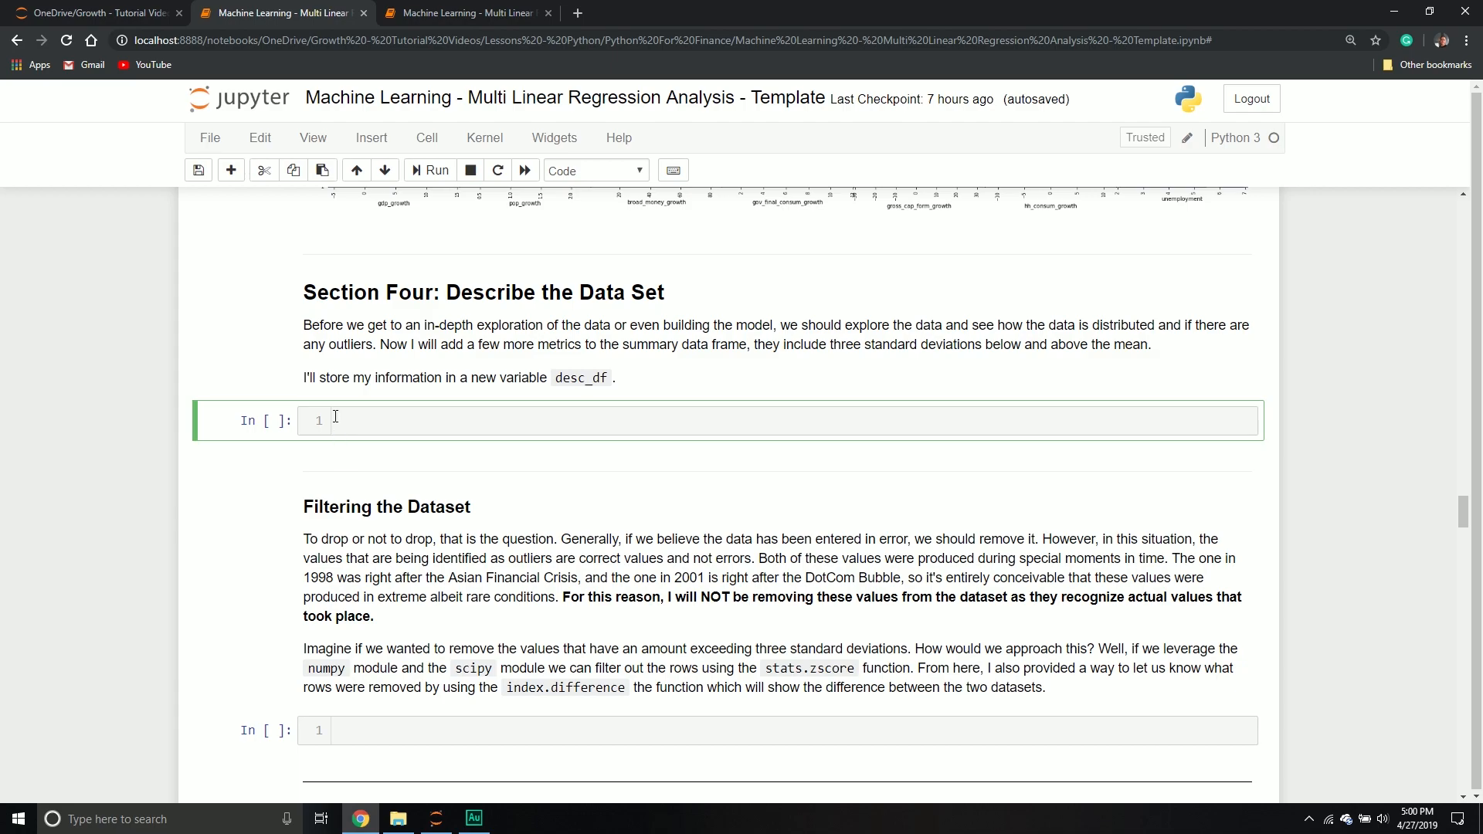
- Write a comment and desc_df = econ_df.describe() in the summary cell
text(# get the summary)
text(d)
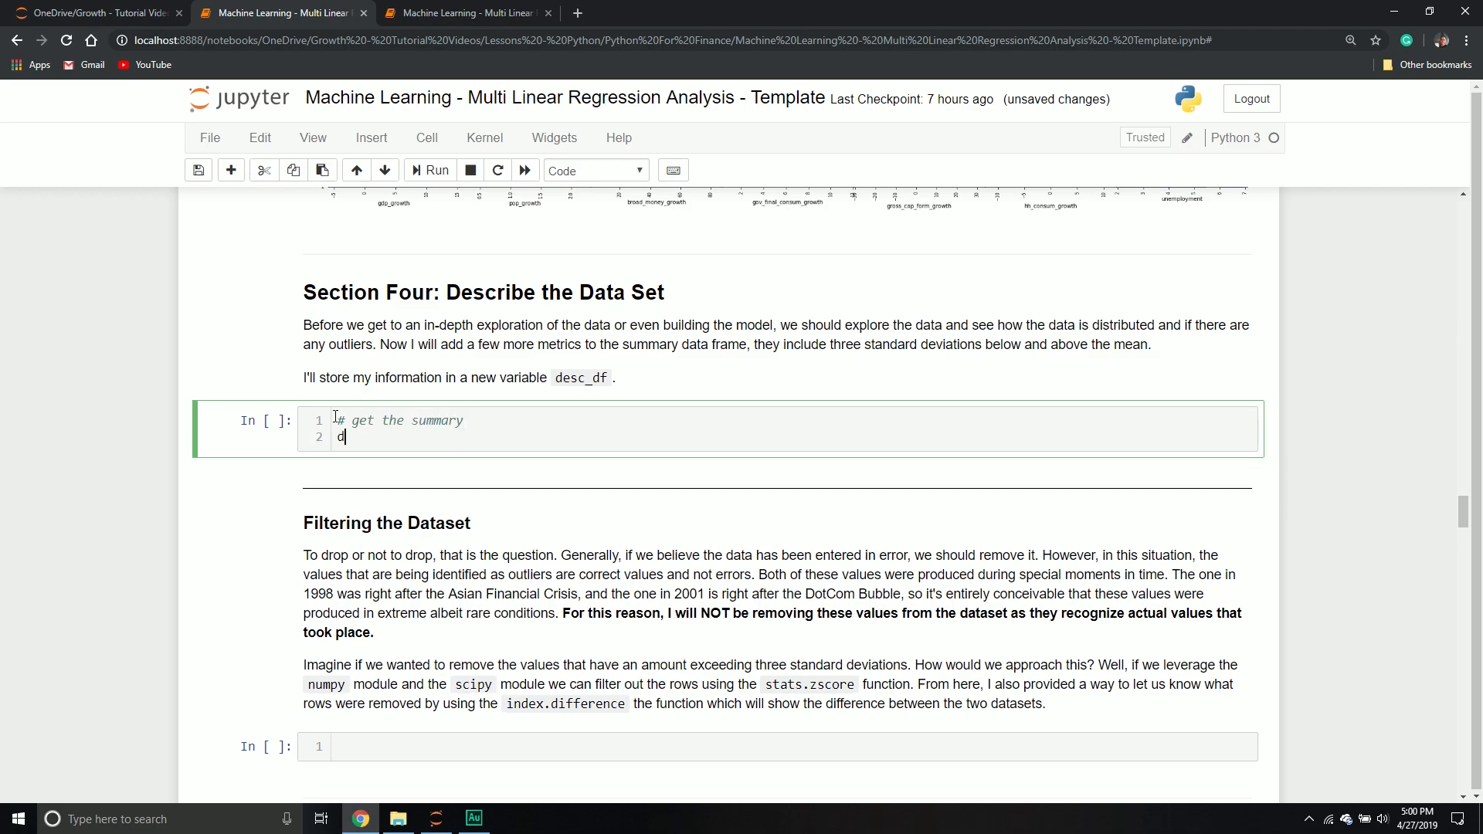
text(esc_df =)
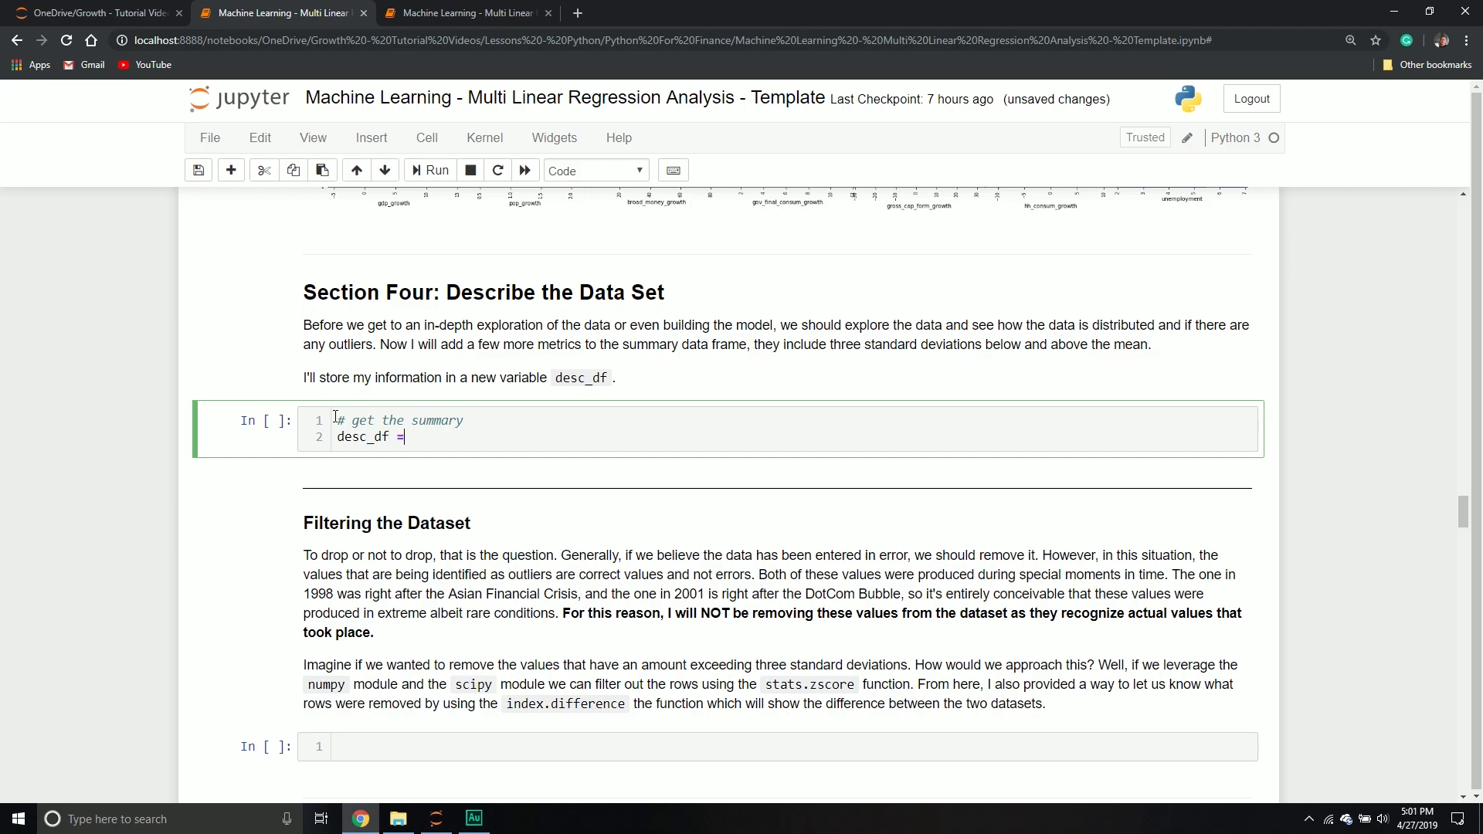
text(econ)
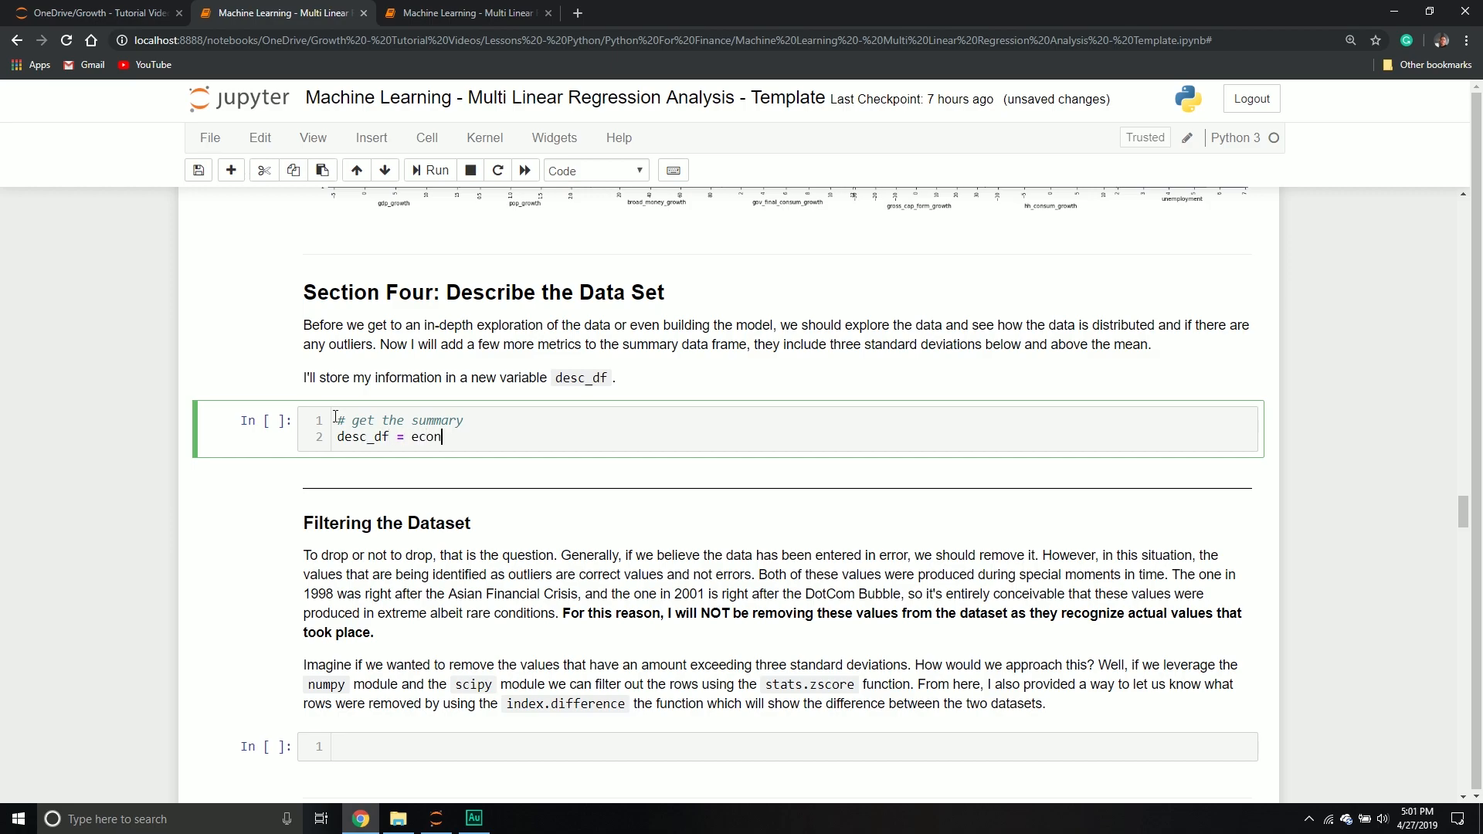
text(_df.)
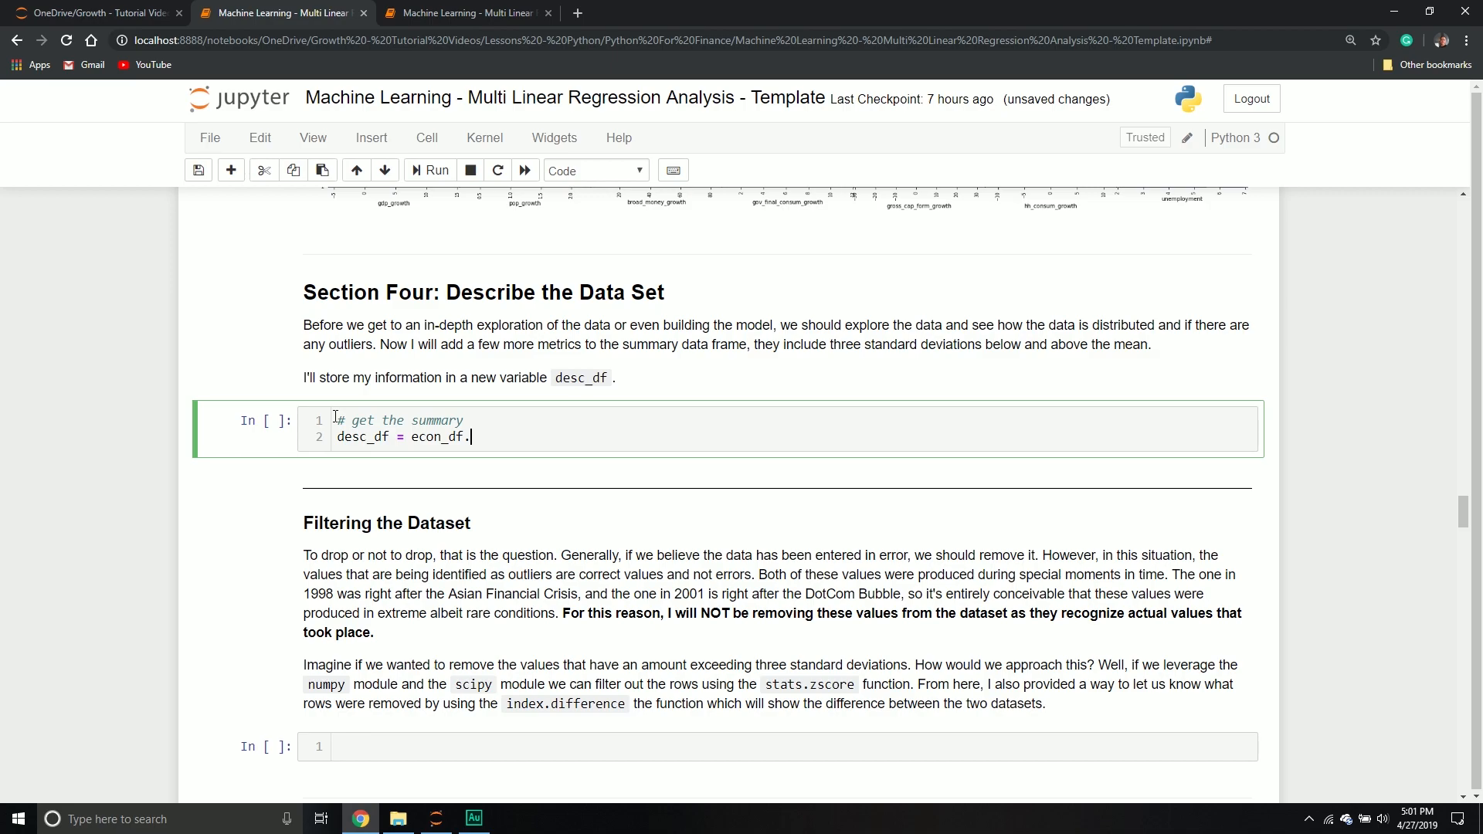
text(describe())
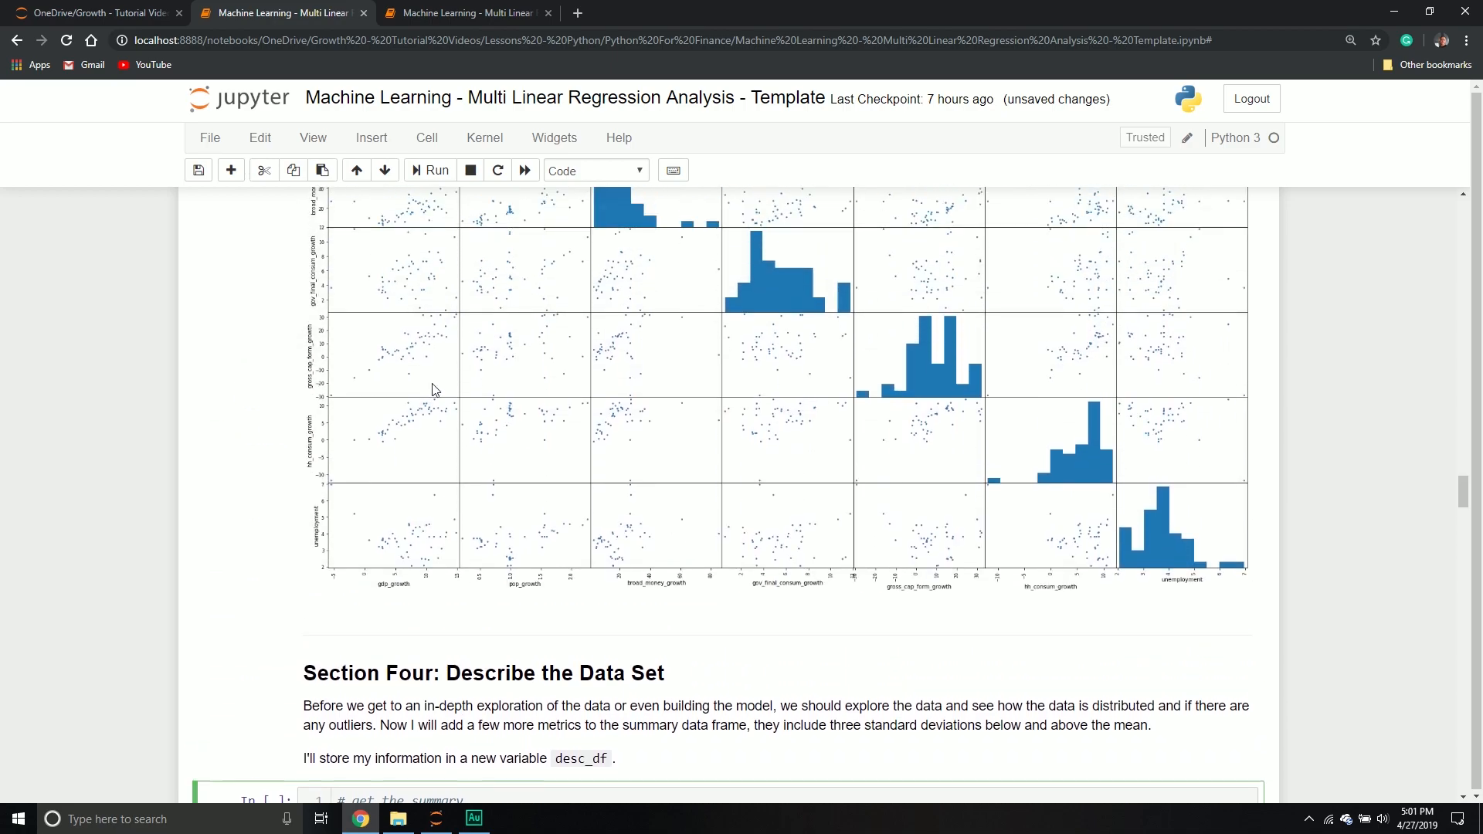
- Review the earlier econ_df_after cell, then return to the summary cell to add a desc_df display line
scroll(down, 3)
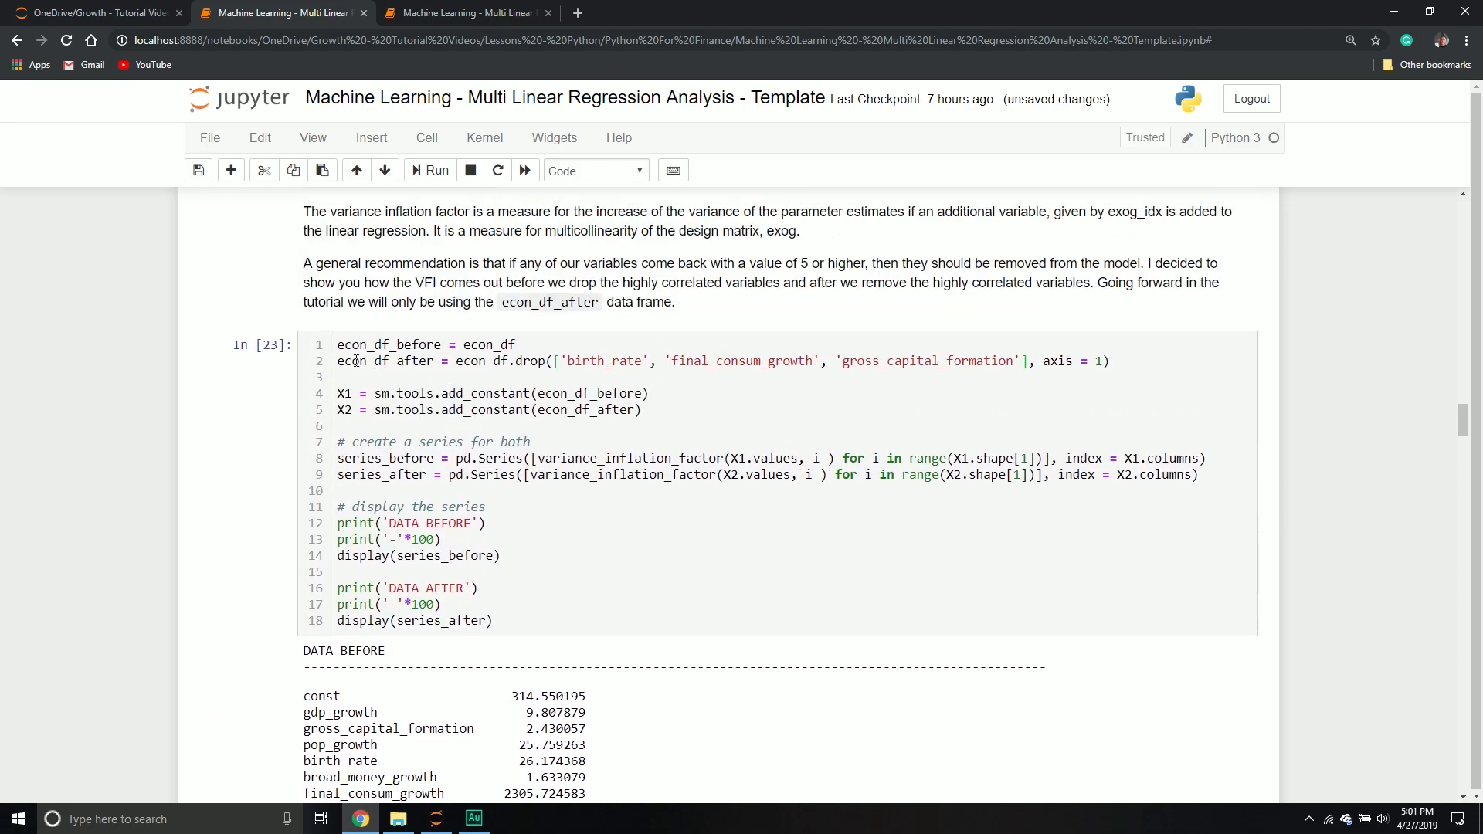
double_click(385, 360)
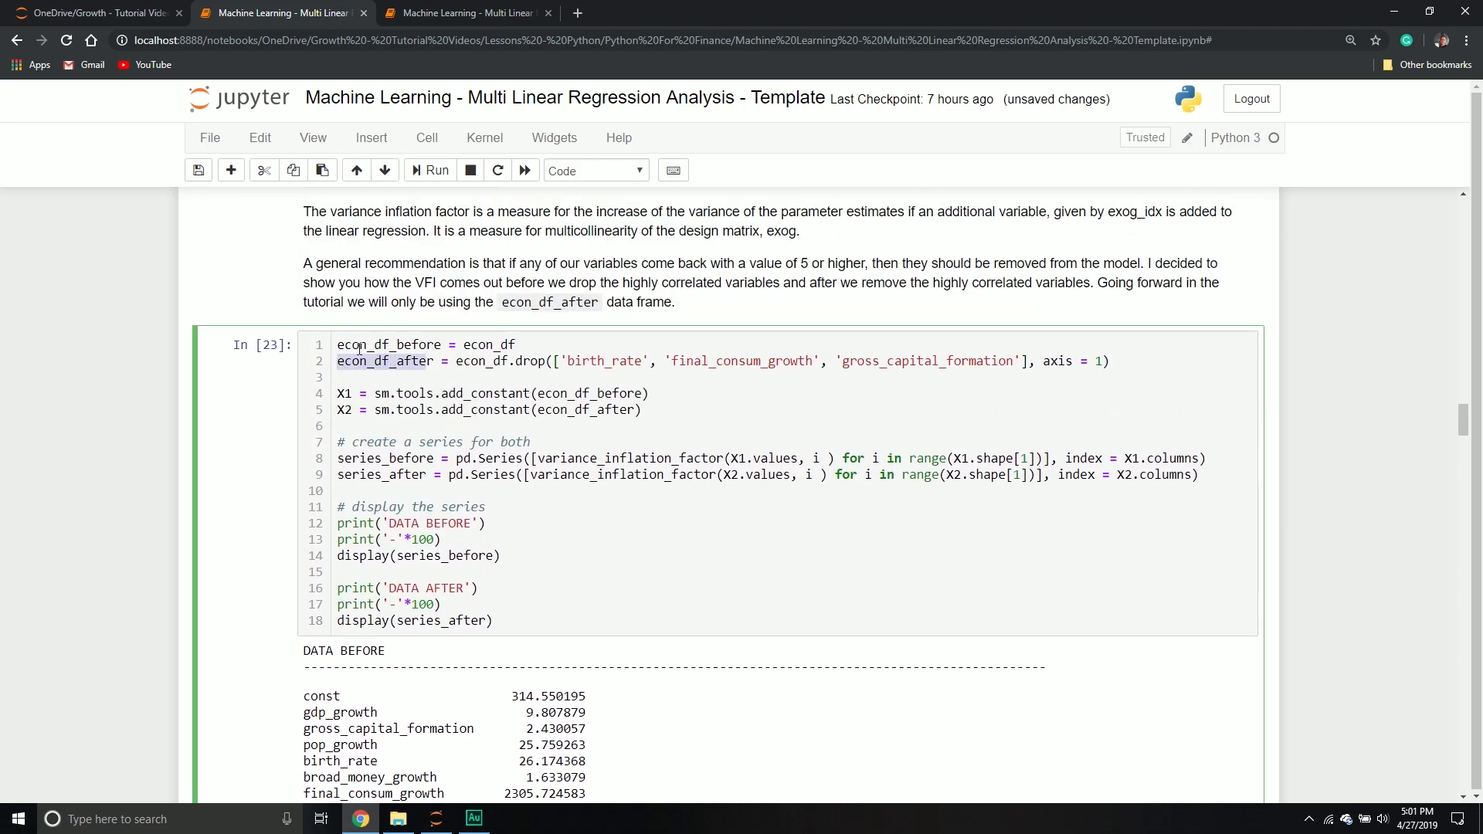
scroll(down, 3)
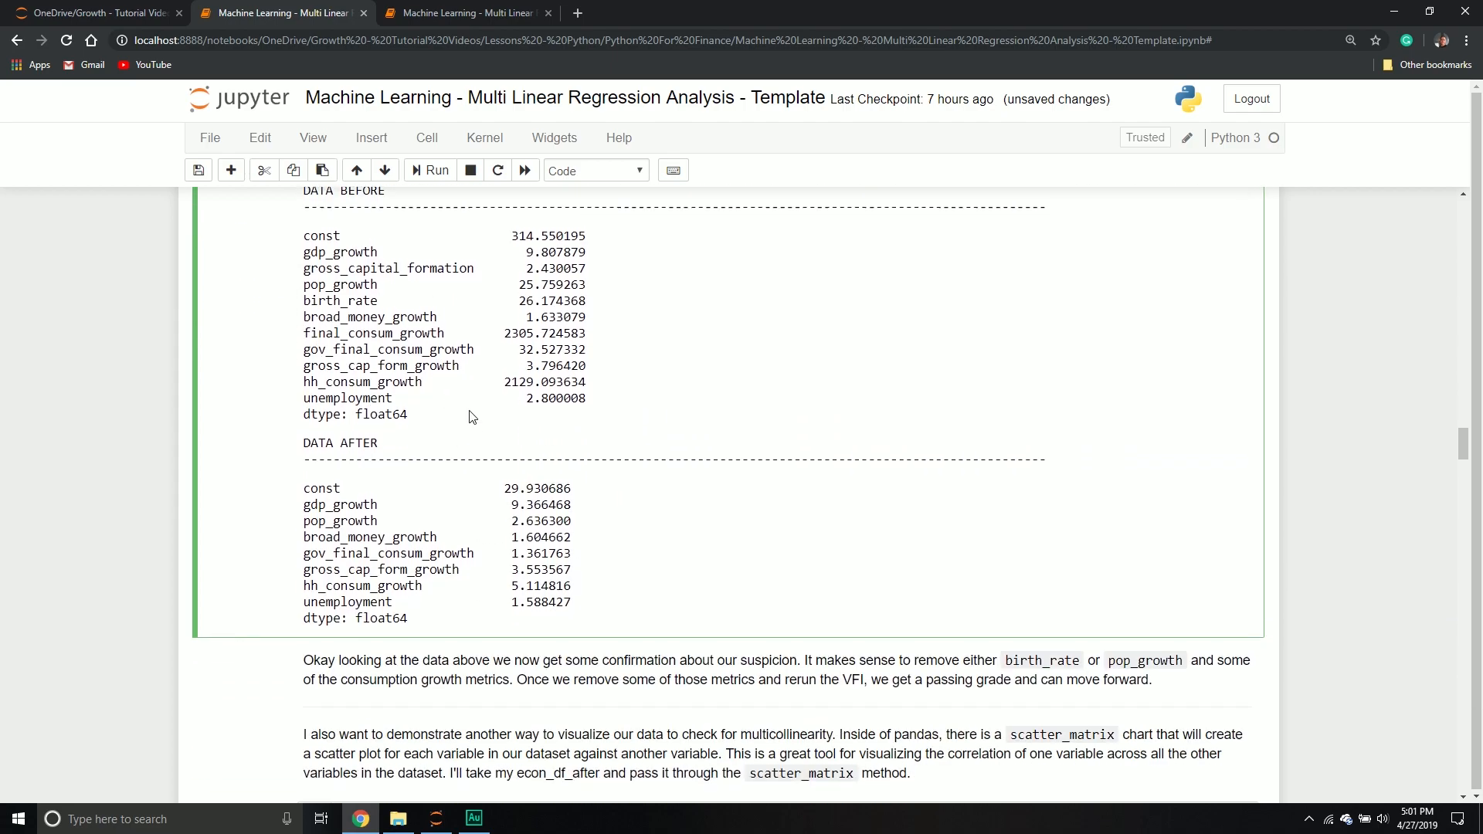
scroll(down, 3)
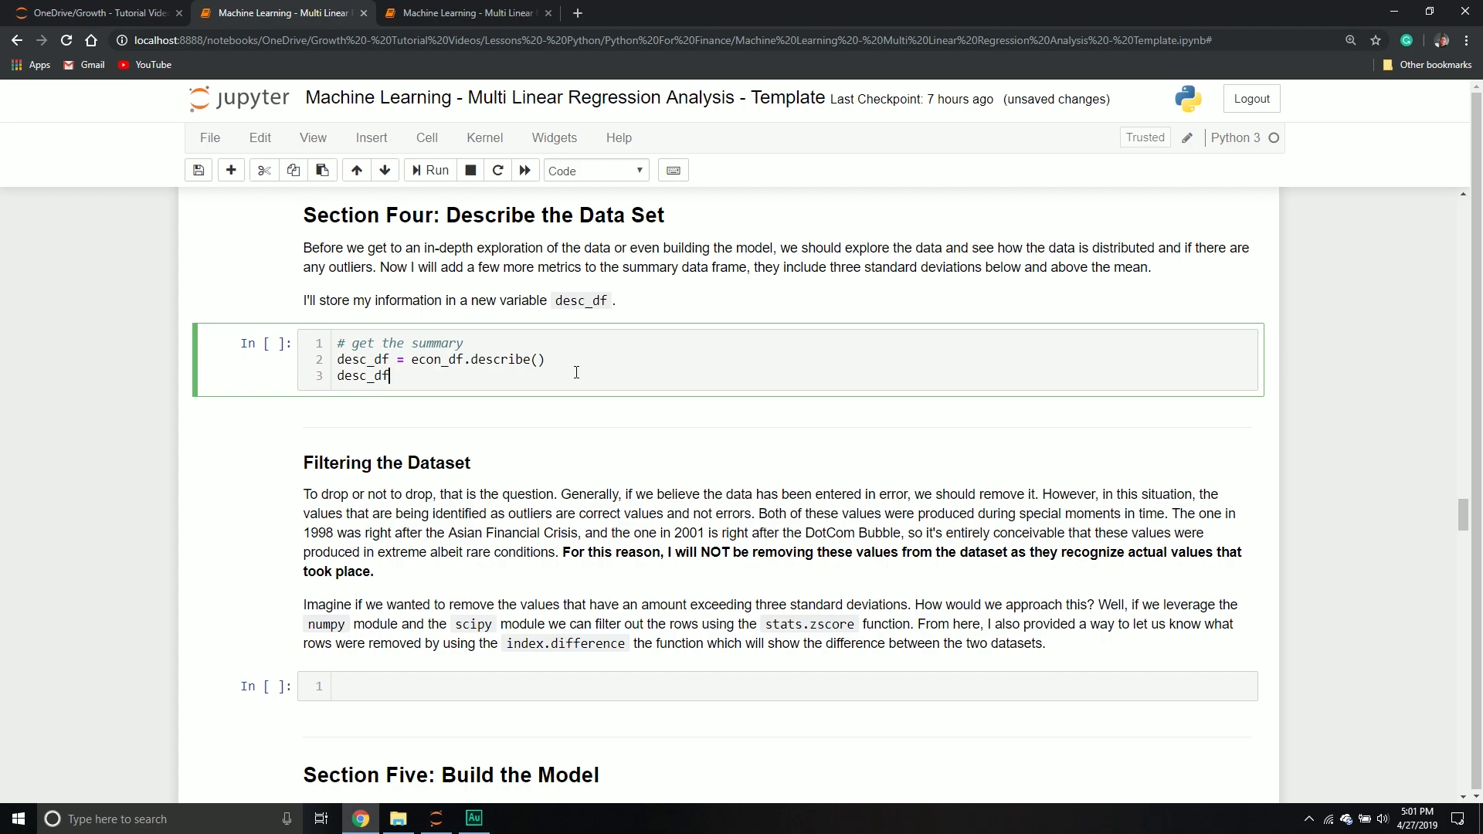
- Run the summary cell to show count, mean, std and quartiles, then edit it to drop the display line
click(431, 170)
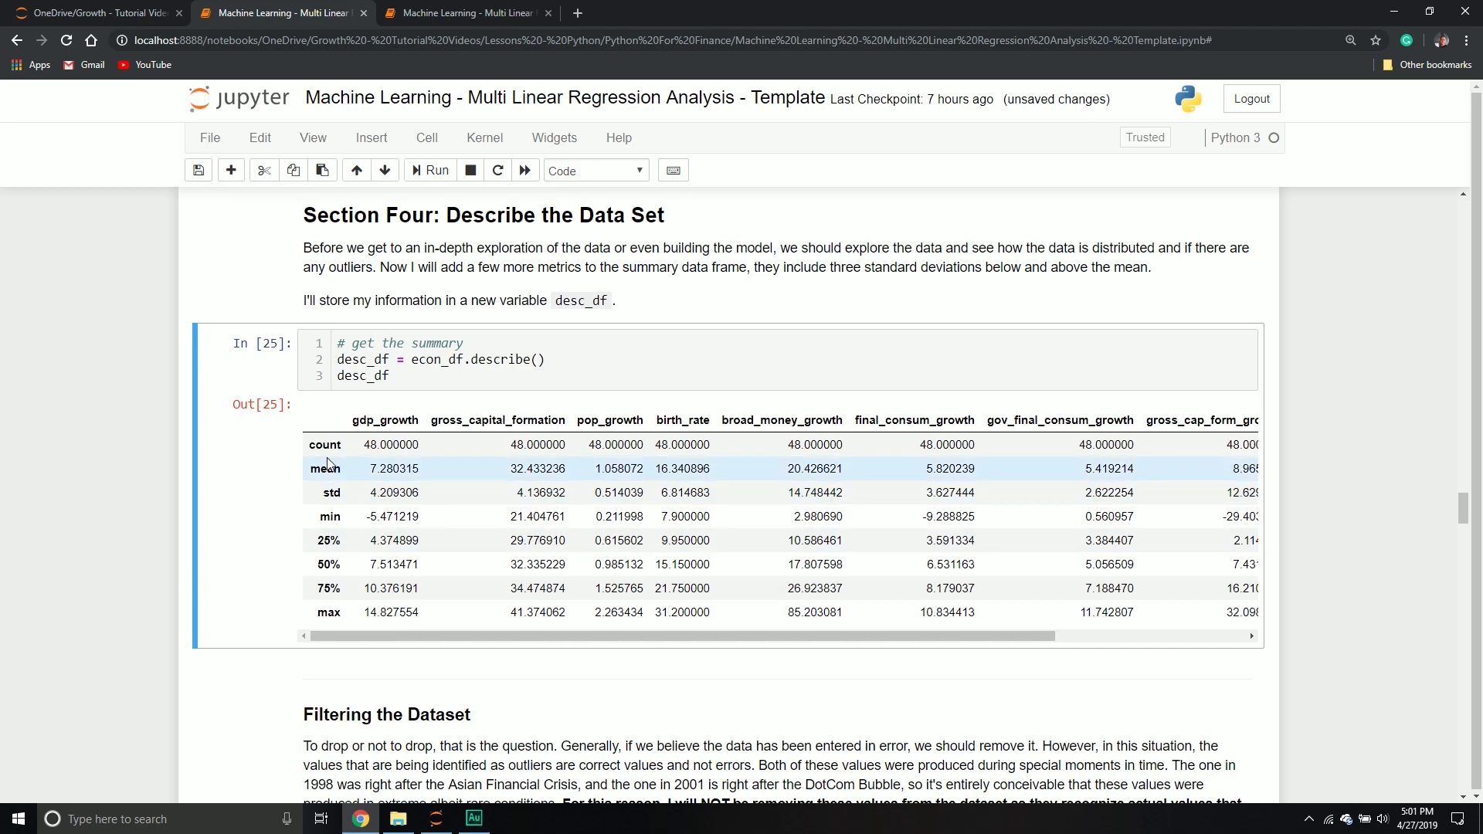
mouse_move(343, 528)
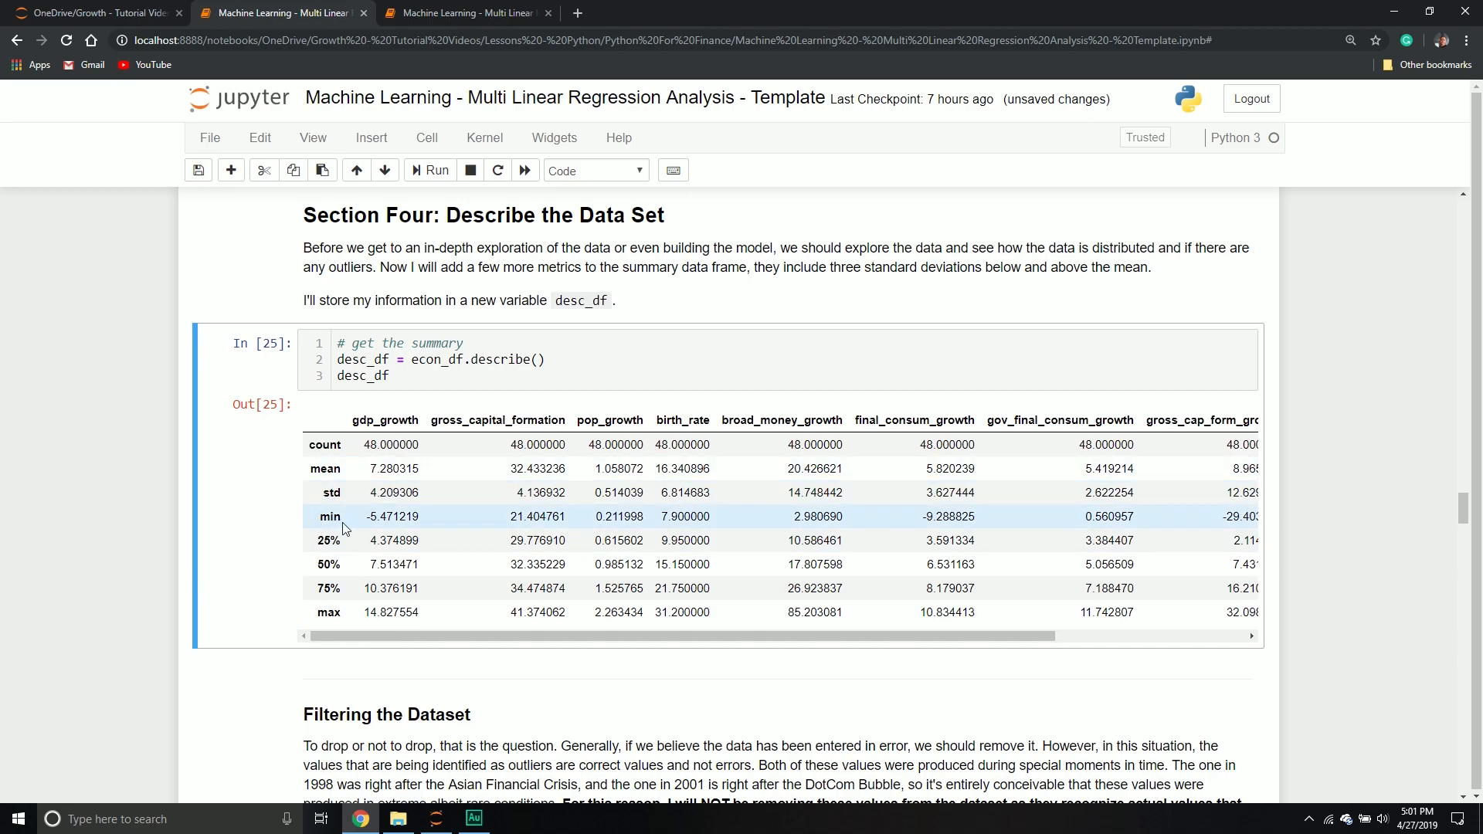
mouse_move(348, 574)
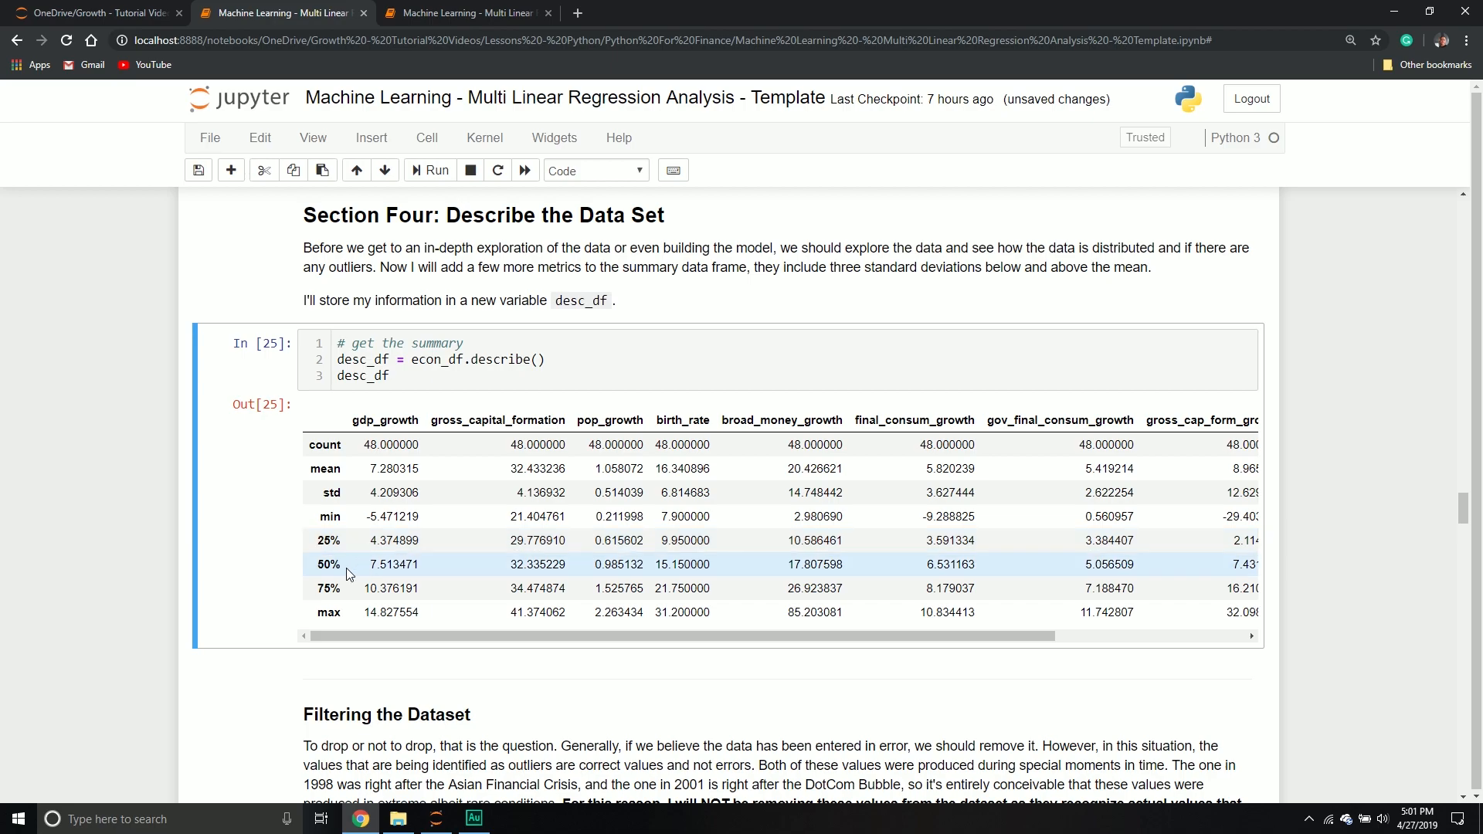
click(377, 376)
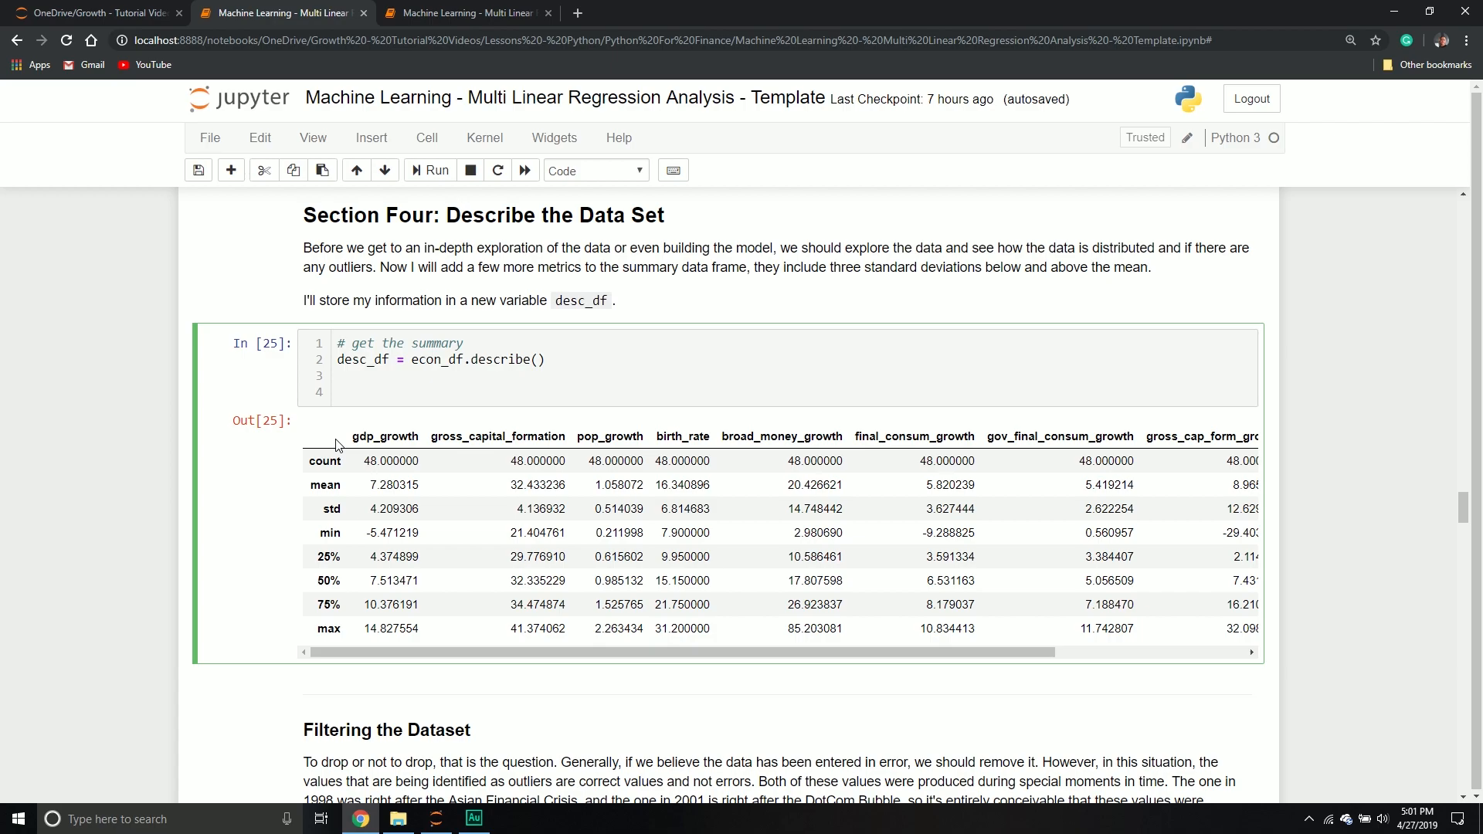
- Add desc_df.loc['+3_std'] = desc_df.loc['mean'] + (desc_df.loc['std'] * 3) with a standard-deviation comment
text(# add the standa)
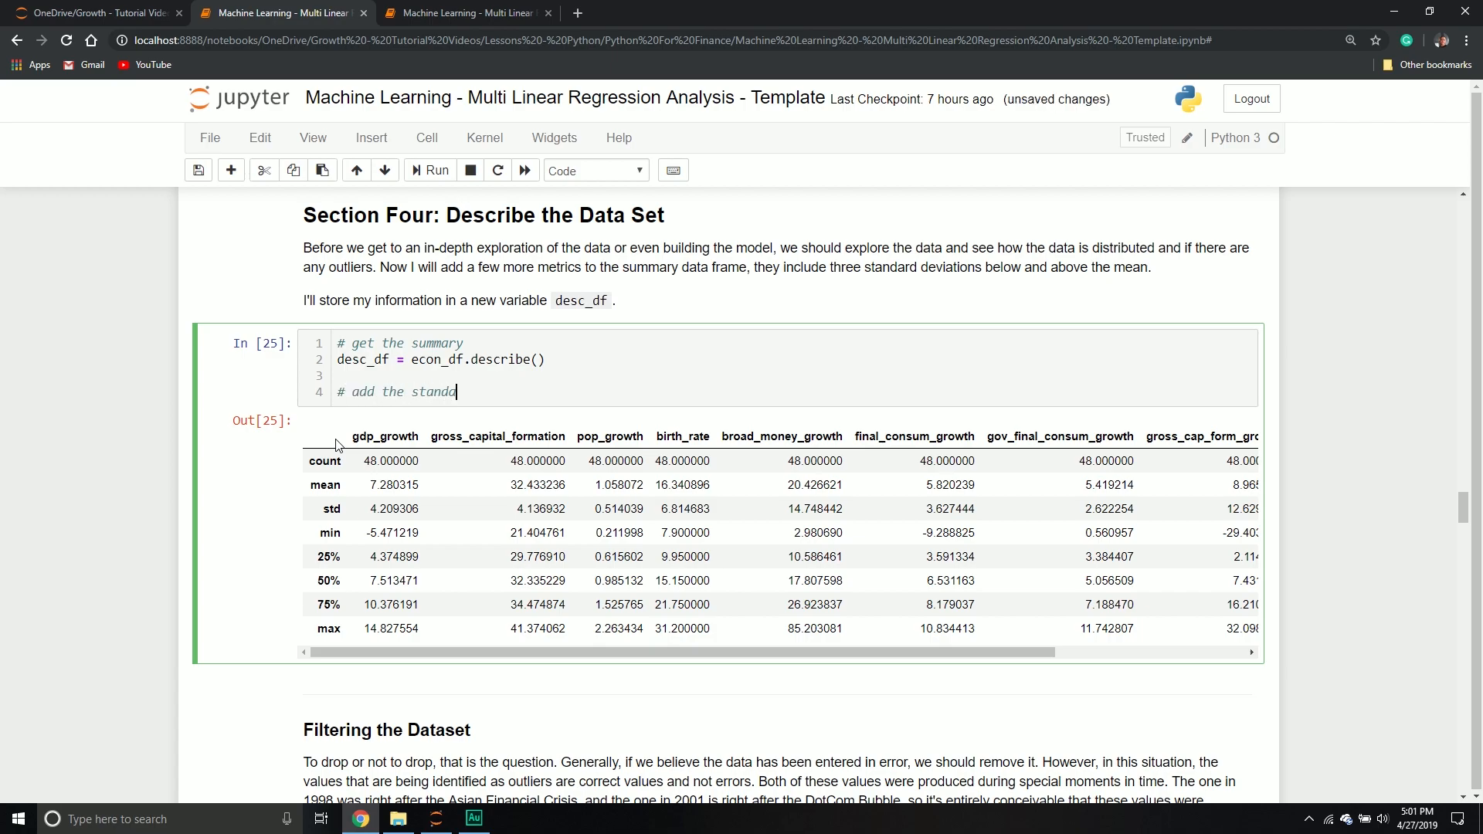
text(rd deviation metric)
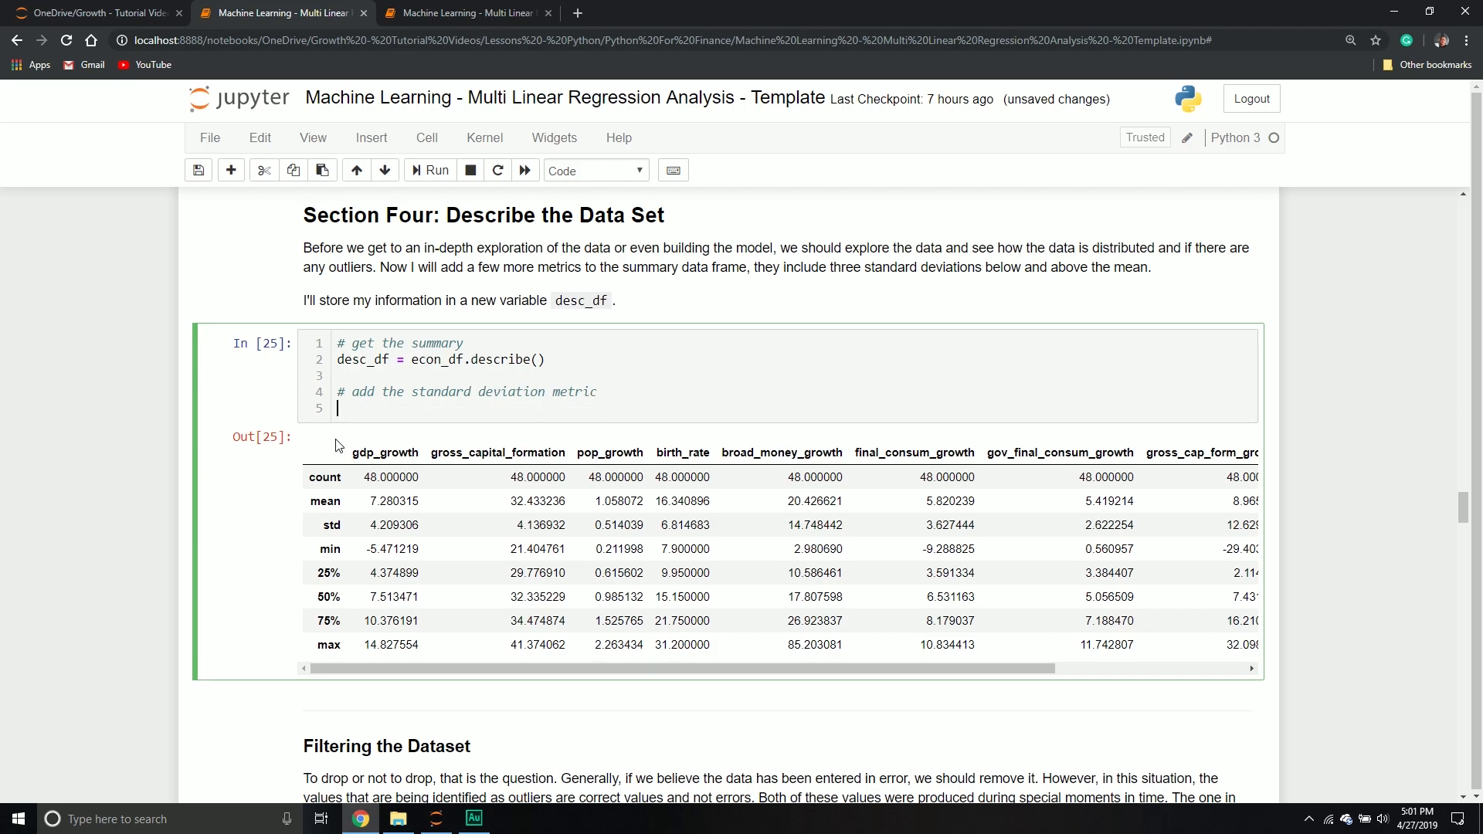
text(desc_df)
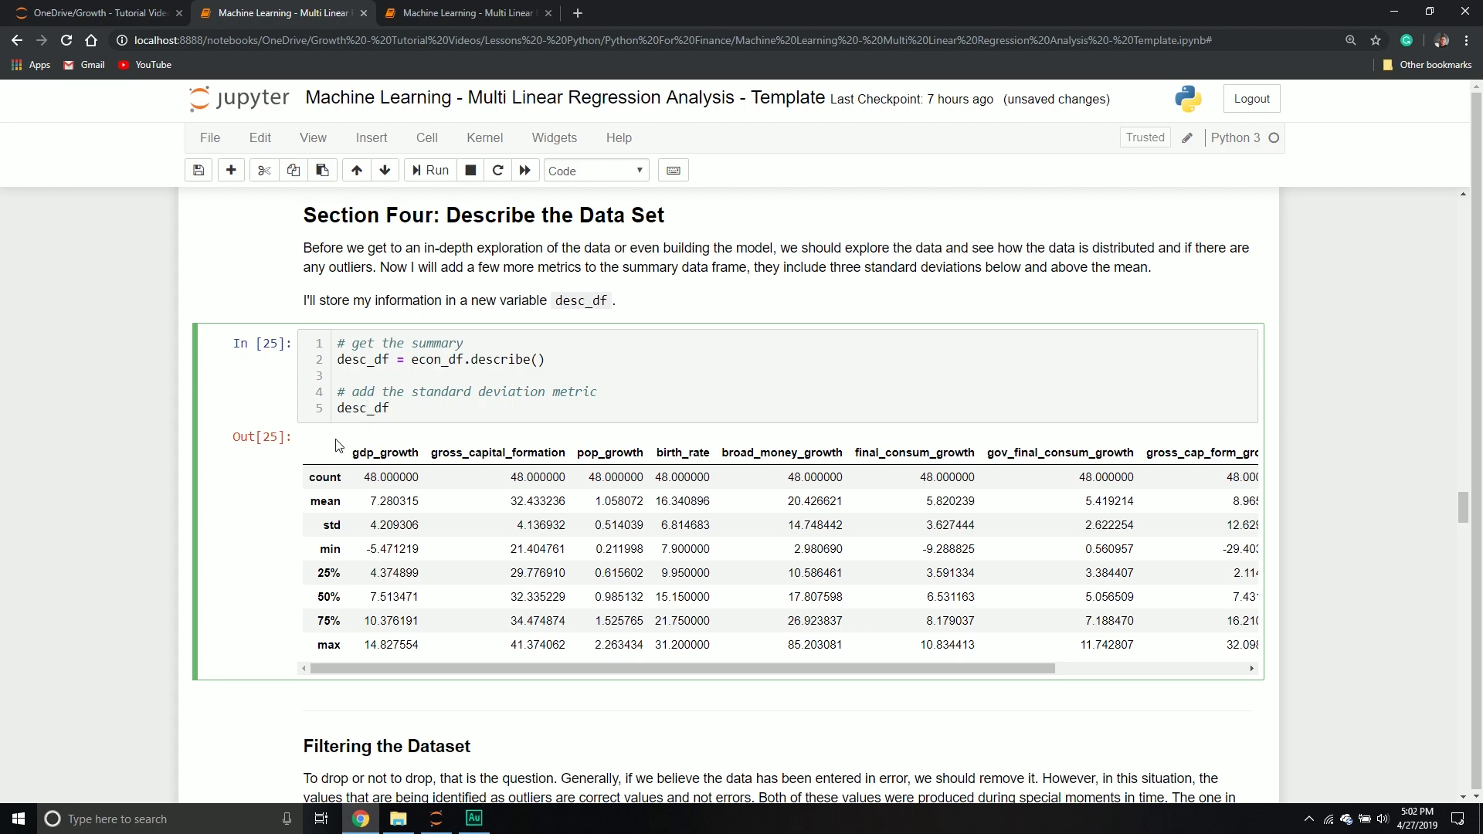
text(.lo)
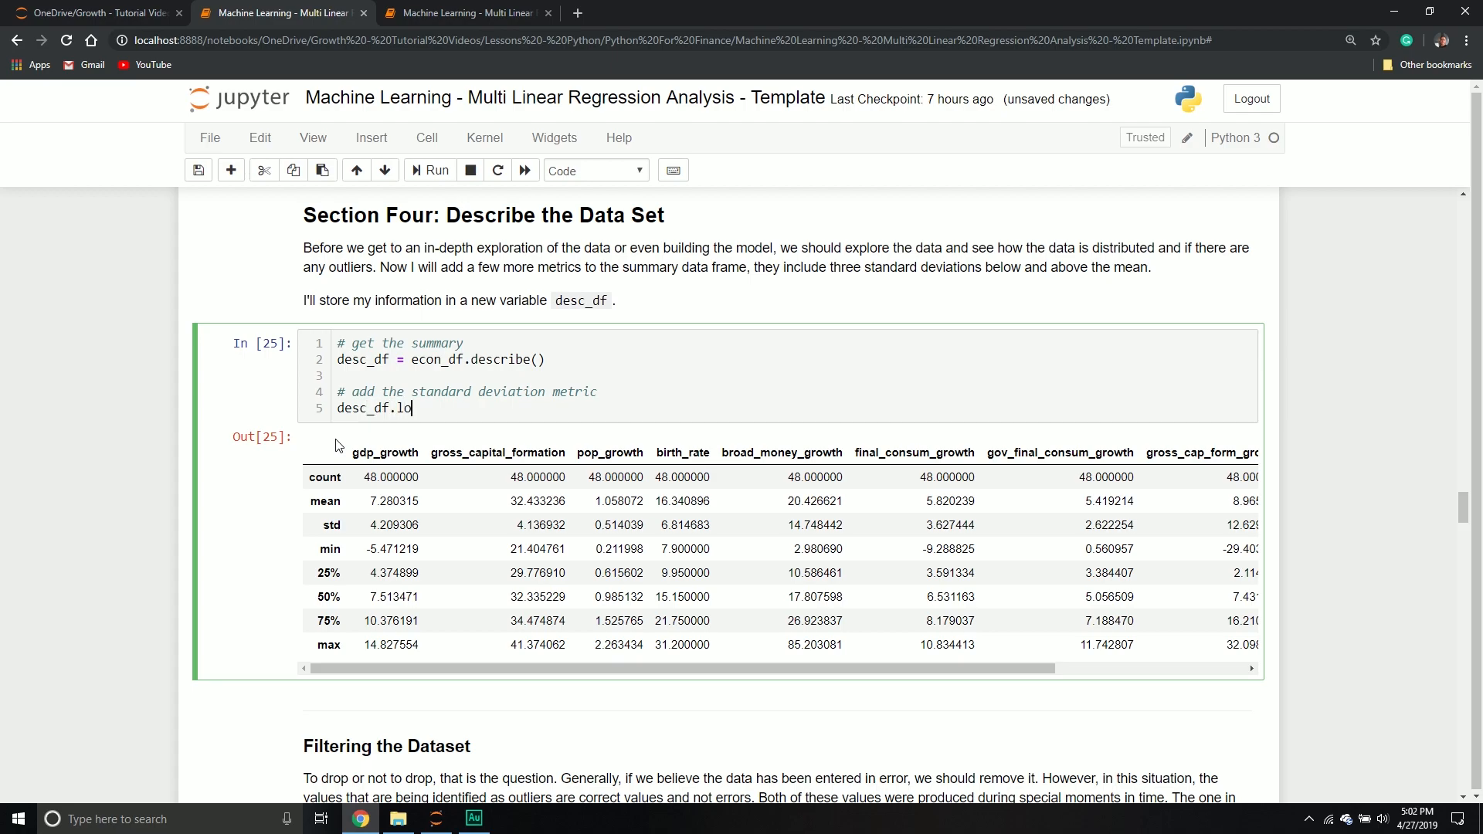
text(c[''])
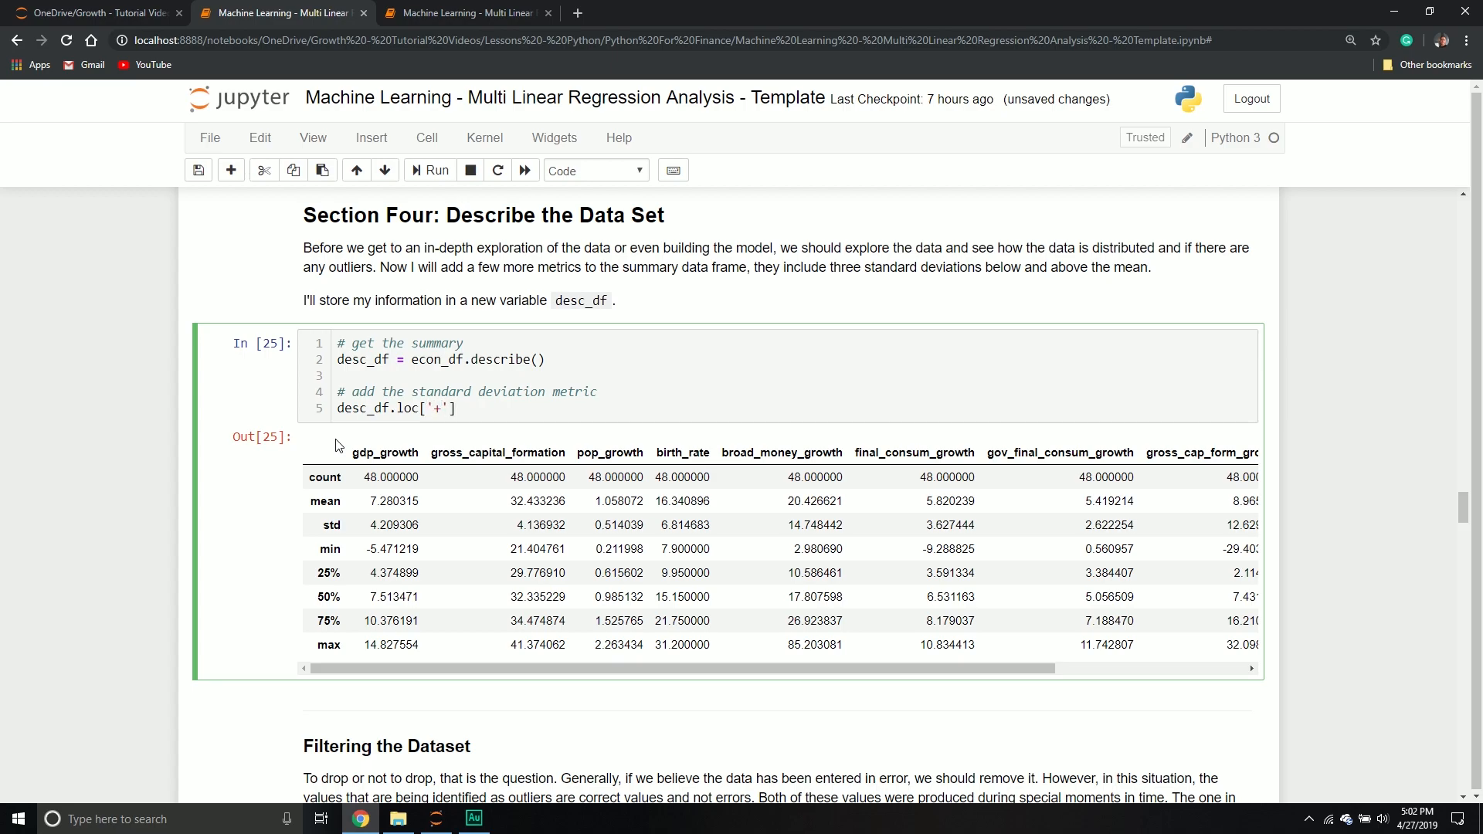
text(3_st)
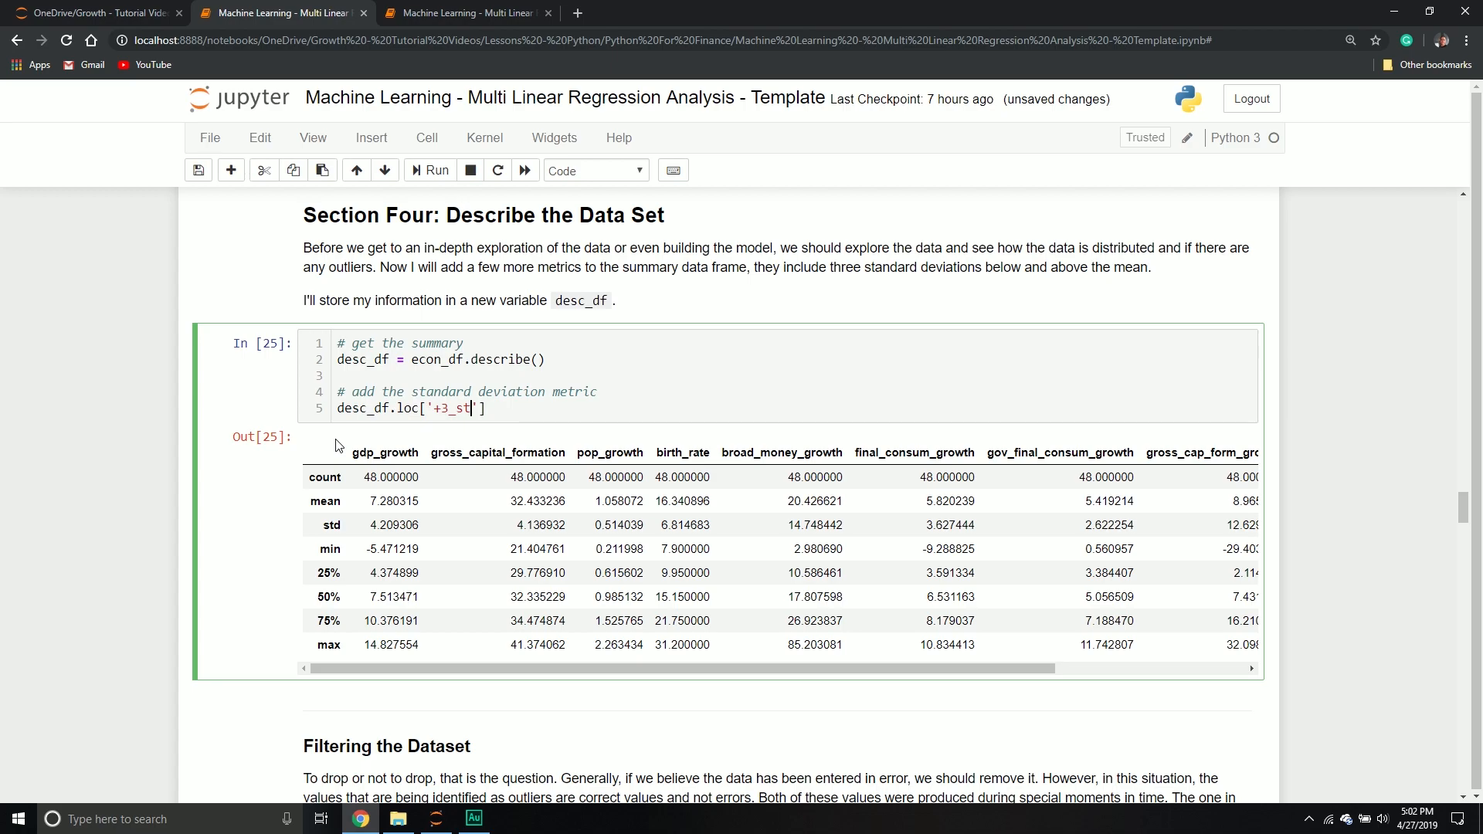
text(fd)
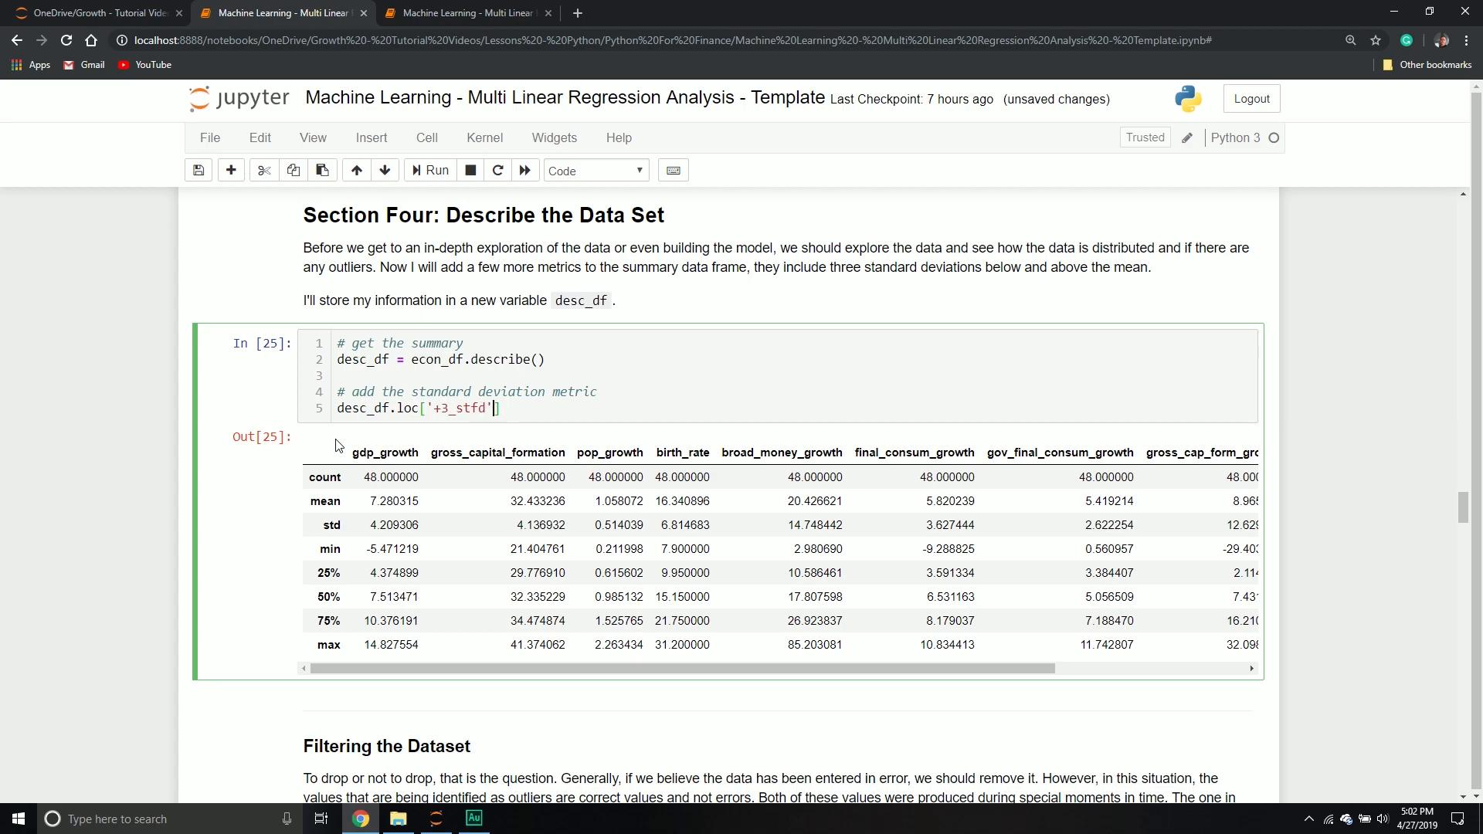
key(Backspace)
text( =)
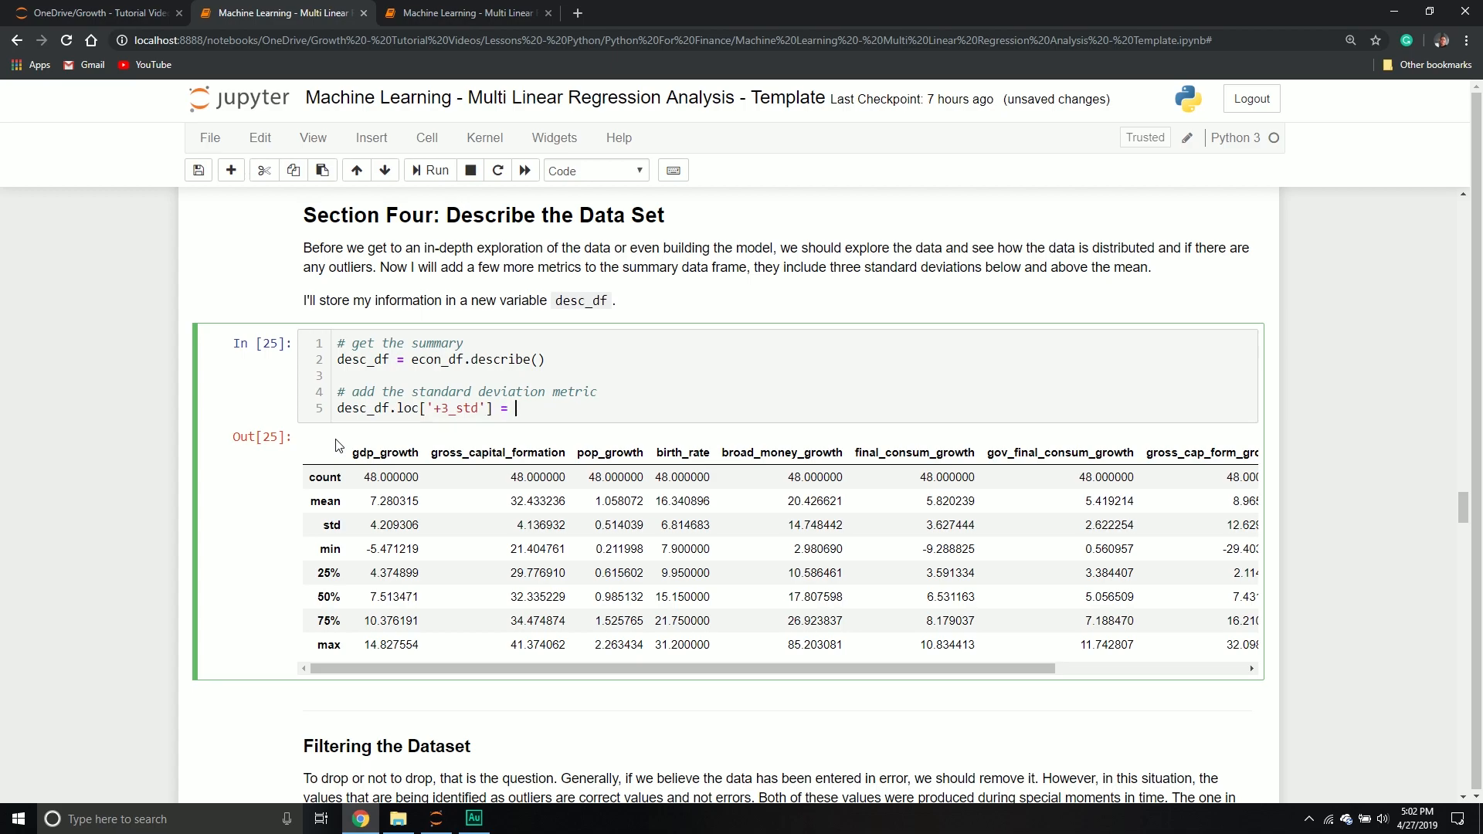
text(desc_df.)
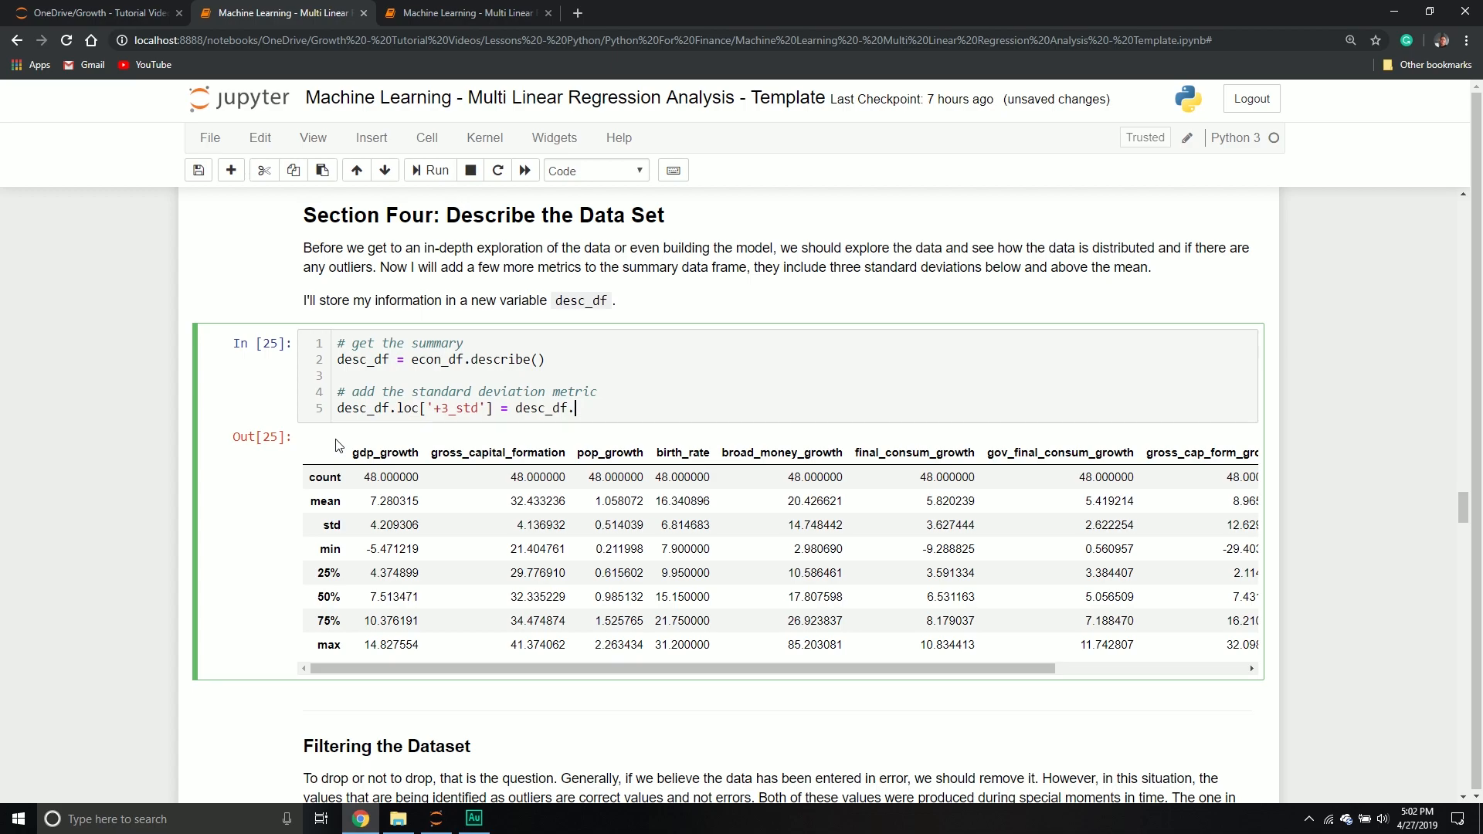
text(loc['m'])
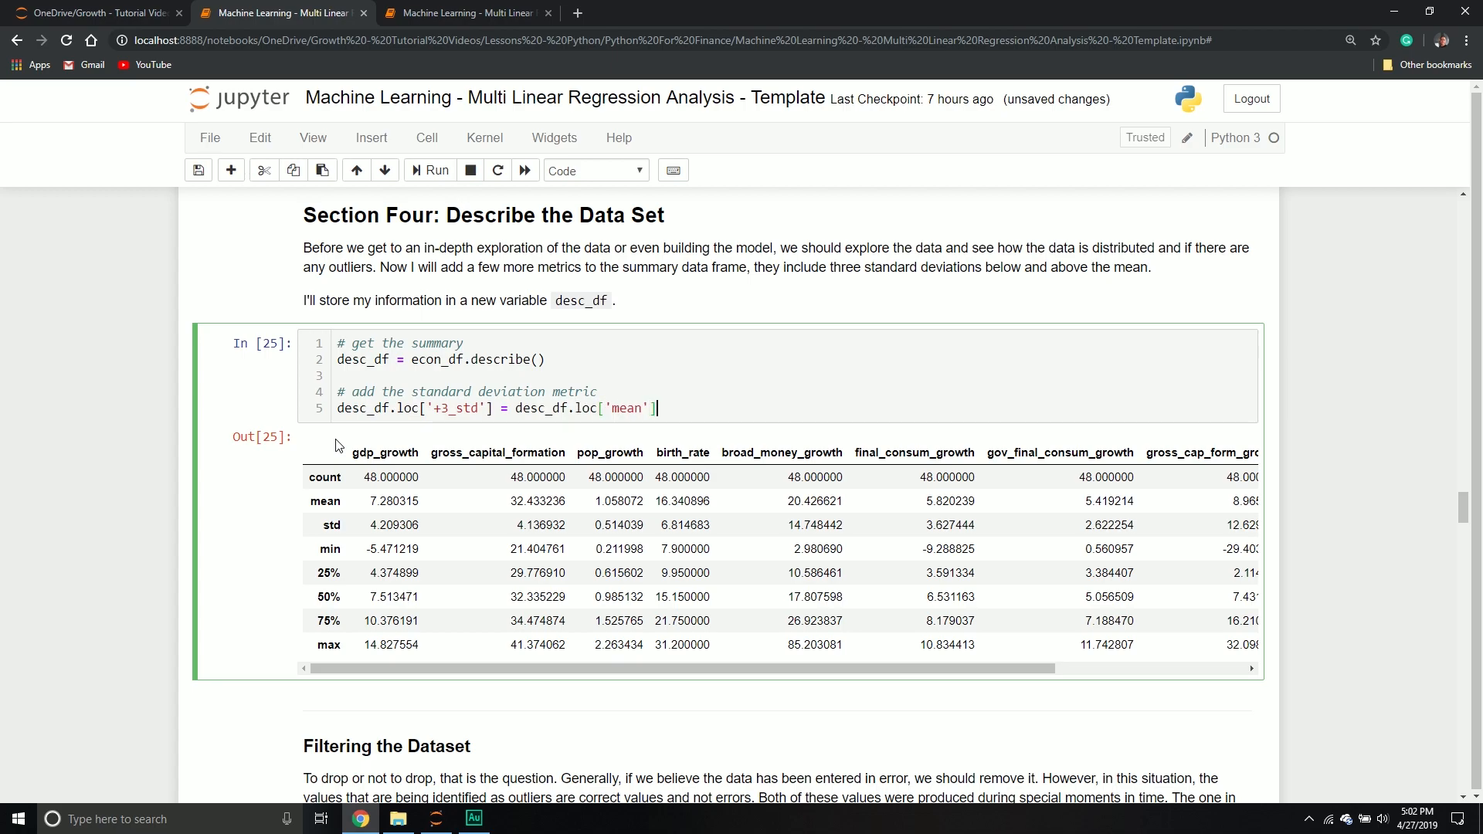
text(+)
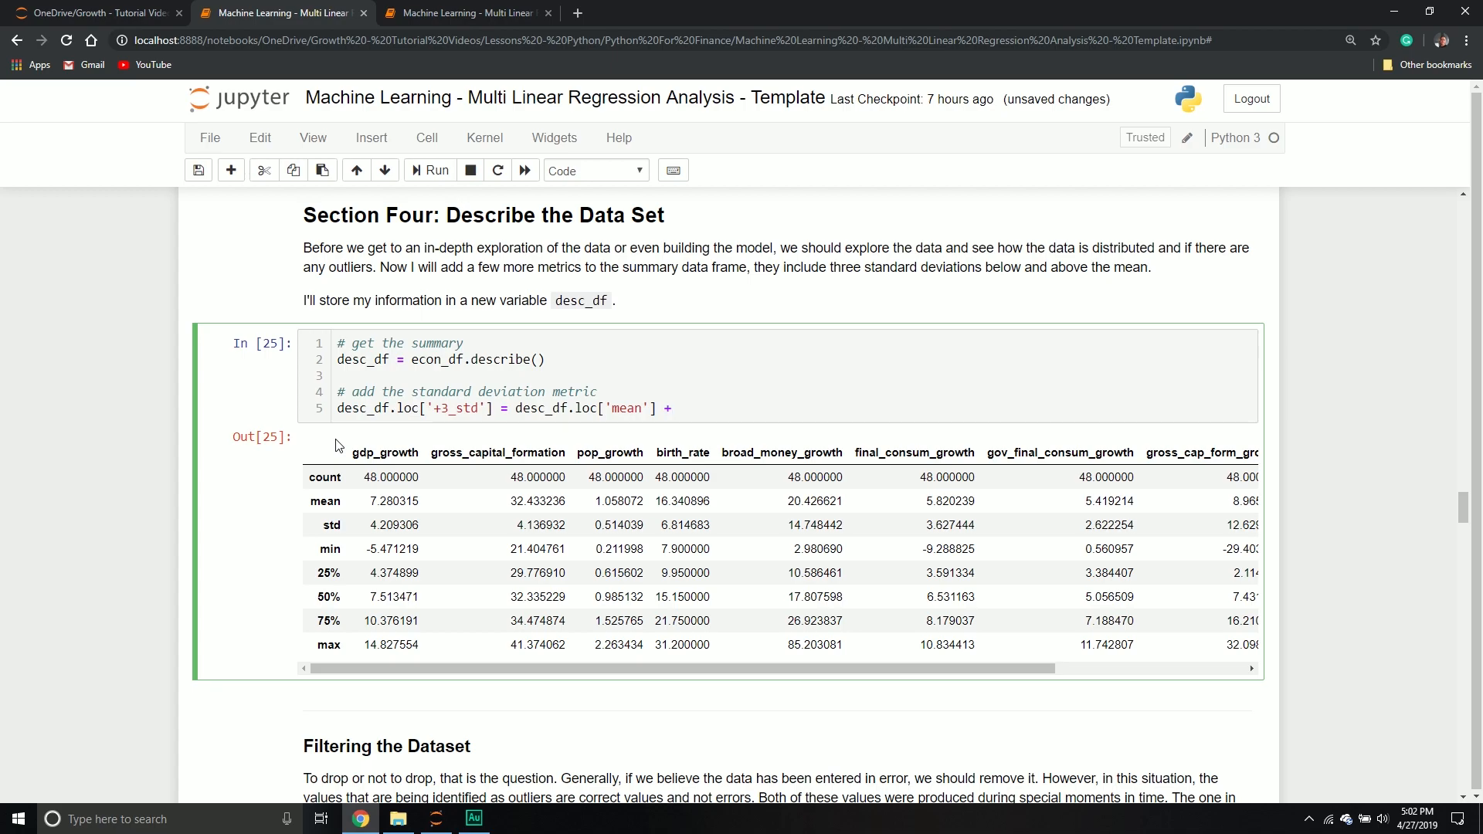
text((desc_df)
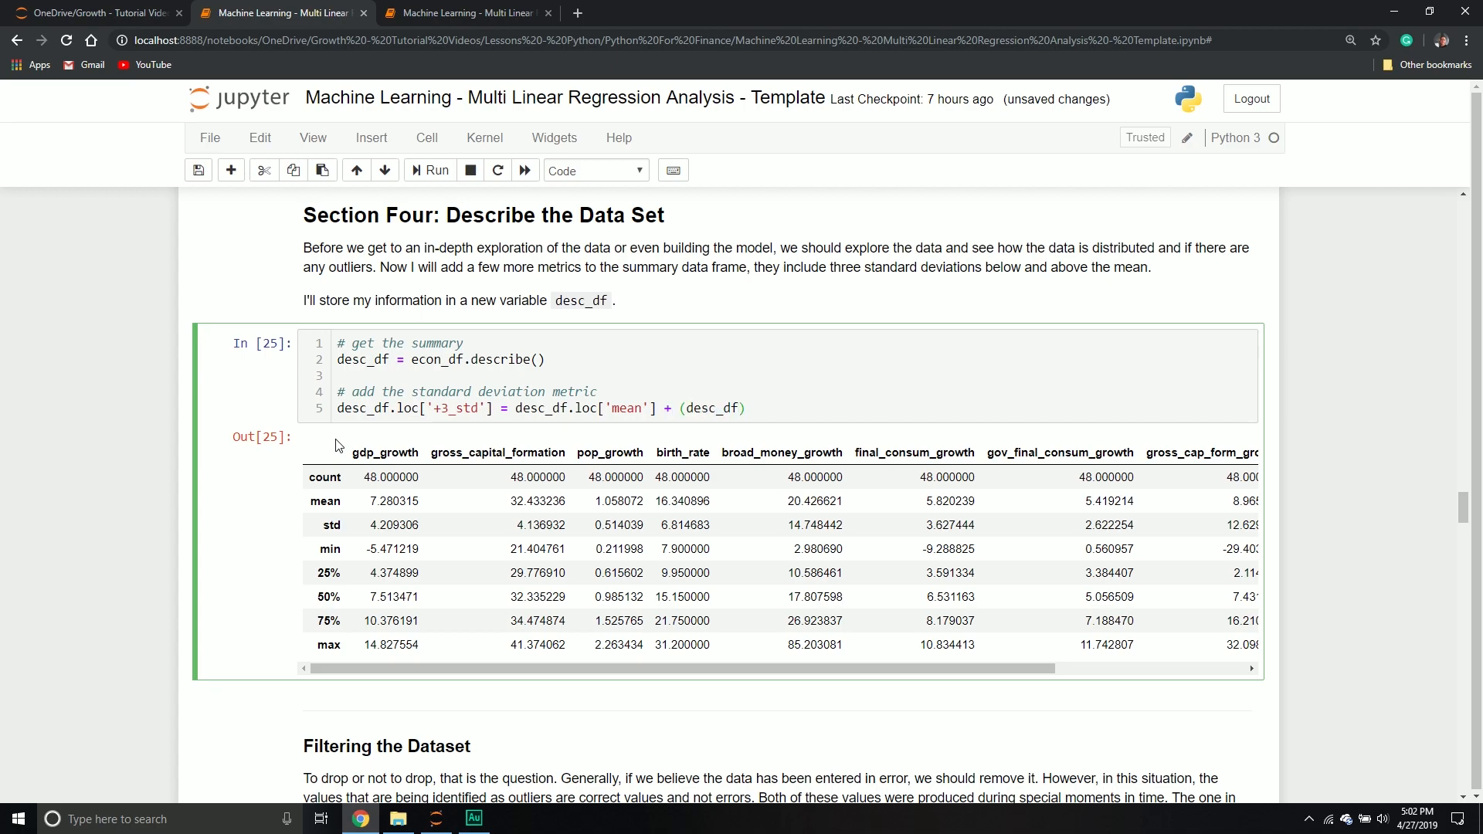
text(.loc[])
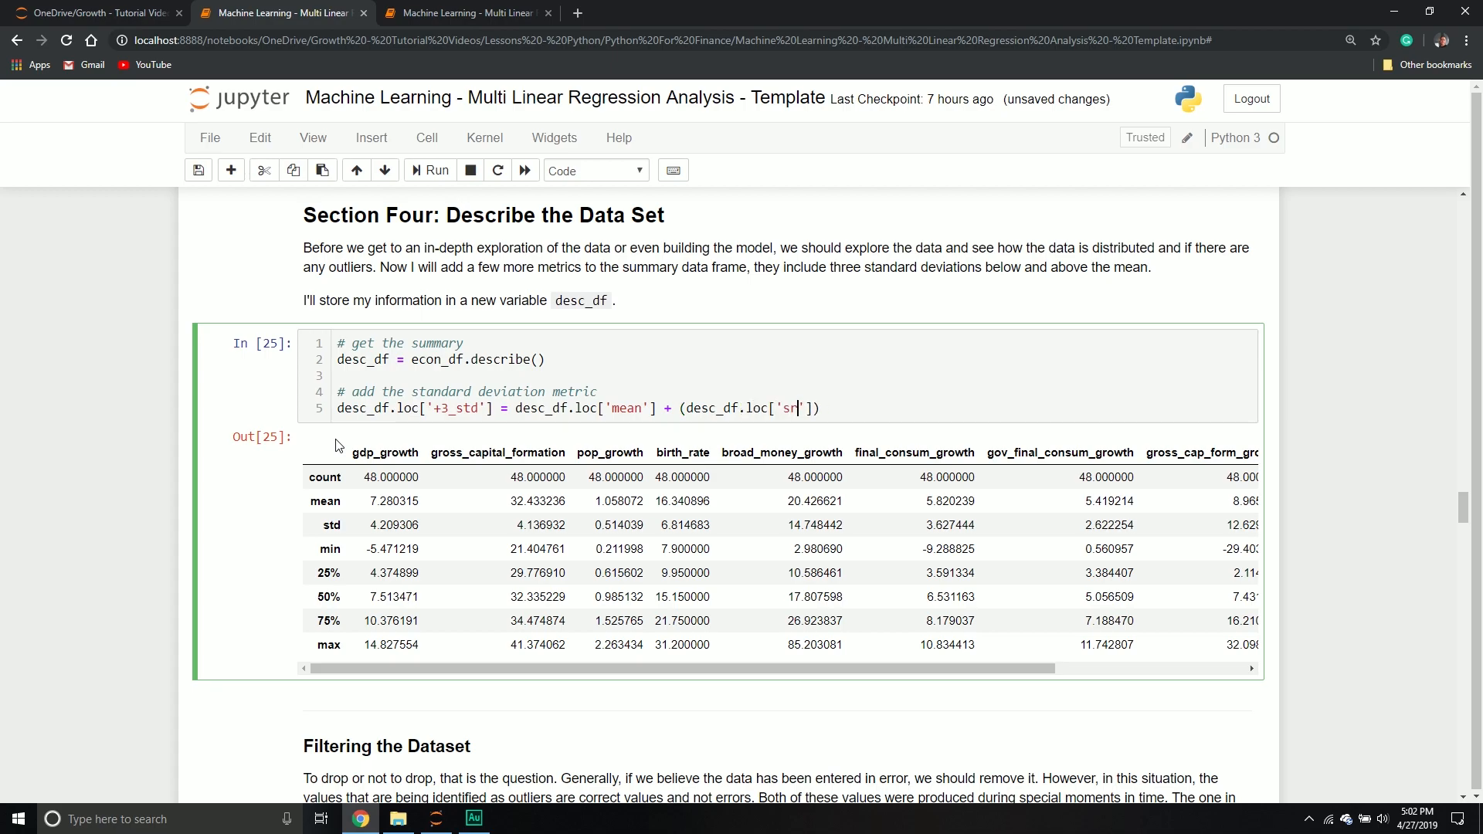
text(std'] *)
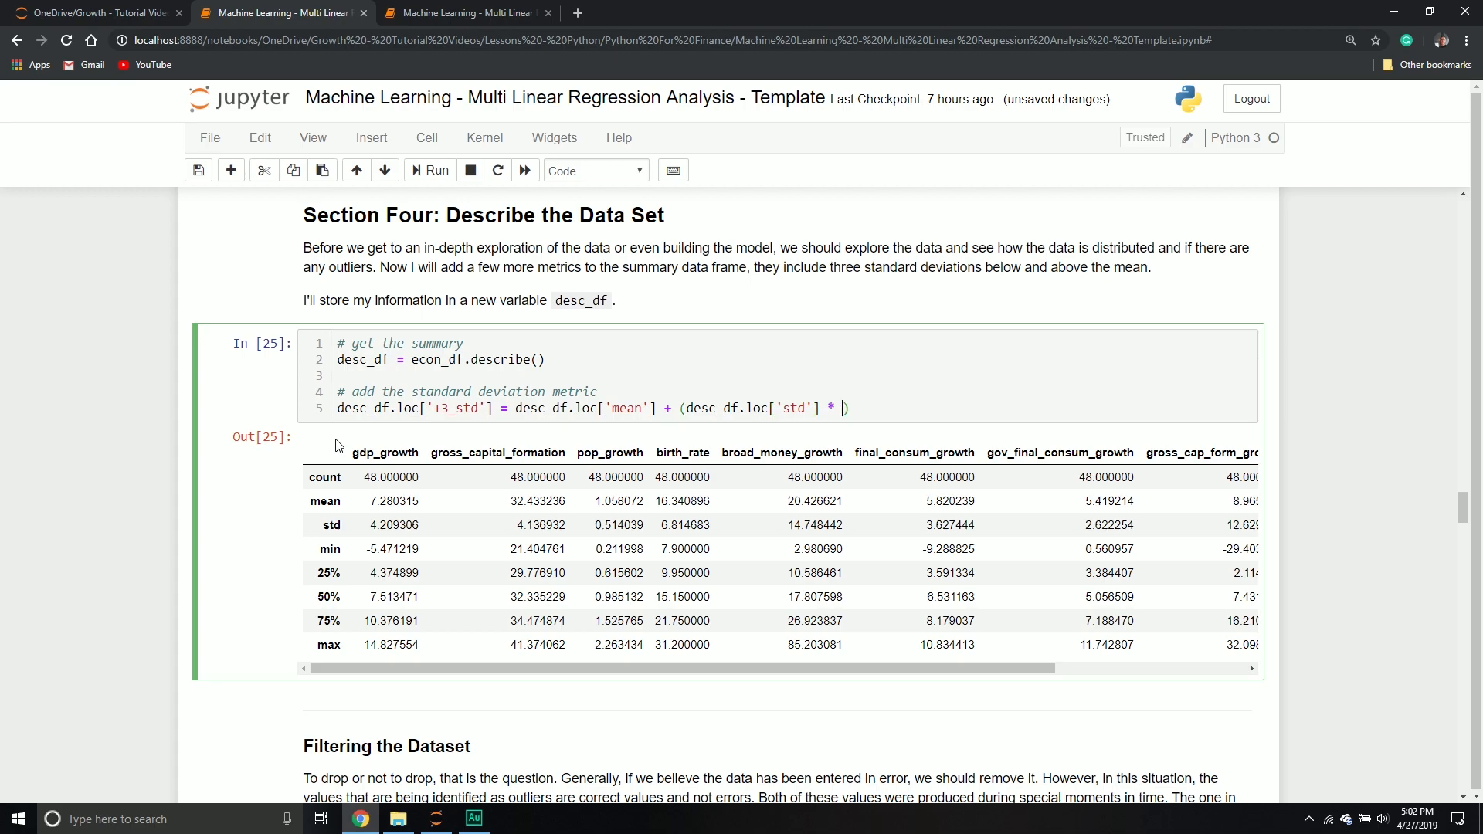
text(3)
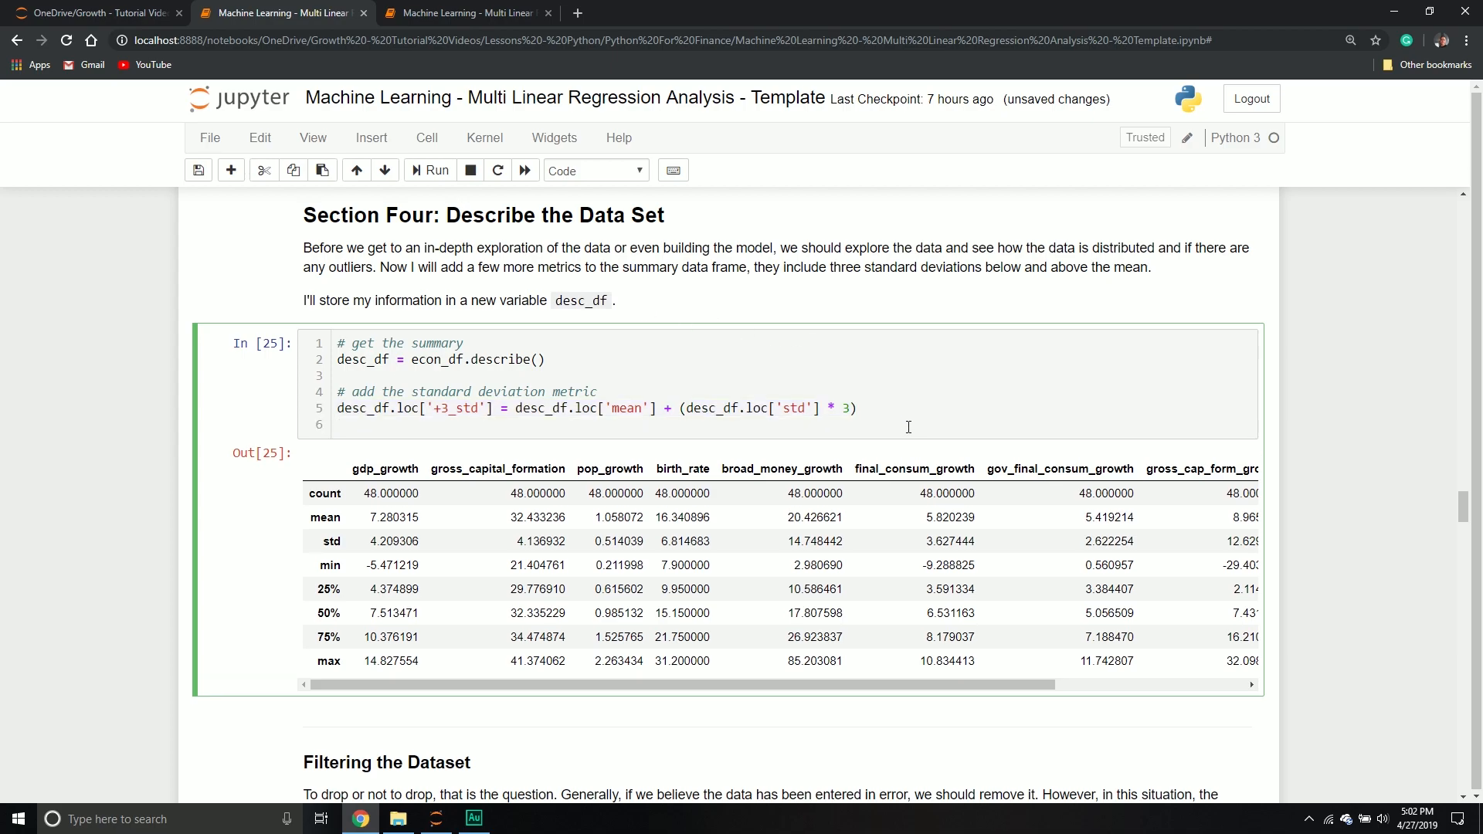
- Add the matching '-3_std' row as the mean minus three standard deviations
text(desc_df.loc['+3_std'] = desc_df.loc['mean'] + (desc_df.loc['std'] * 3))
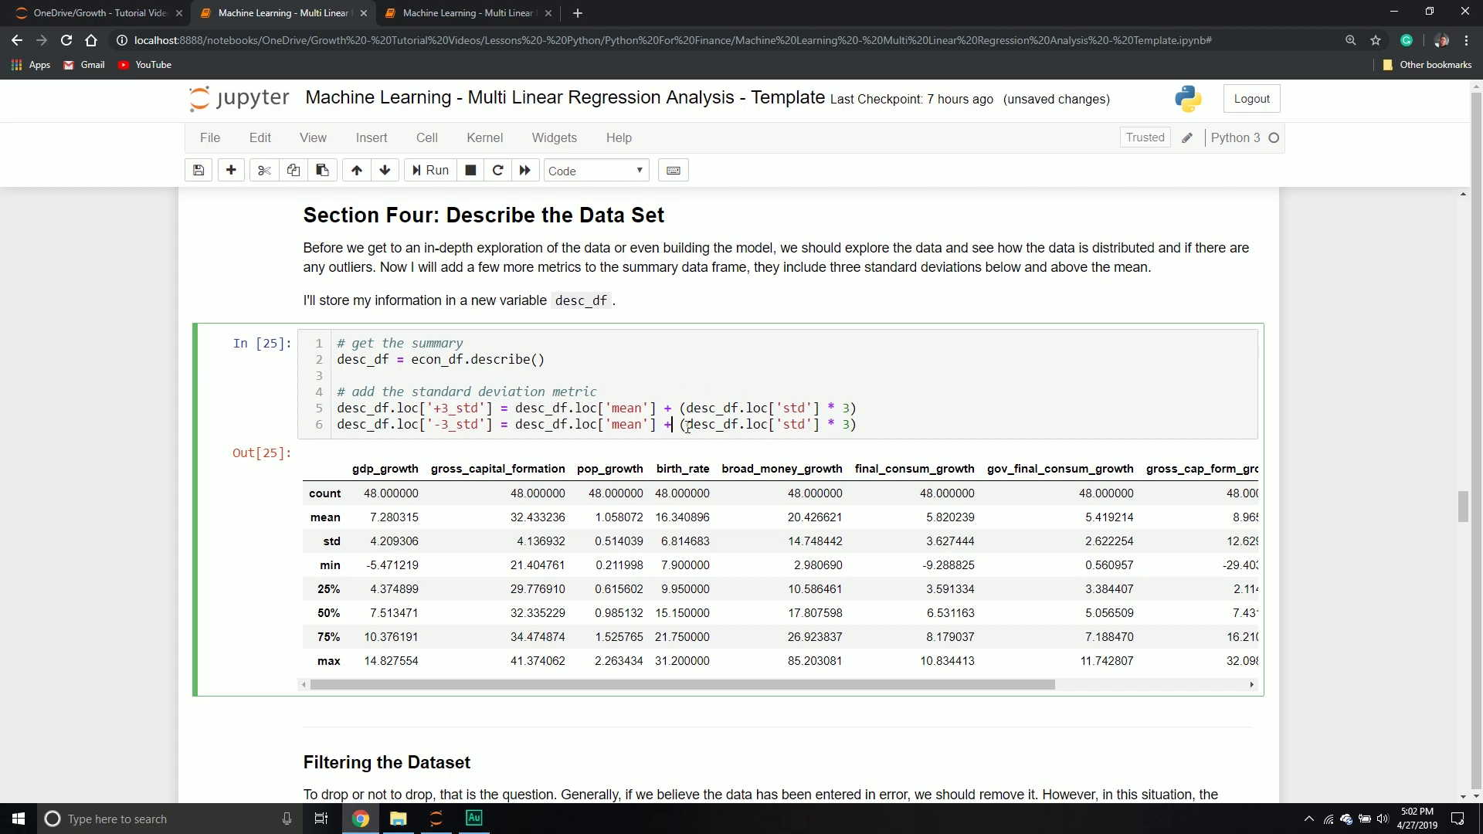
text(-)
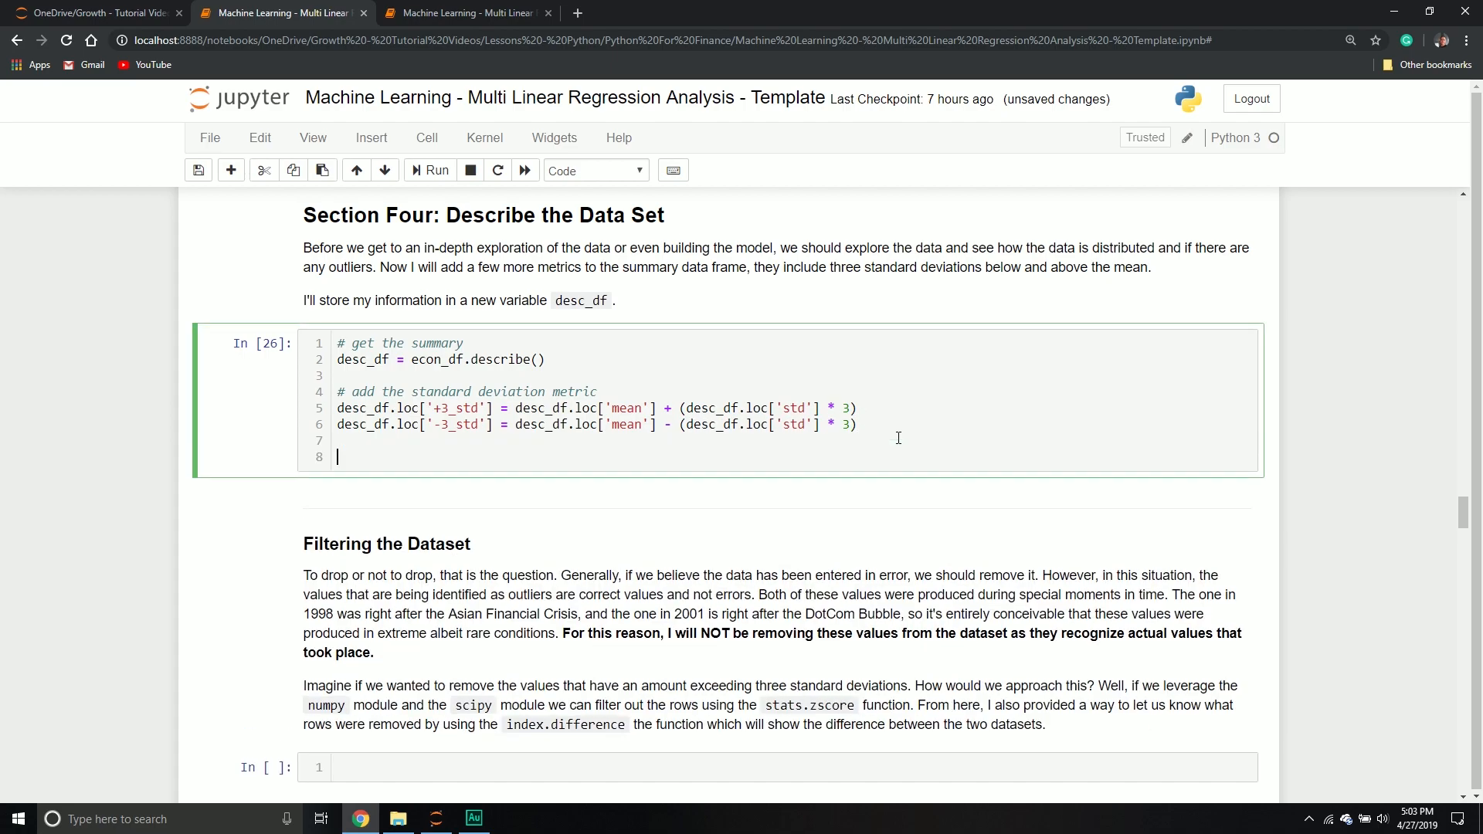
- Display desc_df, run the cell and check the -3_std value for gdp_growth
text(desc_df)
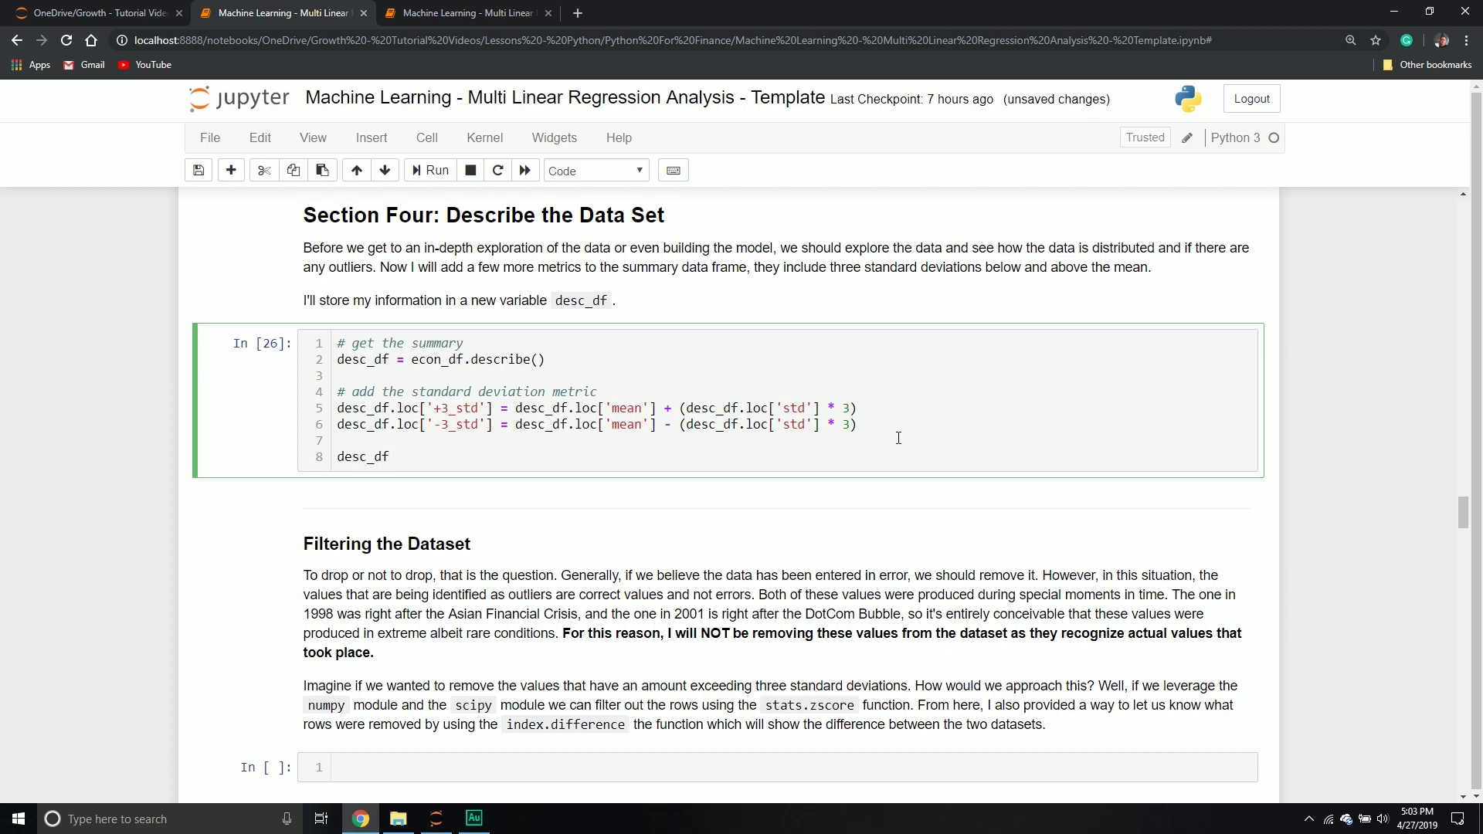
click(435, 170)
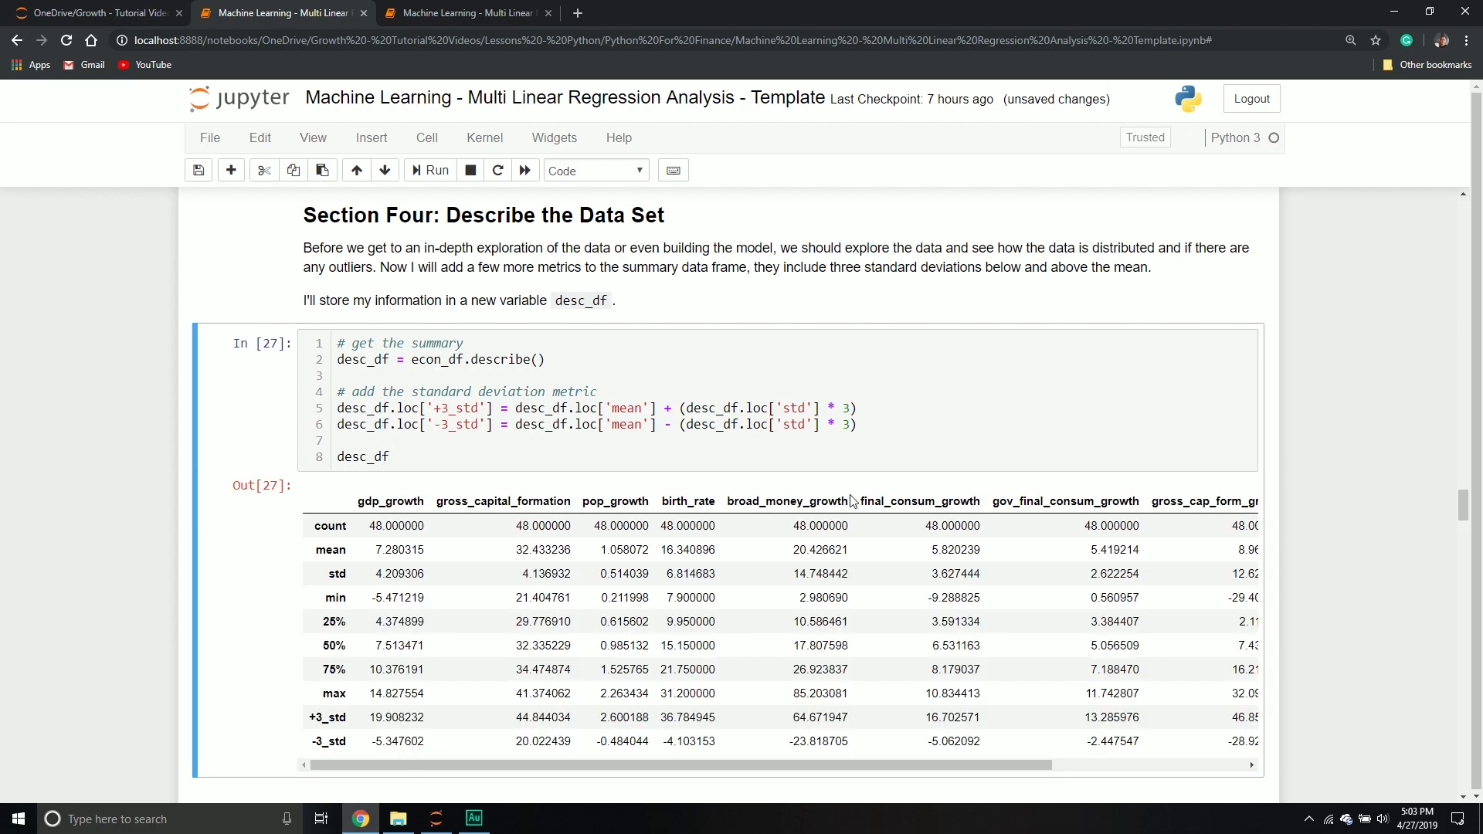
scroll(down, 3)
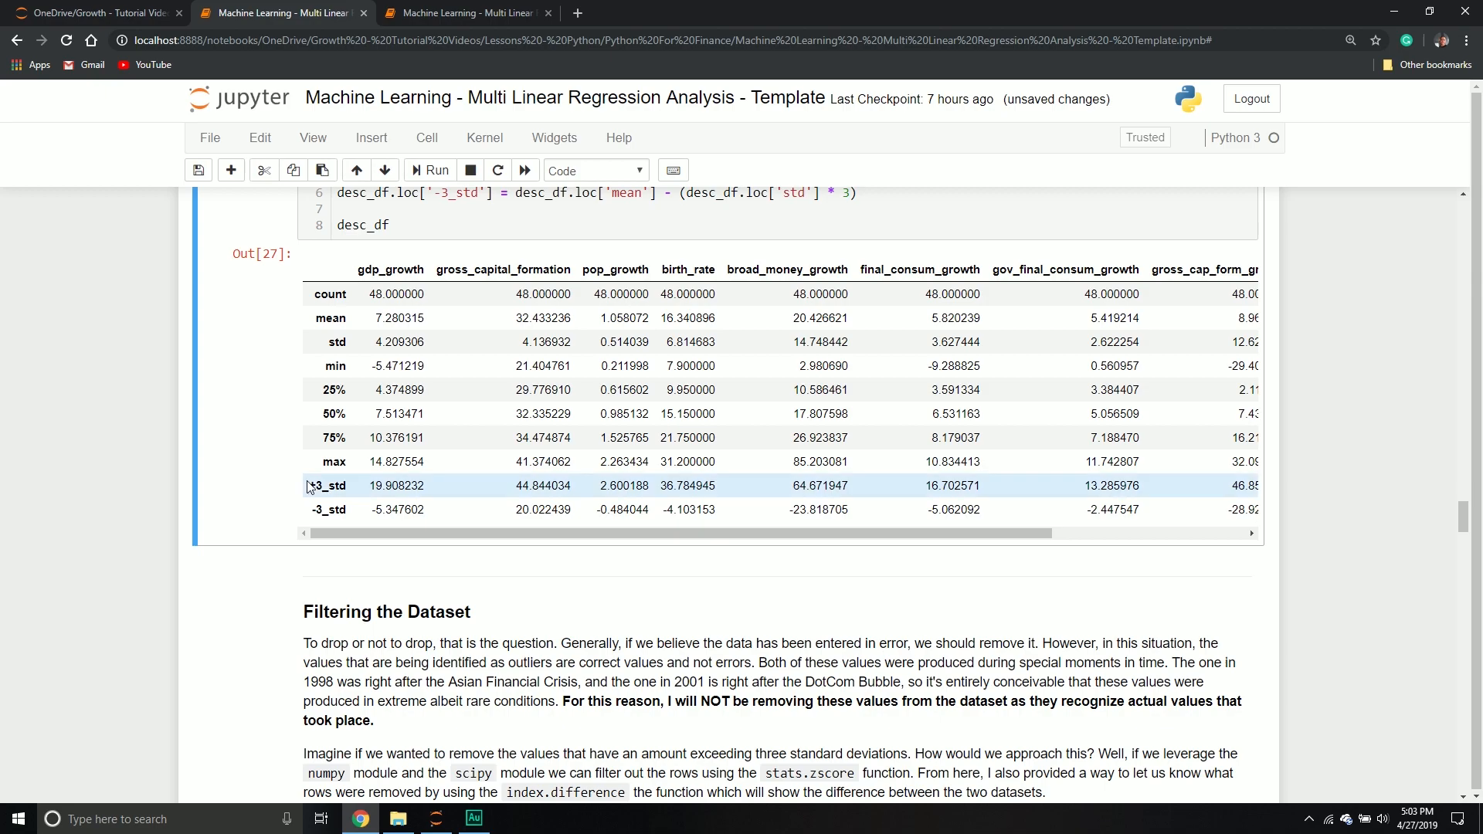
double_click(396, 485)
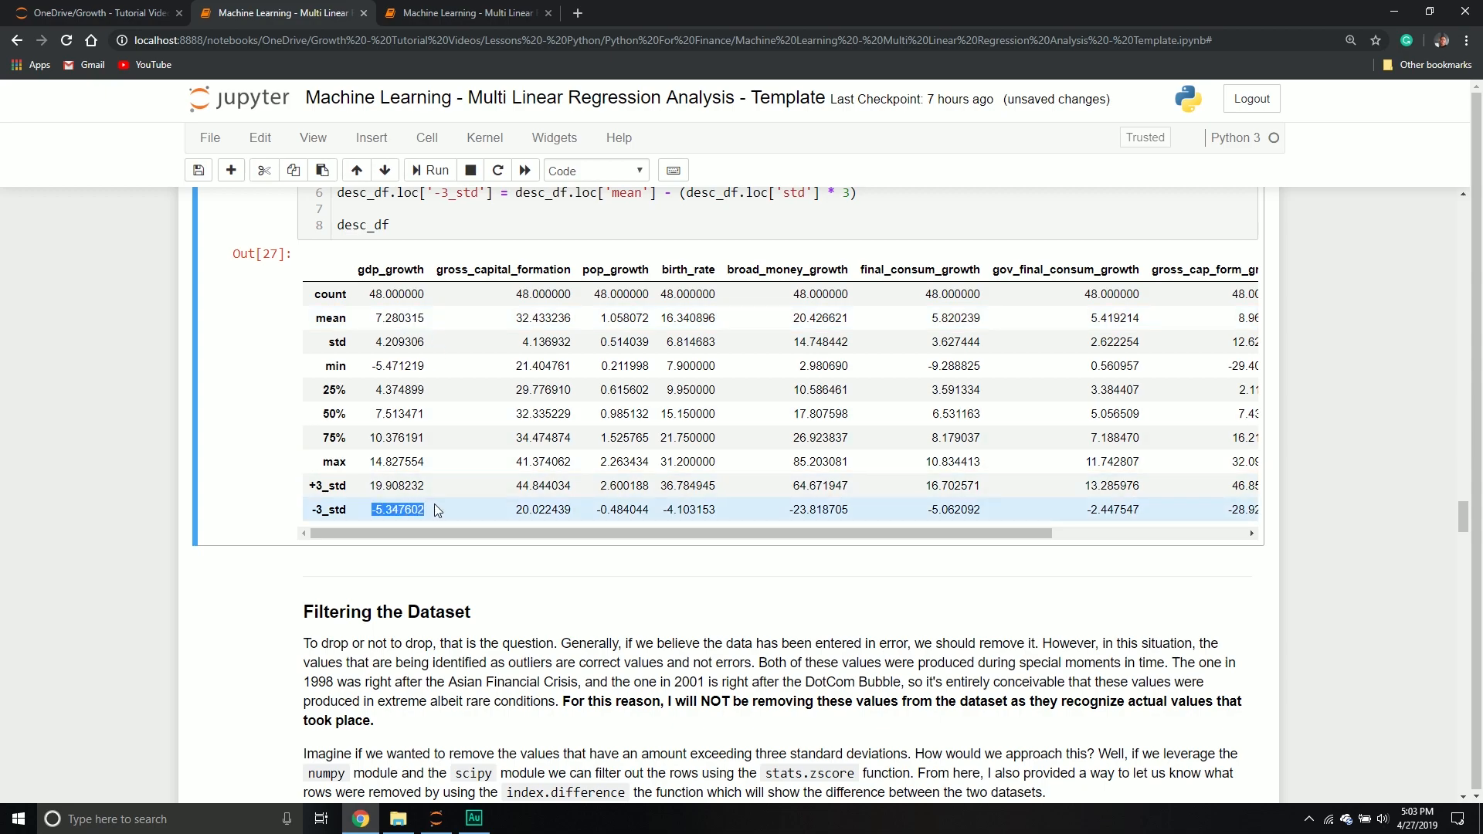
- Inspect the wide table and highlight the max broad_money_growth value 85.203081
scroll(right, 3)
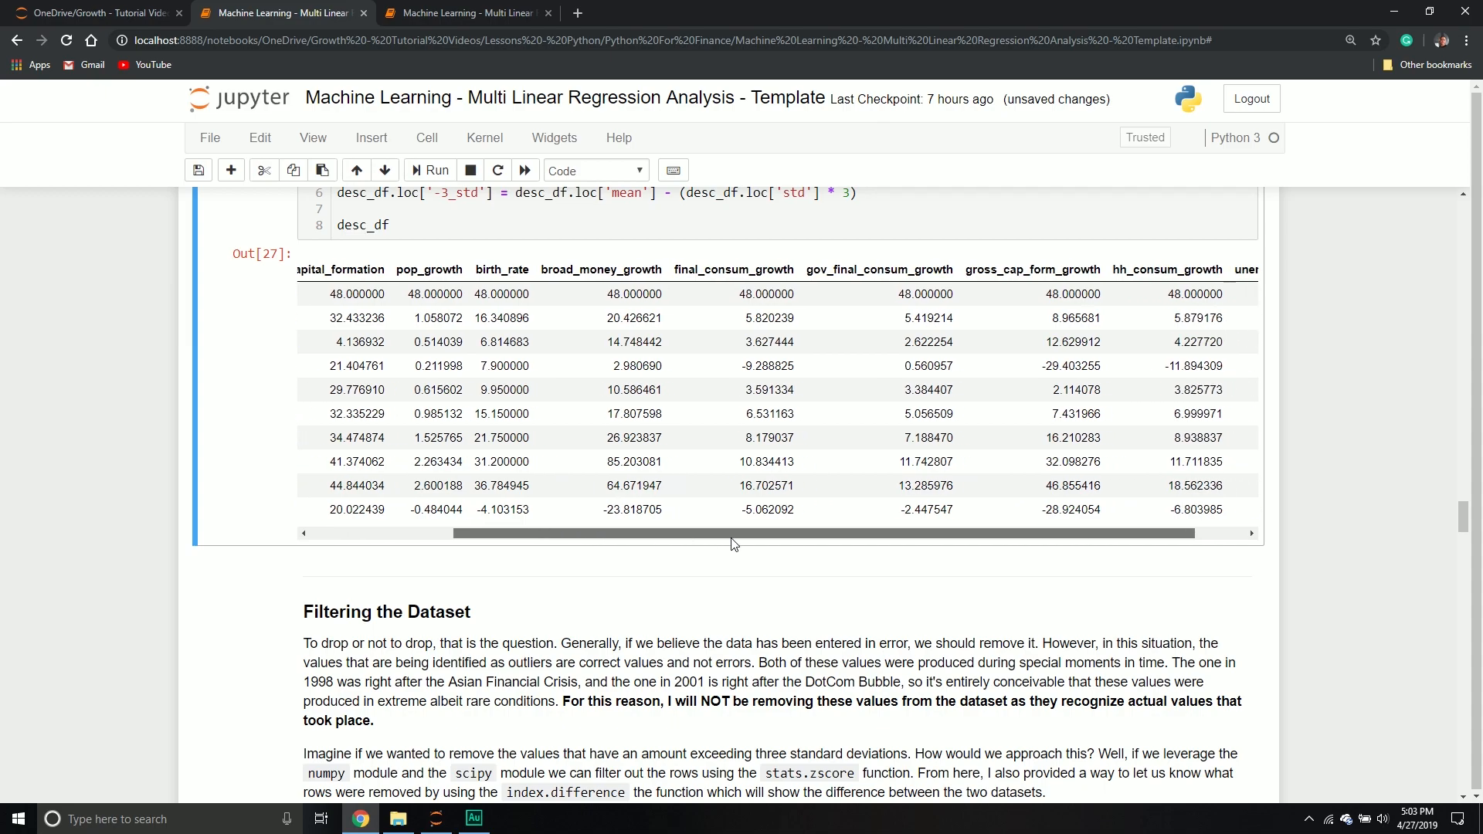
scroll(left, 3)
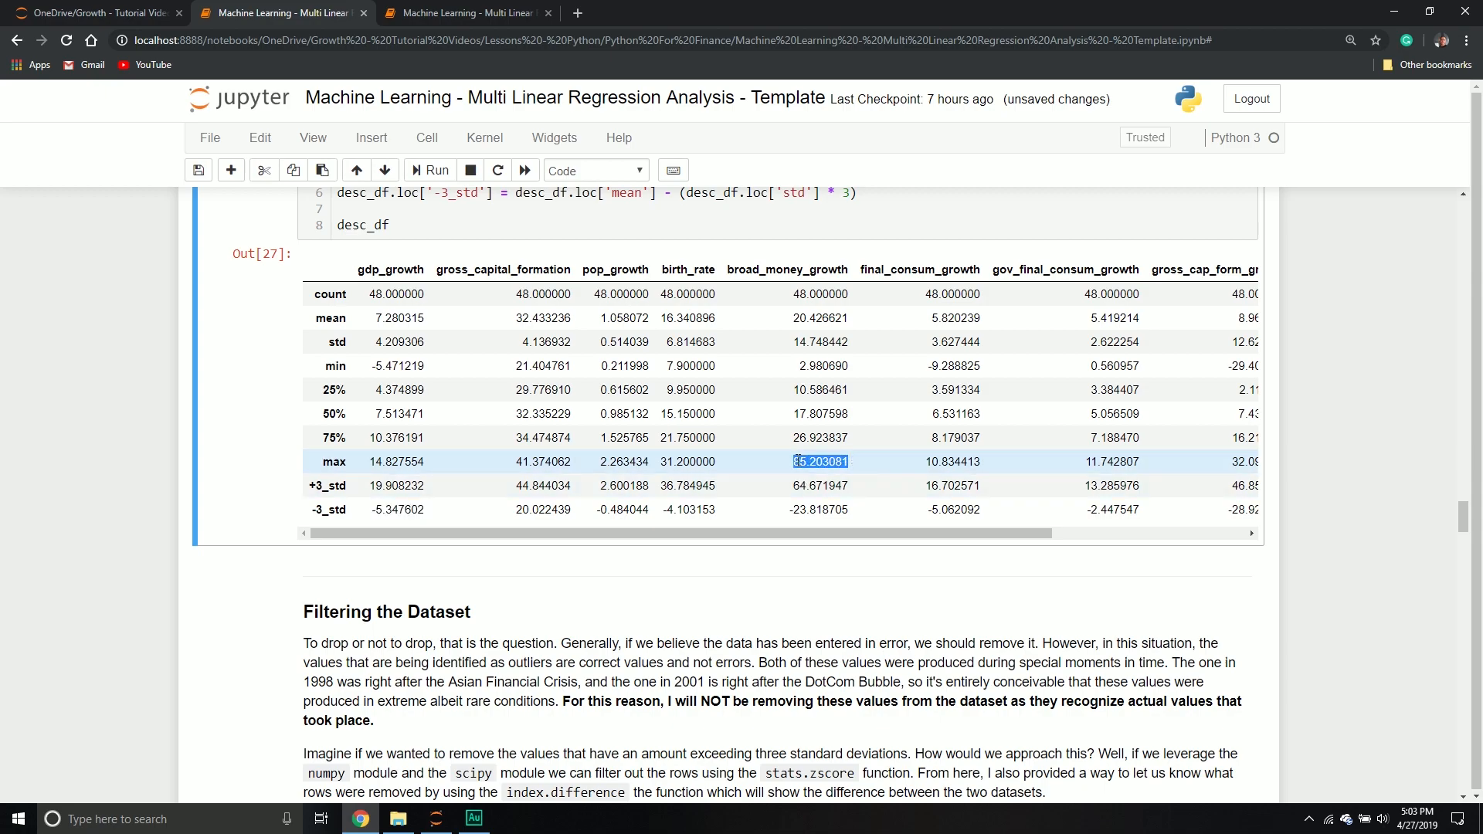
click(821, 485)
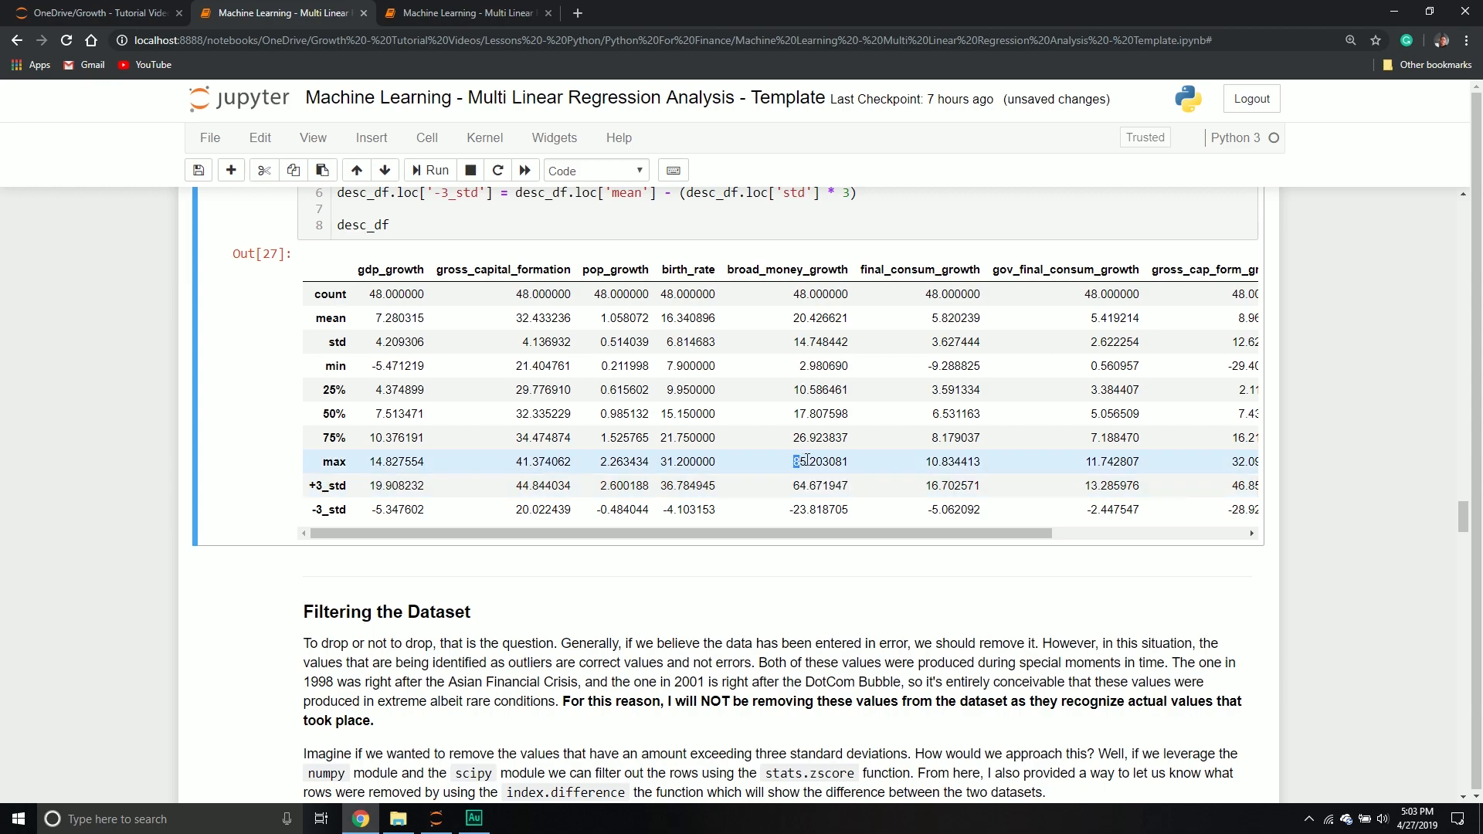
double_click(818, 462)
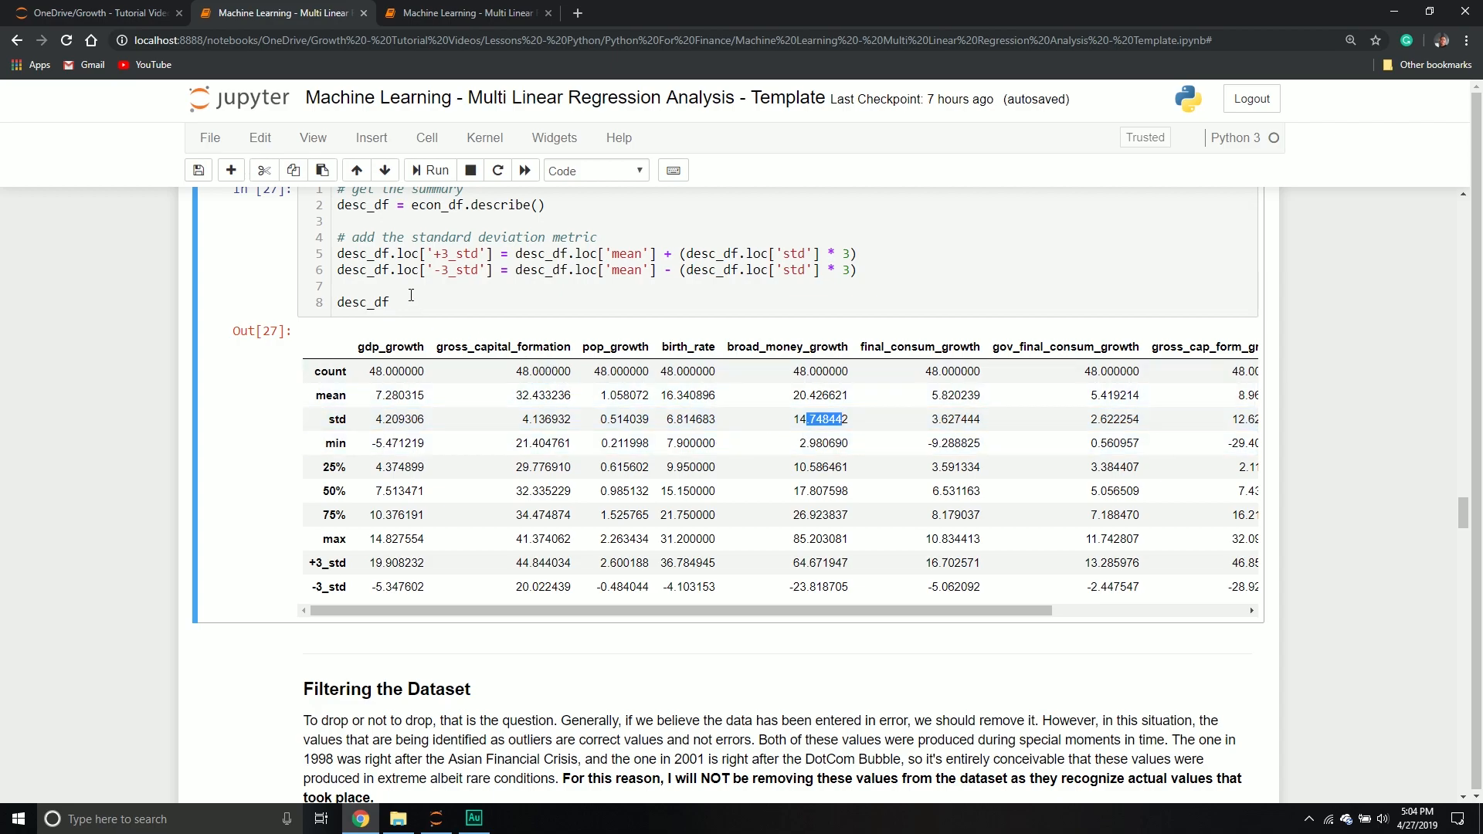
- Output econ_df instead of desc_df and highlight the 1998 row's outlier values
text(ec)
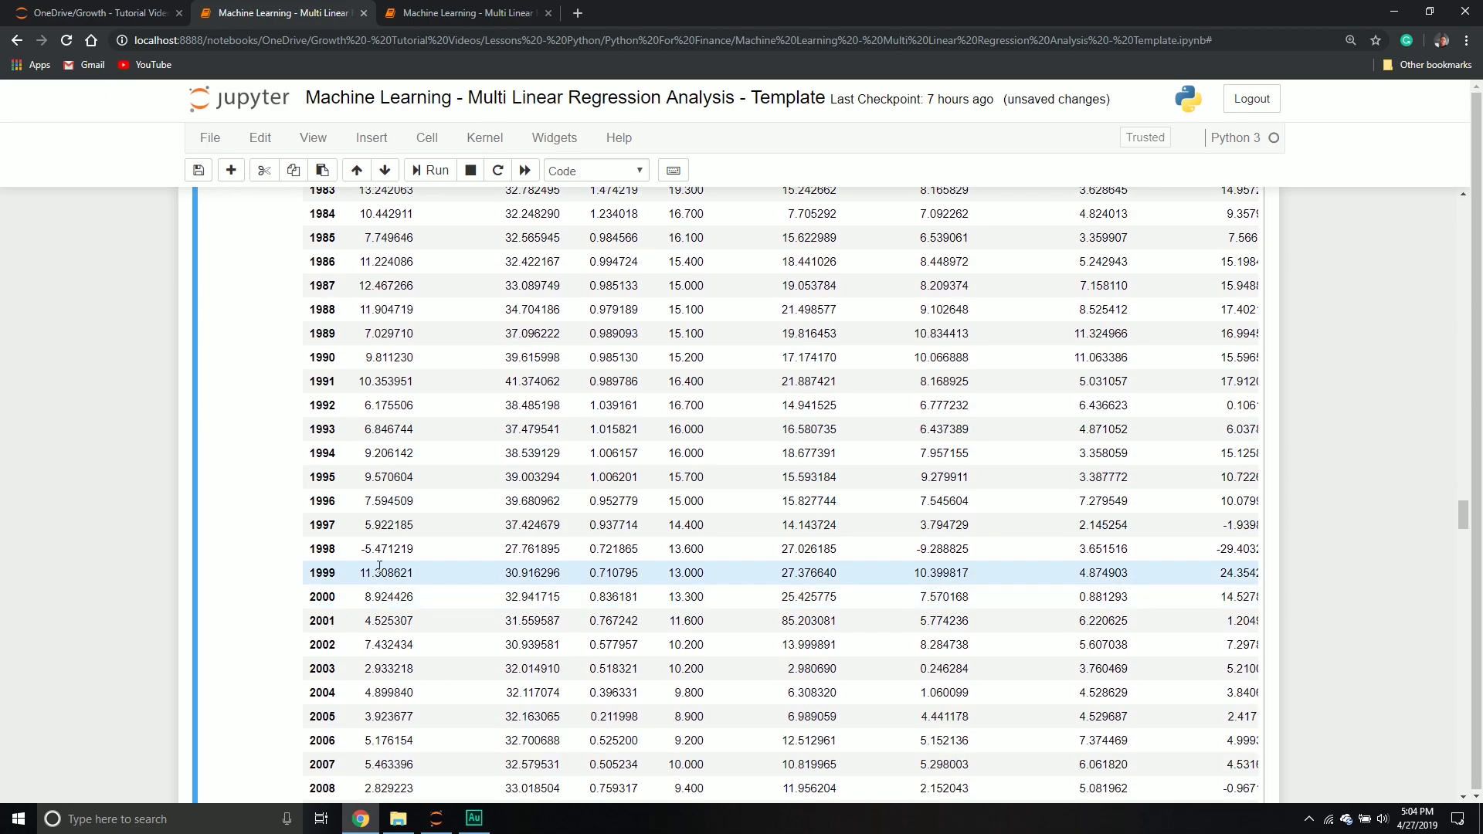
drag(374, 548, 832, 548)
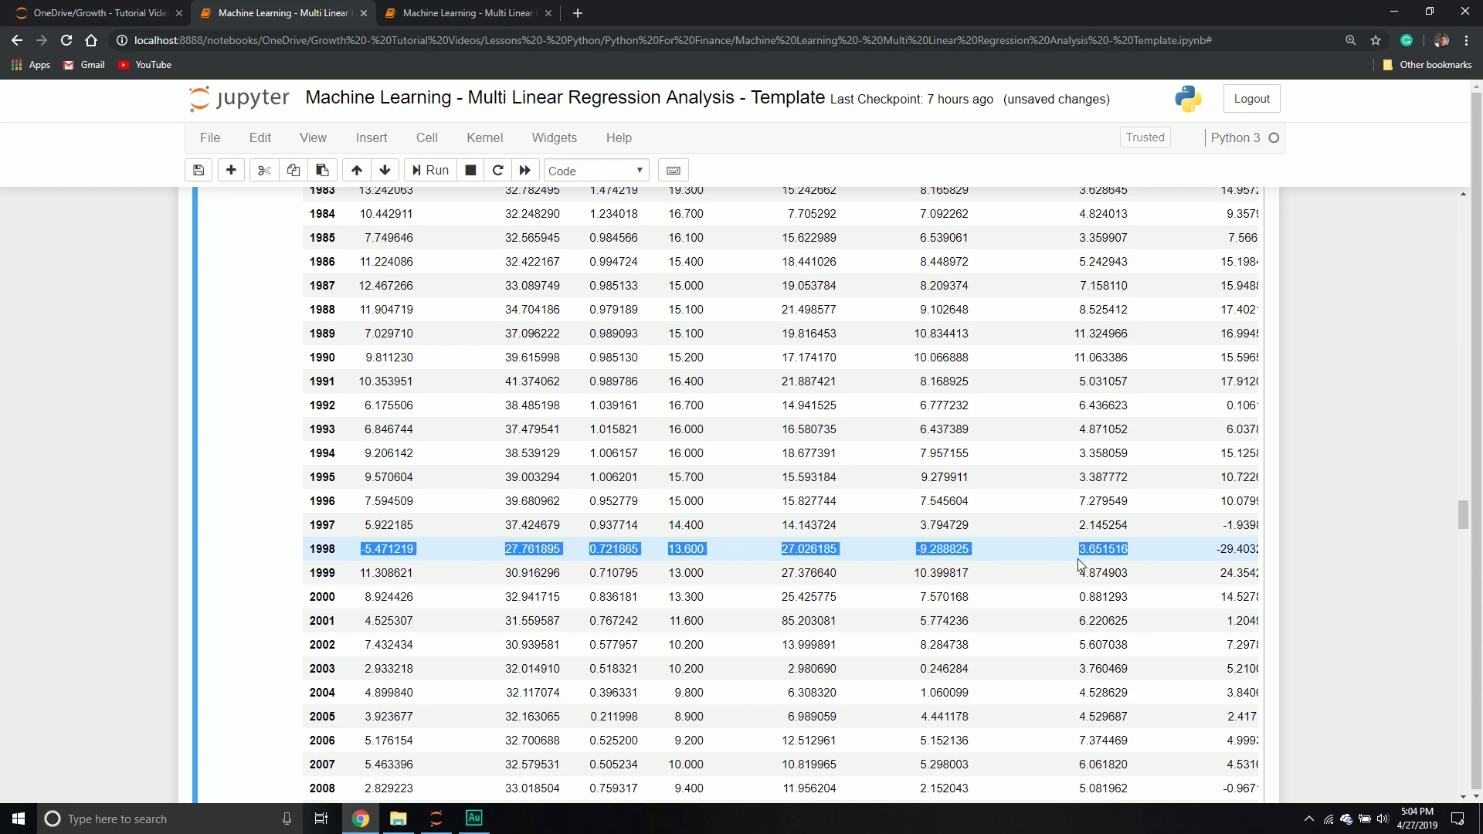
scroll(down, 3)
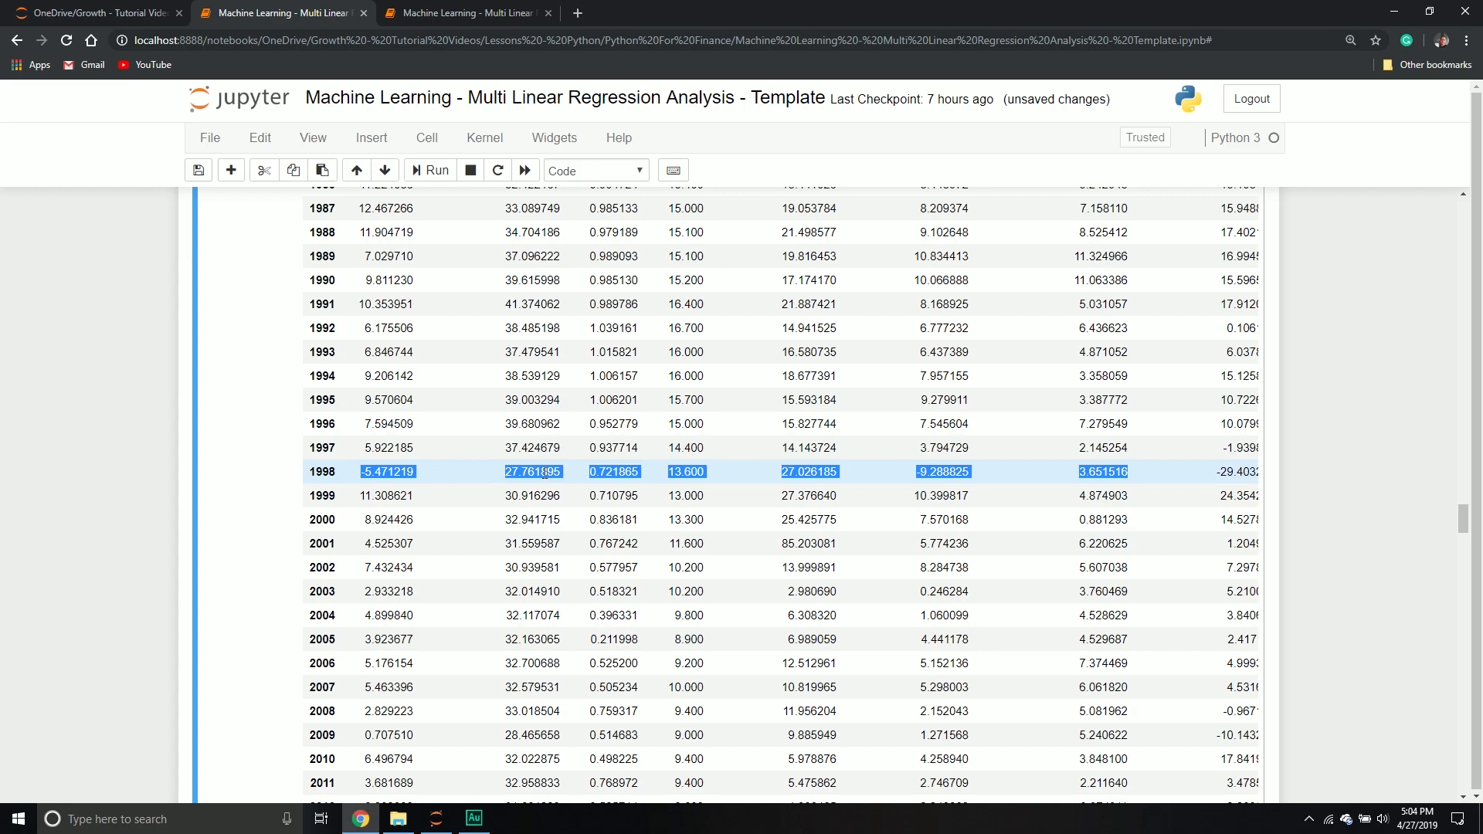
mouse_move(957, 489)
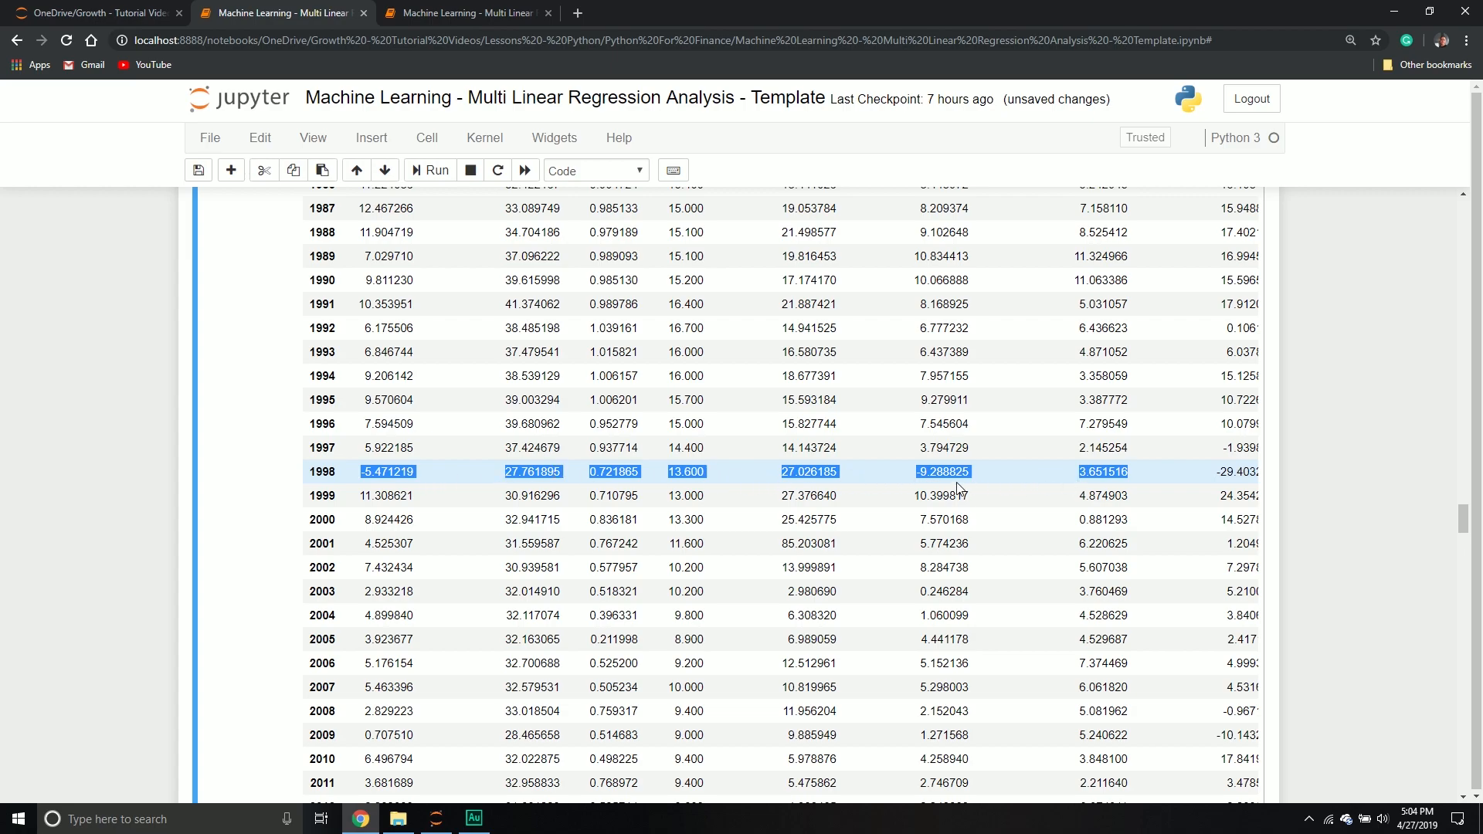
scroll(down, 3)
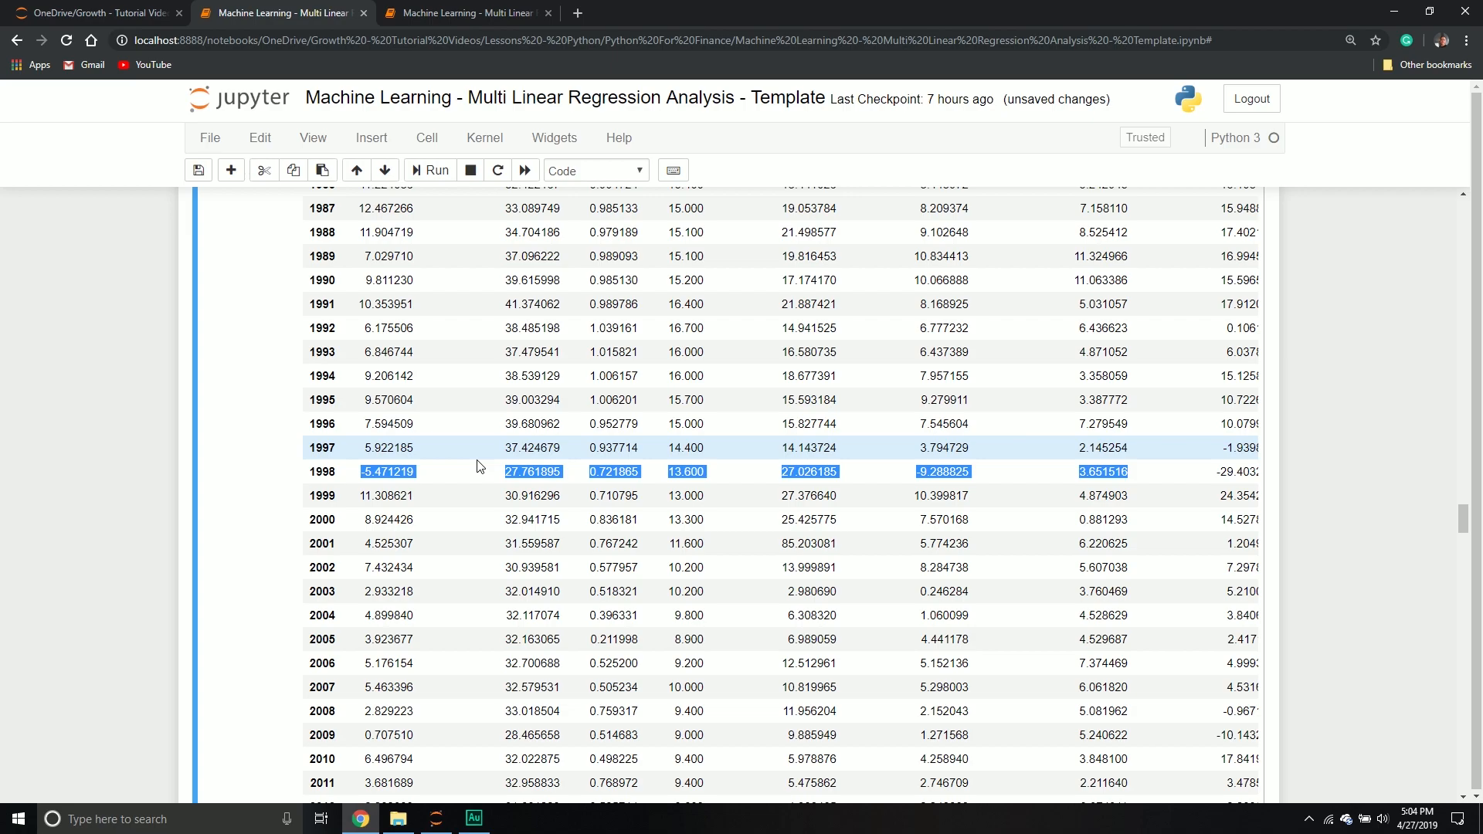
mouse_move(464, 471)
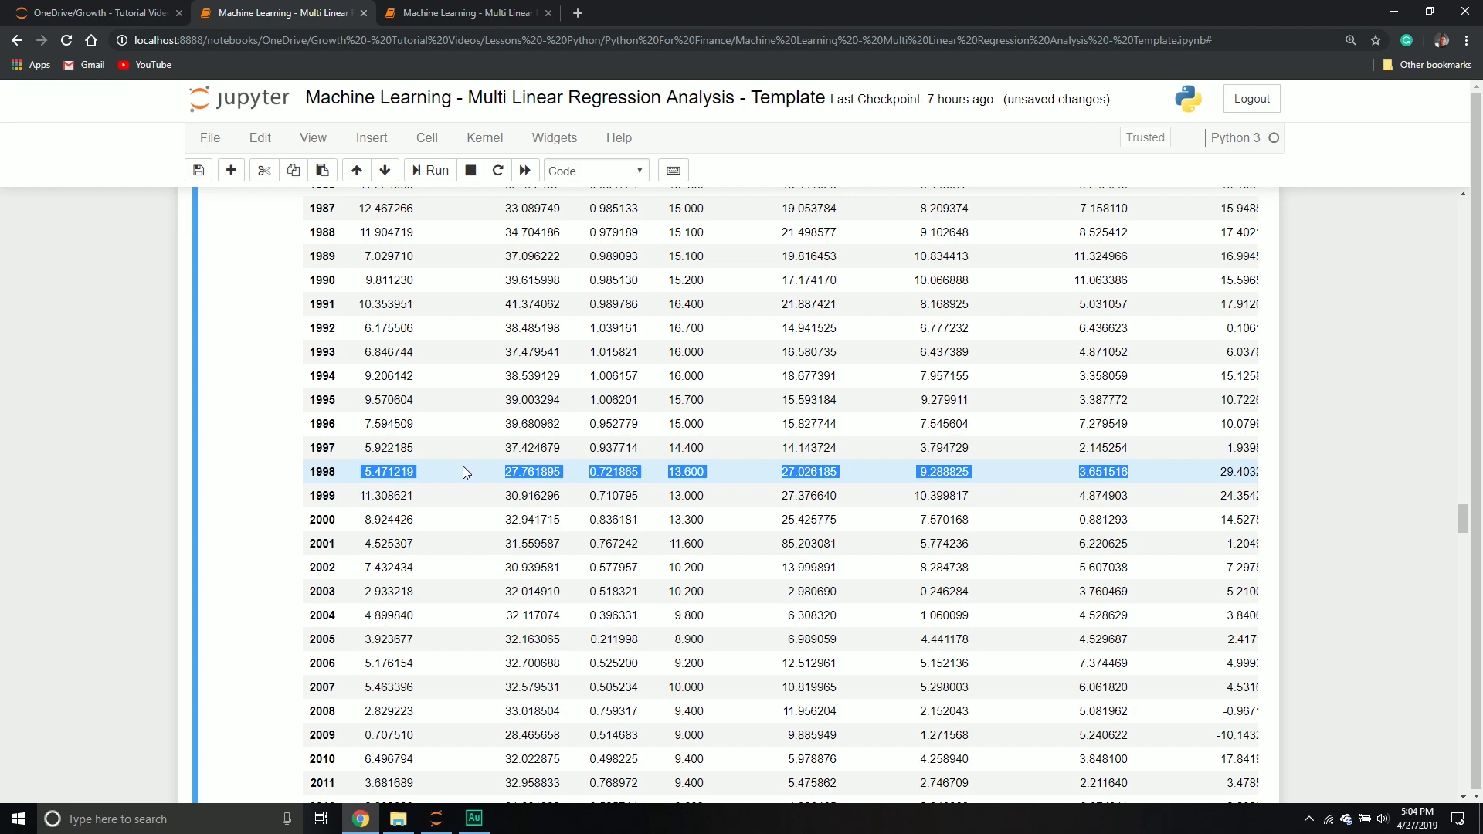
mouse_move(387, 471)
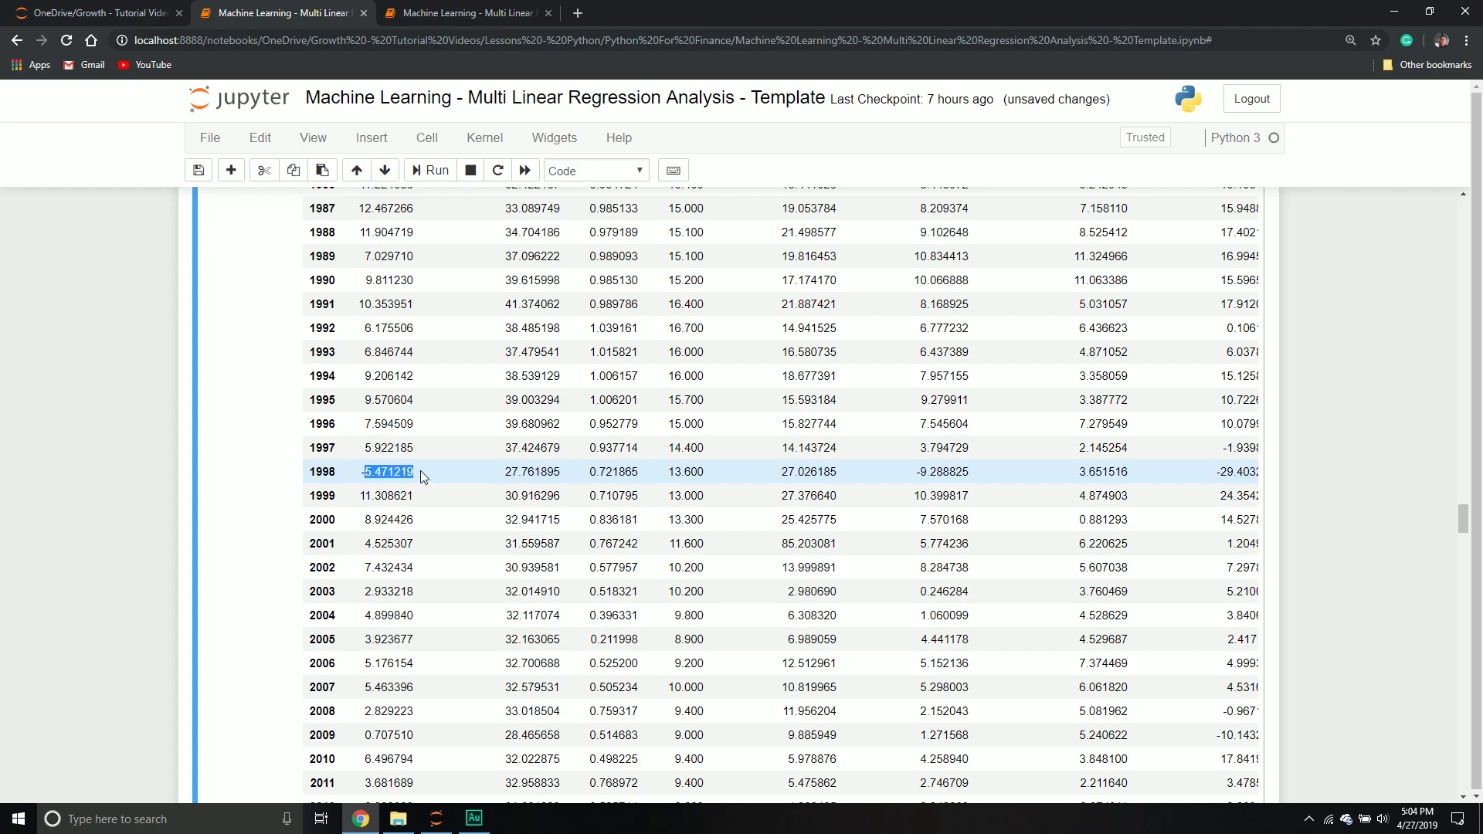
scroll(down, 3)
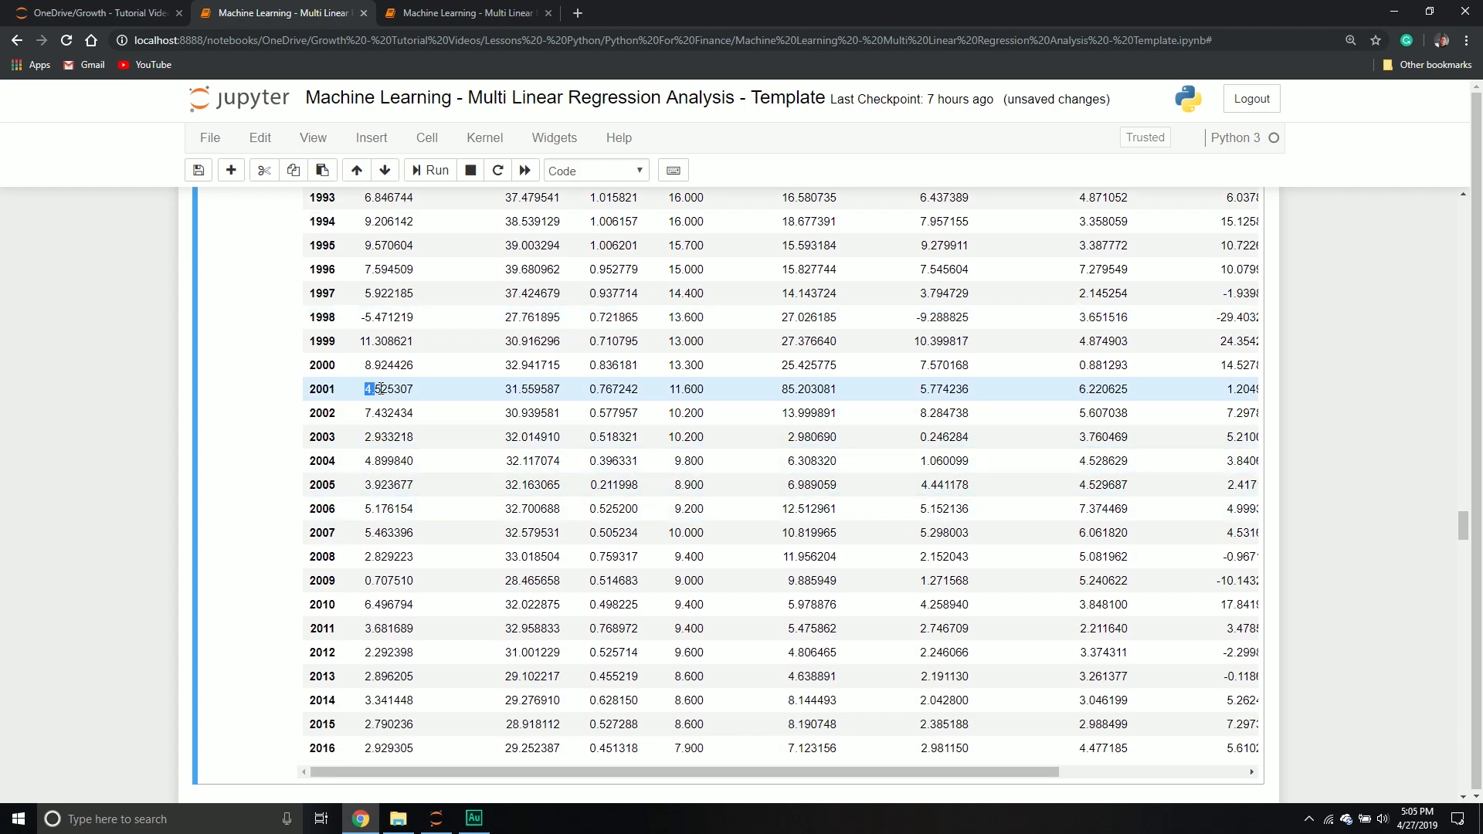
drag(379, 390, 834, 389)
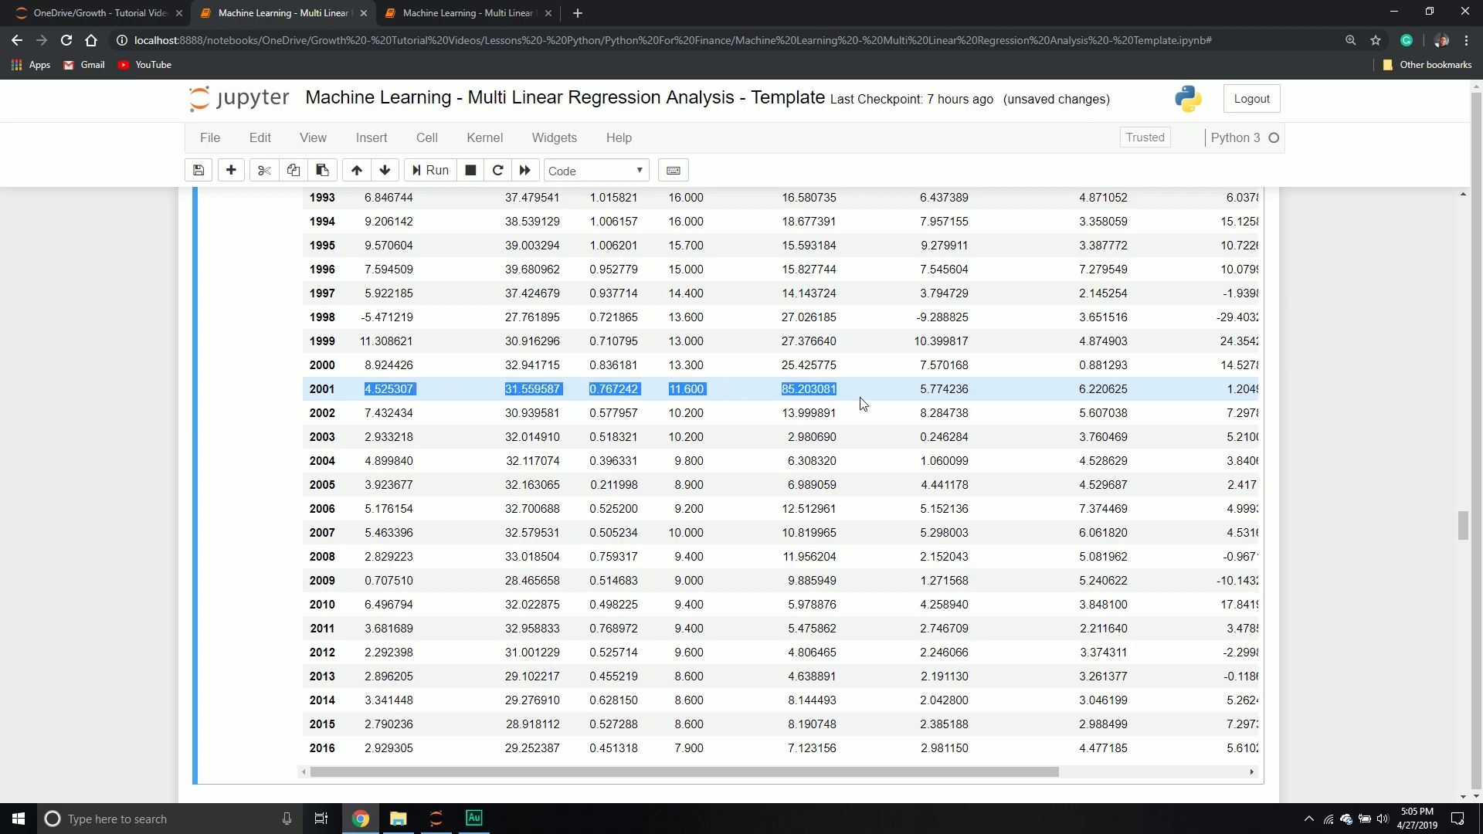
click(873, 390)
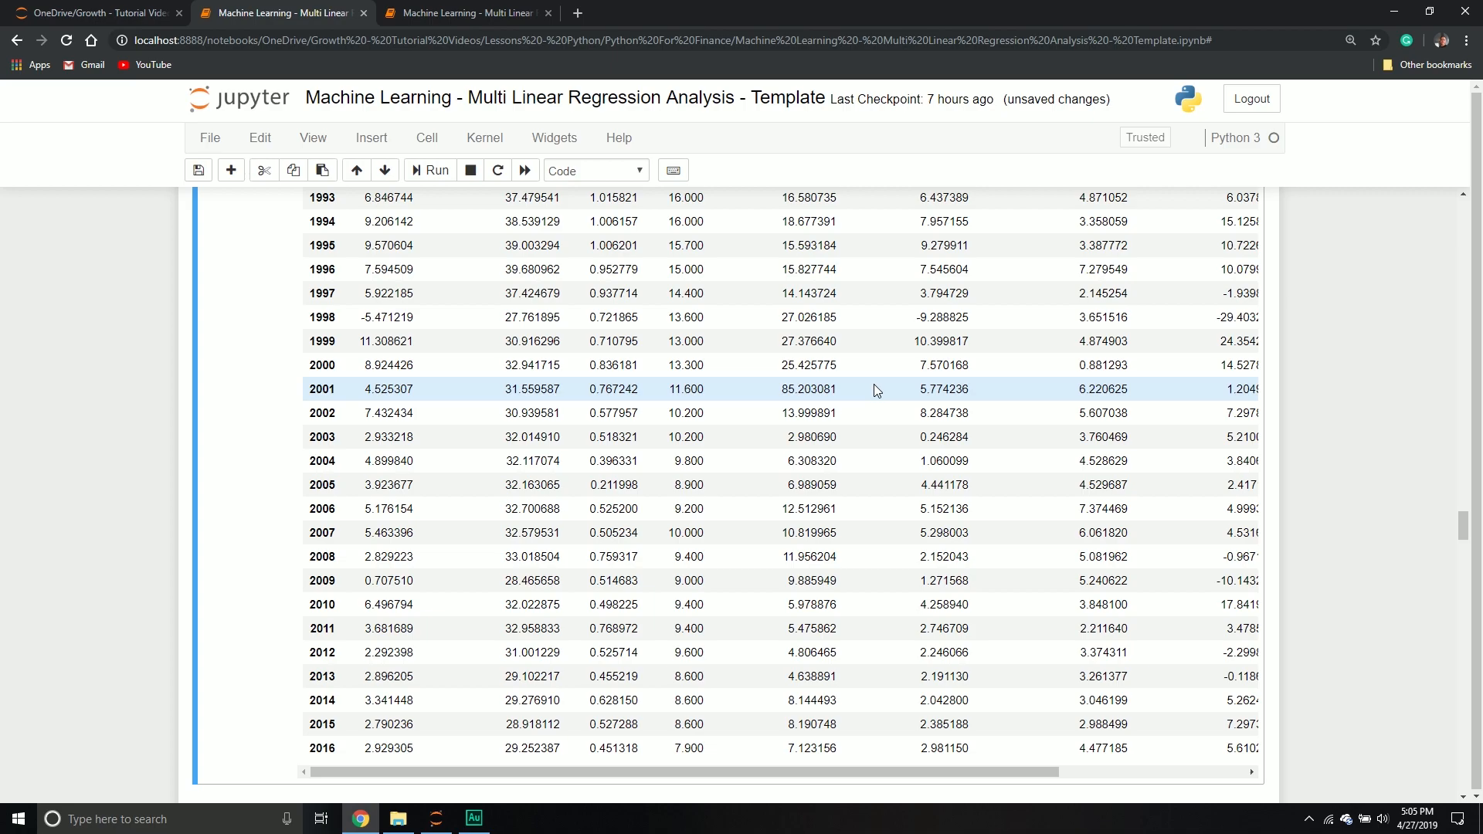
mouse_move(895, 387)
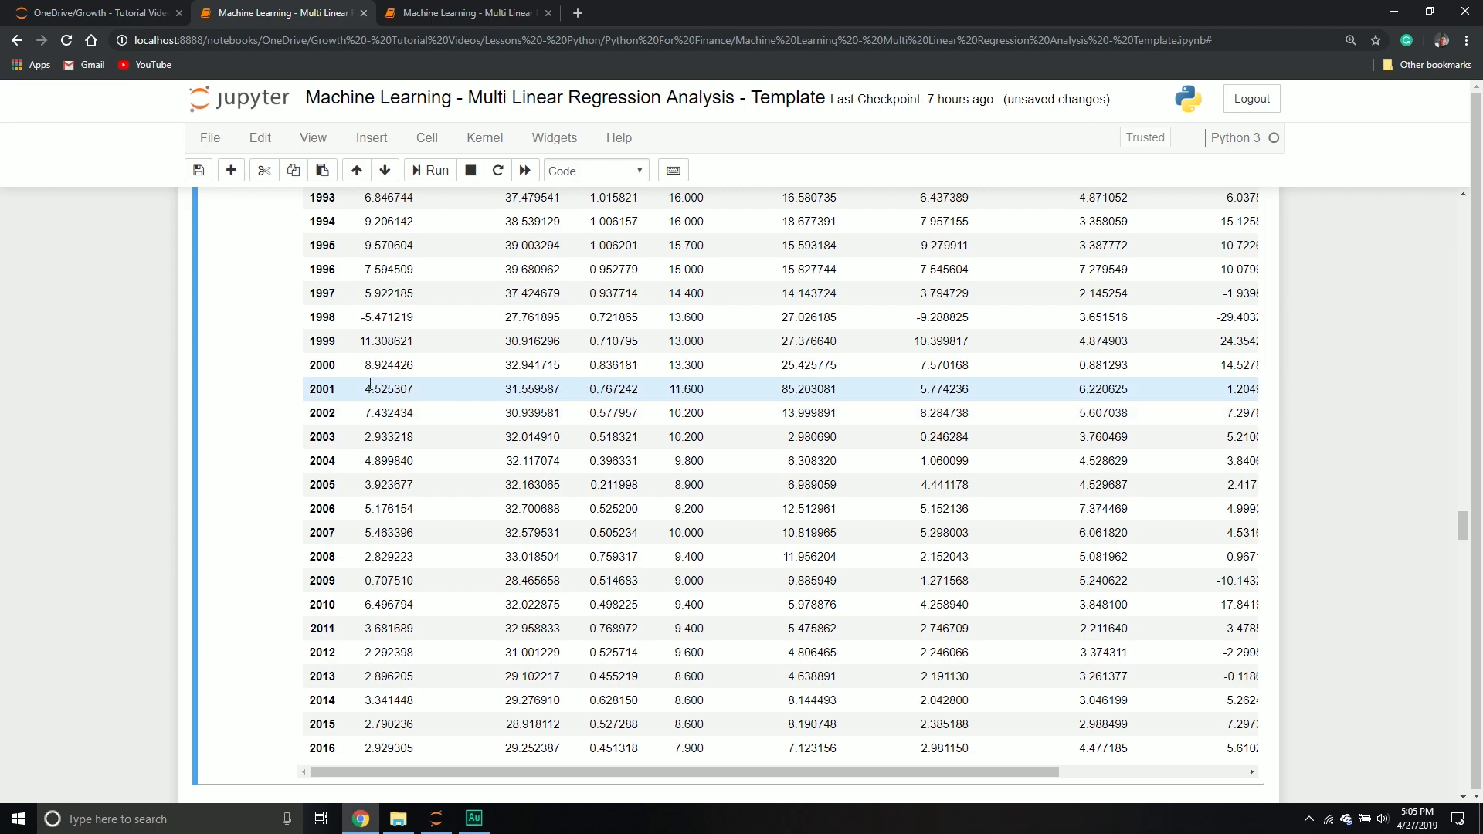
drag(367, 389, 679, 389)
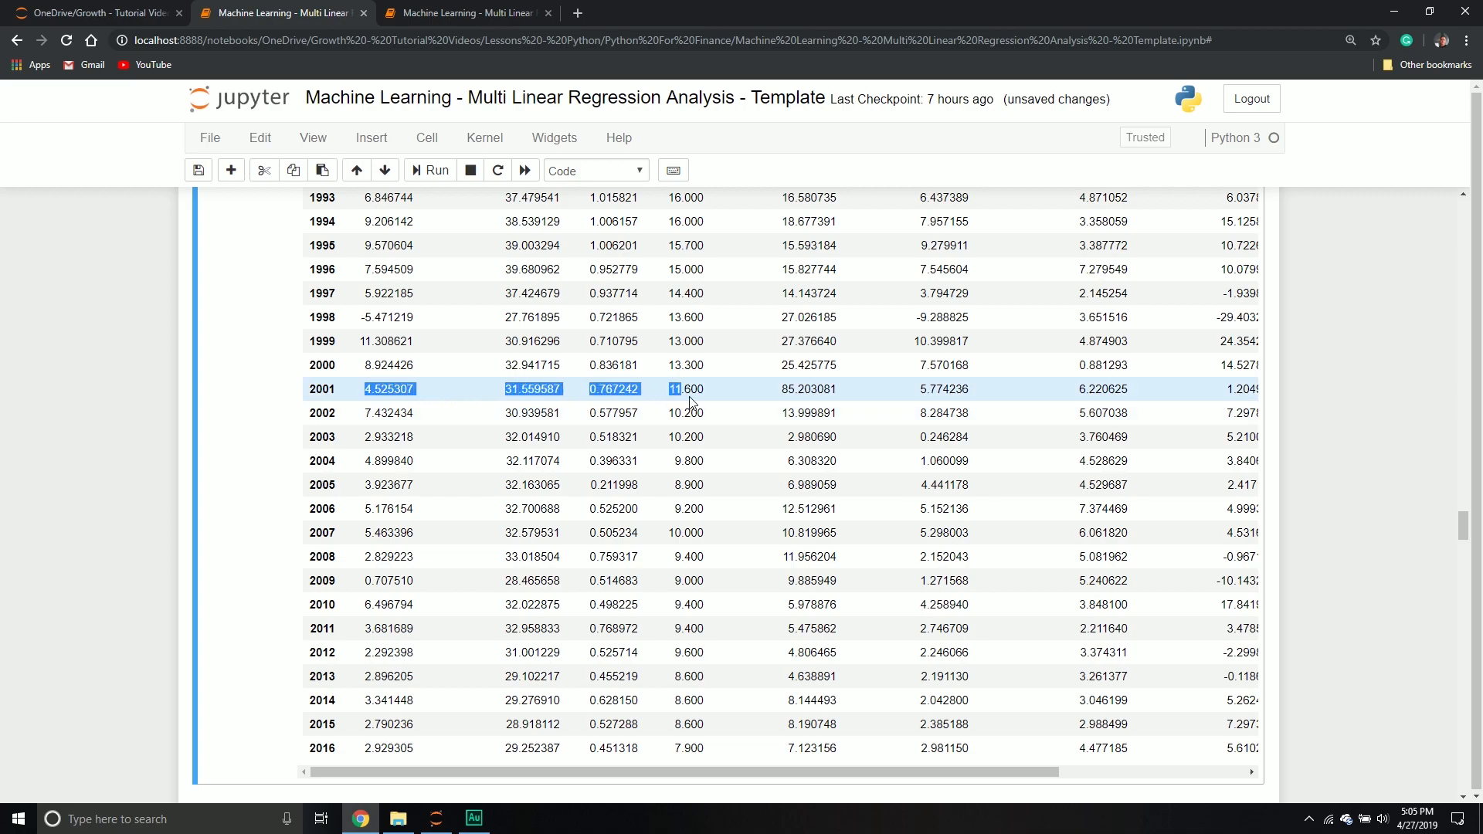
click(386, 364)
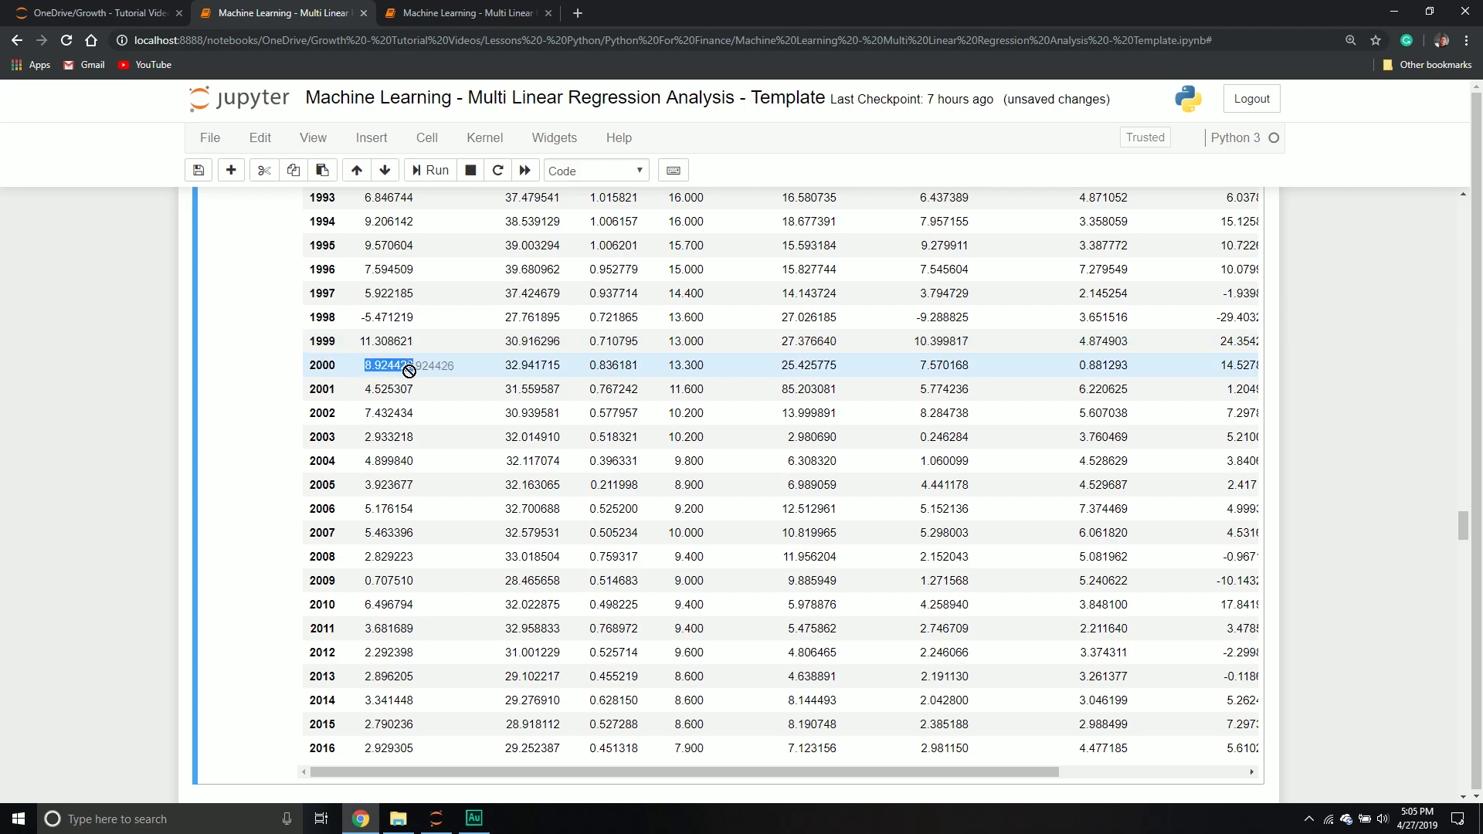
click(388, 389)
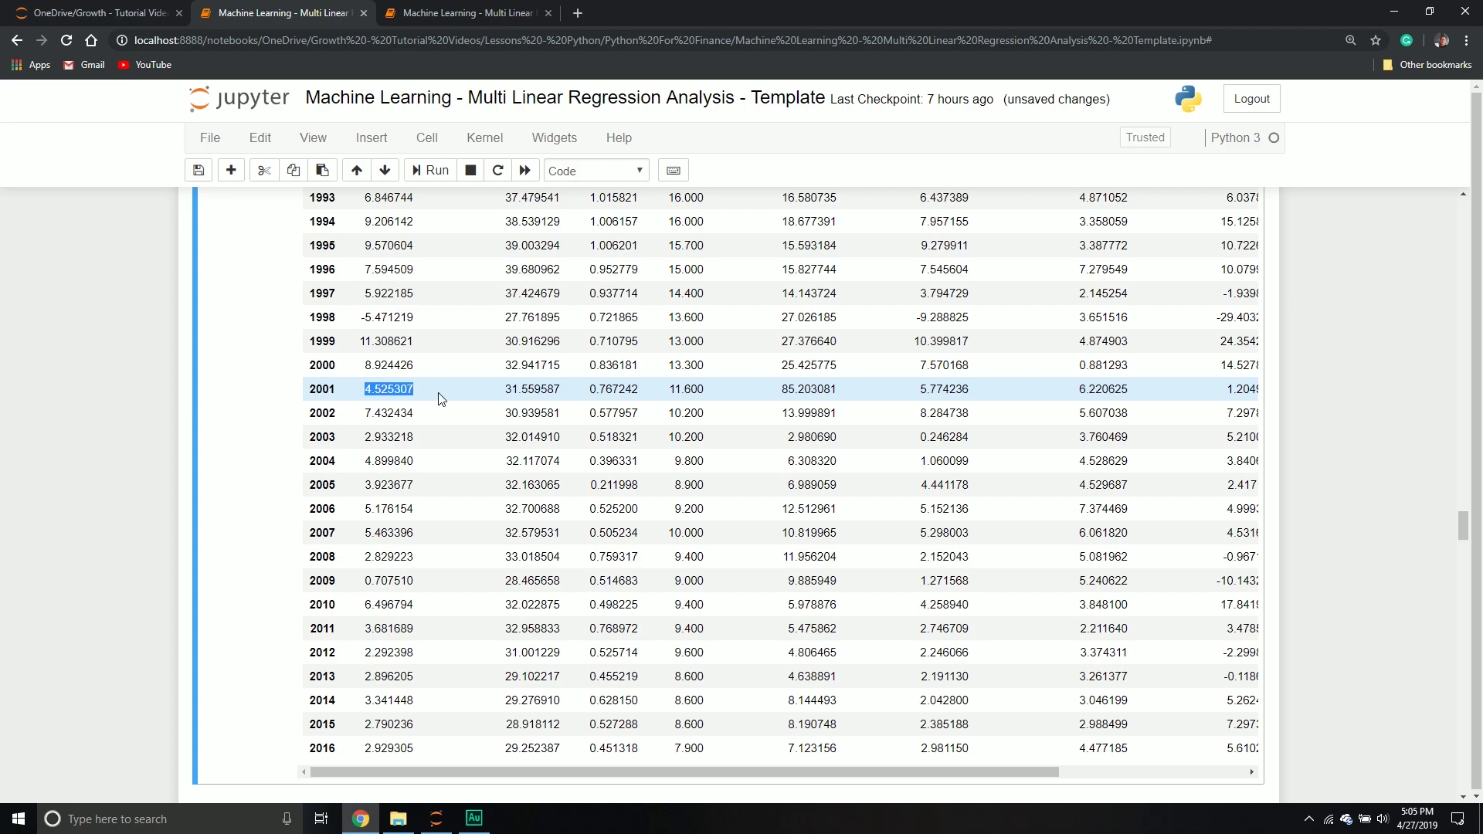
mouse_move(373, 365)
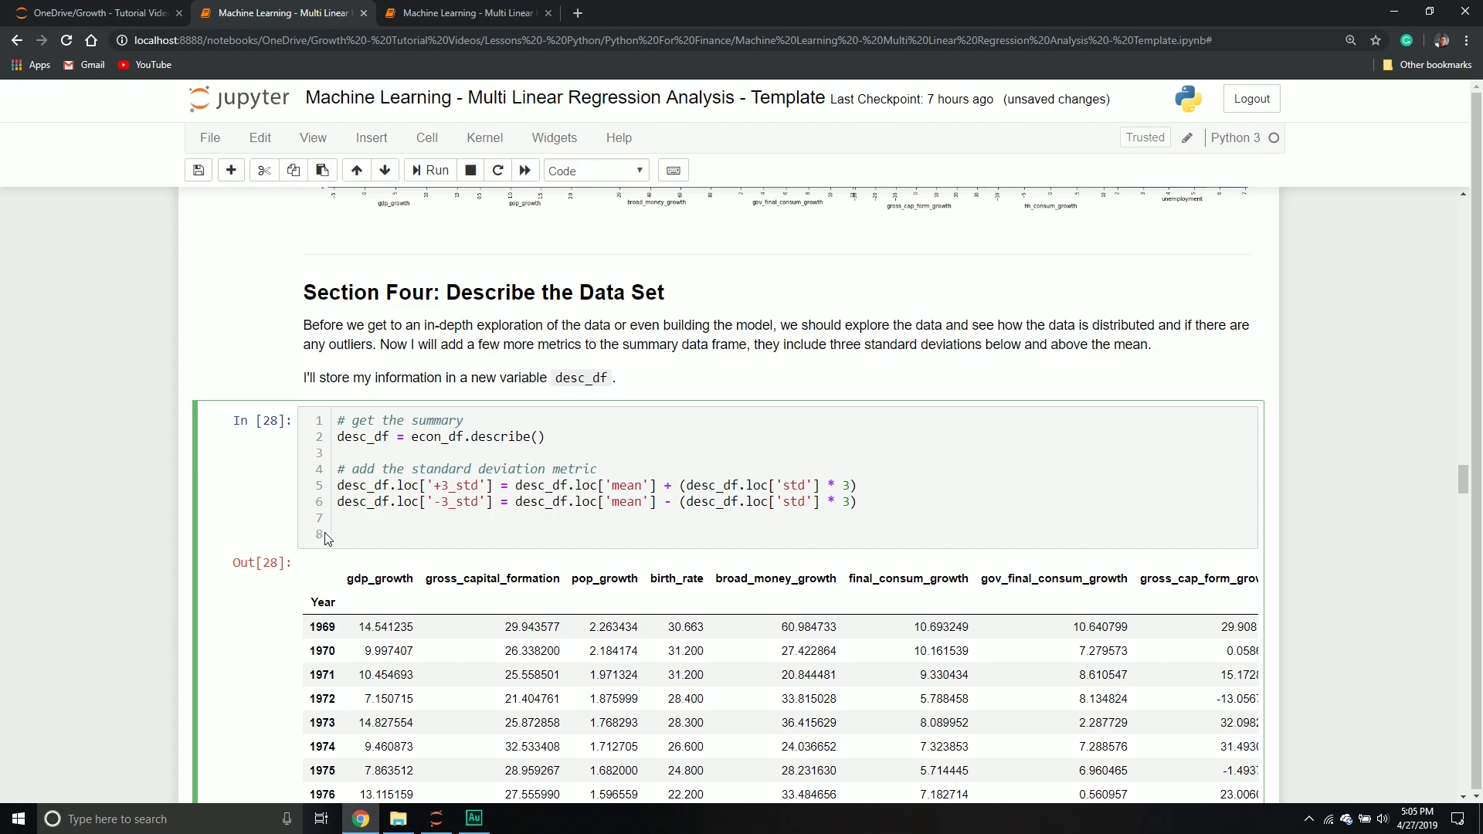
- Change the last line back to desc_df and re-run to show the summary table
text(desc_df)
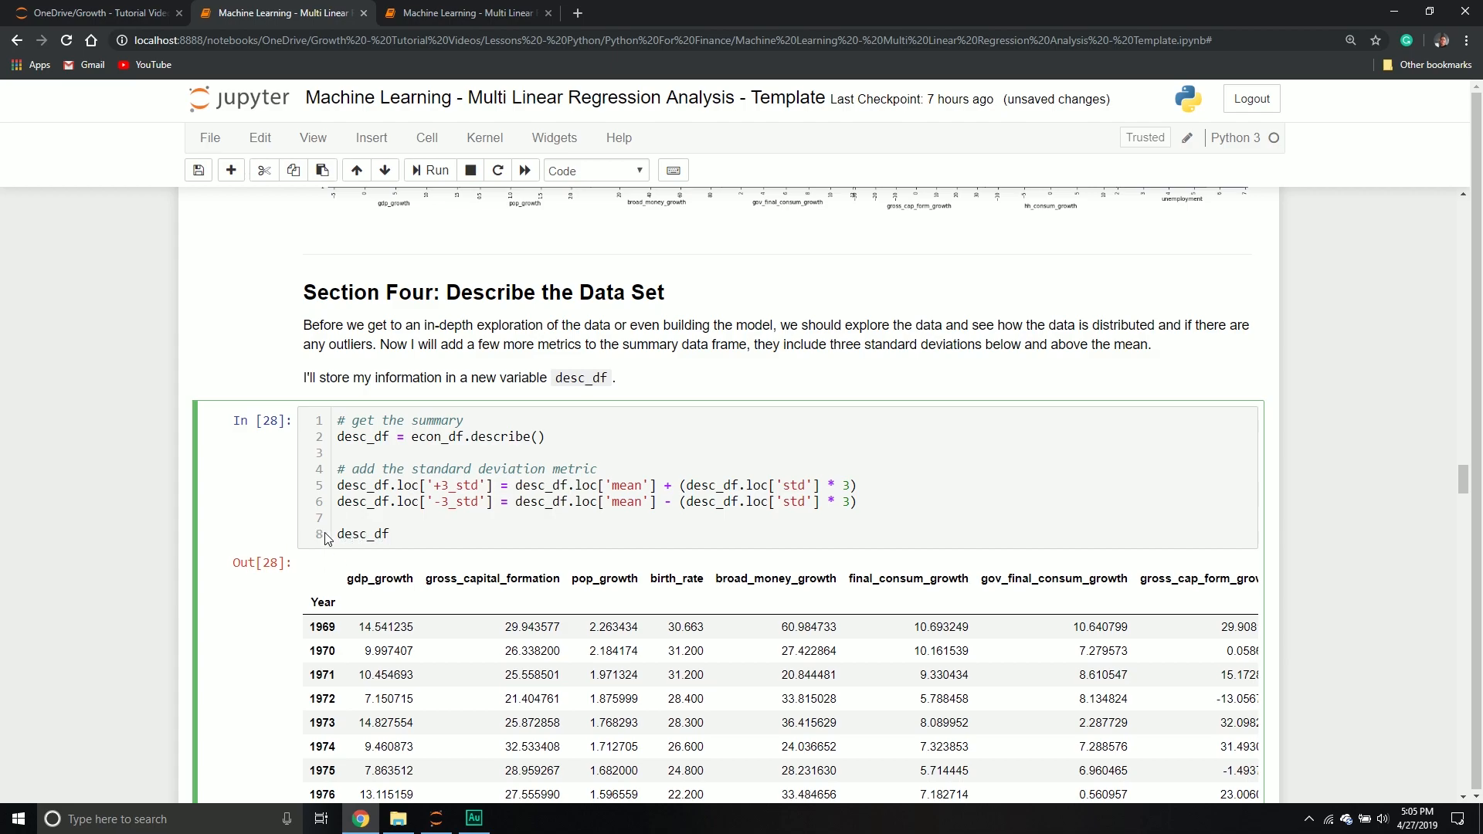
click(434, 171)
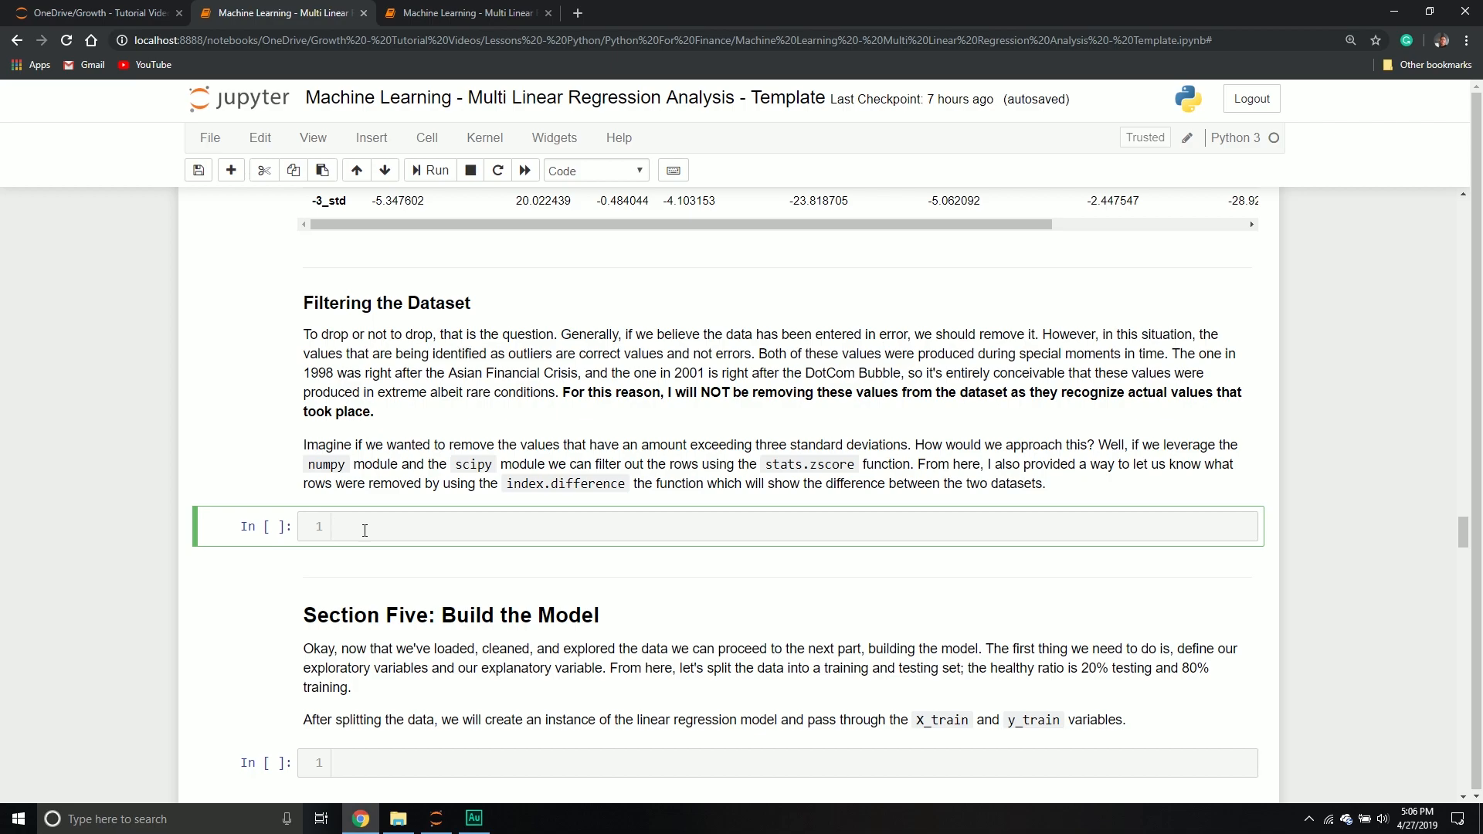
- Start the filter cell with a comment and econ_remove_df = econ_df[(...)]
click(339, 527)
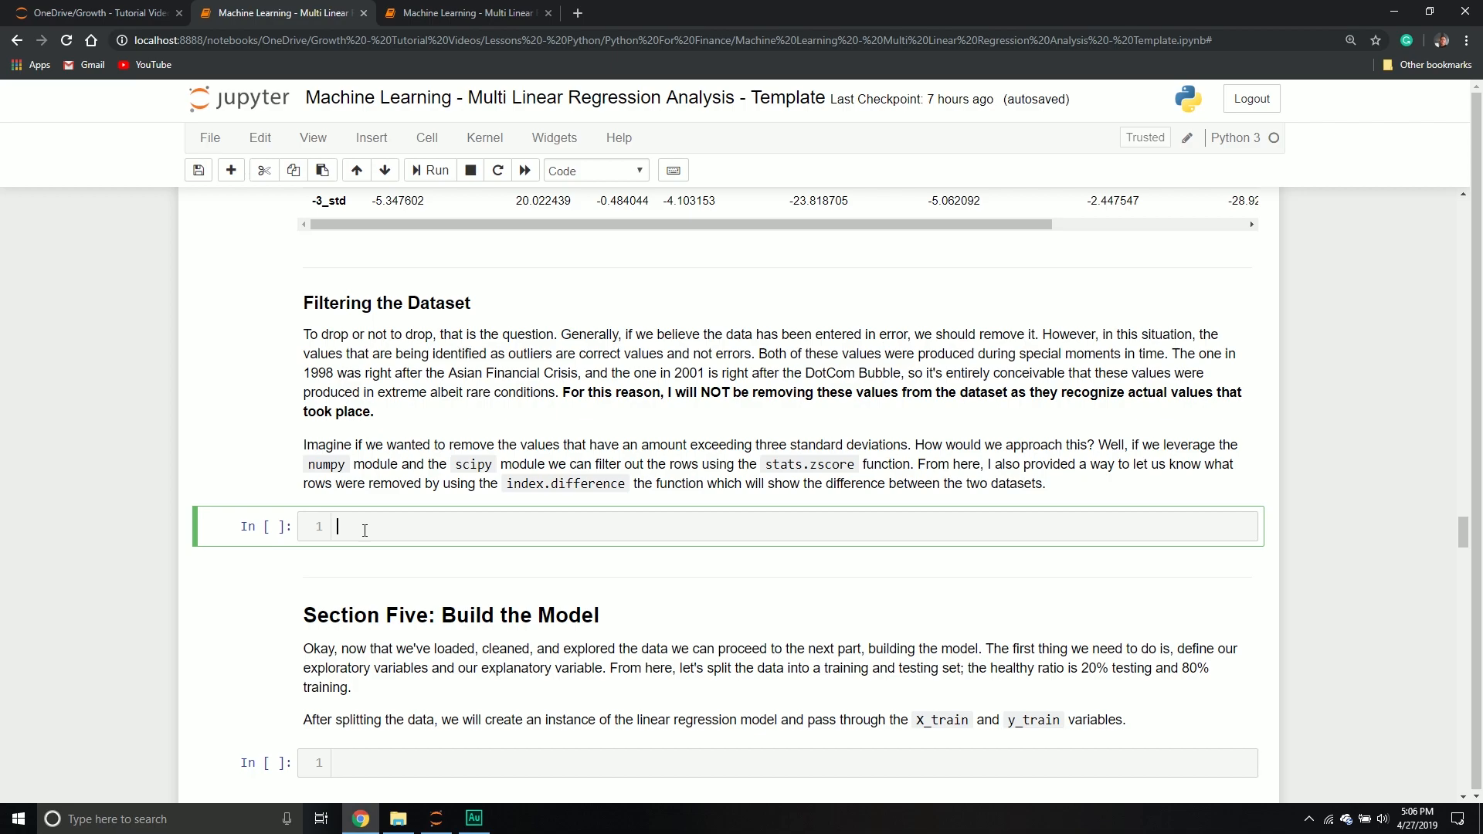
text(# filter the outliers)
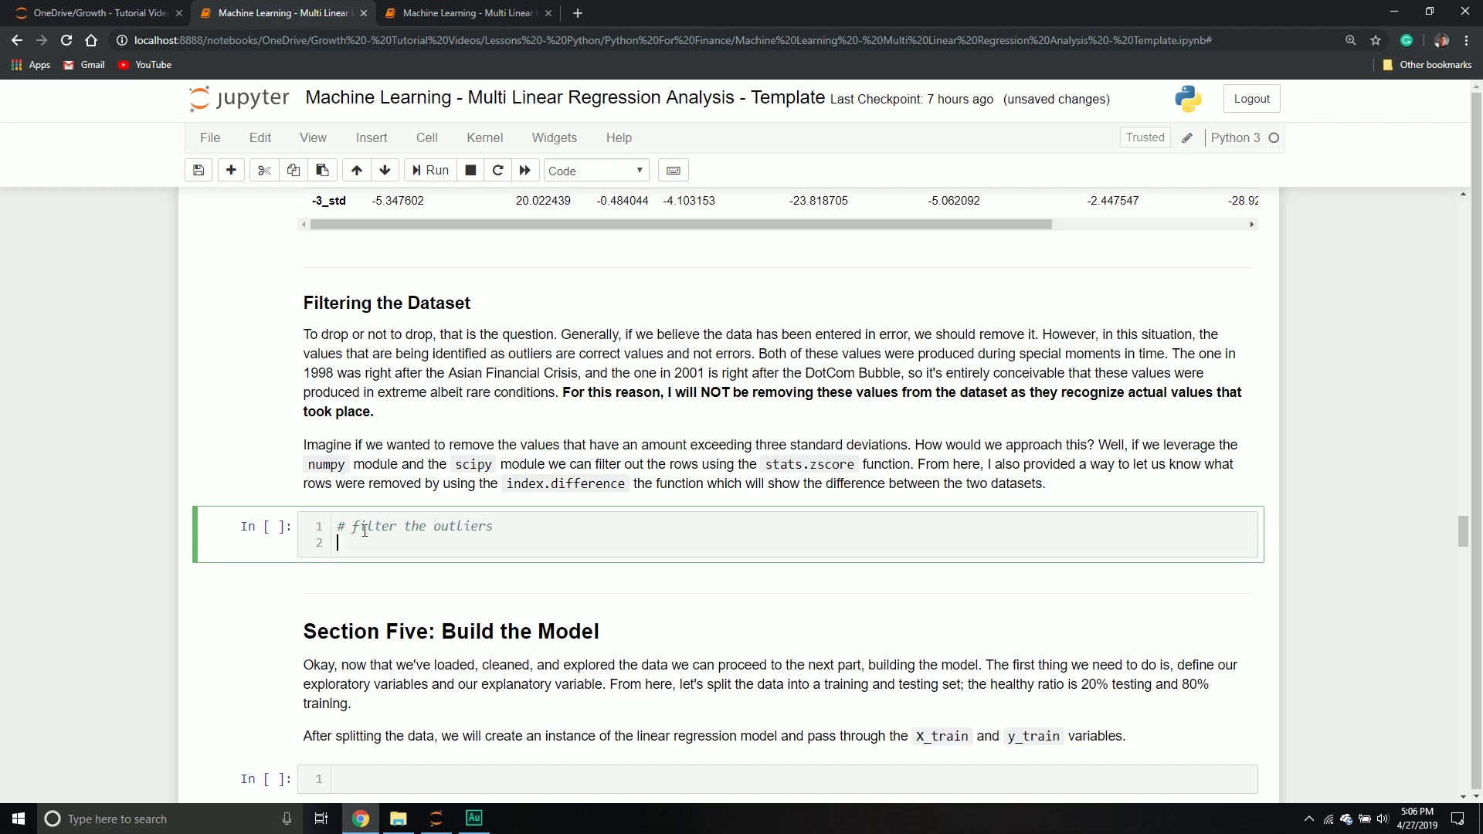
text(econ_)
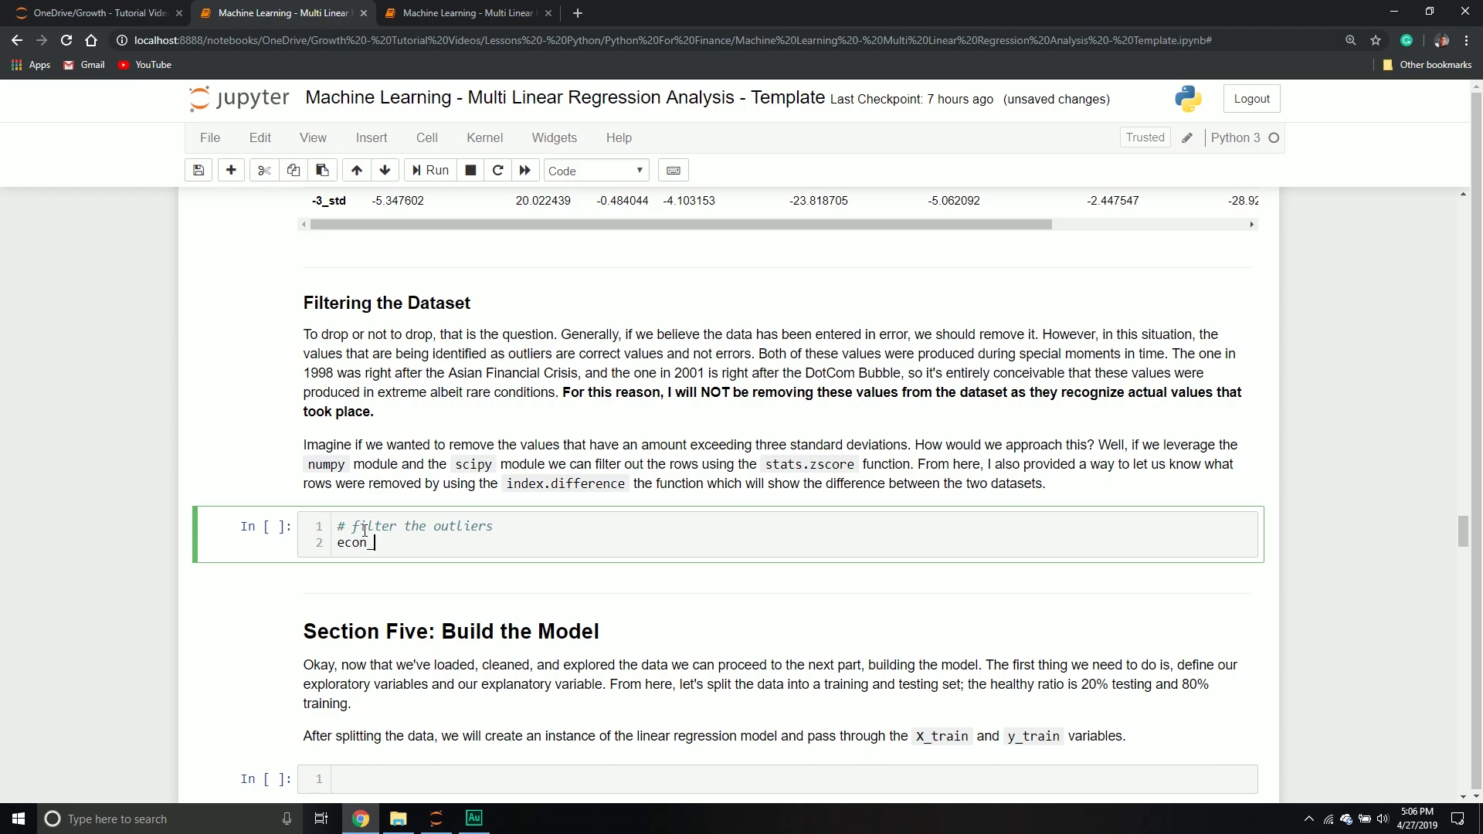
text(remove_)
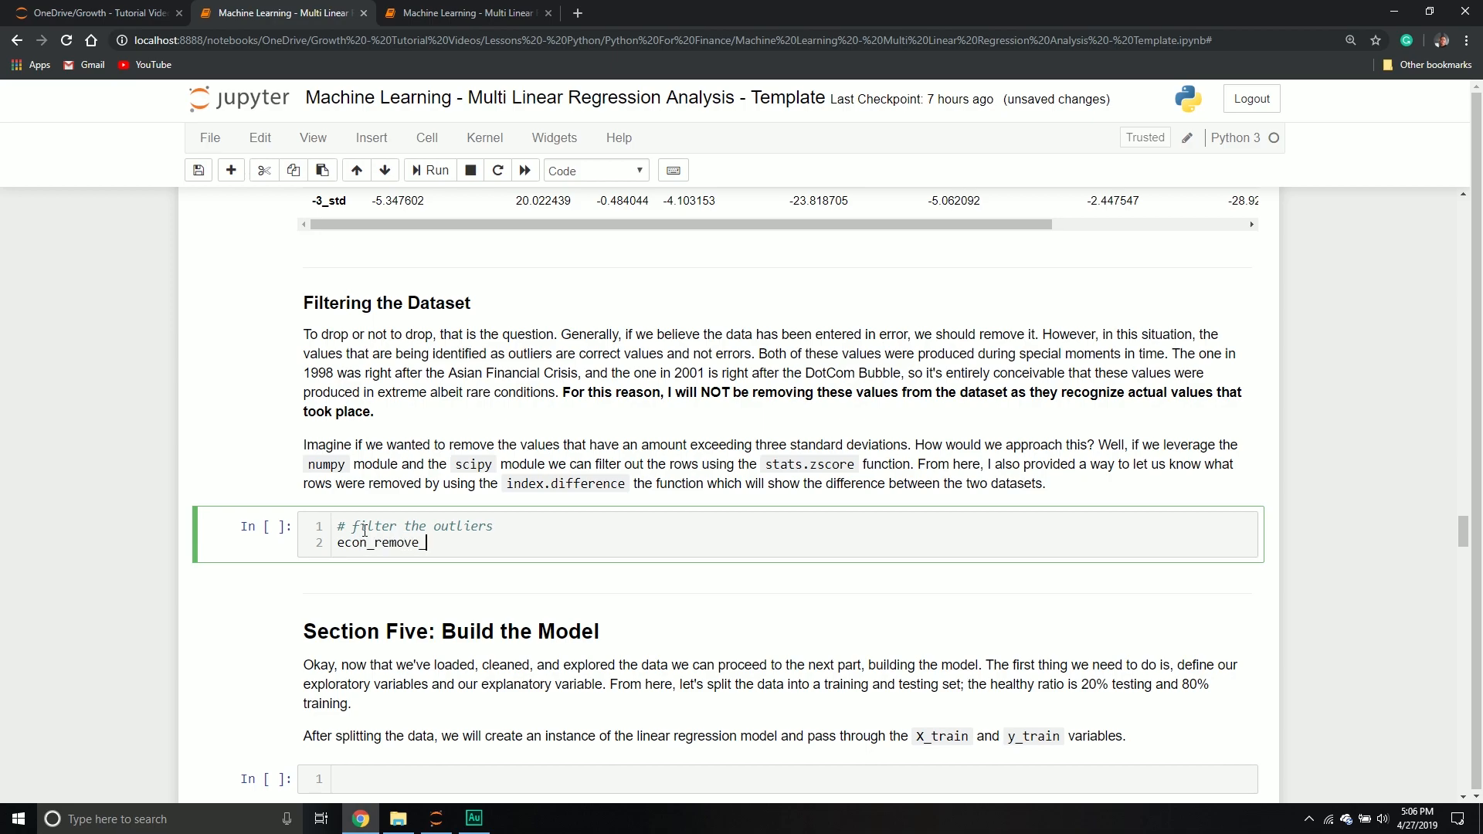
text(_df = e)
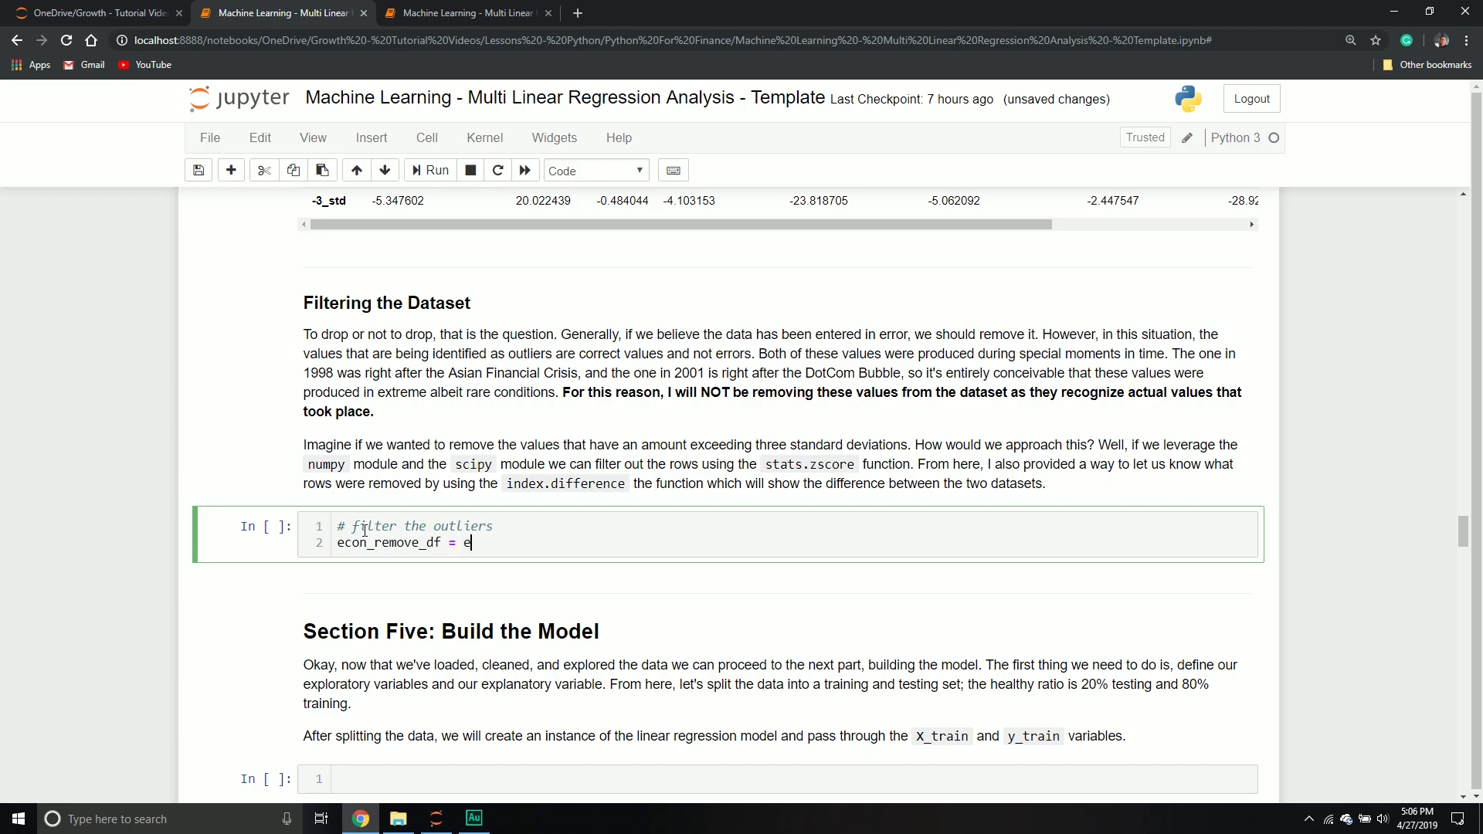
text(con_df)
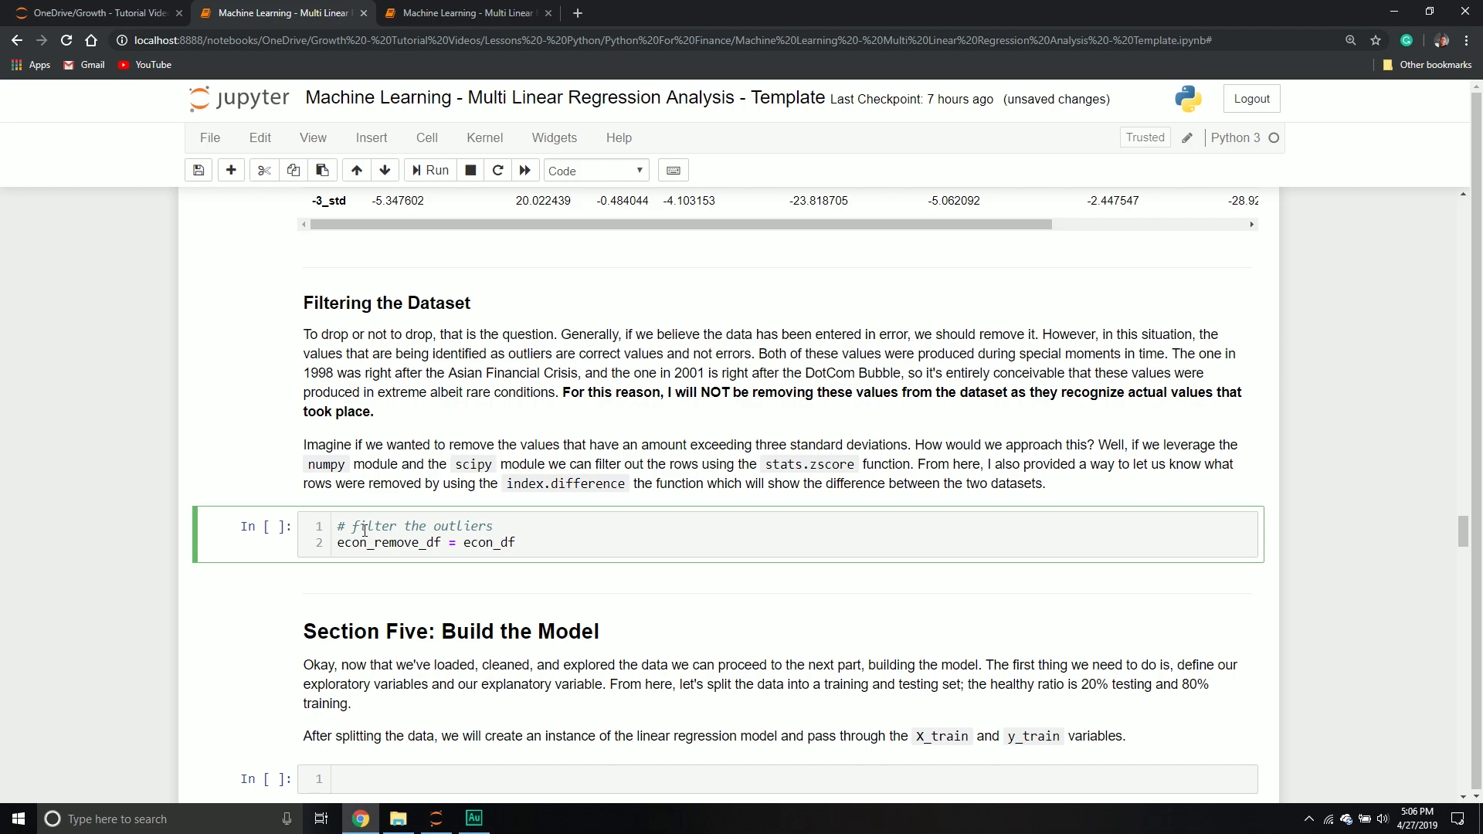
text([])
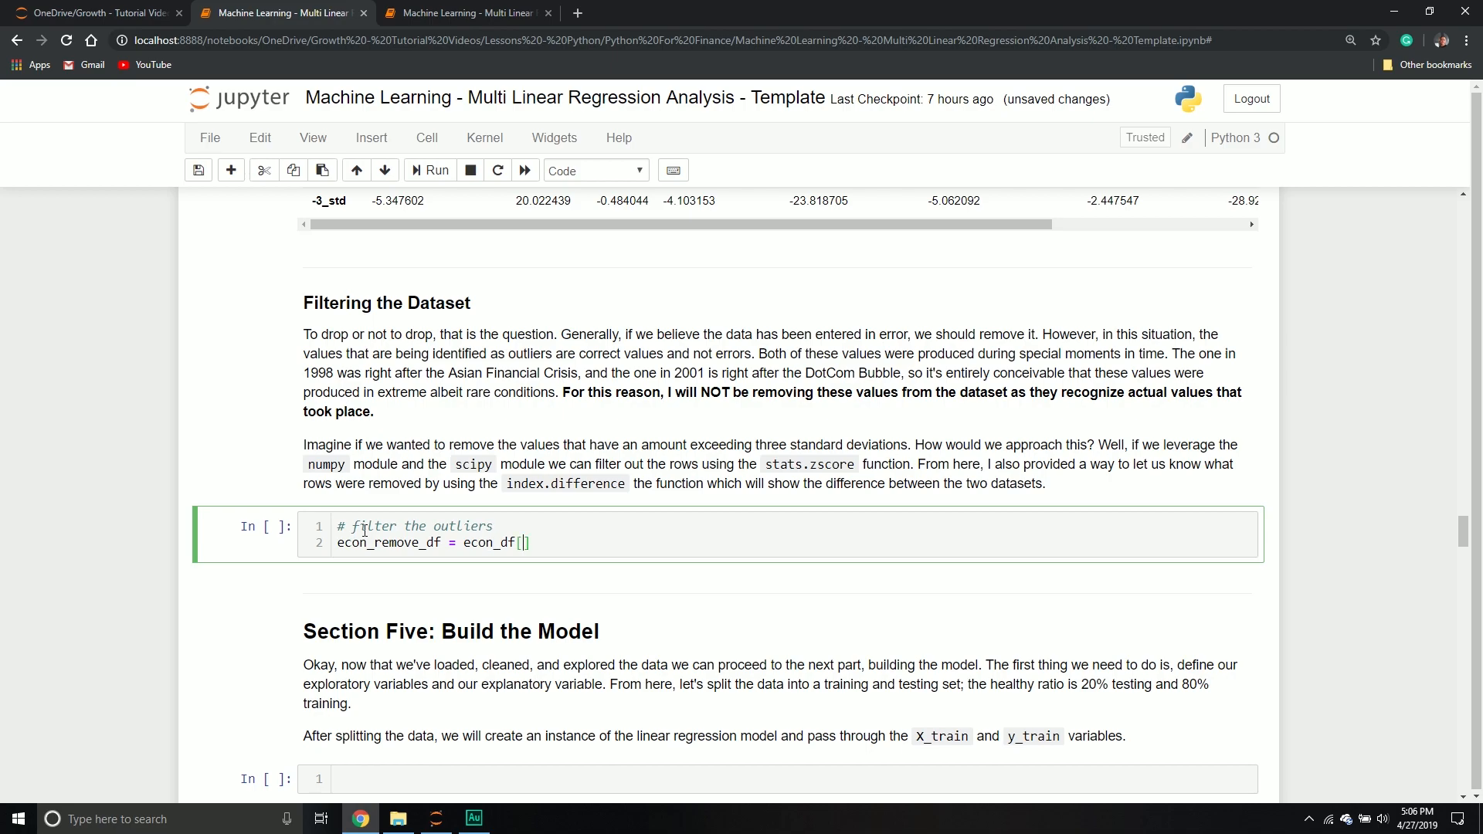
text(())
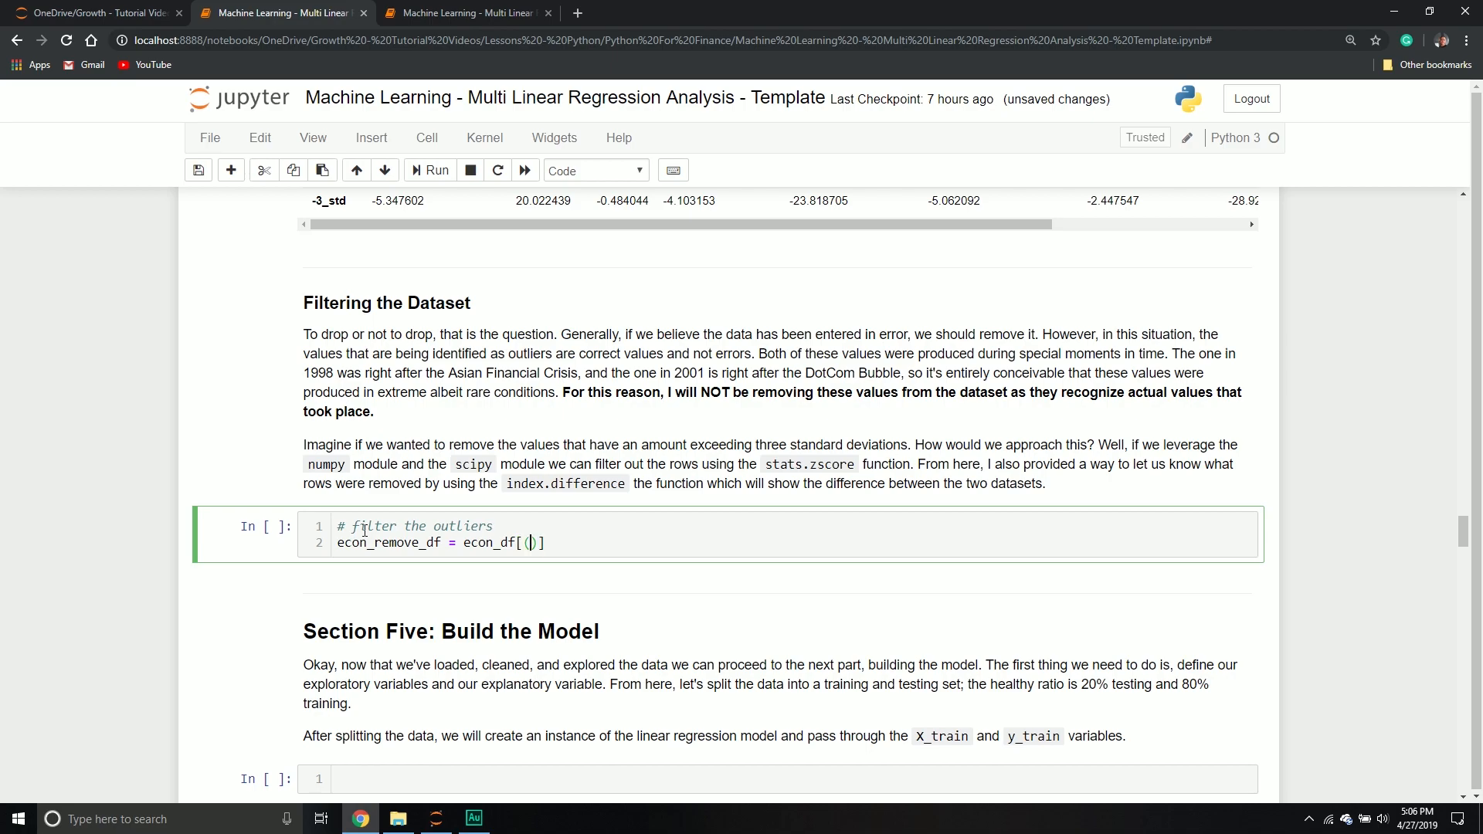
- Complete the condition np.abs(stats.zscore(econ_df)) < 3 with .all(axis = 1)
text(np.)
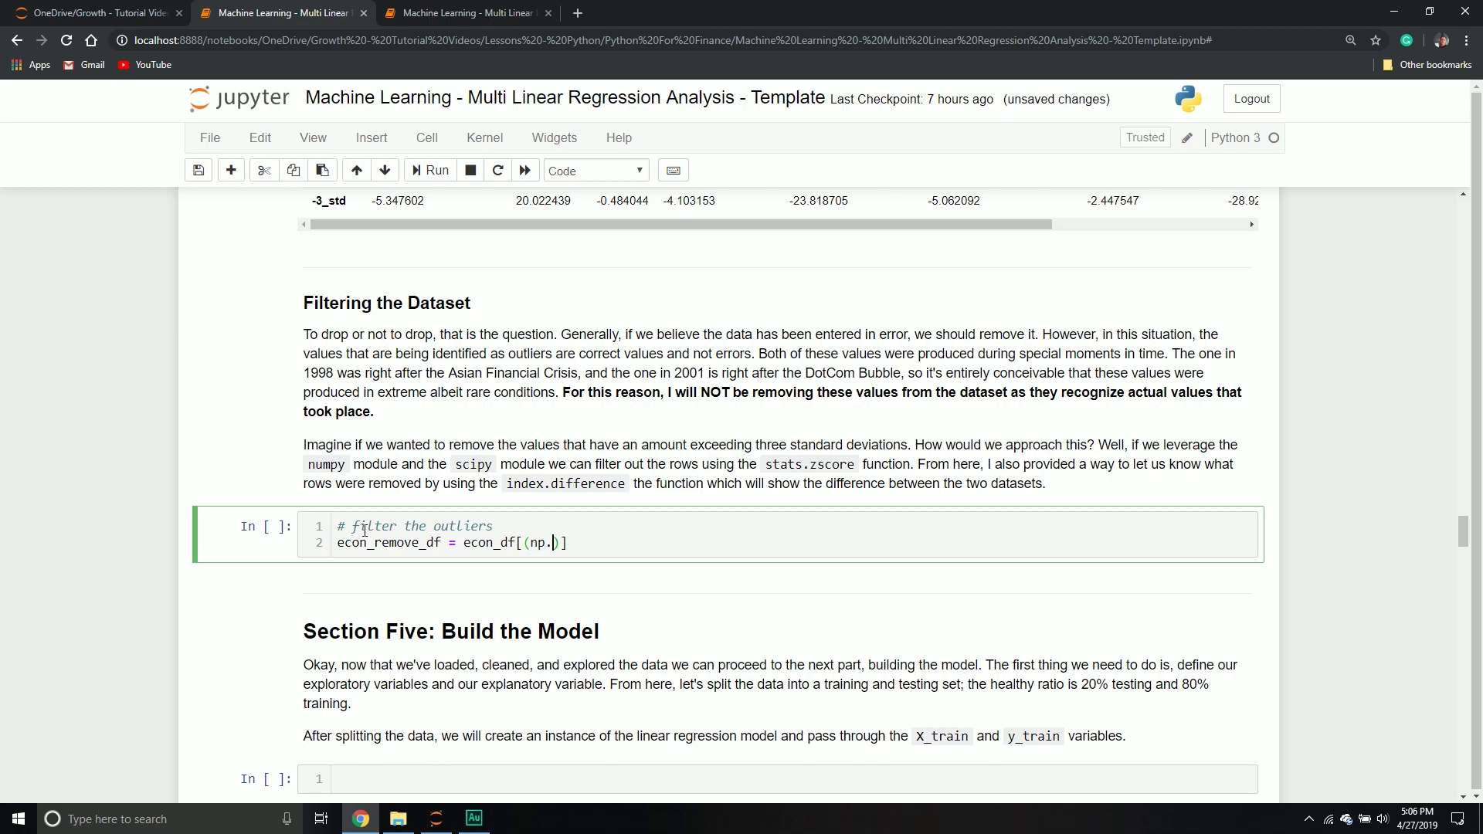
text(abs)
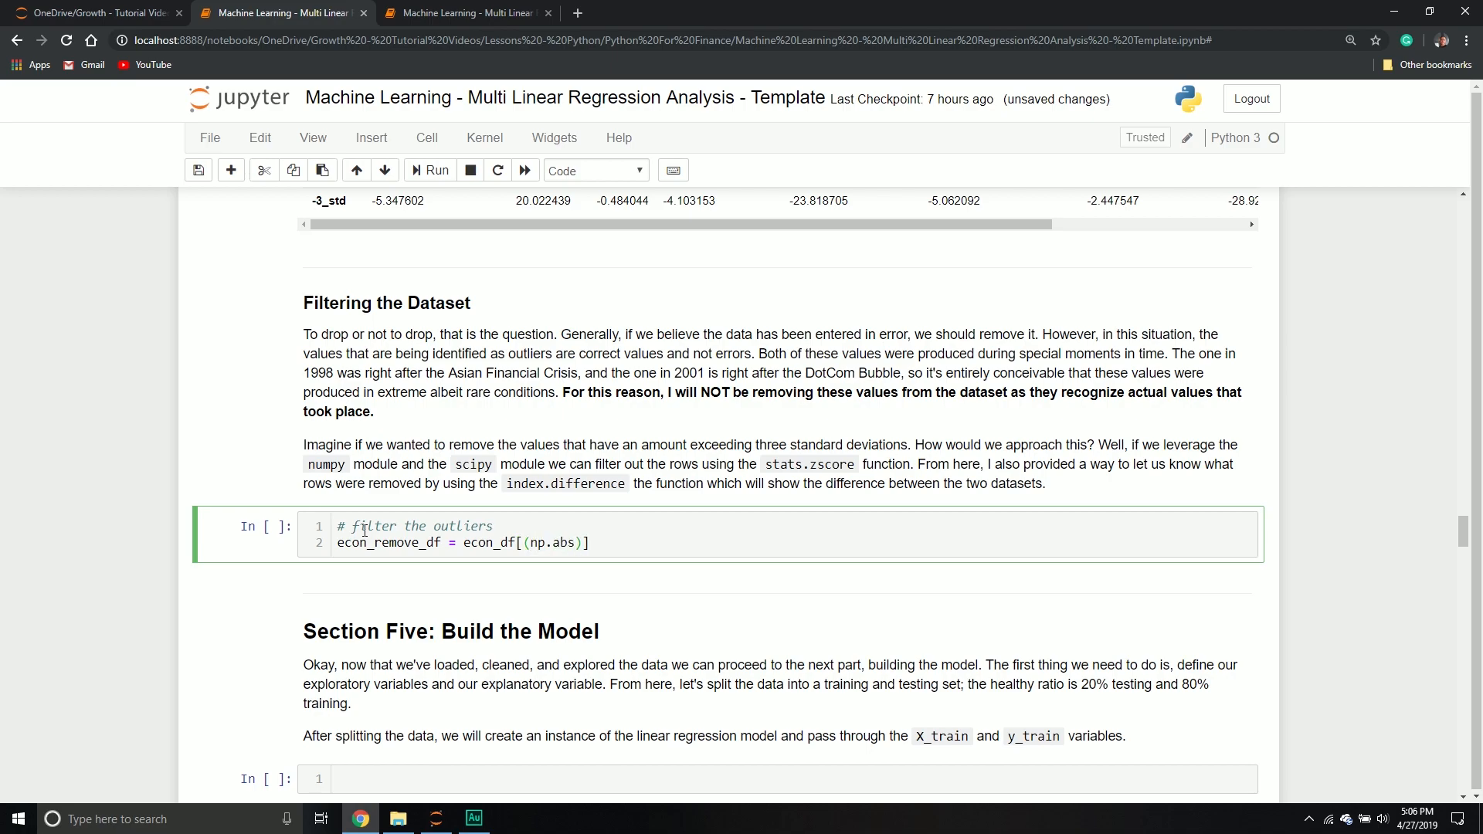
text(())
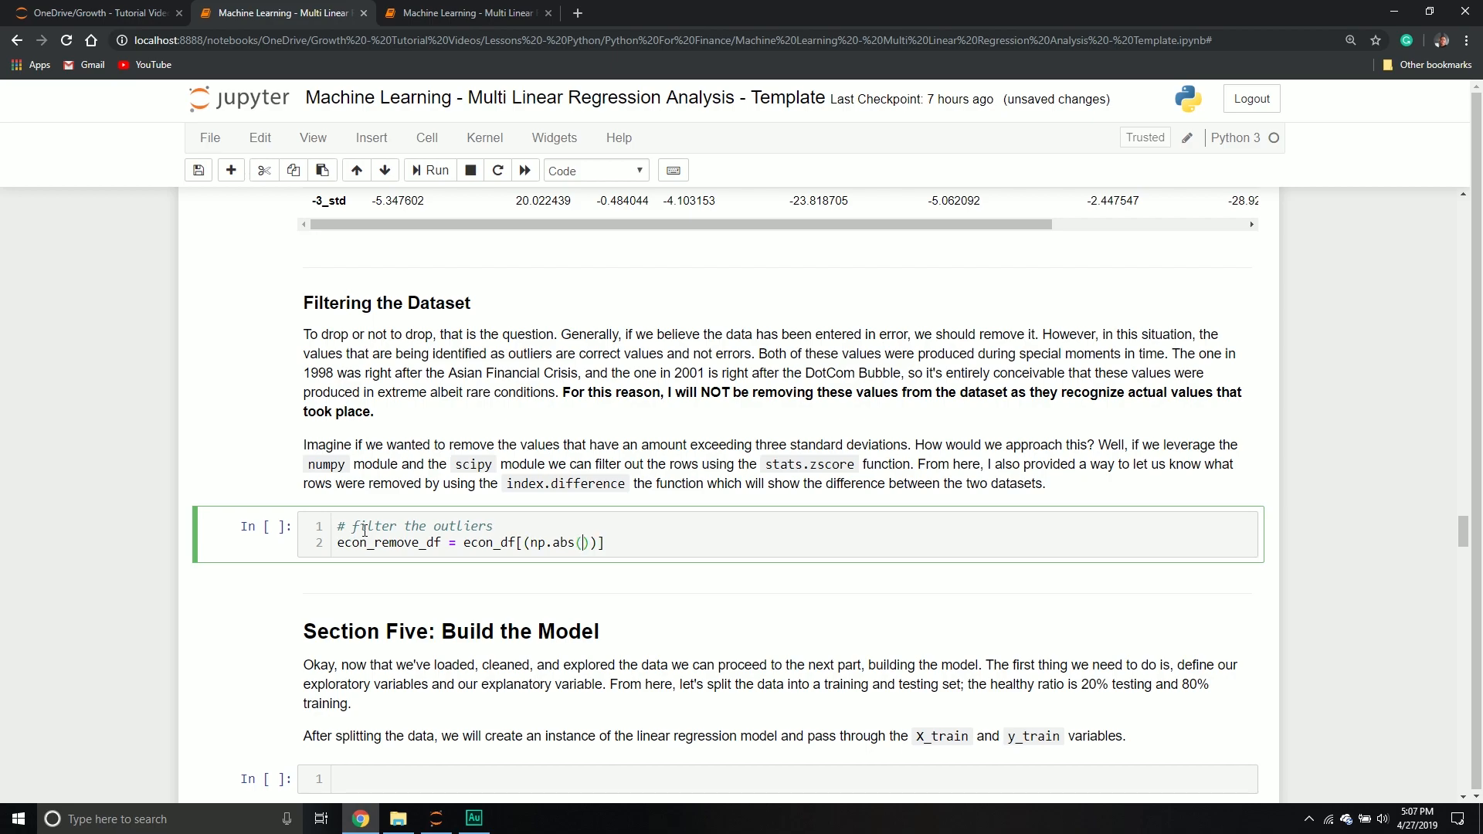
text(stats)
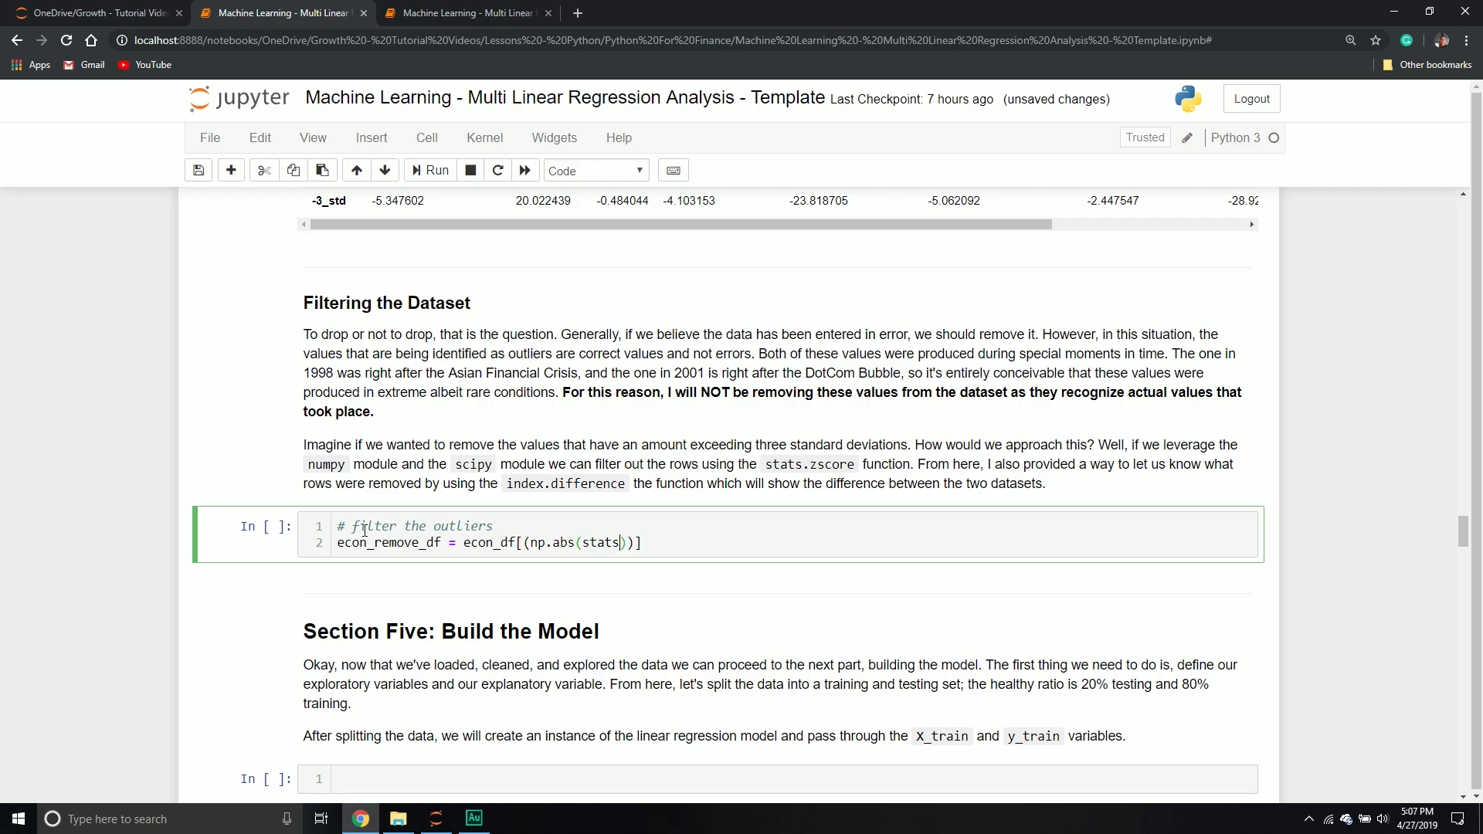
text(.zscore(e)
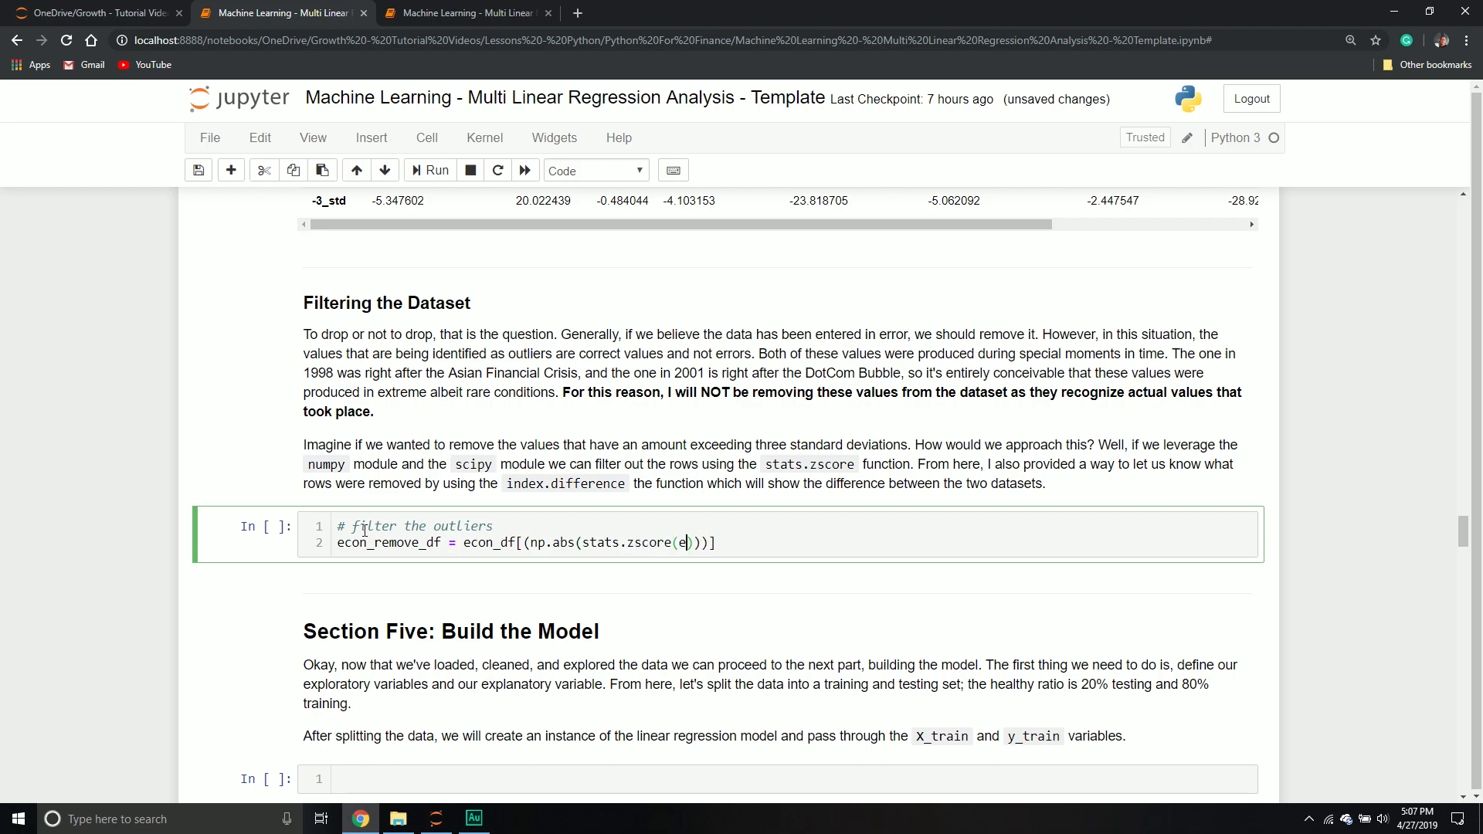
text(con_df)
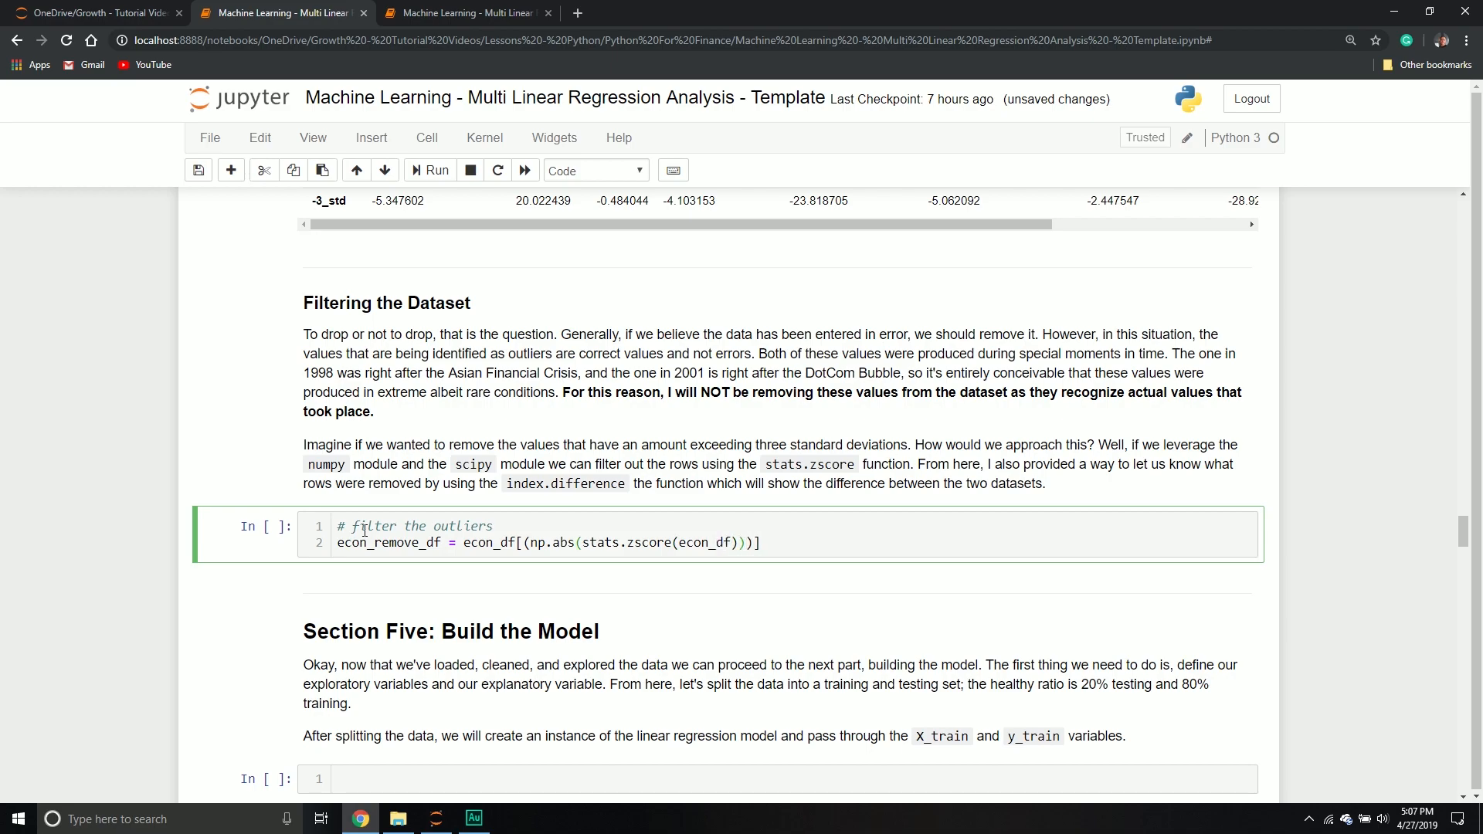
text(< 3)
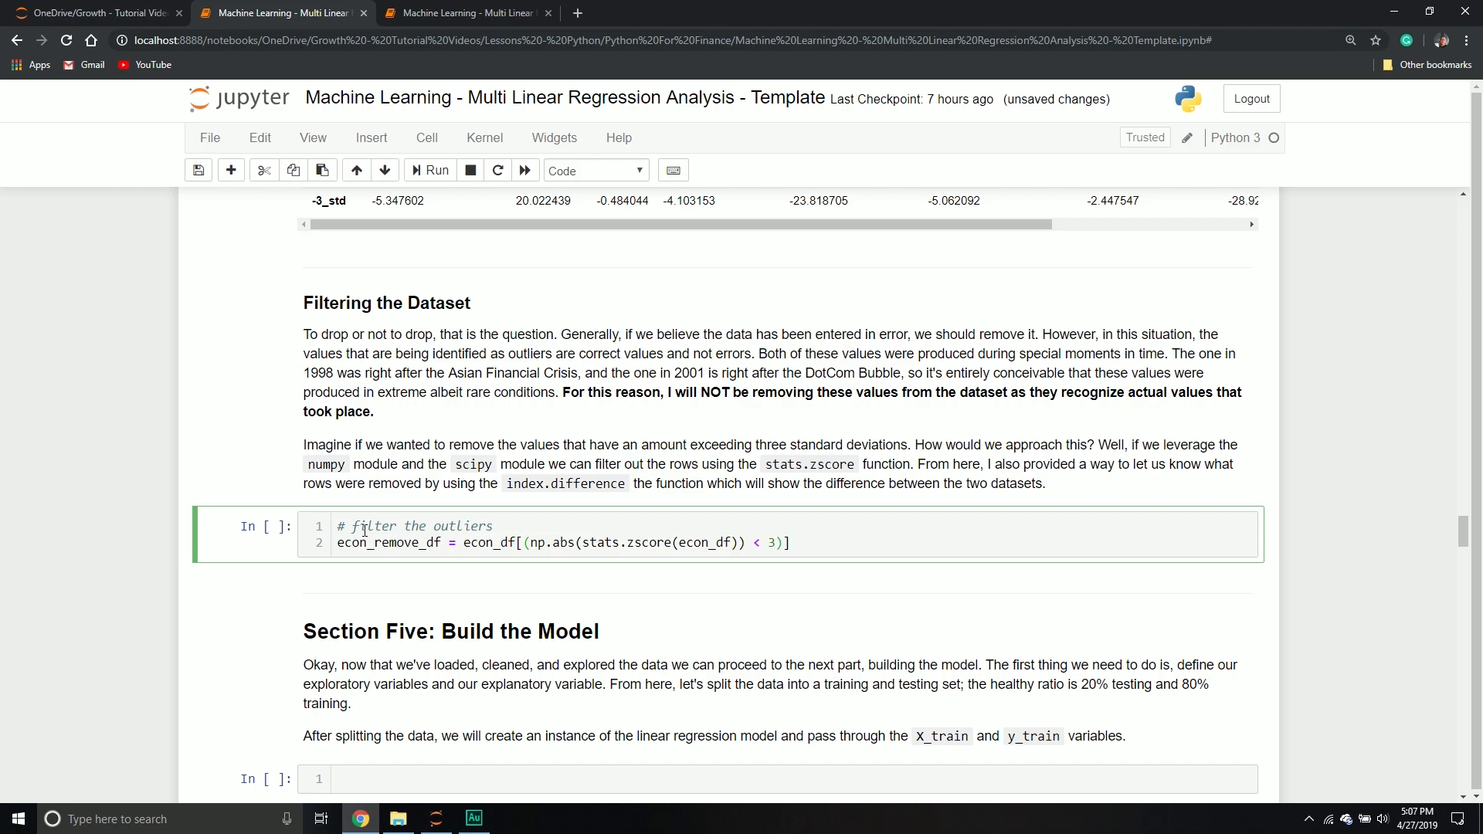
text(.all(axis = 1)
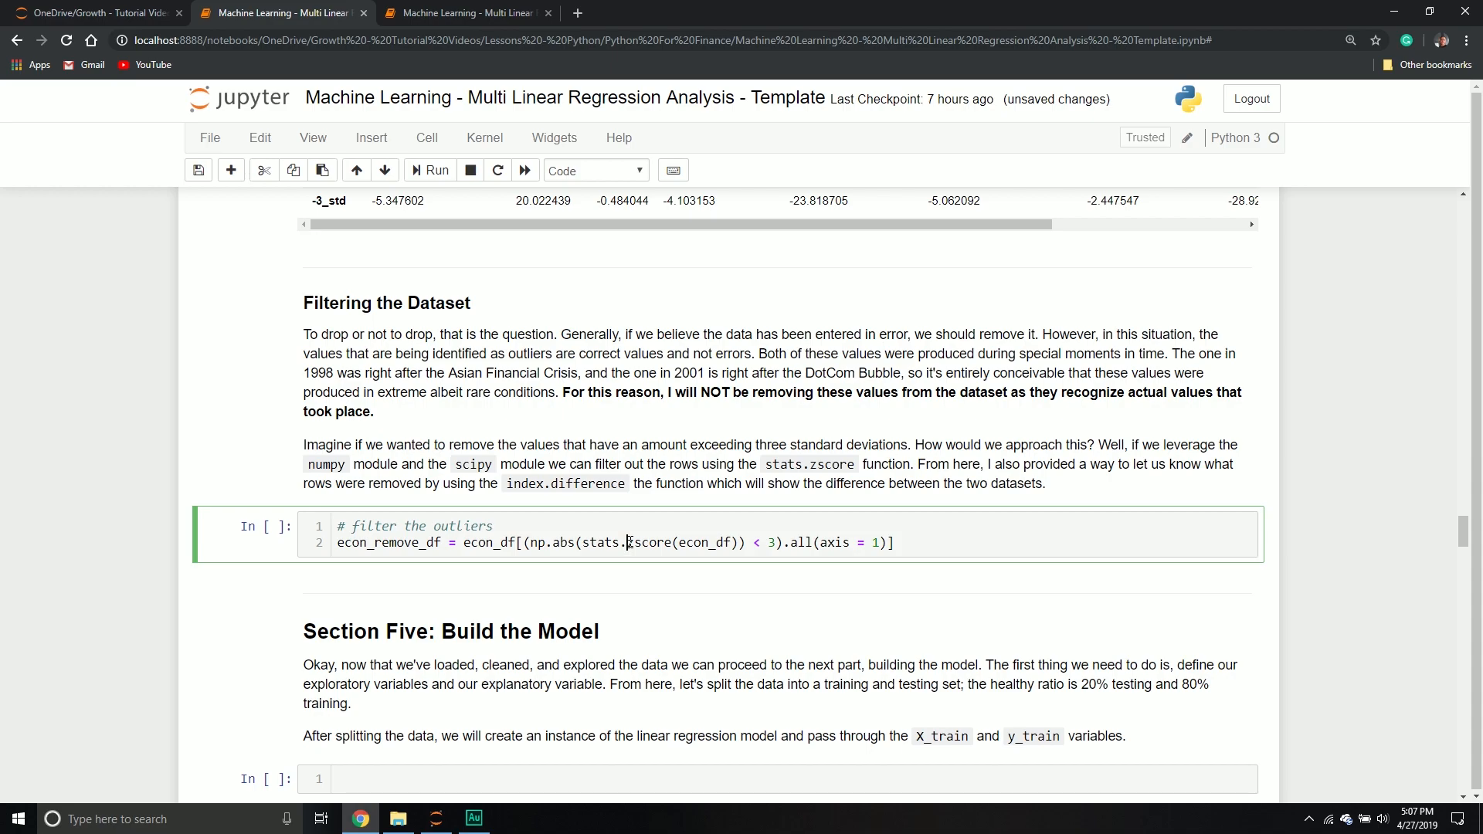
click(625, 542)
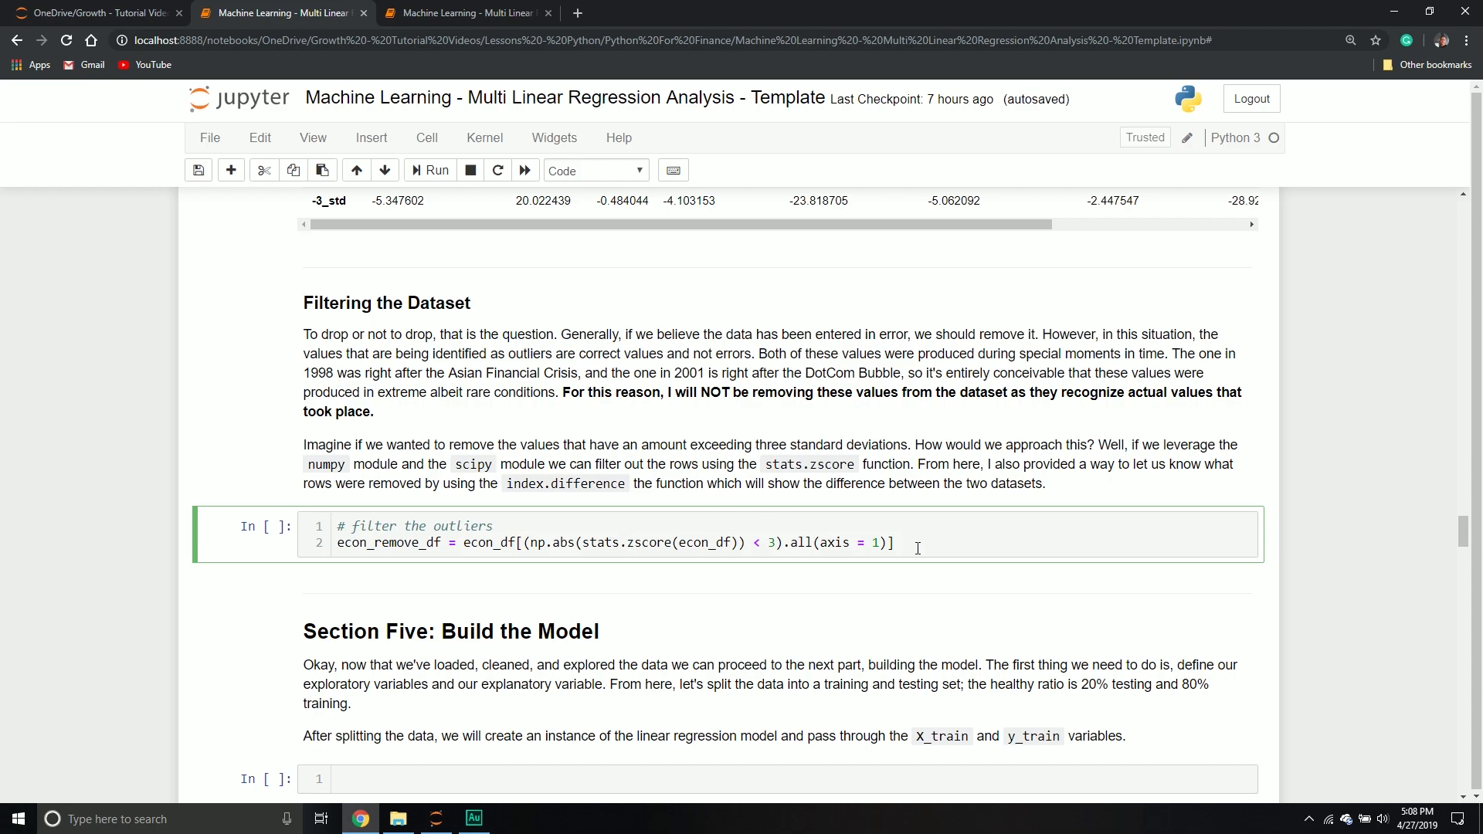
- Add a 'what rows were removed' comment and econ_df.index.difference(econ_remove_df.index)
key(enter)
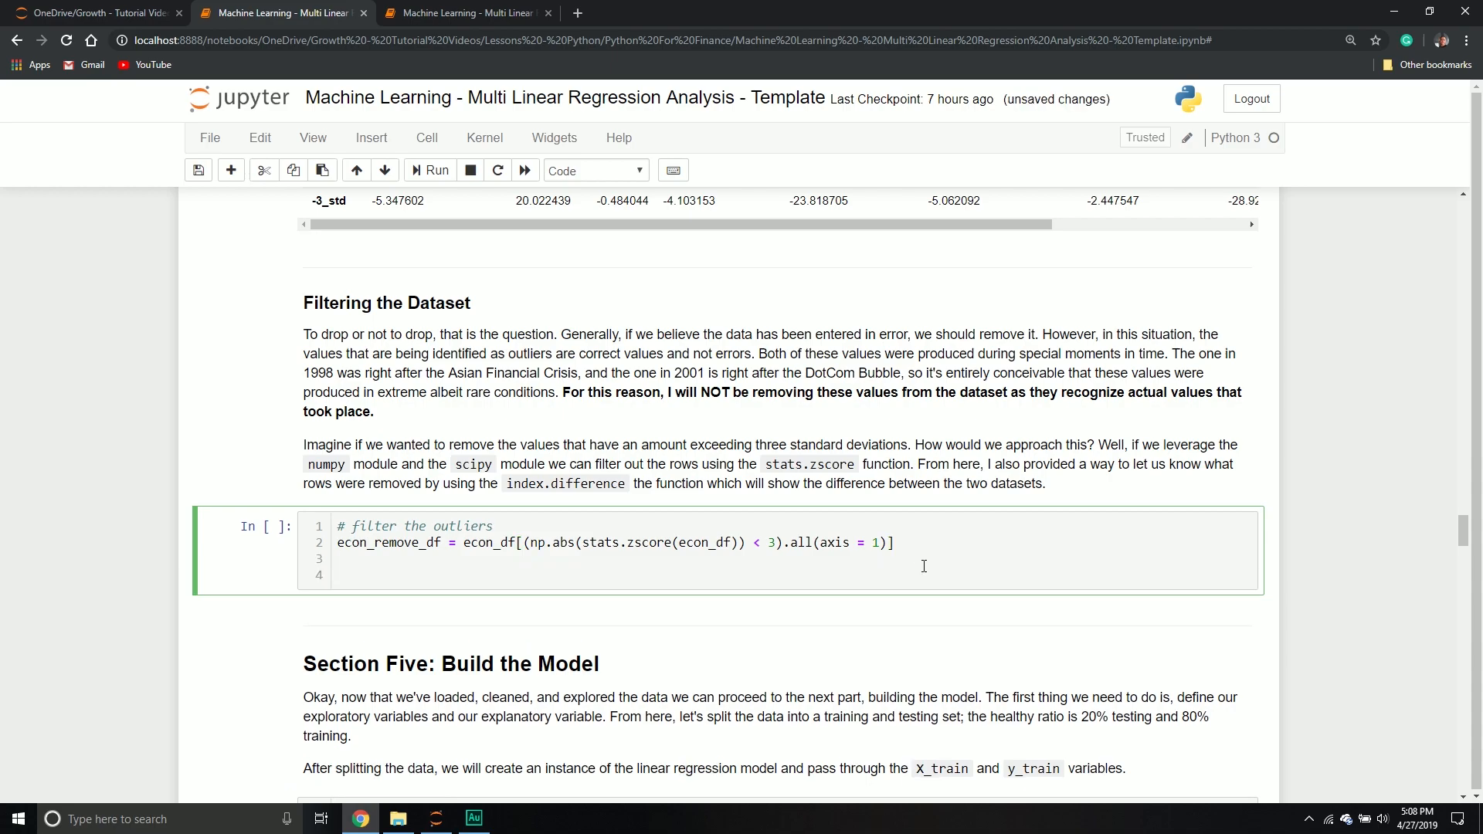
text(# what)
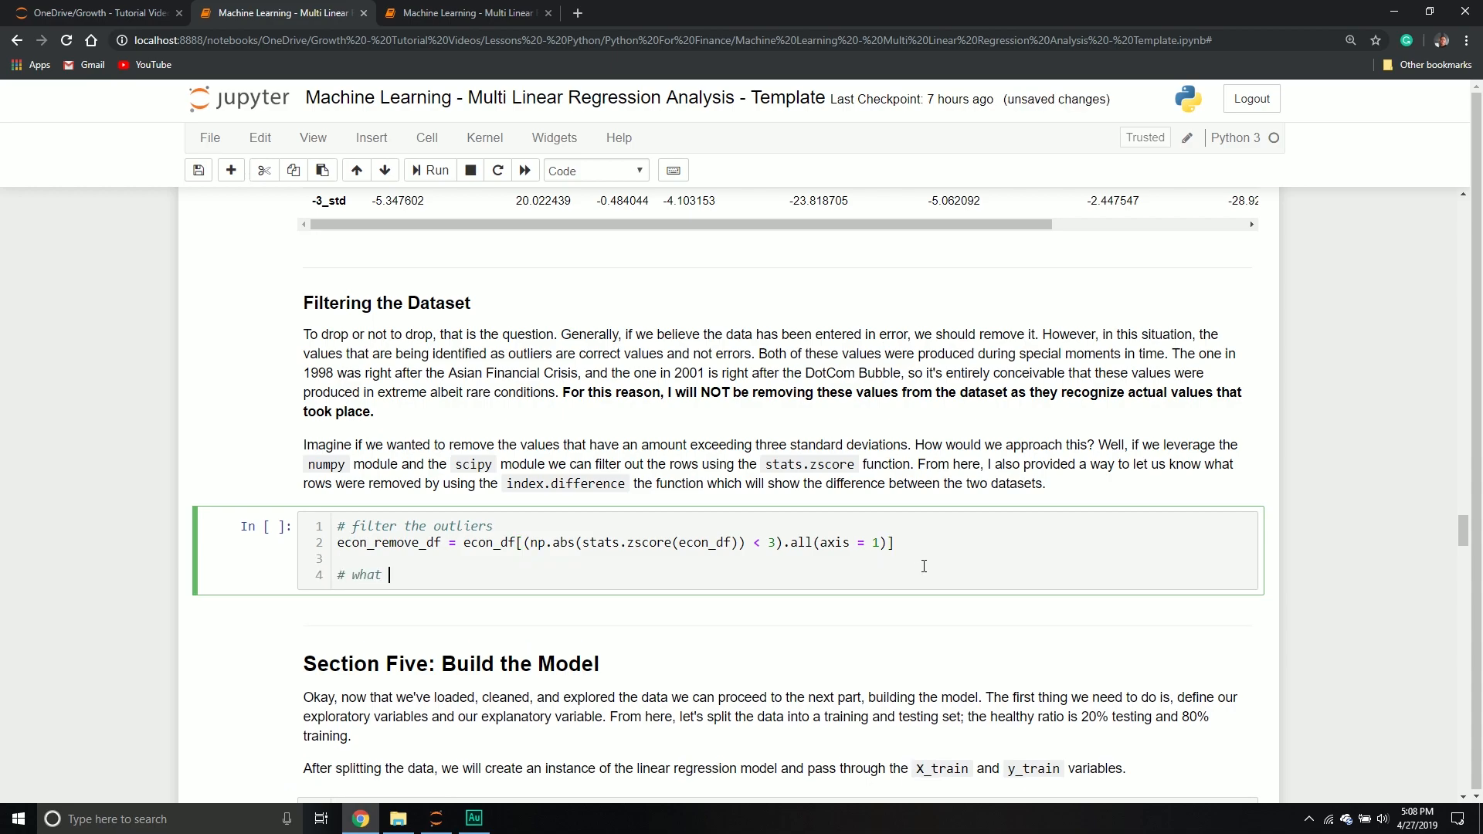
text(rows were rem)
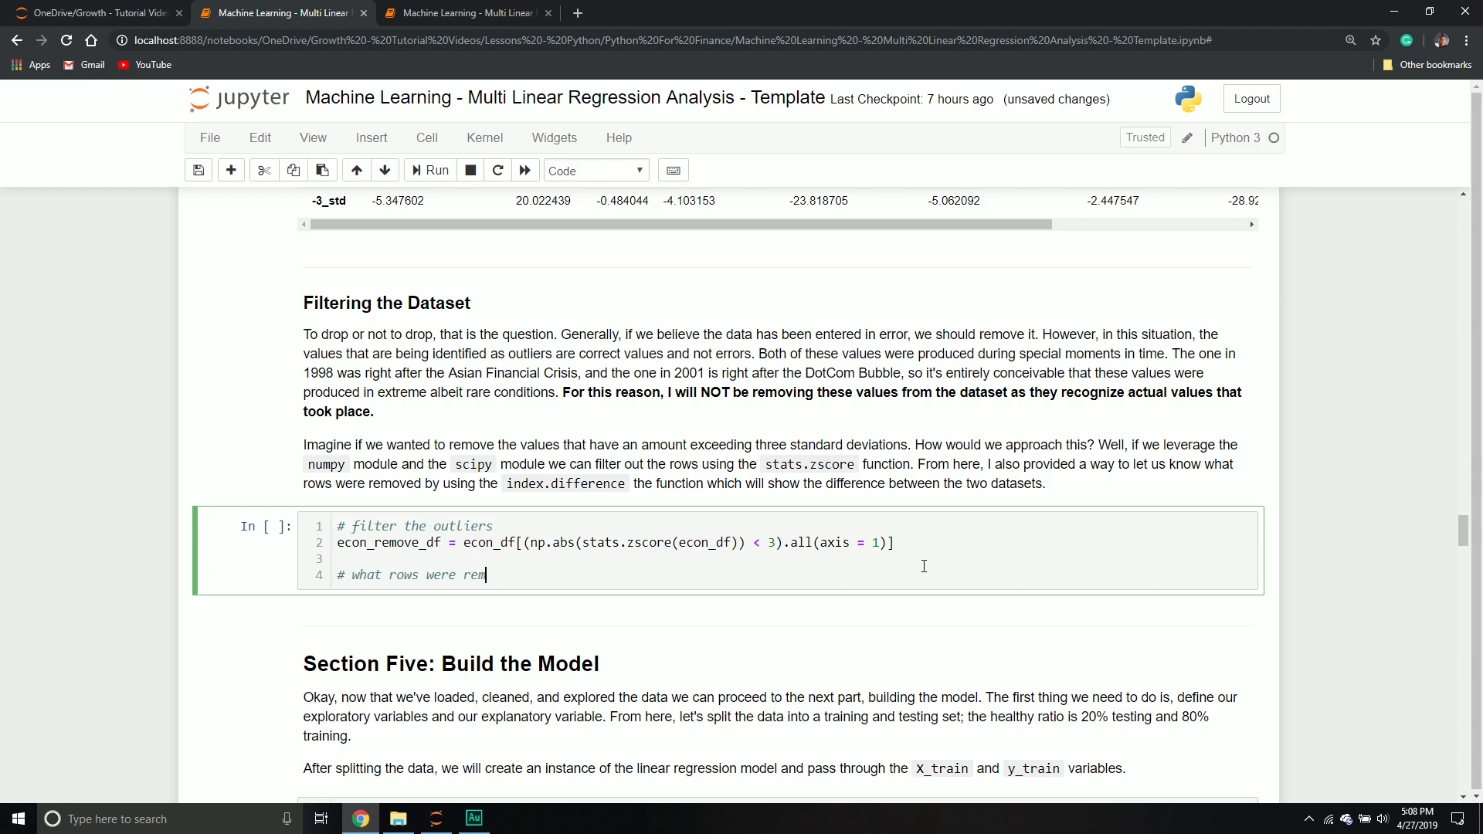
text(oved)
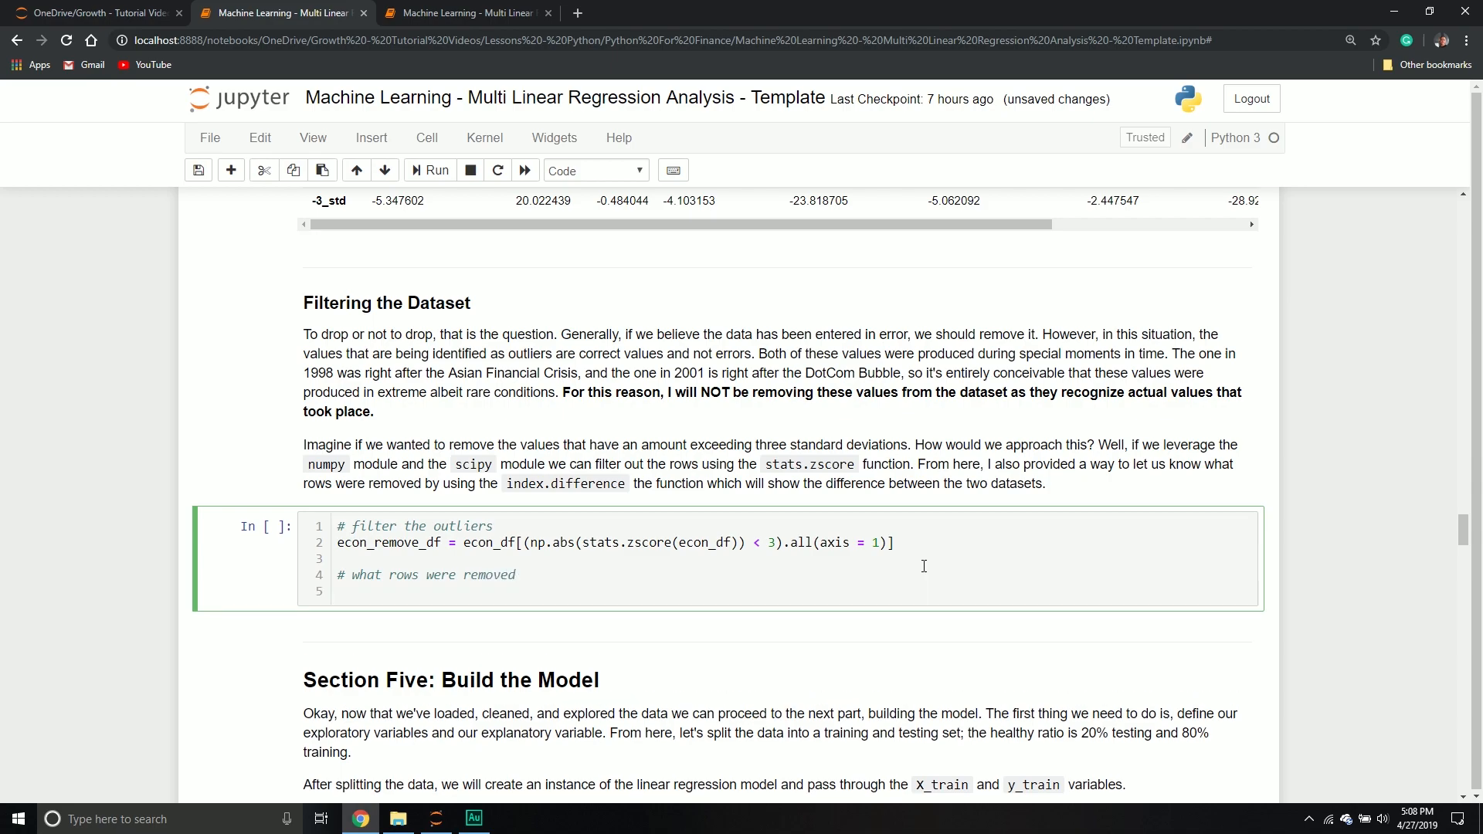
text(econ_df.)
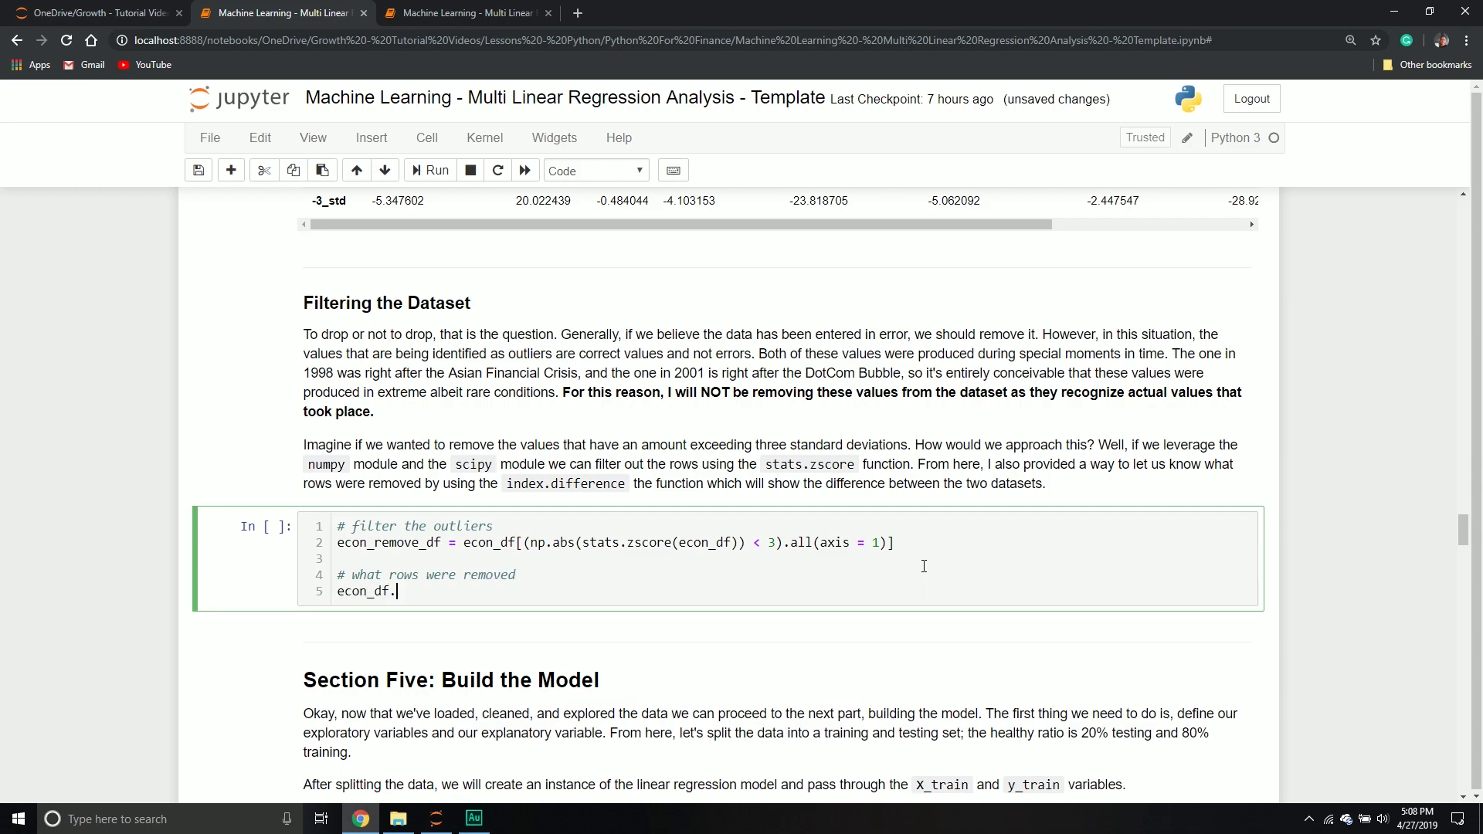
text(index.di)
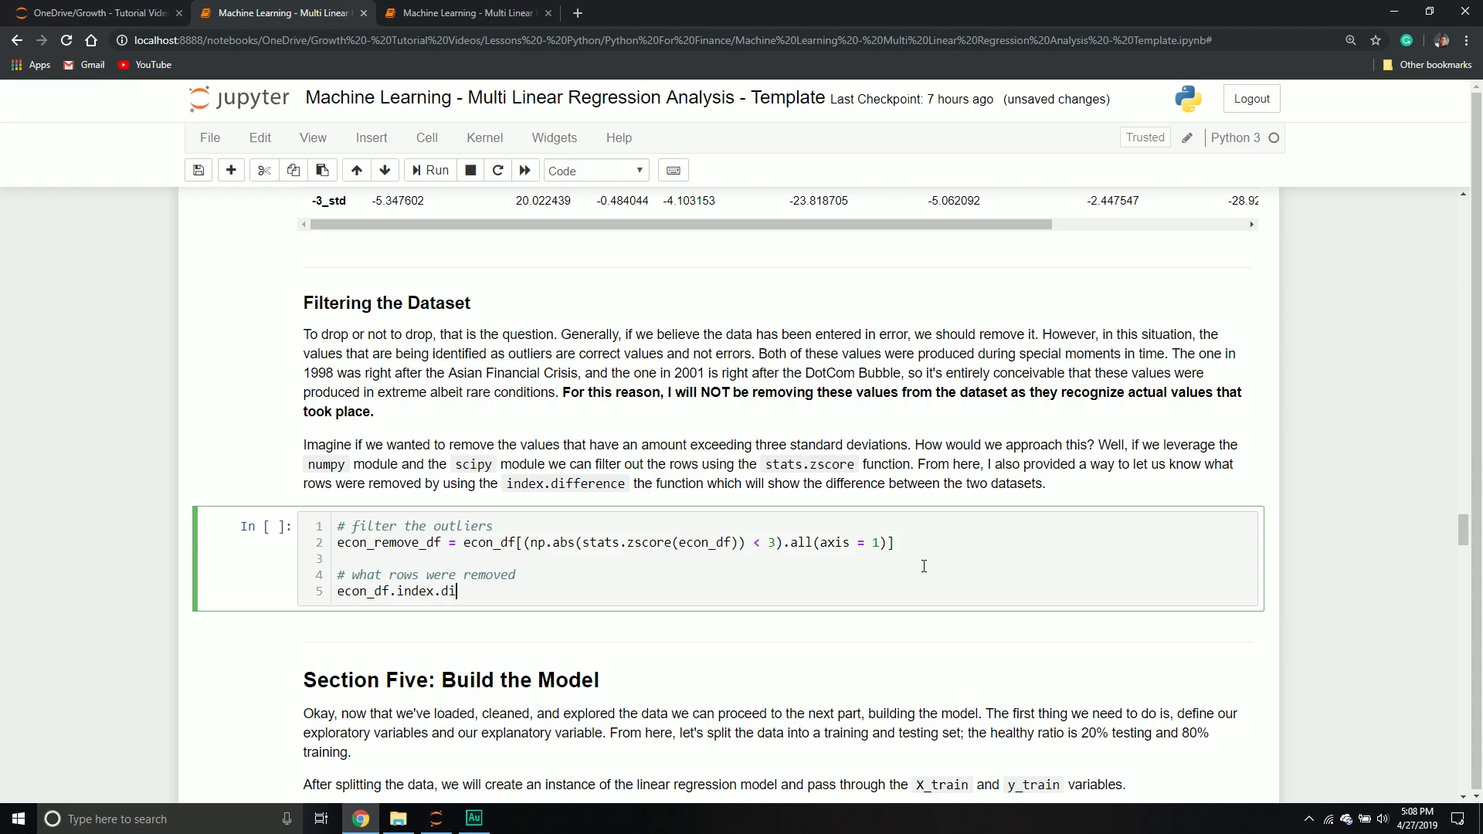
text(ference(econ_remove_)
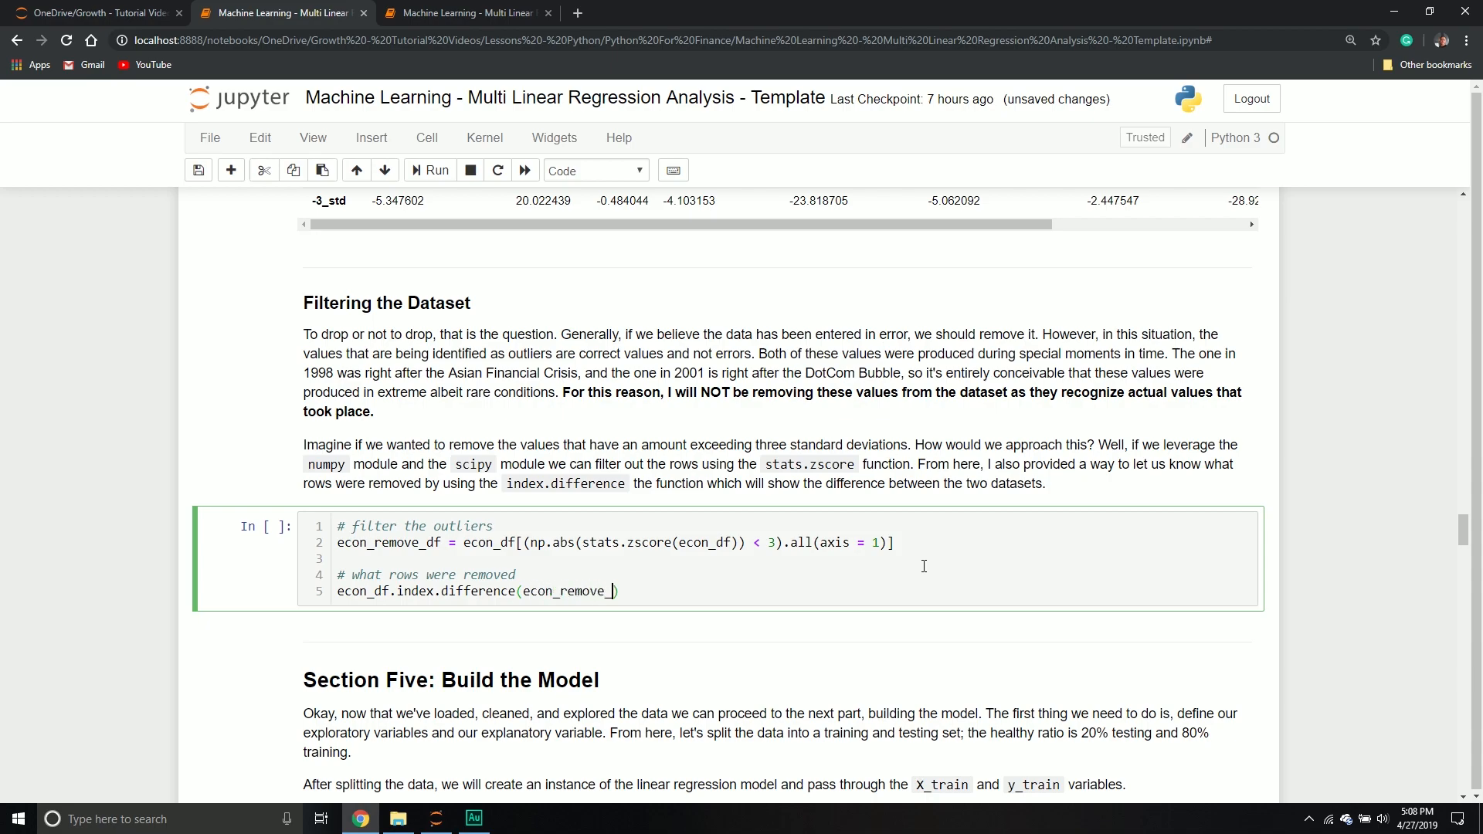
text(df.ind)
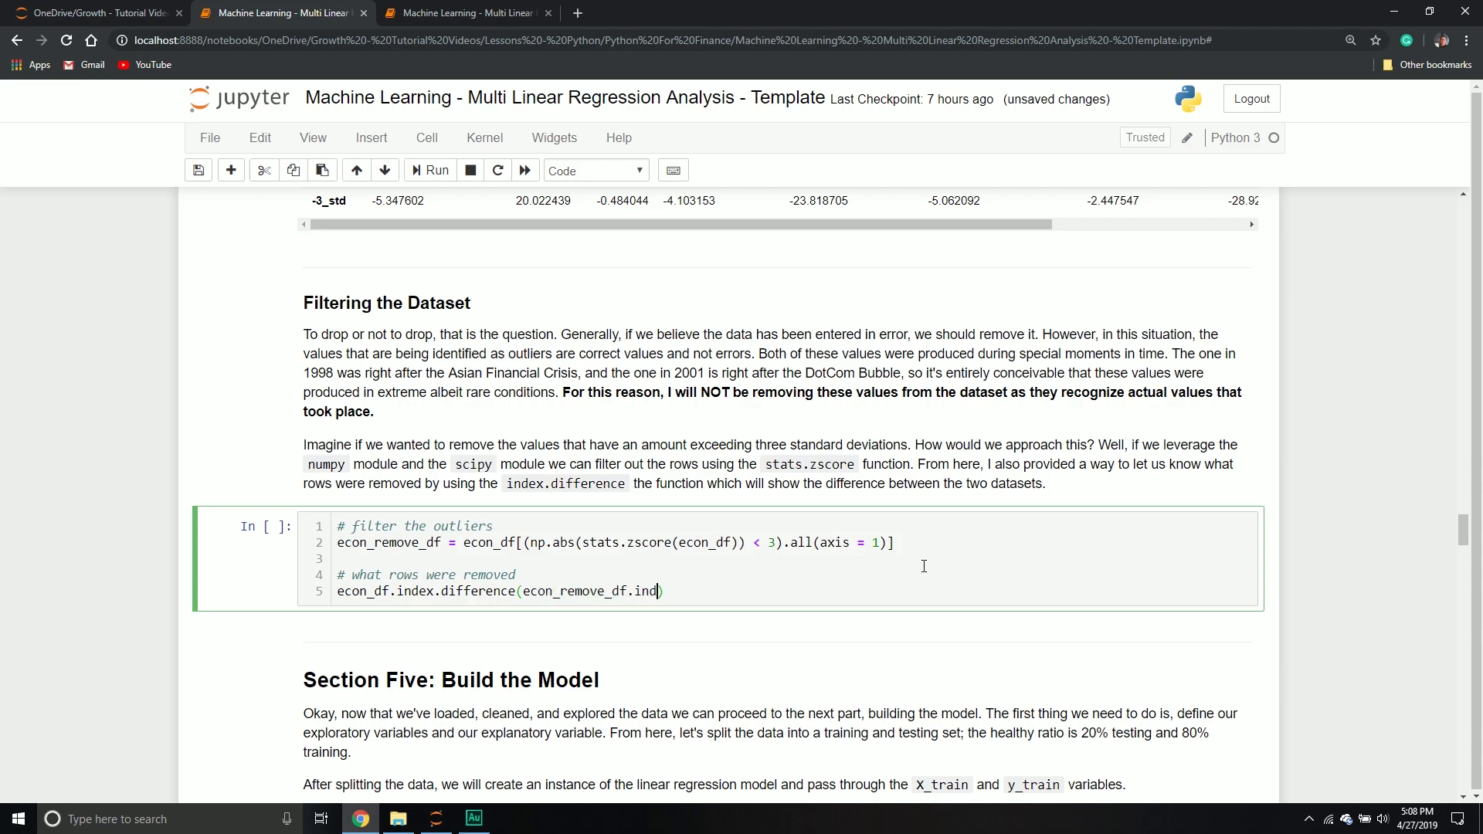
text(ex))
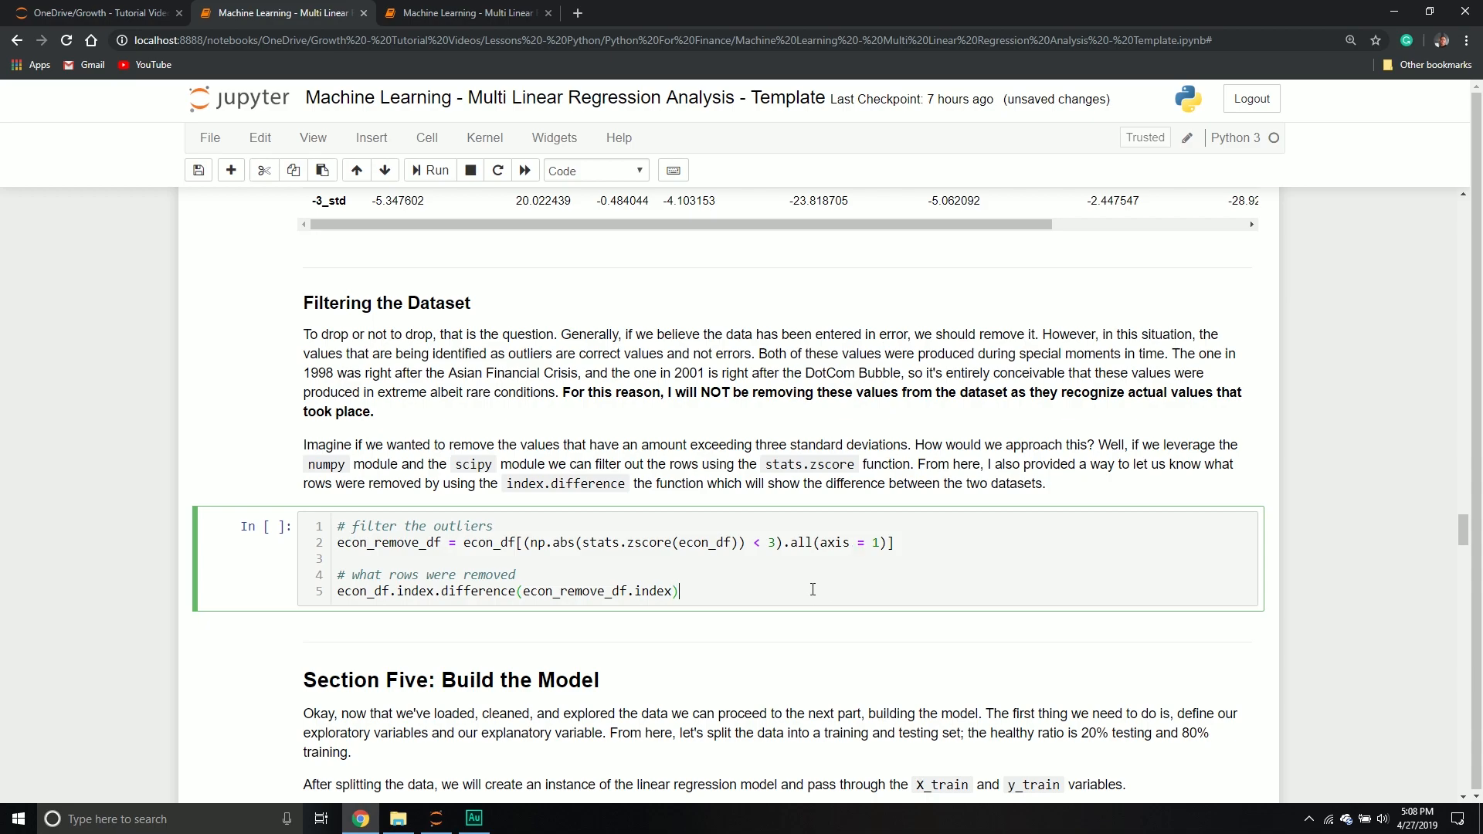
- Run the filter cell showing removed years 1998 and 2001, then select desc_df in the summary cell
click(428, 170)
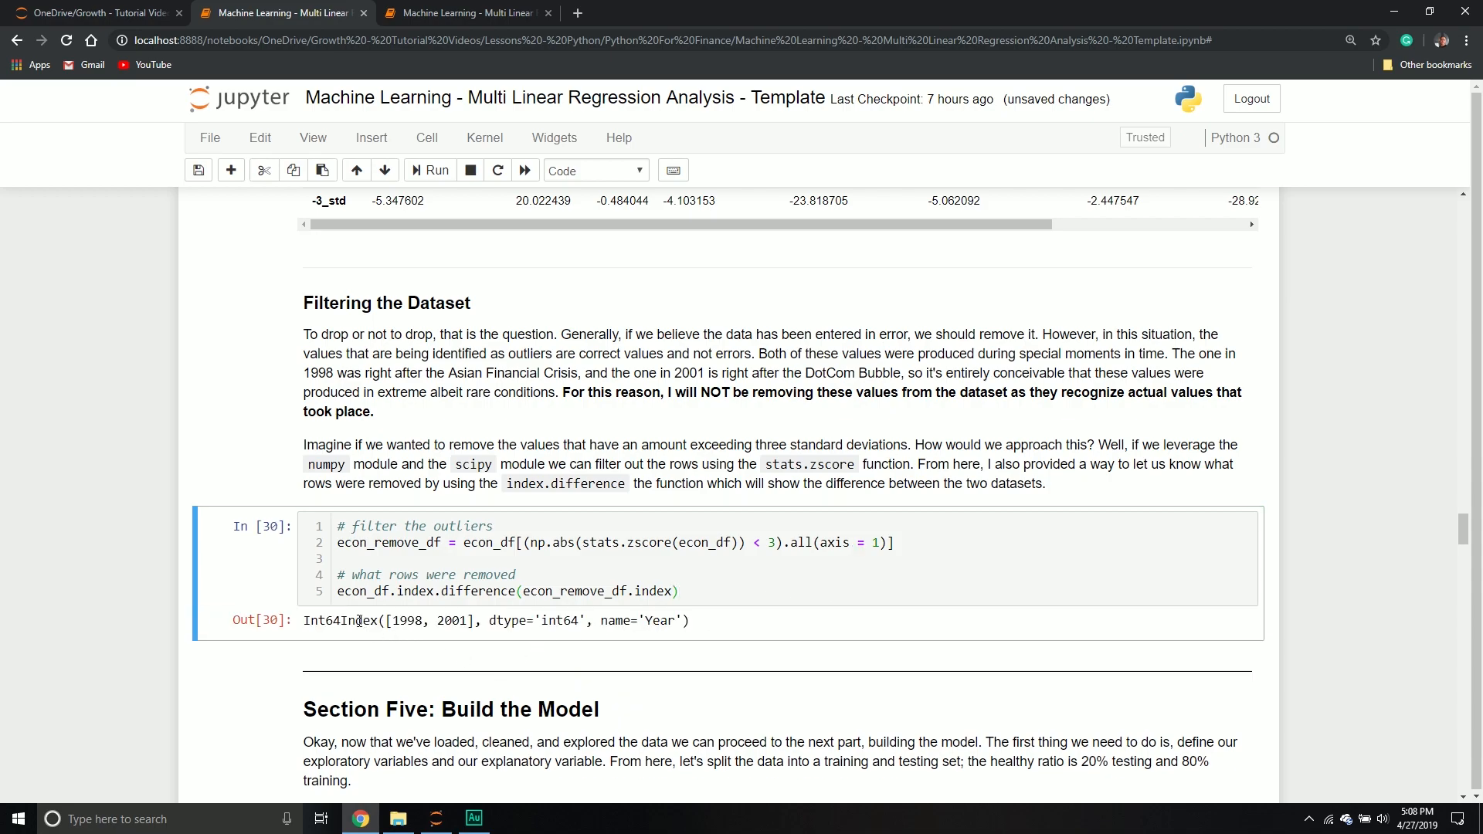
drag(304, 620, 651, 621)
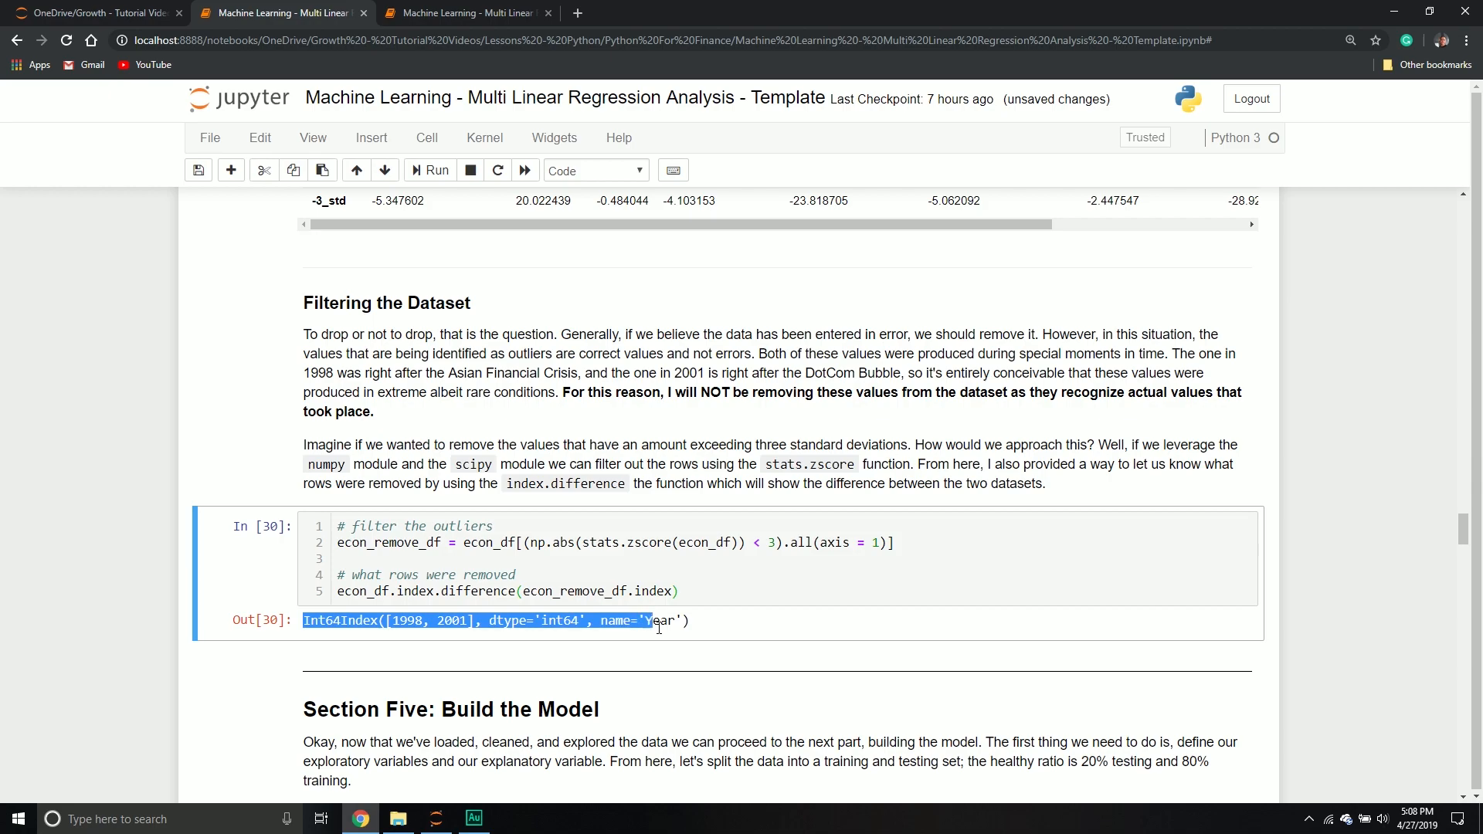
click(445, 640)
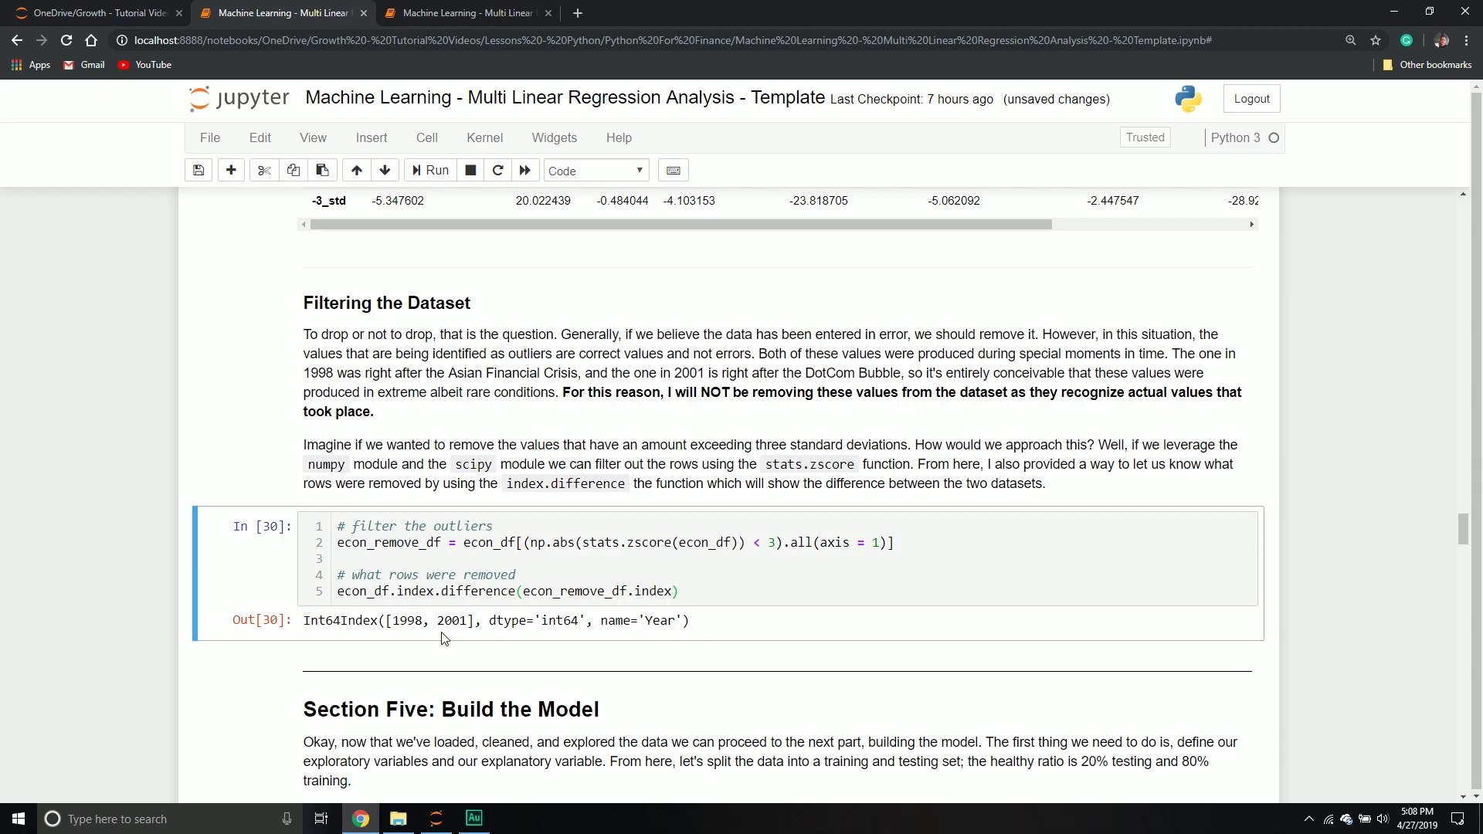
double_click(407, 621)
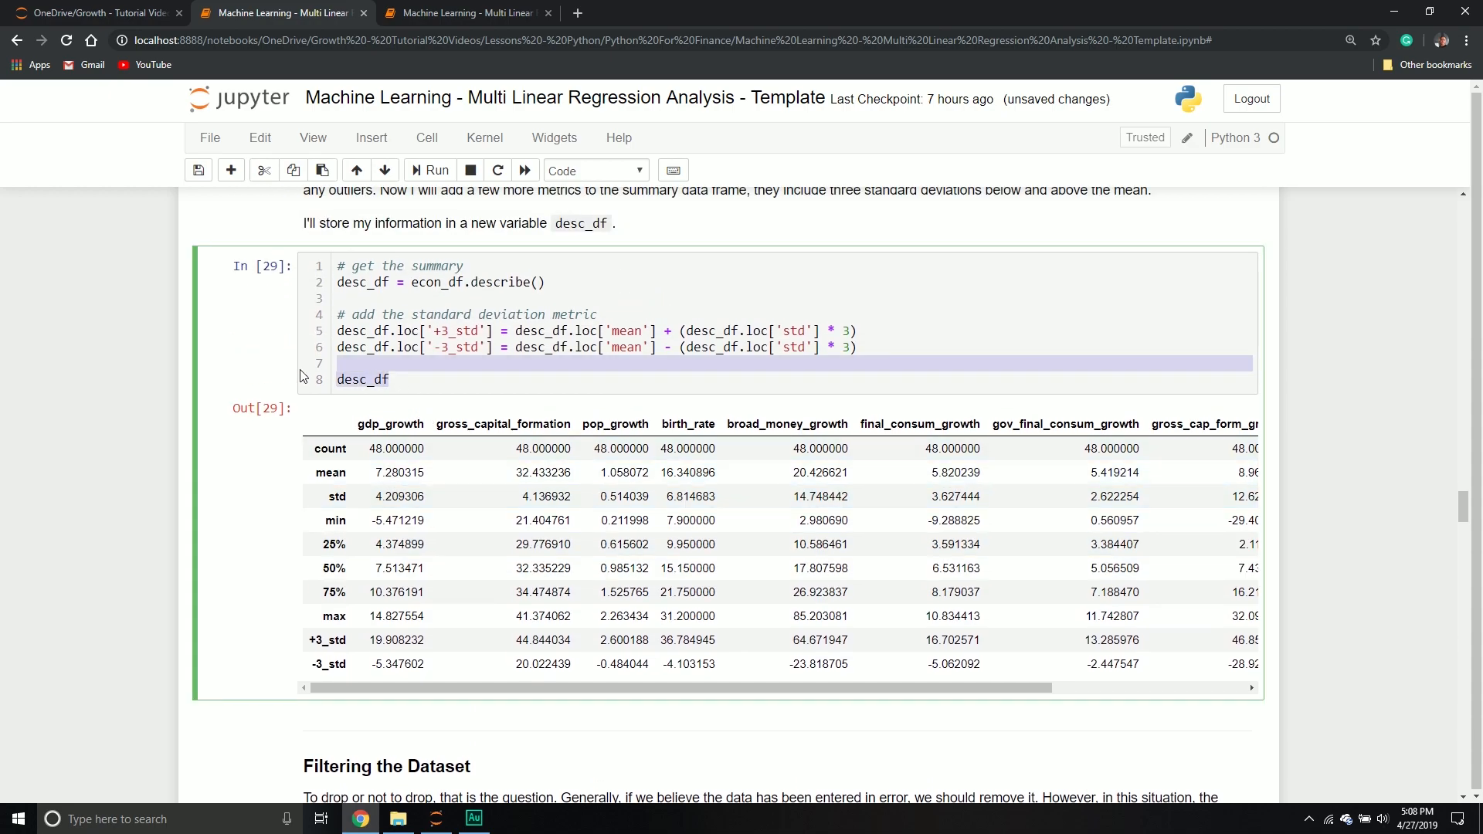
- Run the summary cell on econ_df to view the full rows, then restore it to desc_df
text(econ_)
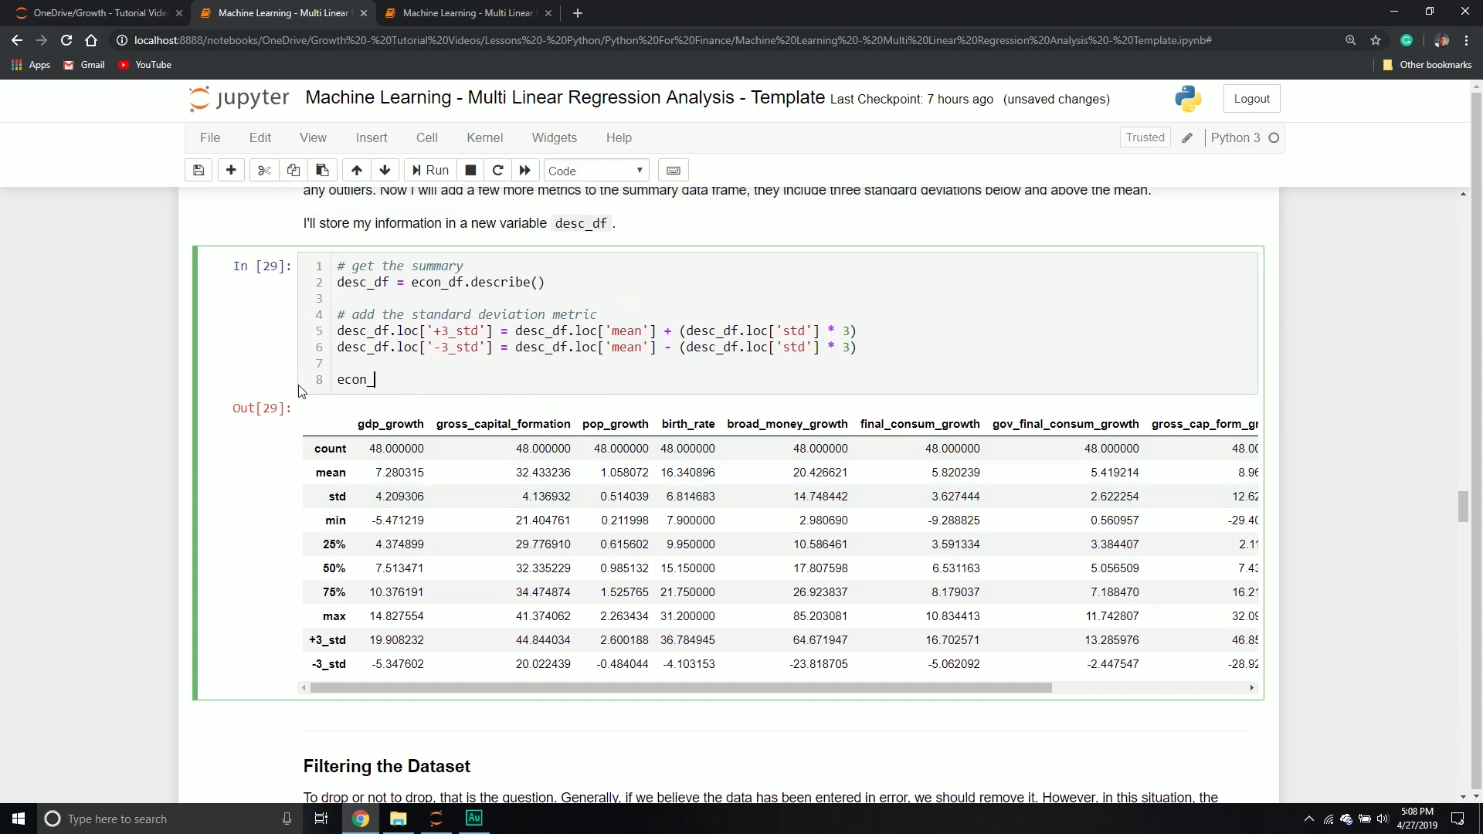
scroll(down, 3)
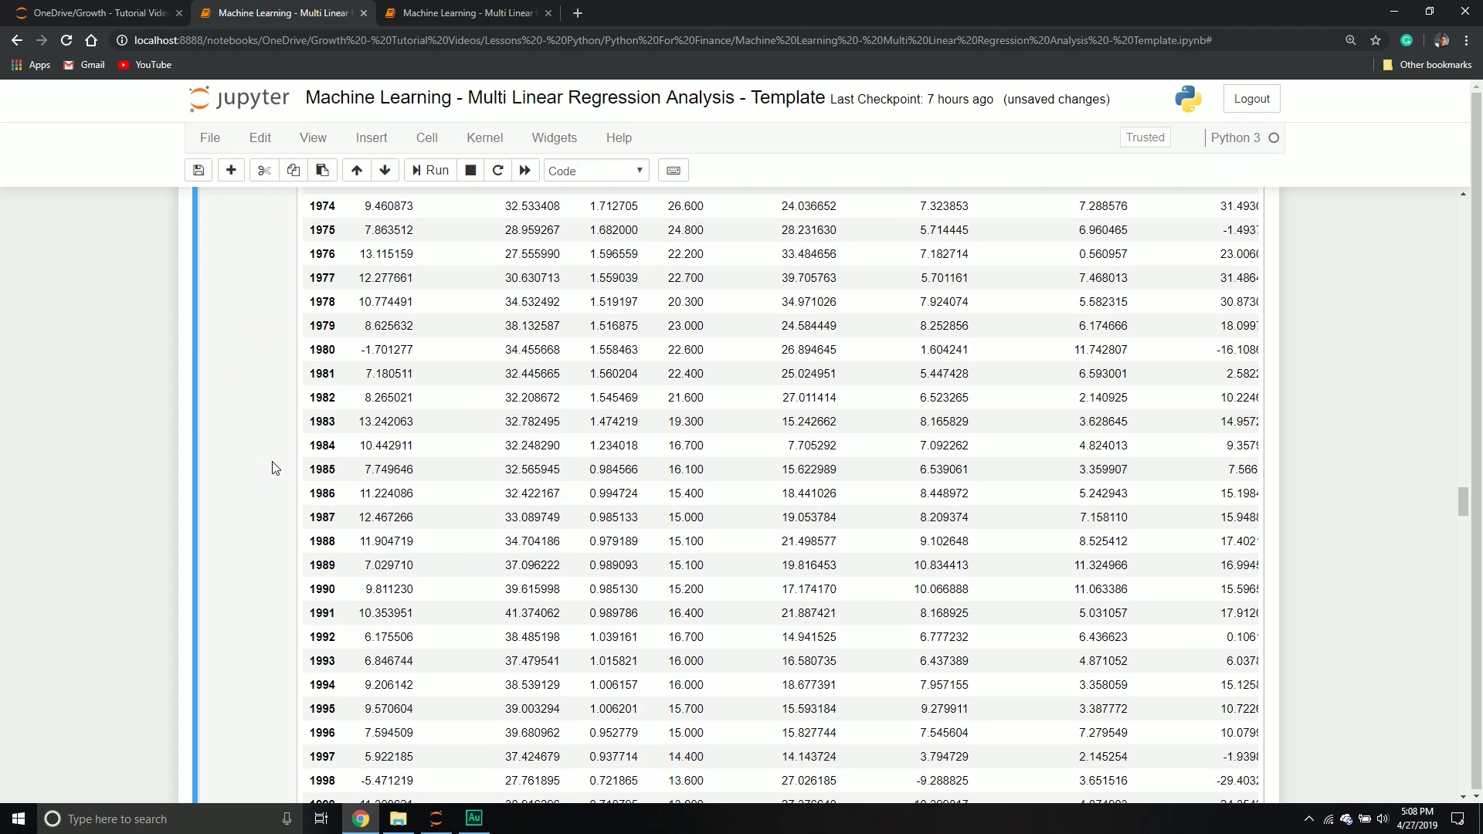
scroll(down, 3)
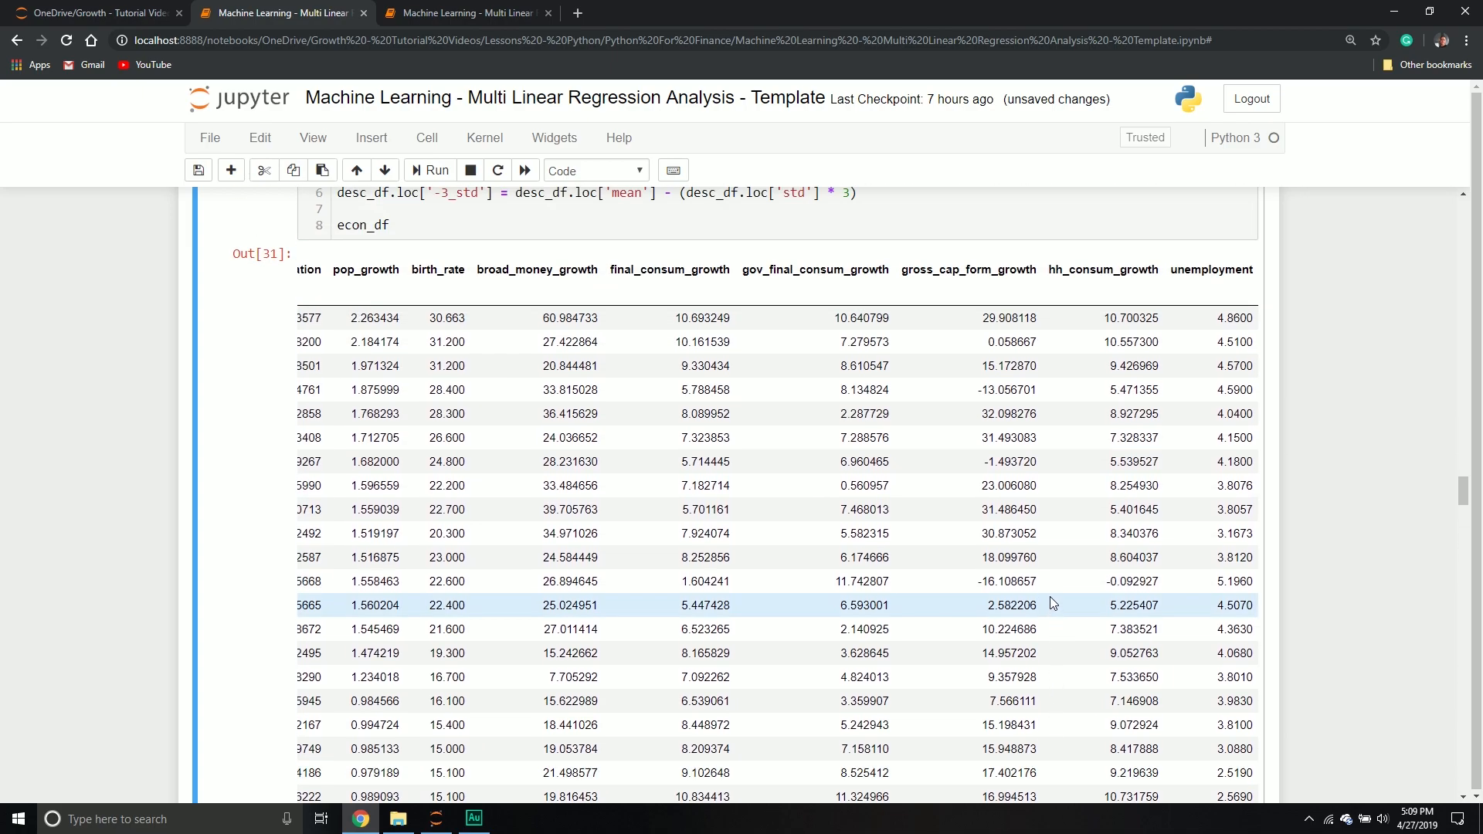
scroll(down, 3)
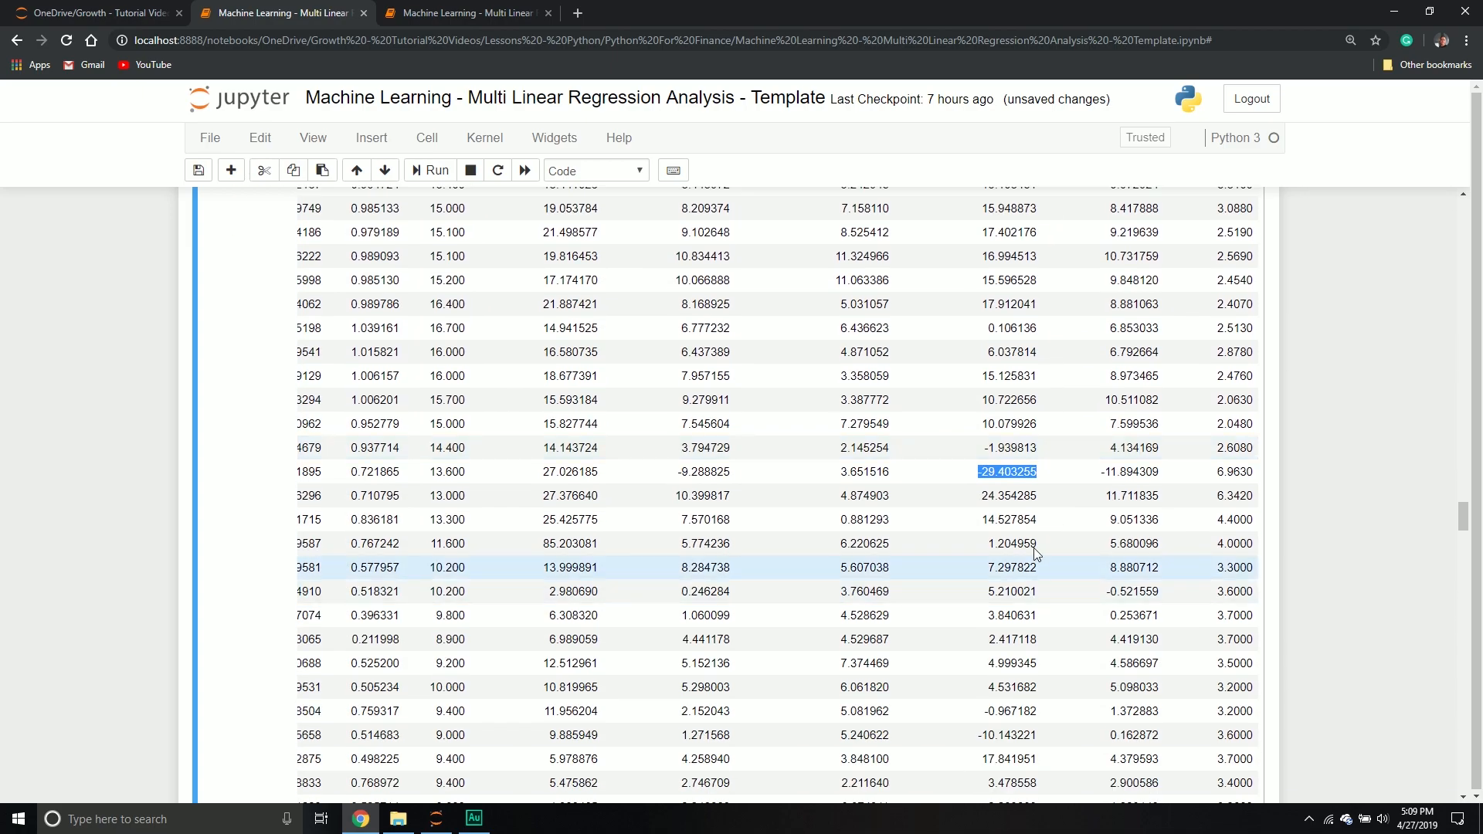
scroll(down, 3)
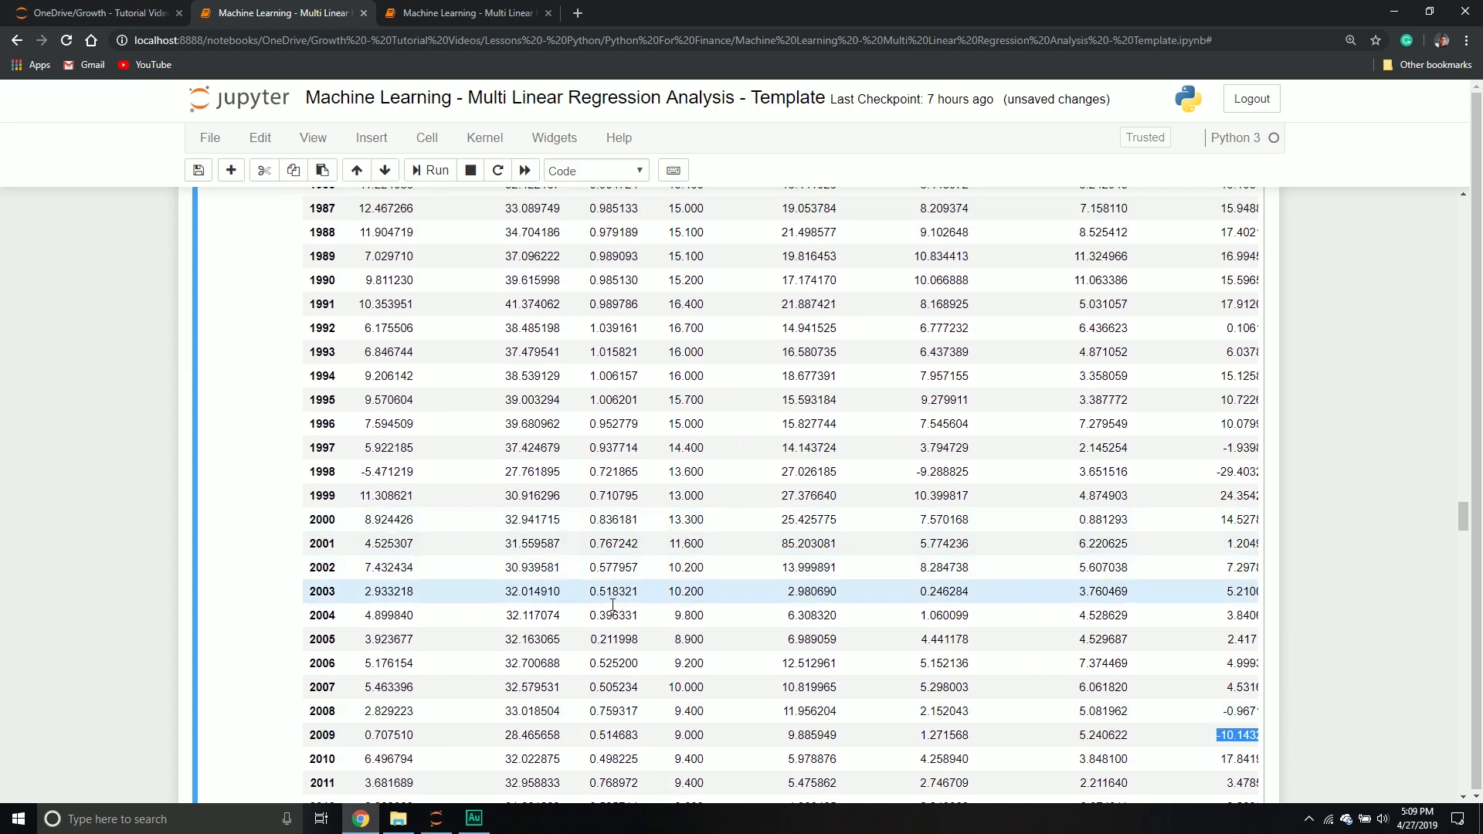
scroll(down, 3)
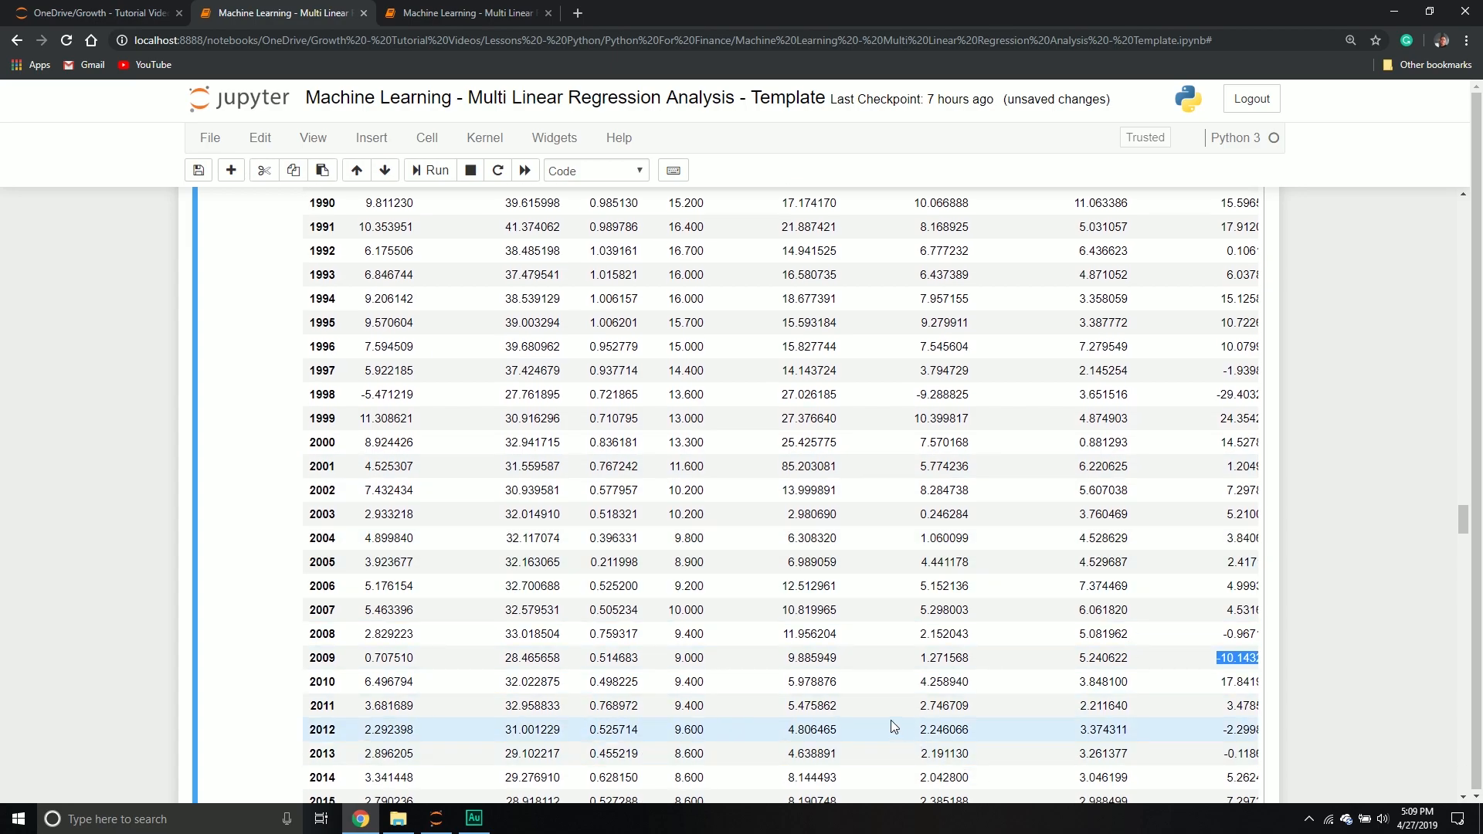
scroll(down, 3)
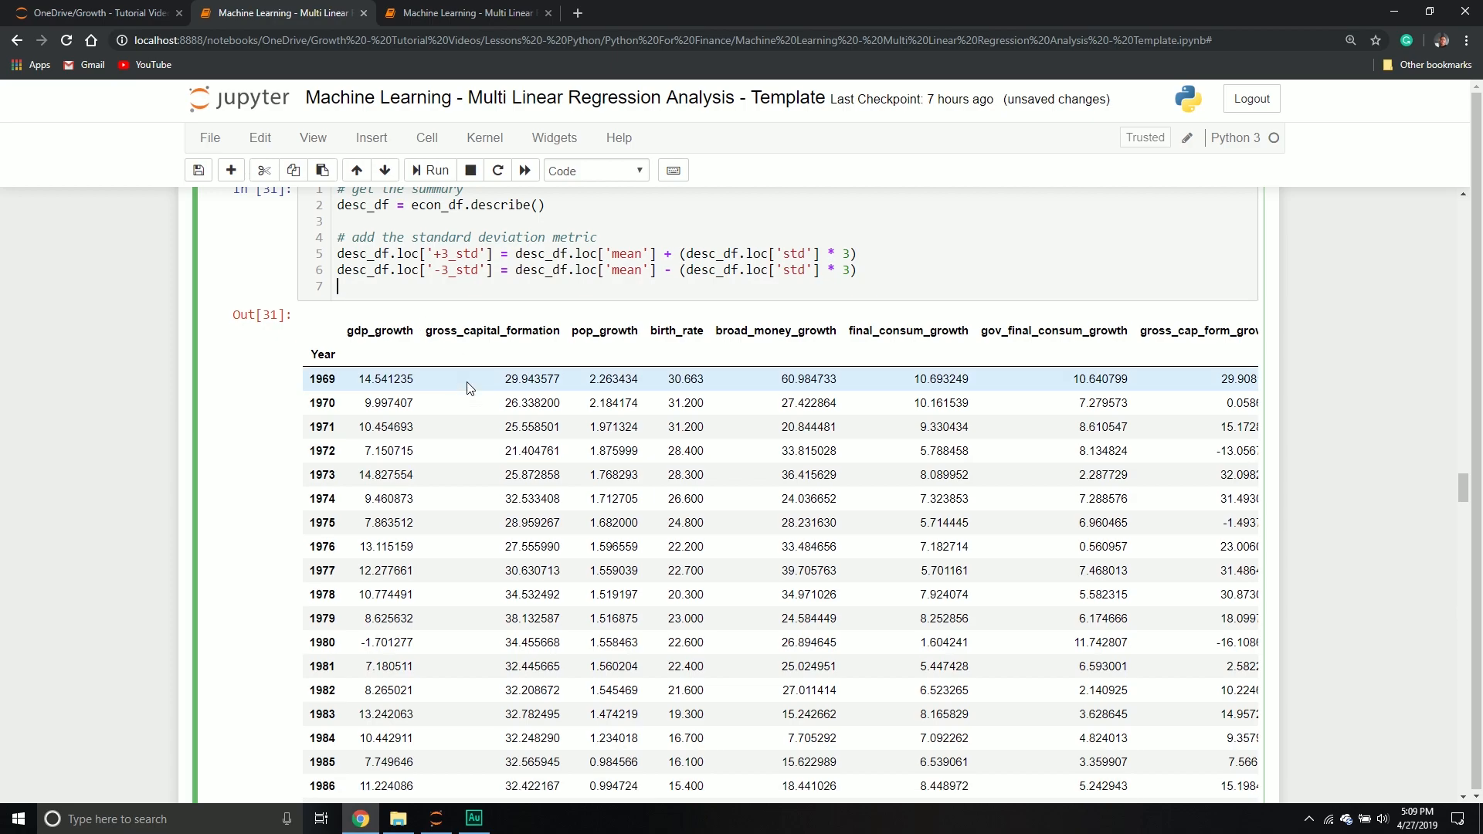
text(desc_df)
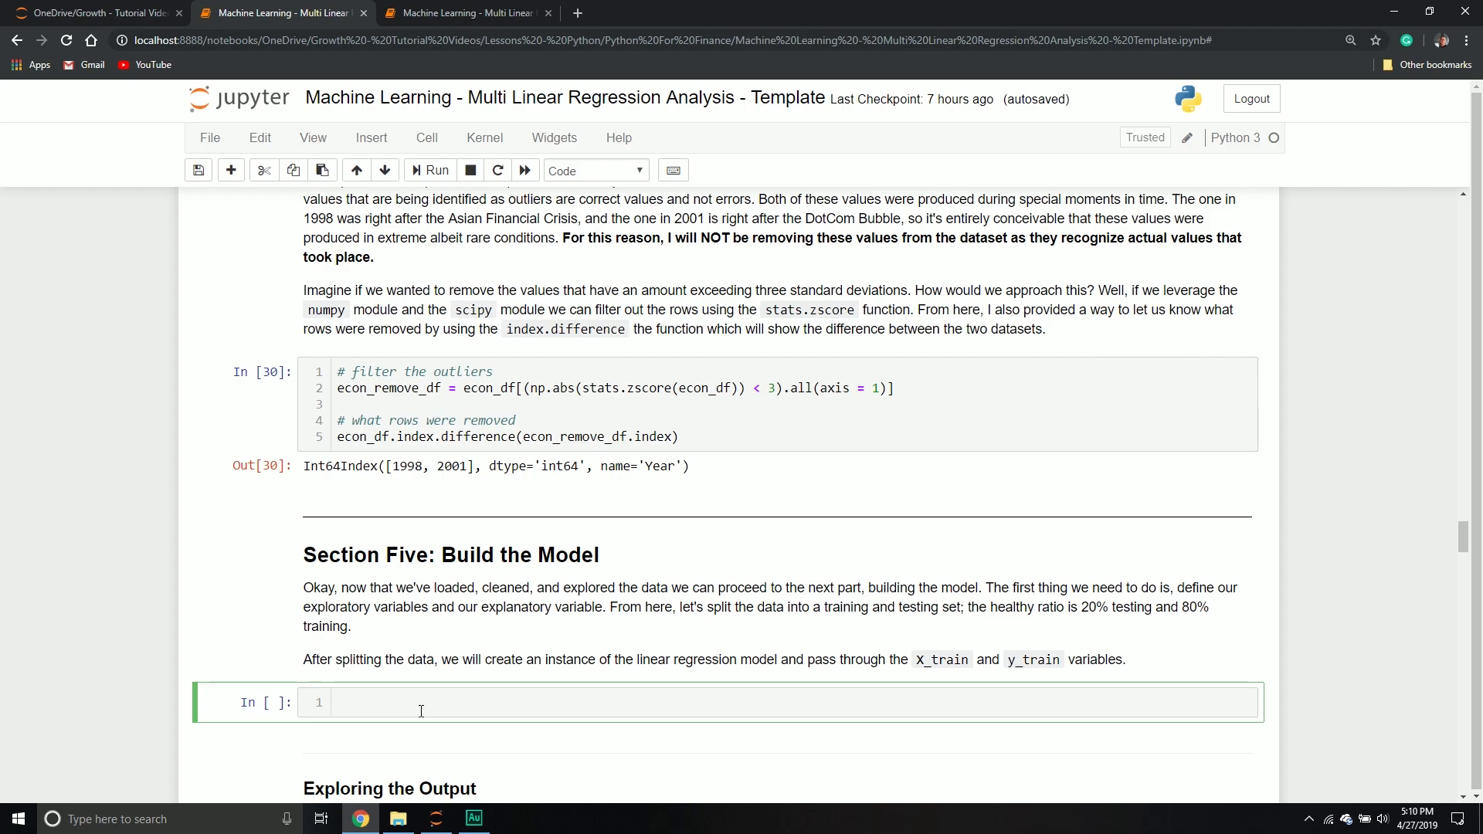
- Add the comment '# define our input variable and our output variable' and display econ_df_after
click(421, 701)
text(# define our input)
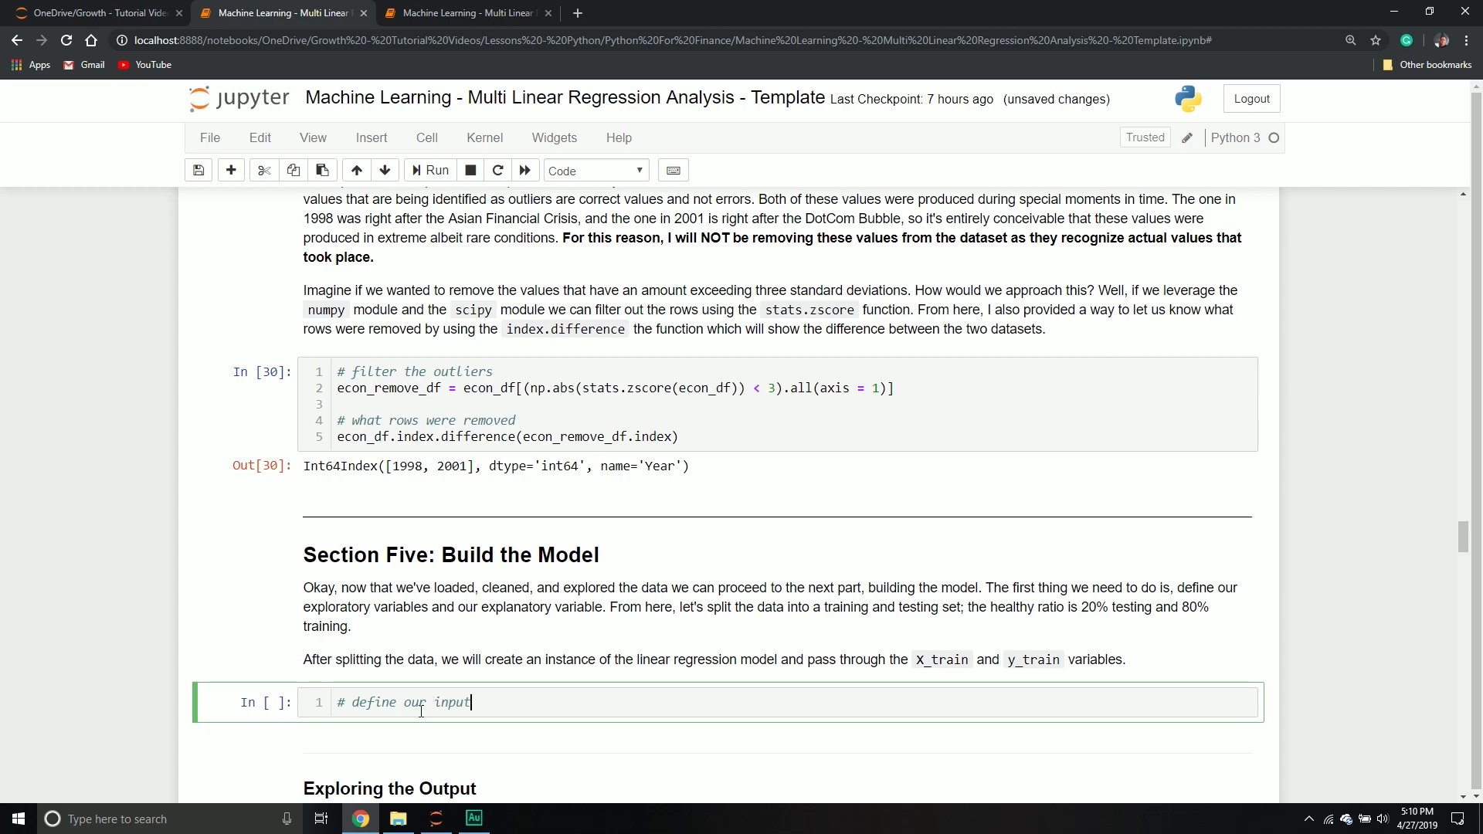
text(variable and our)
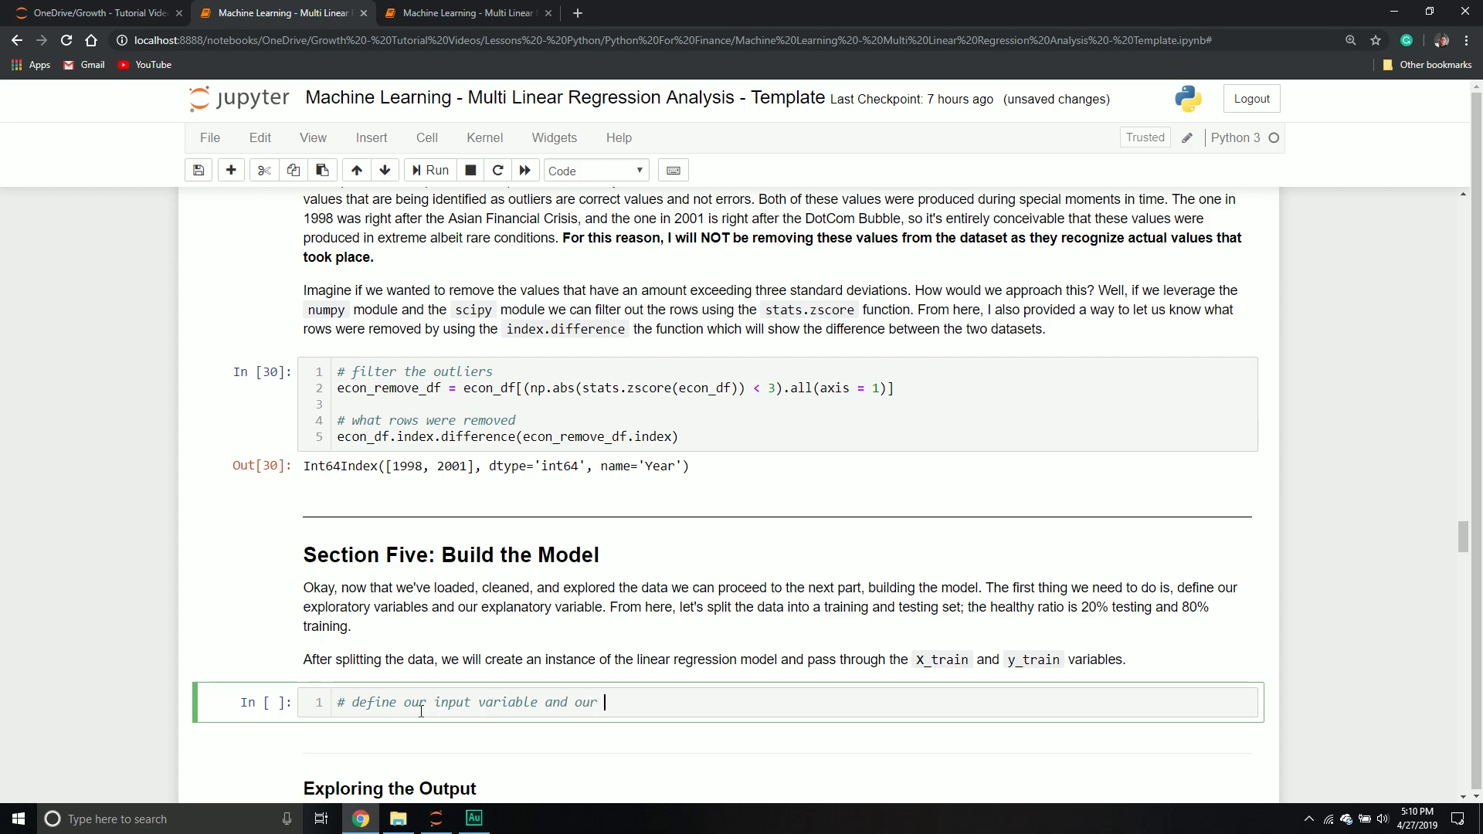
text(output variabl)
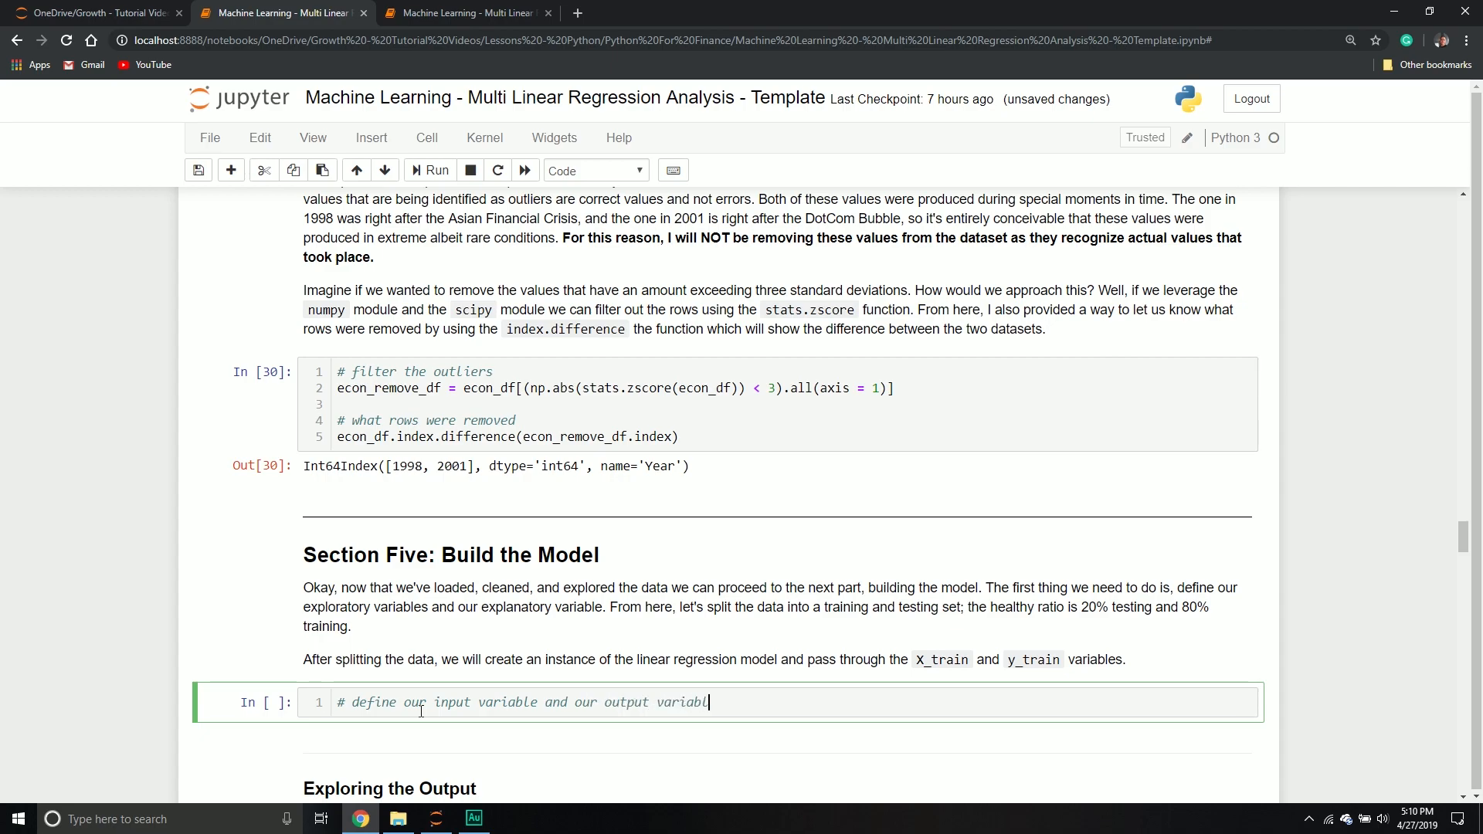
text(ec)
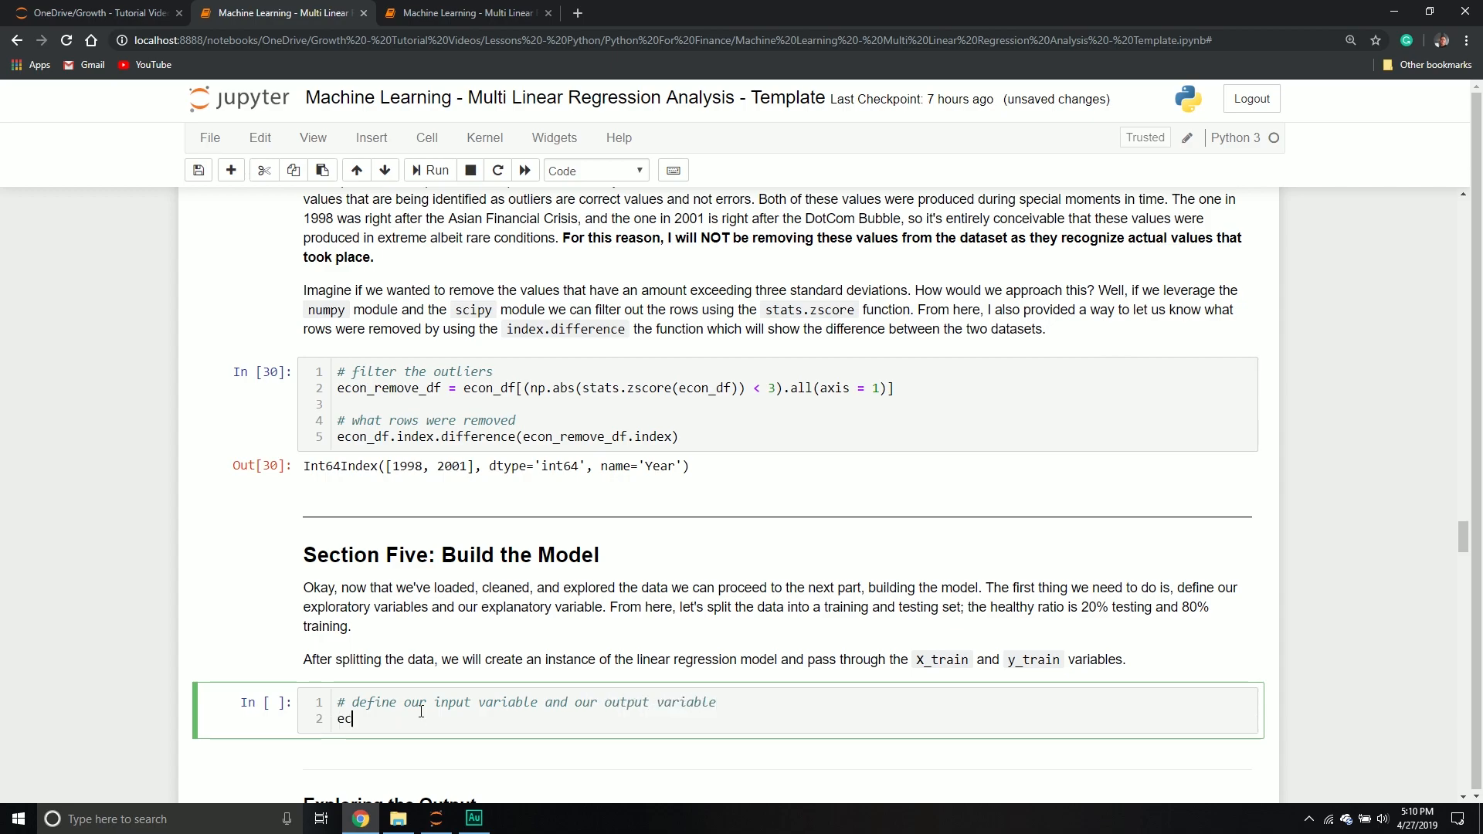
text(on_)
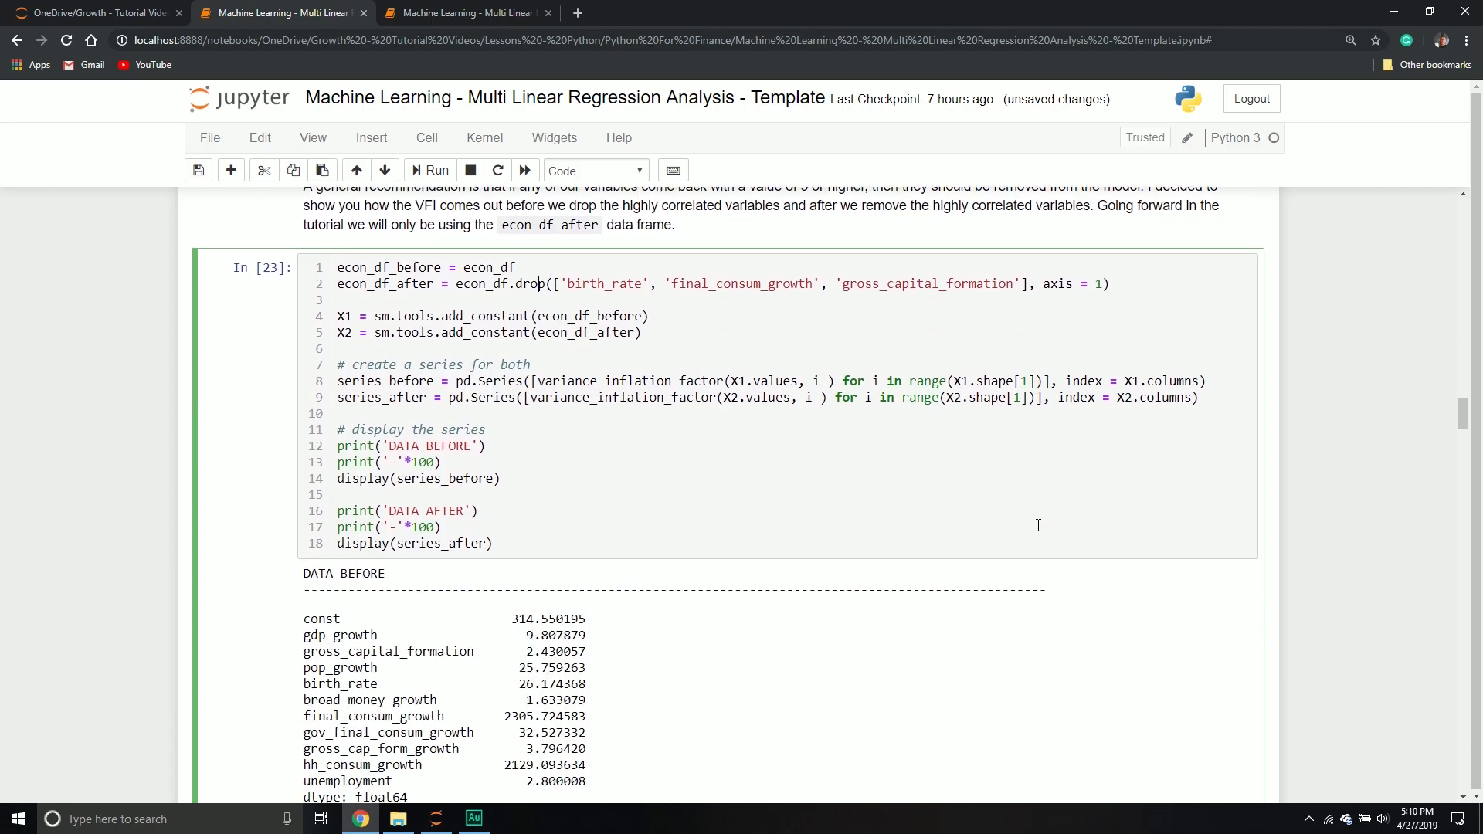
scroll(down, 3)
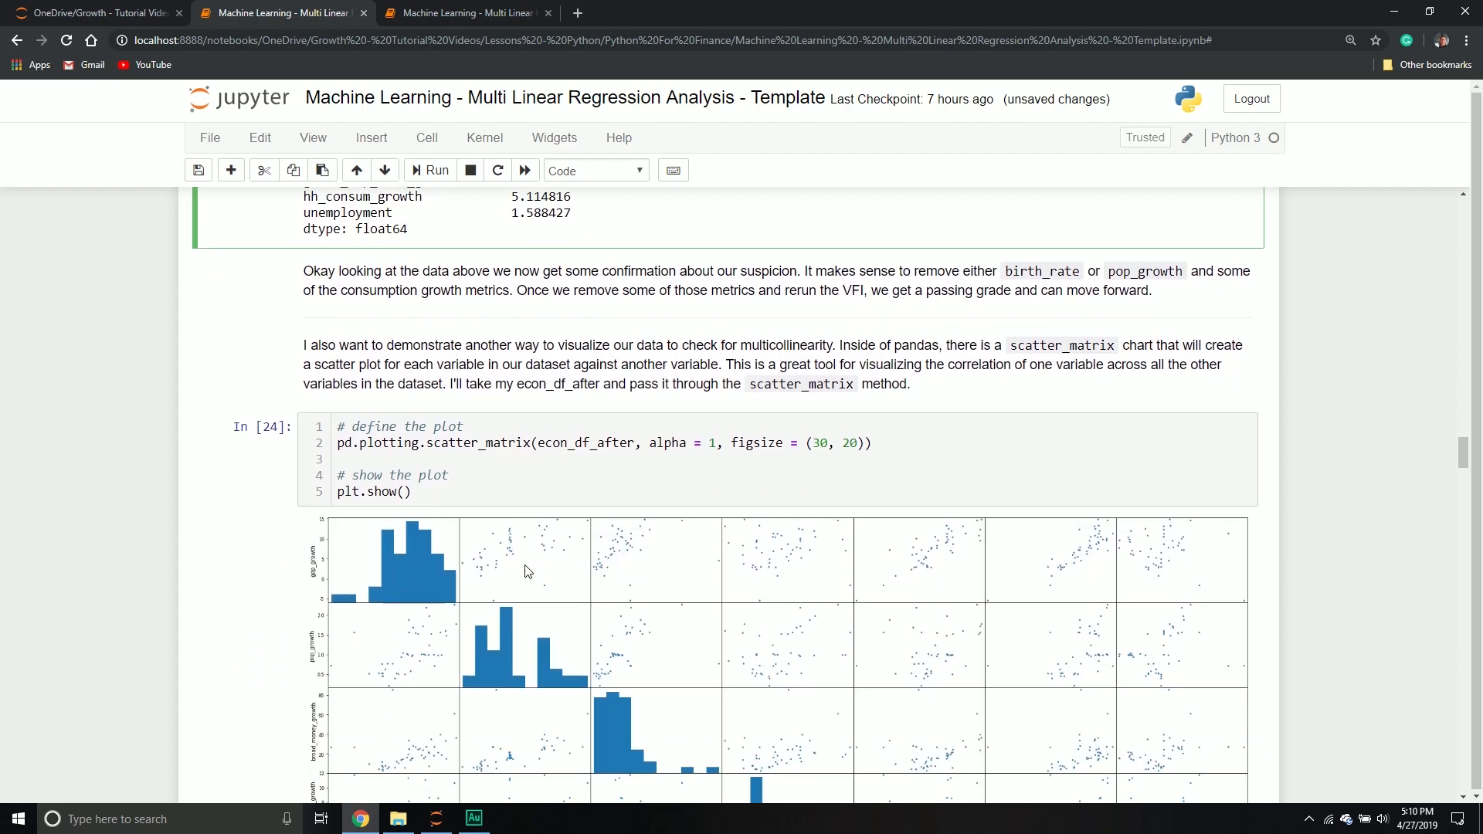
scroll(down, 3)
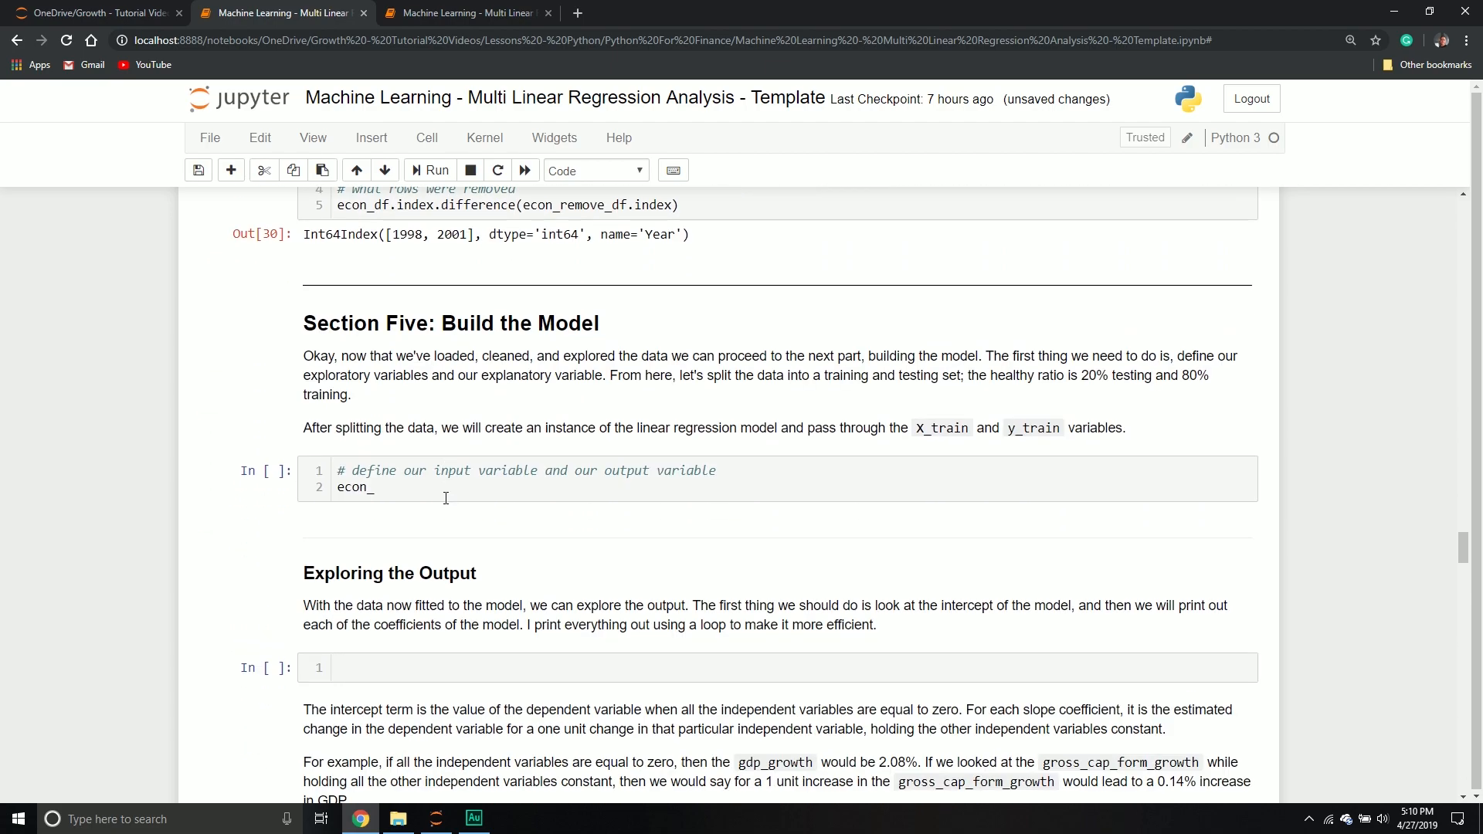
text(df_after)
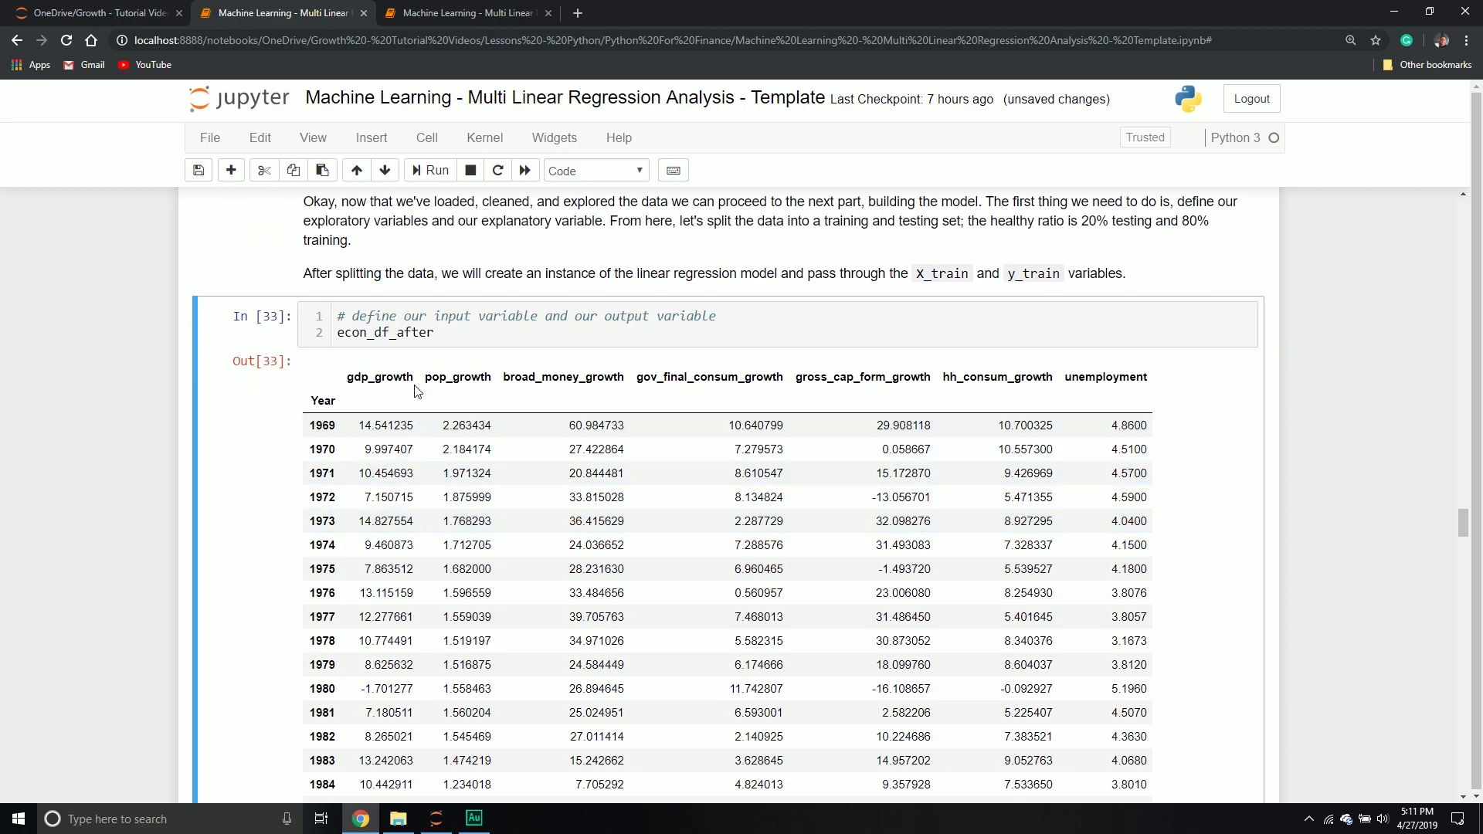
- Identify gdp_growth as output and the remaining columns as inputs, then clear the econ_df_after line
drag(424, 377, 1135, 377)
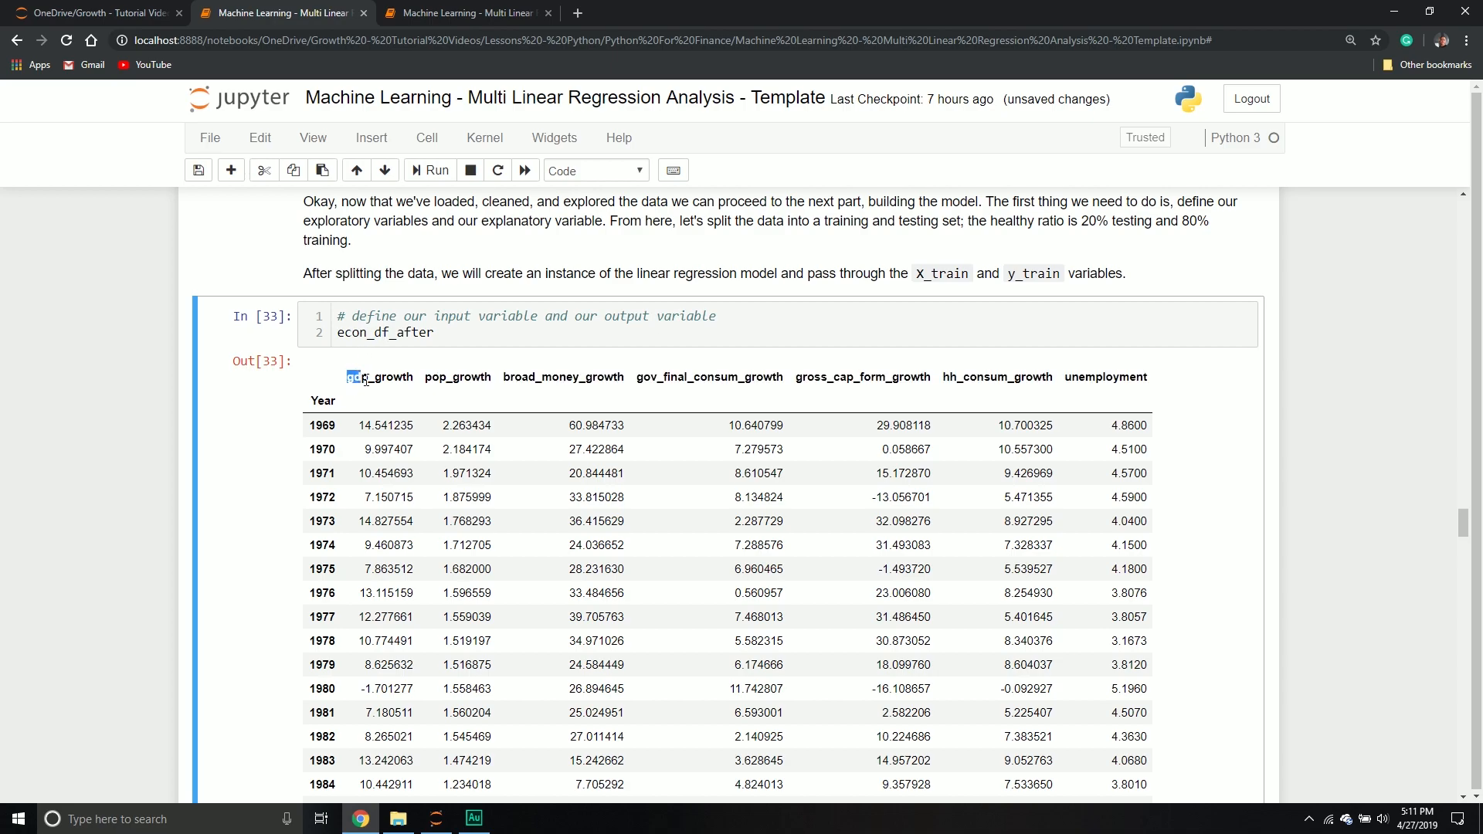
double_click(519, 377)
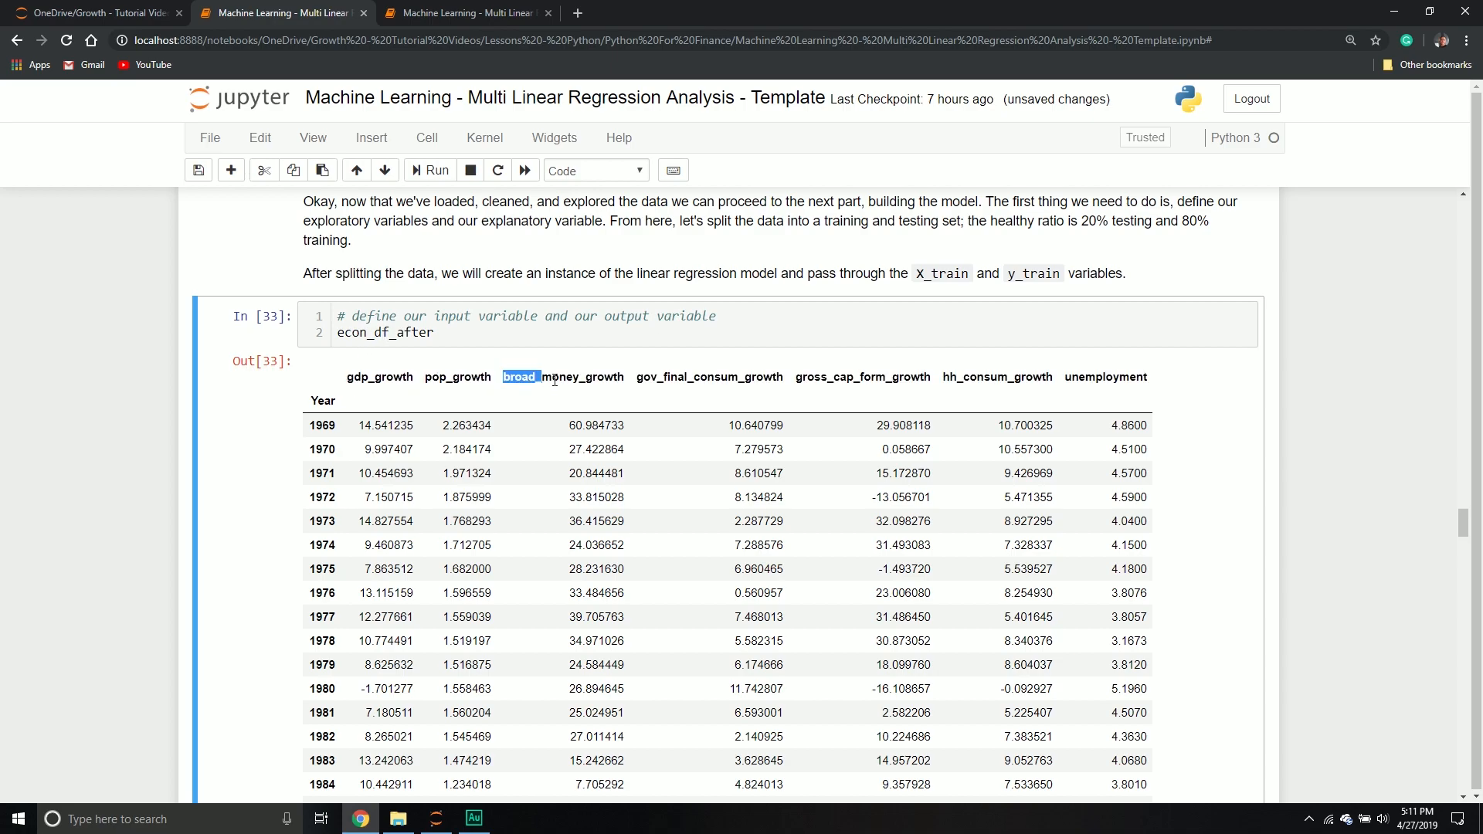
drag(519, 377, 1144, 377)
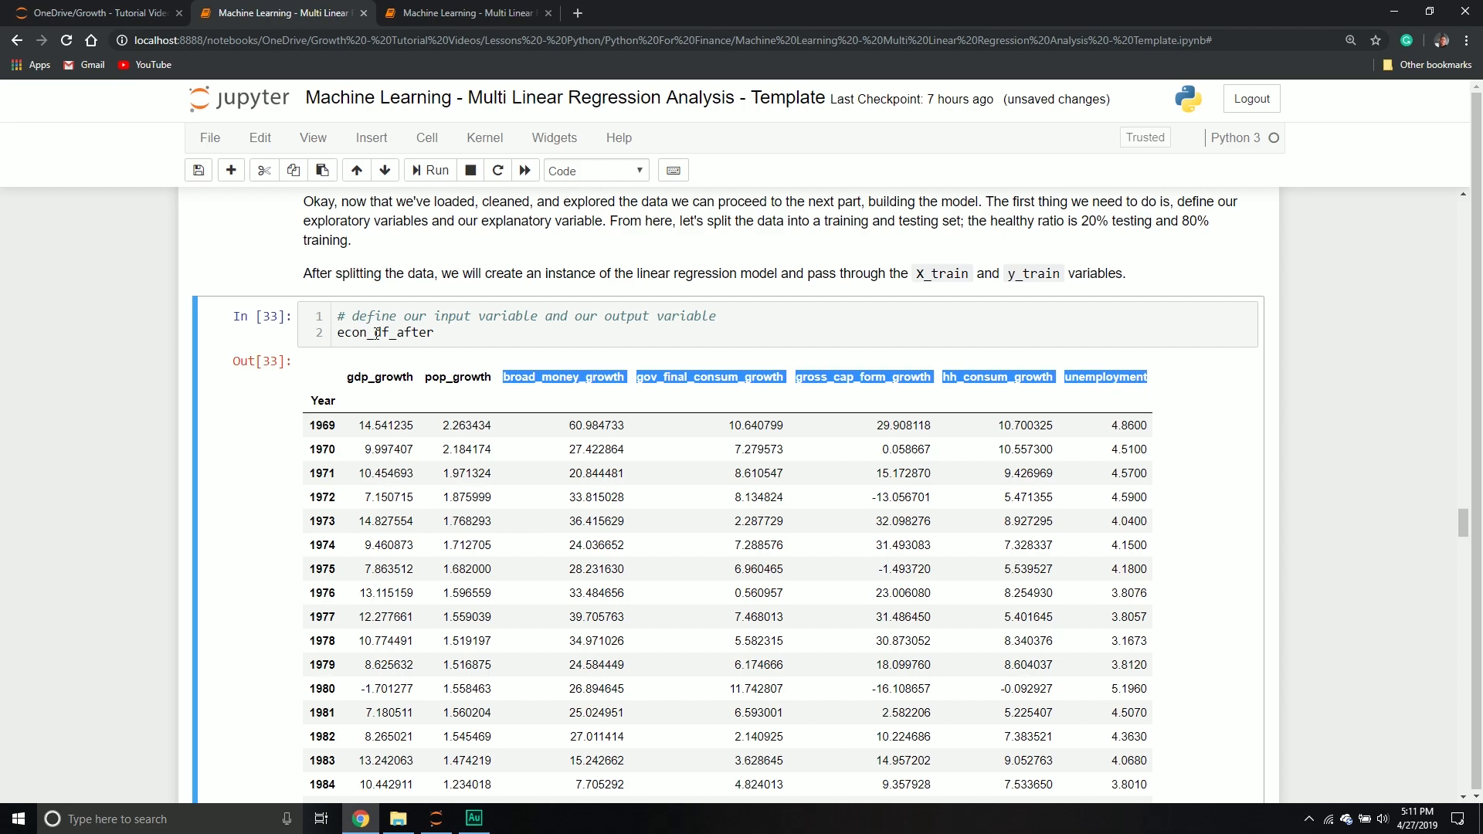
click(443, 334)
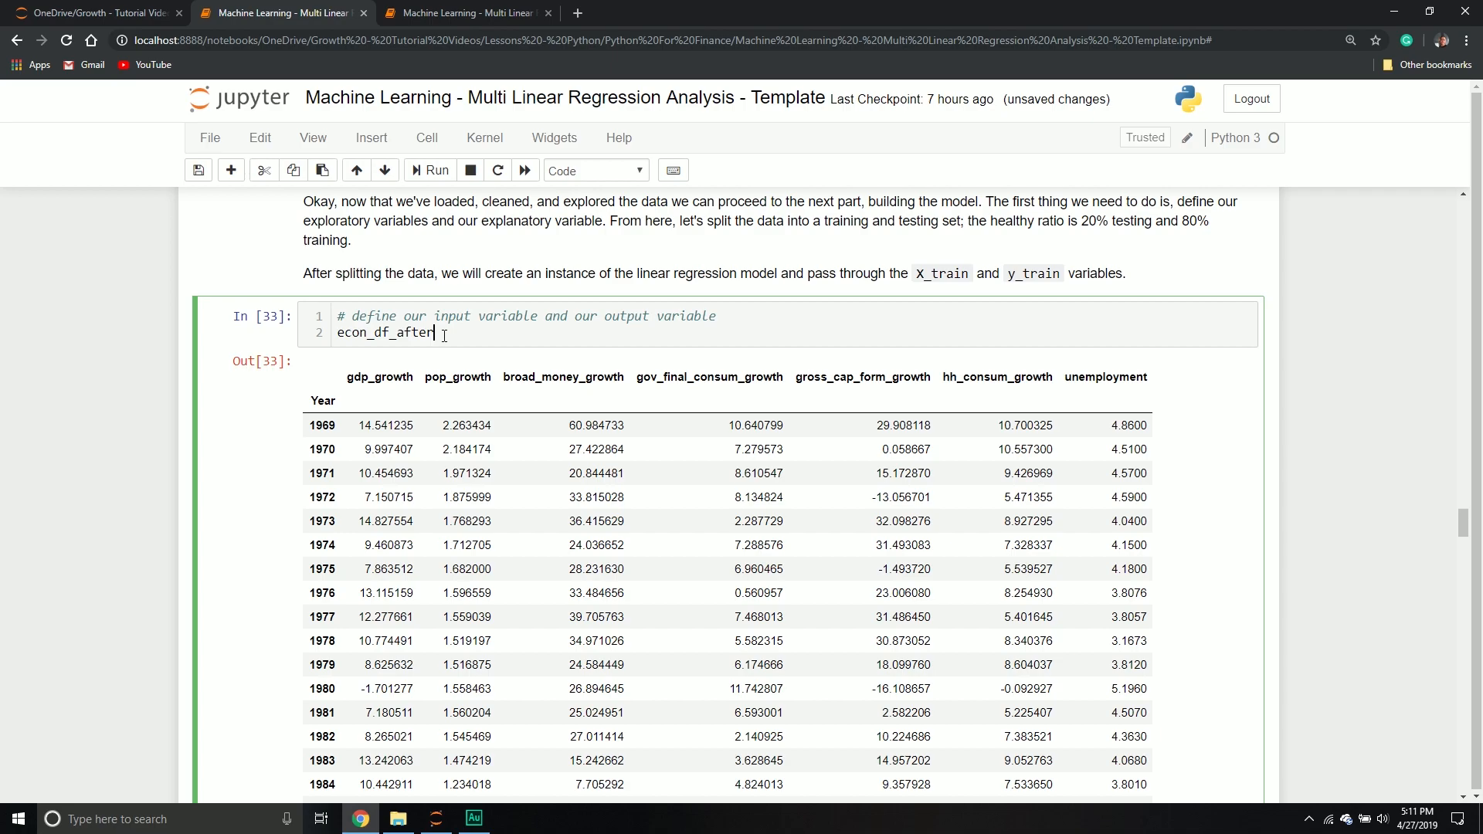
key(BackSpace)
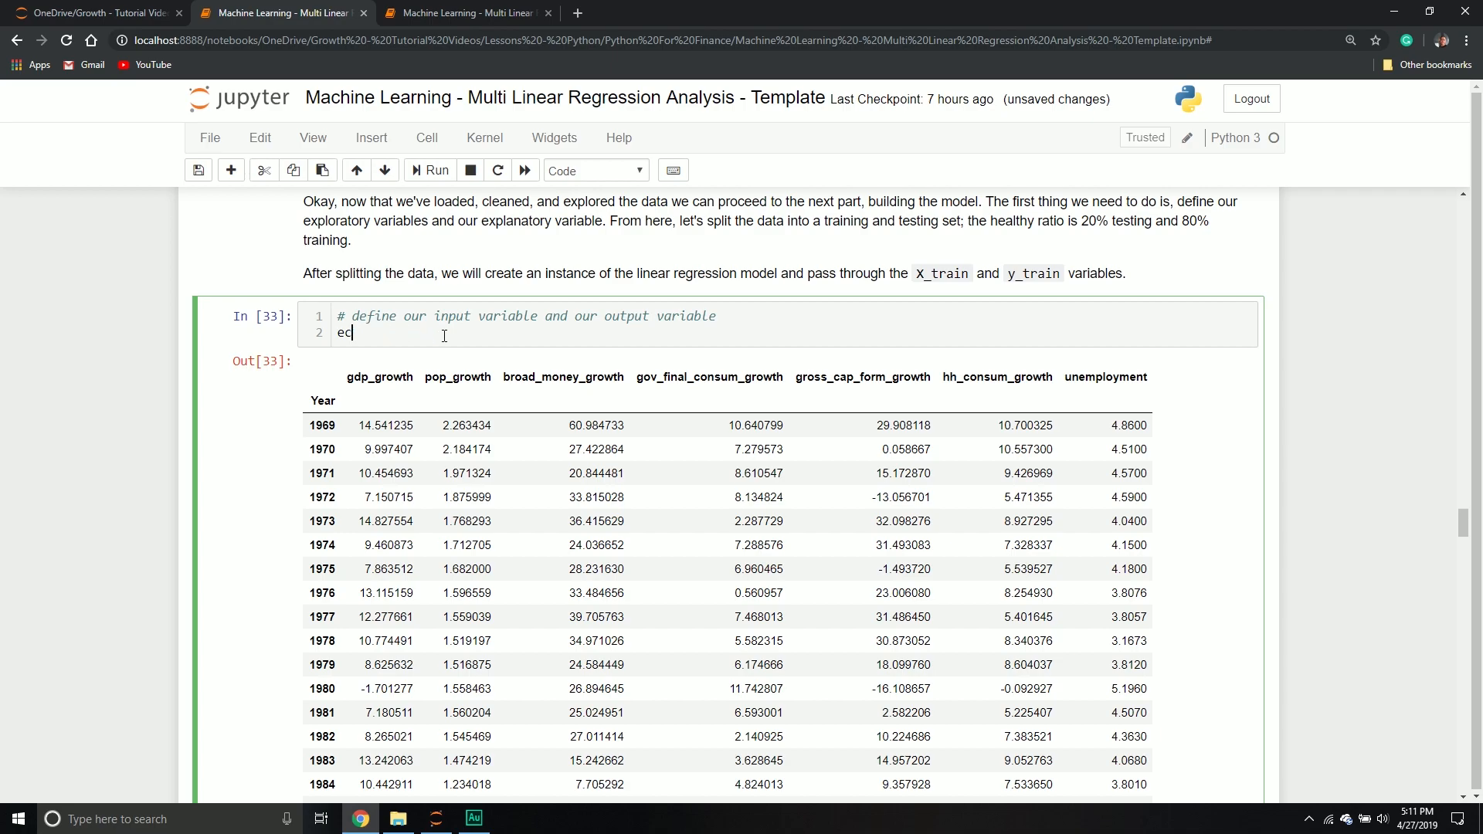
key(Backspace)
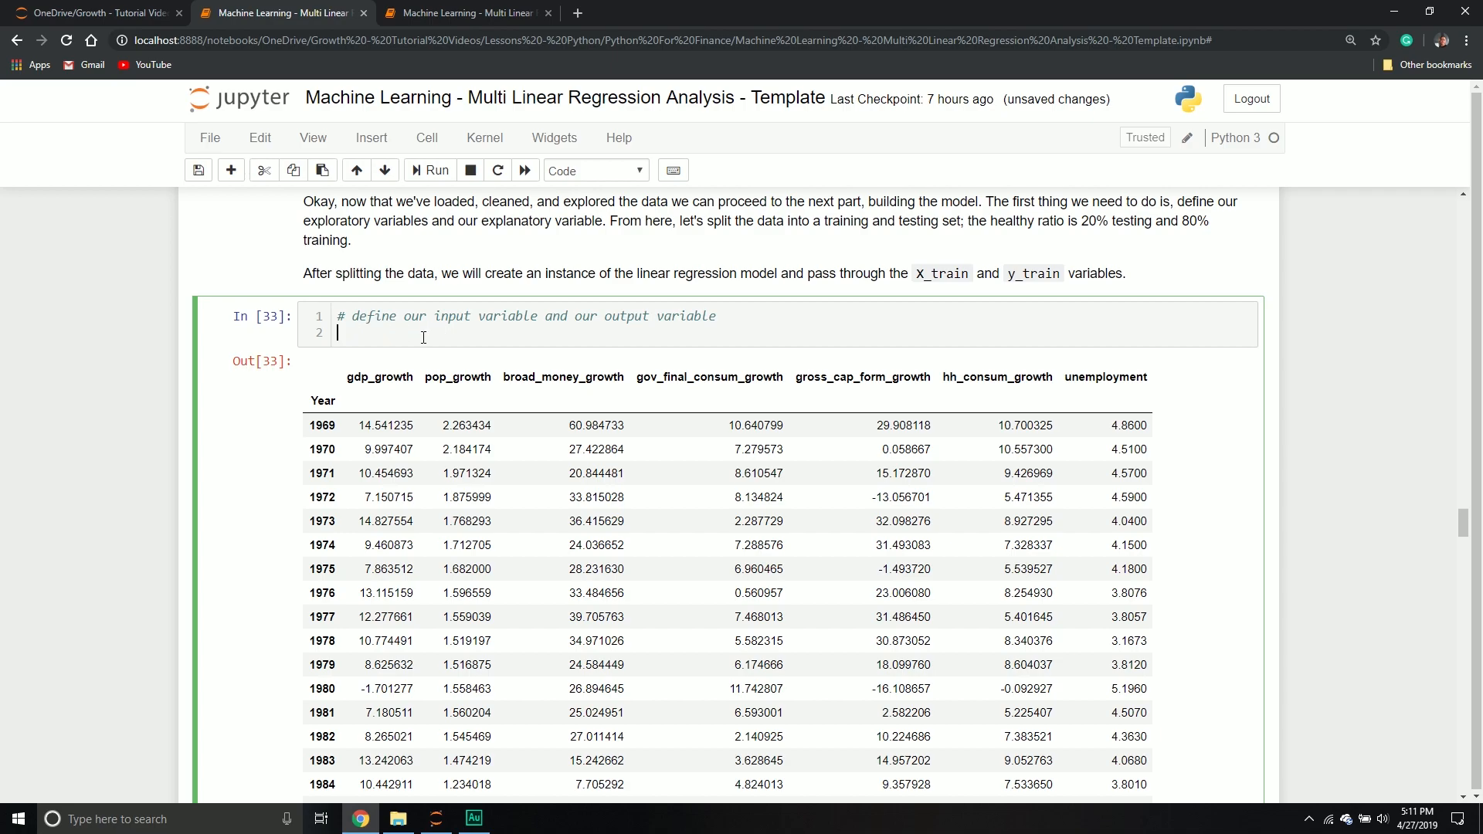
- Define X = econ_df_after.drop('gdp_growth', axis = 1) and start a new line
text(X = de)
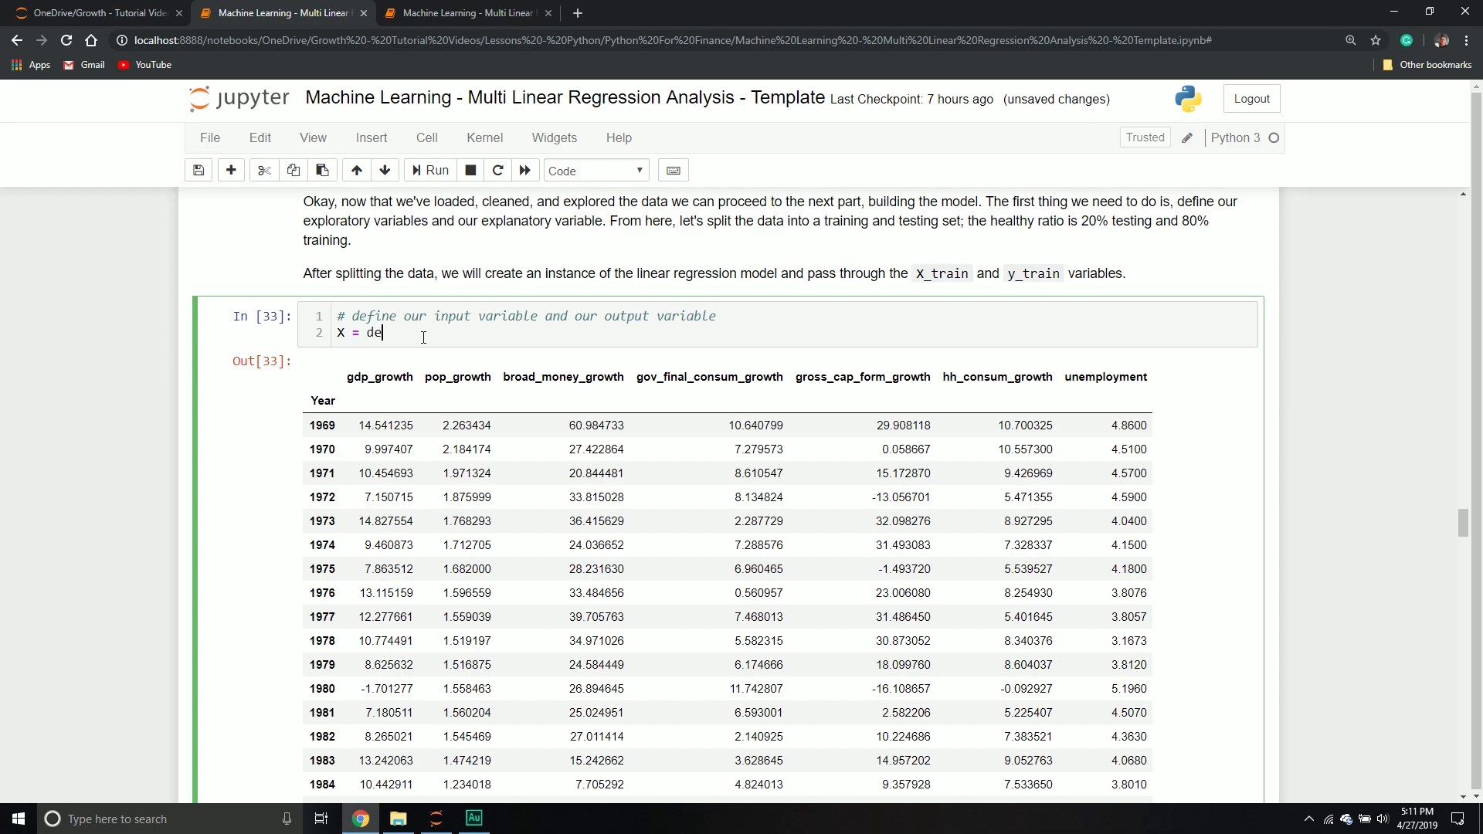
text(econ)
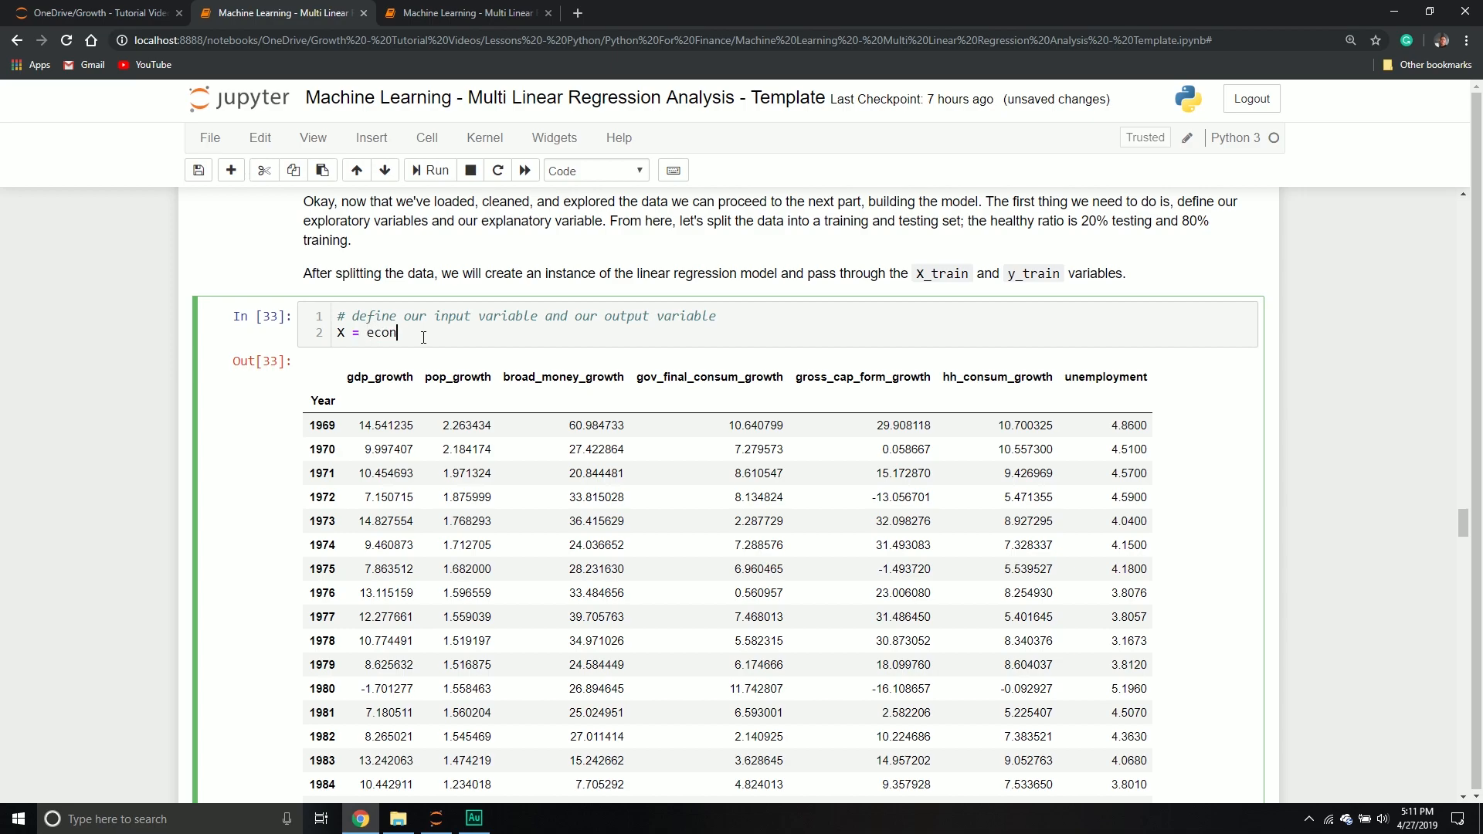
text(_df_af)
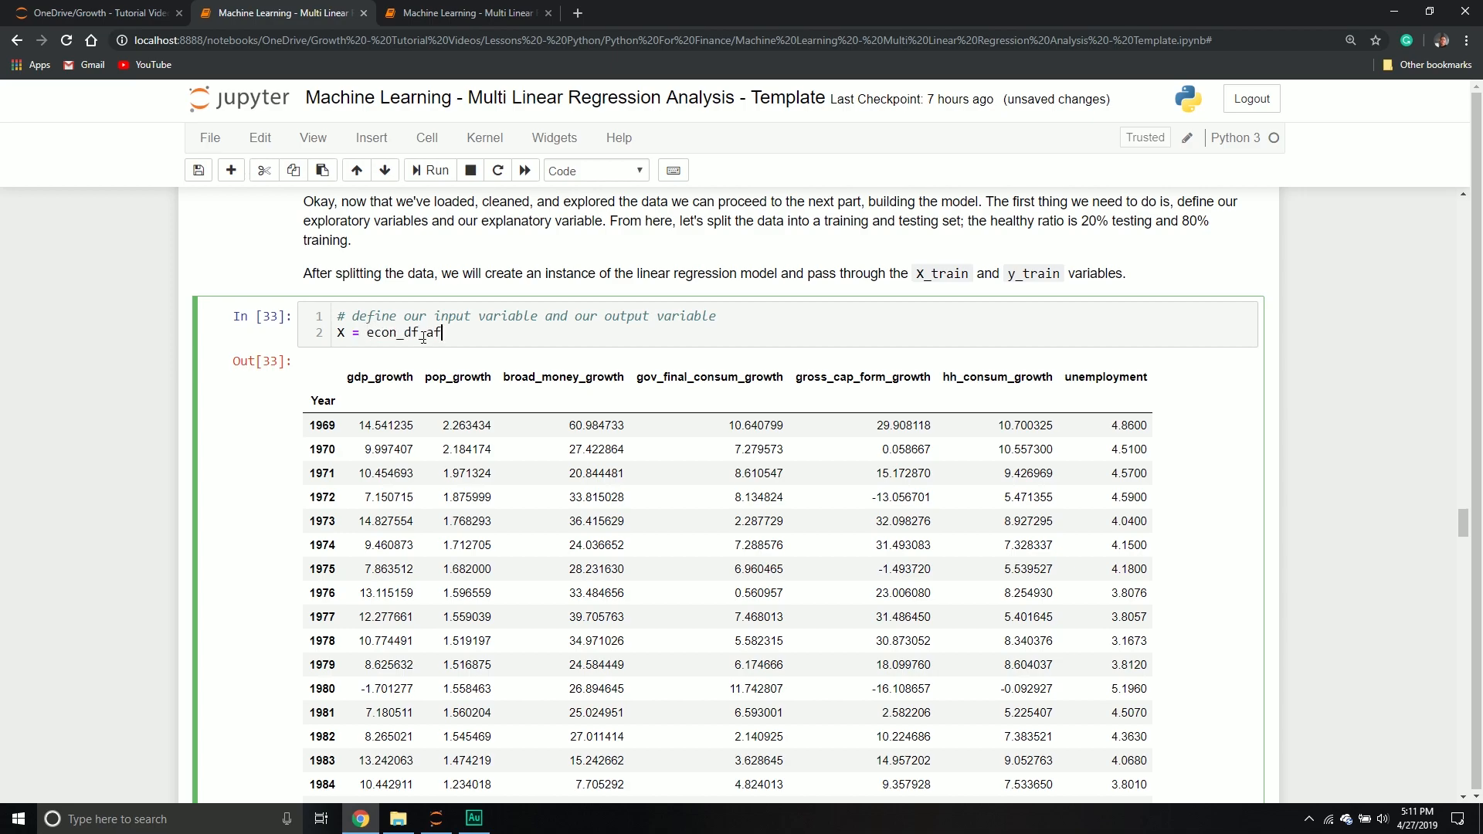
text(after.drop())
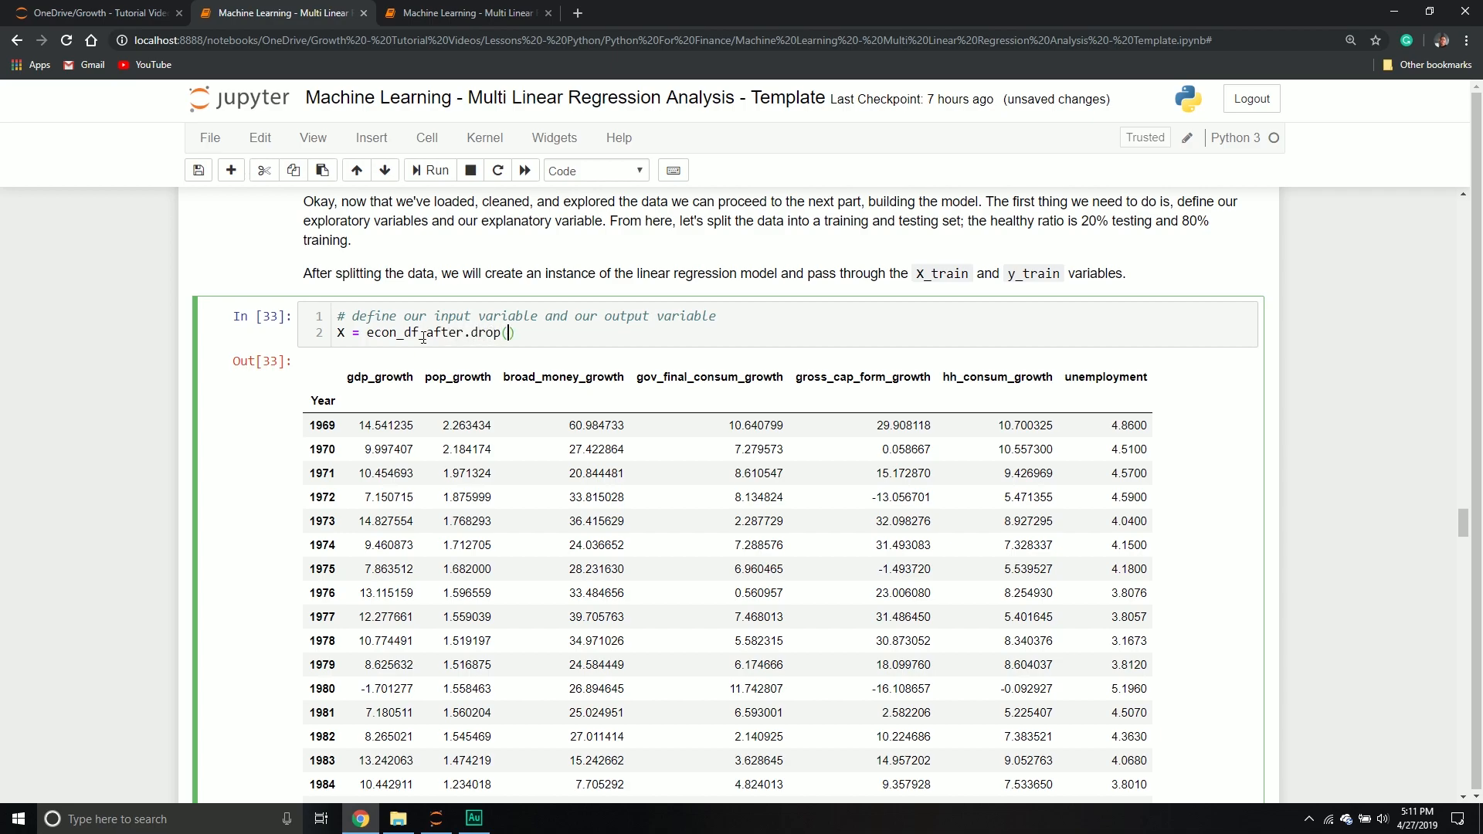
text('g')
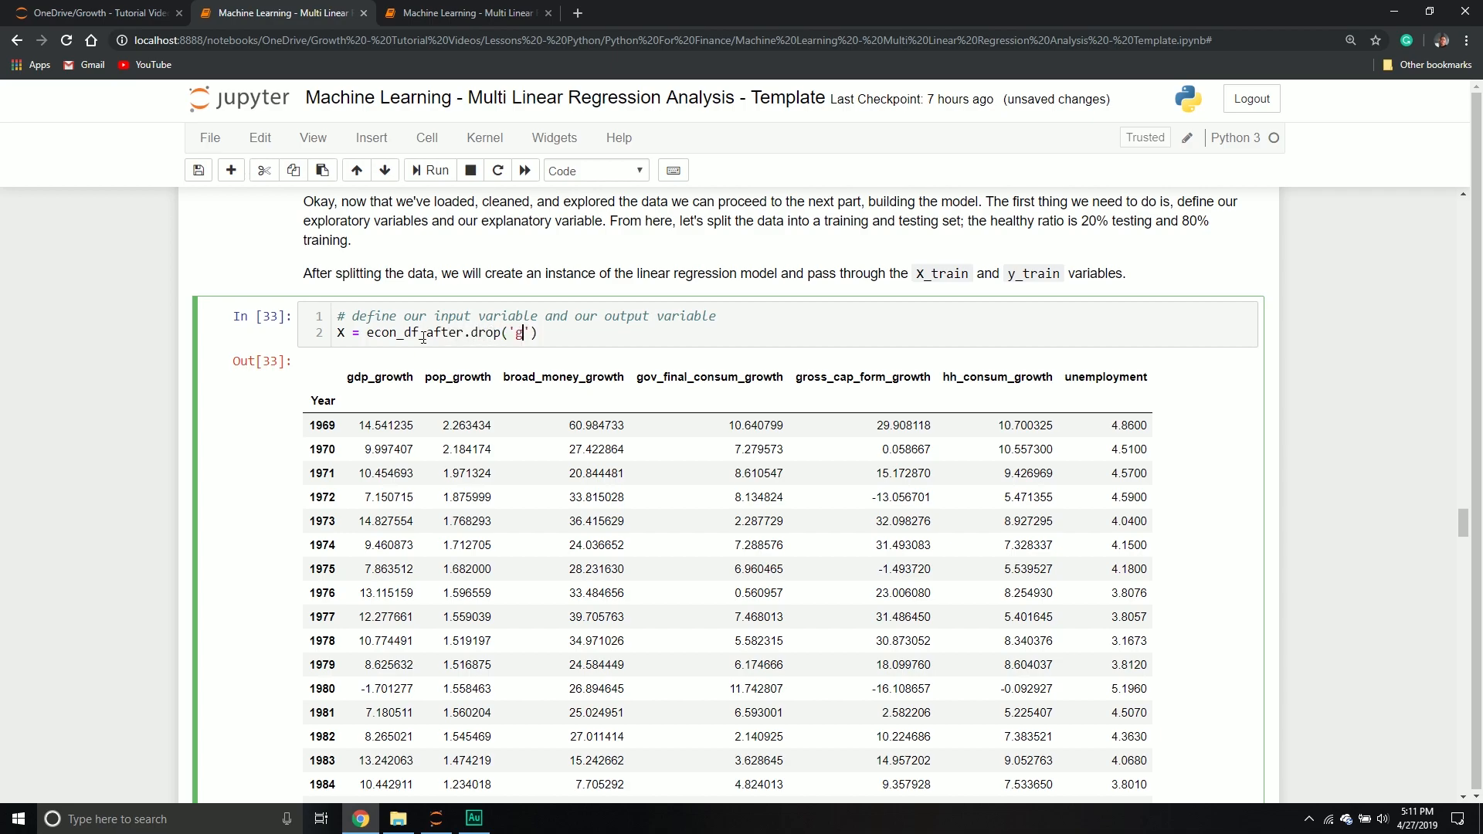
text(dp_grwotr)
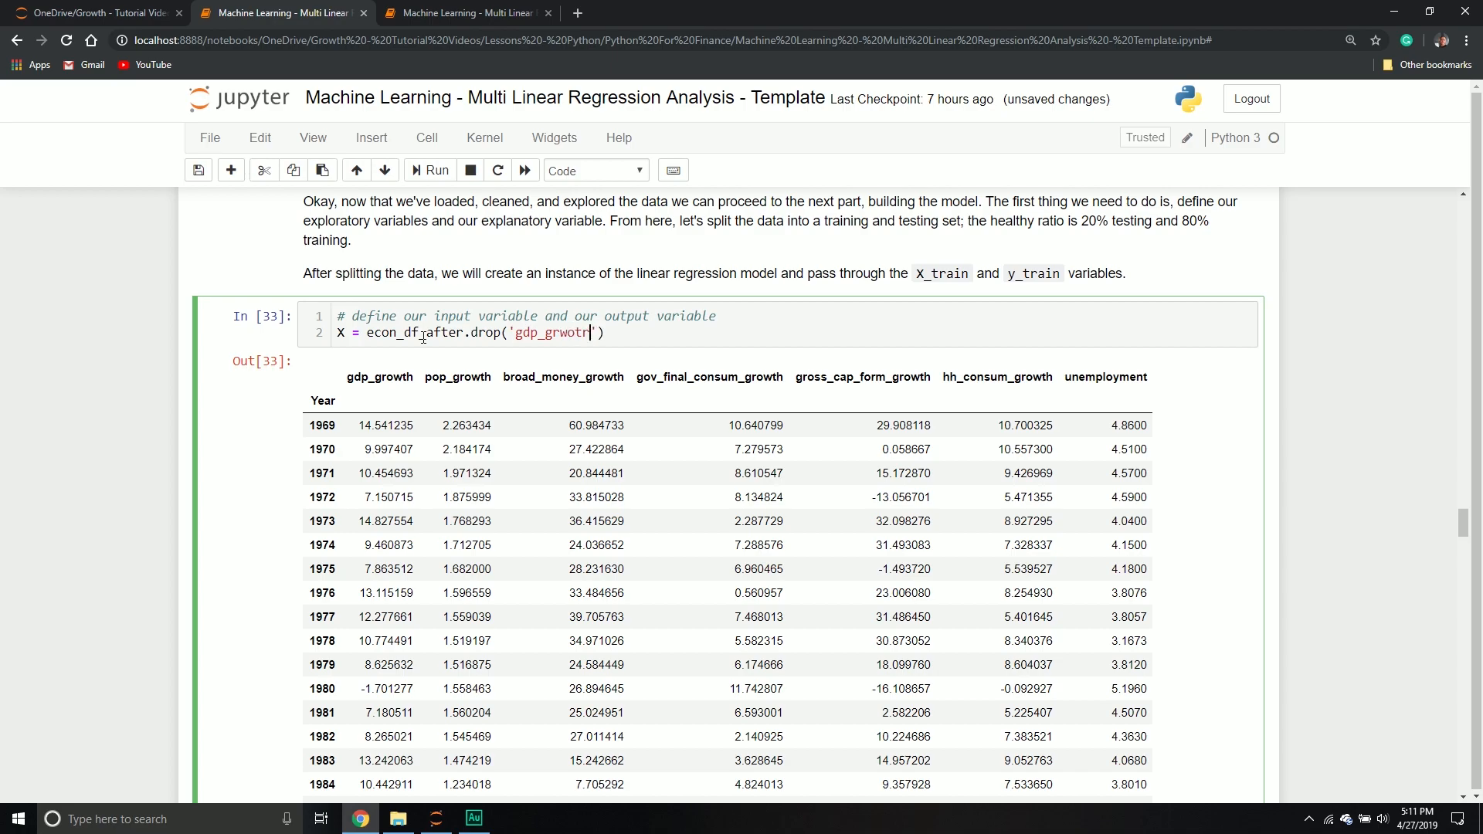
text(gdp_growth)
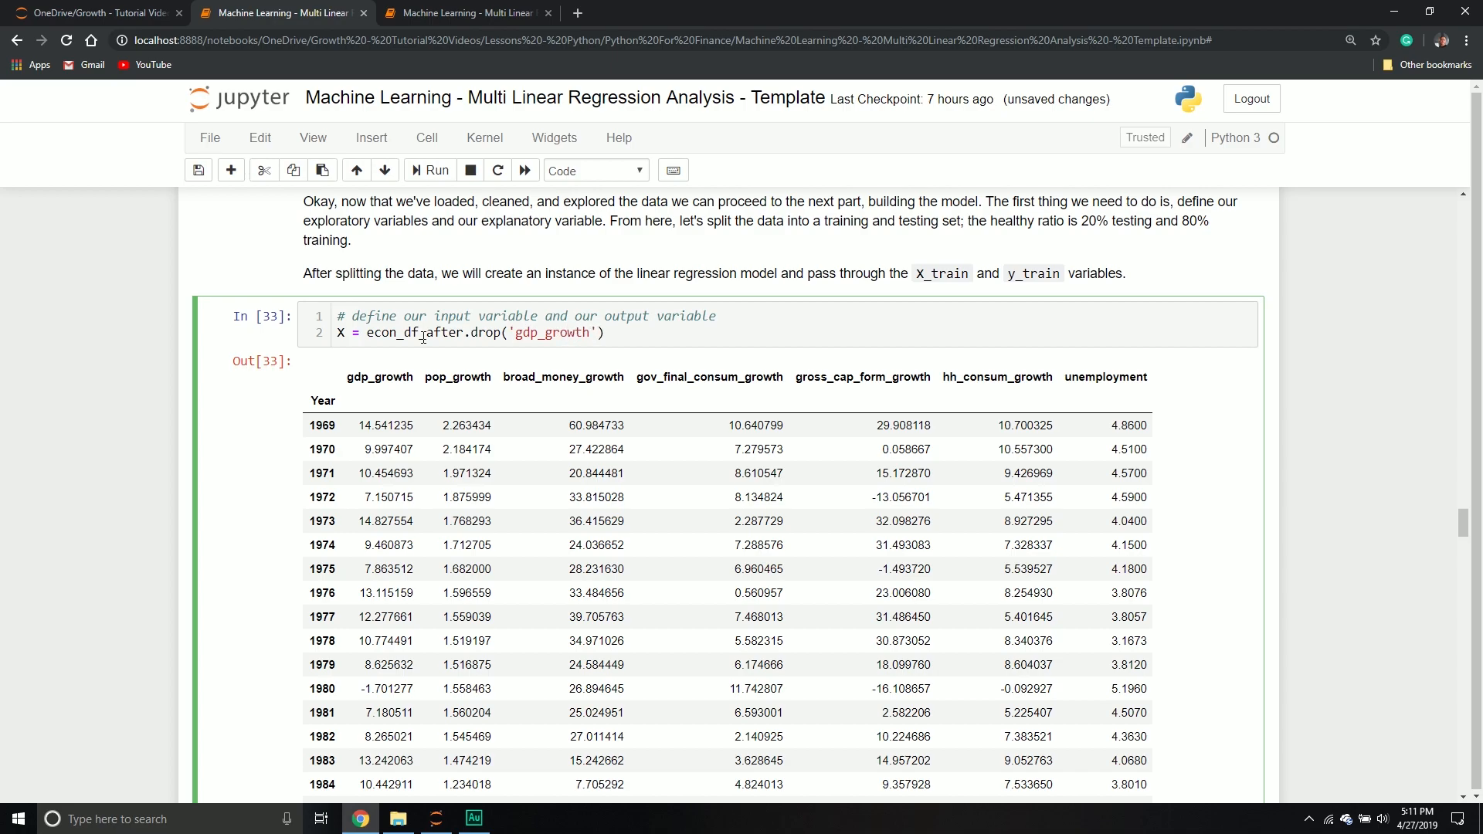
text(, axi)
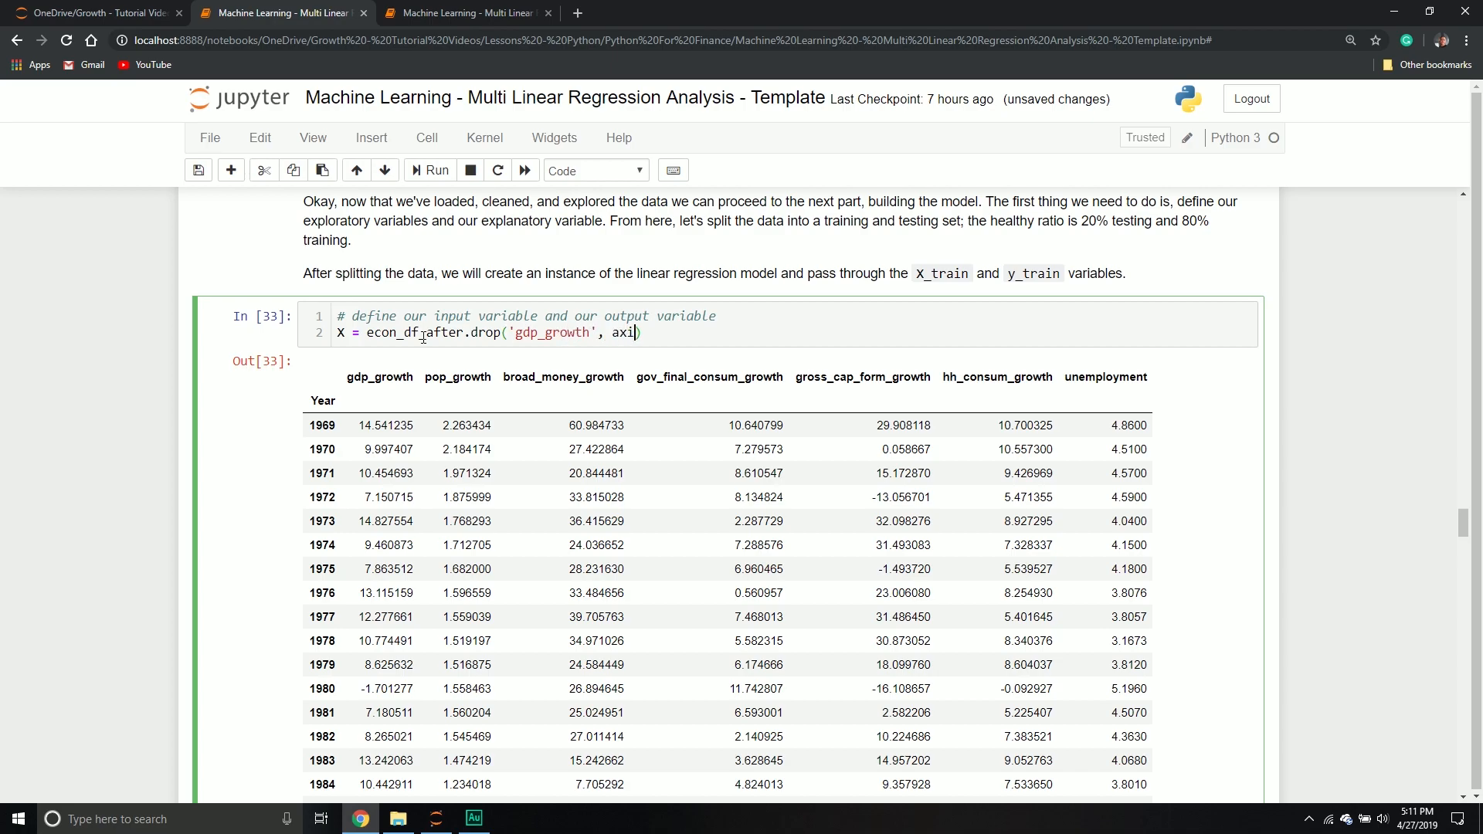
text(= 1)
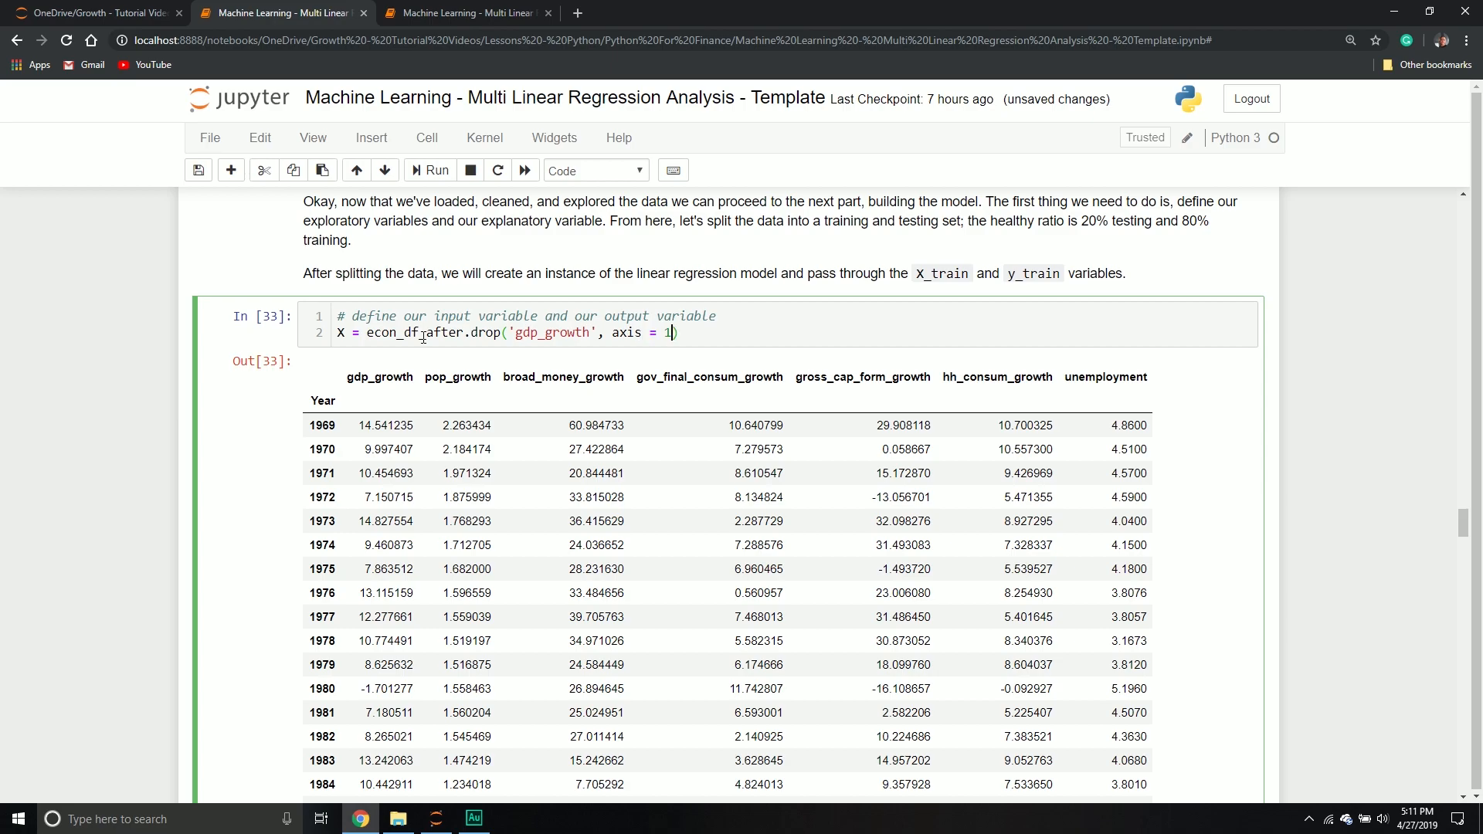
key(enter)
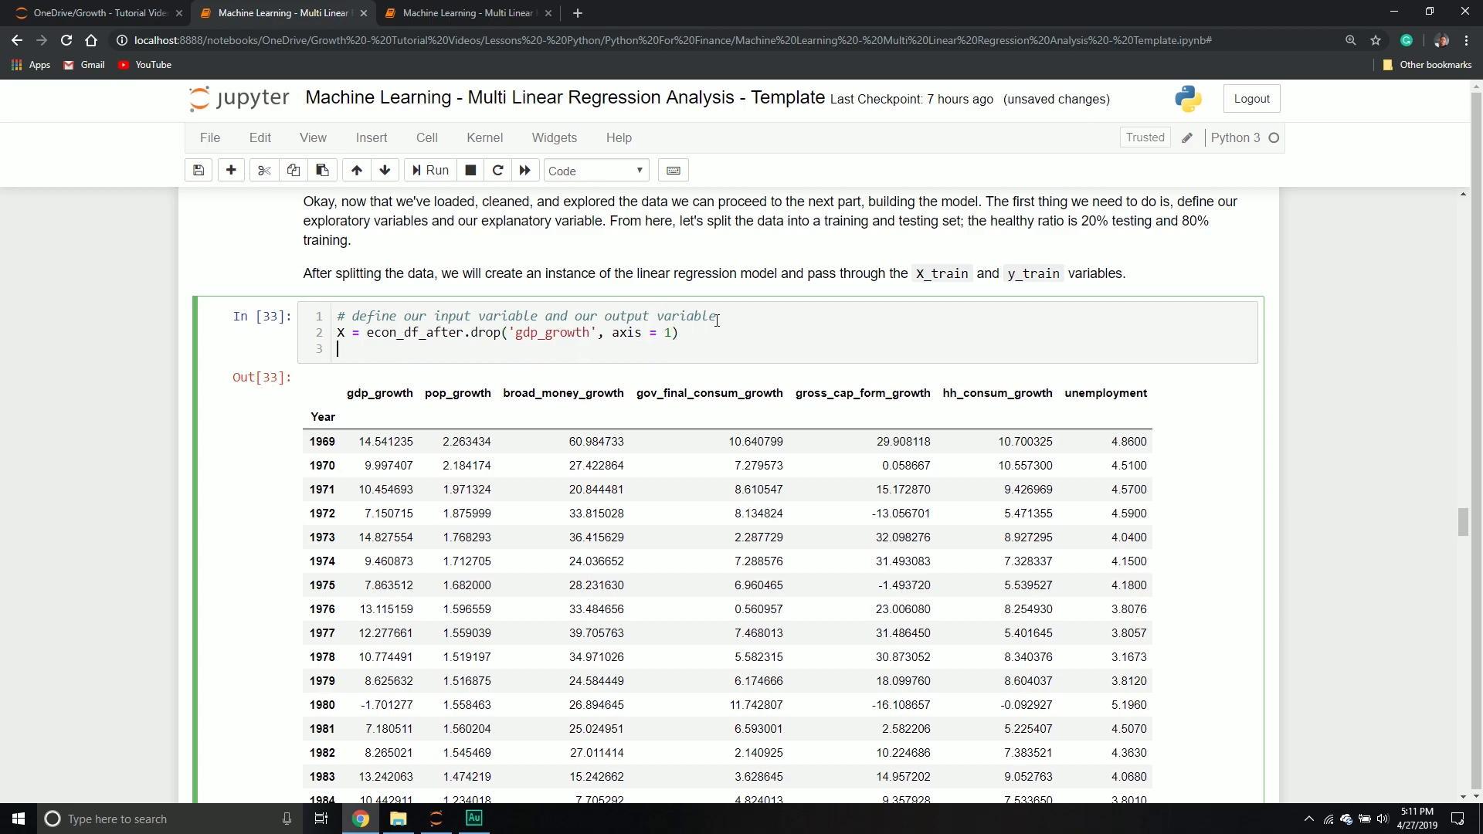
- Define Y = econ_df_after[['gdp_growth']], rerun the cell, and begin a new comment line
text(Y = ec)
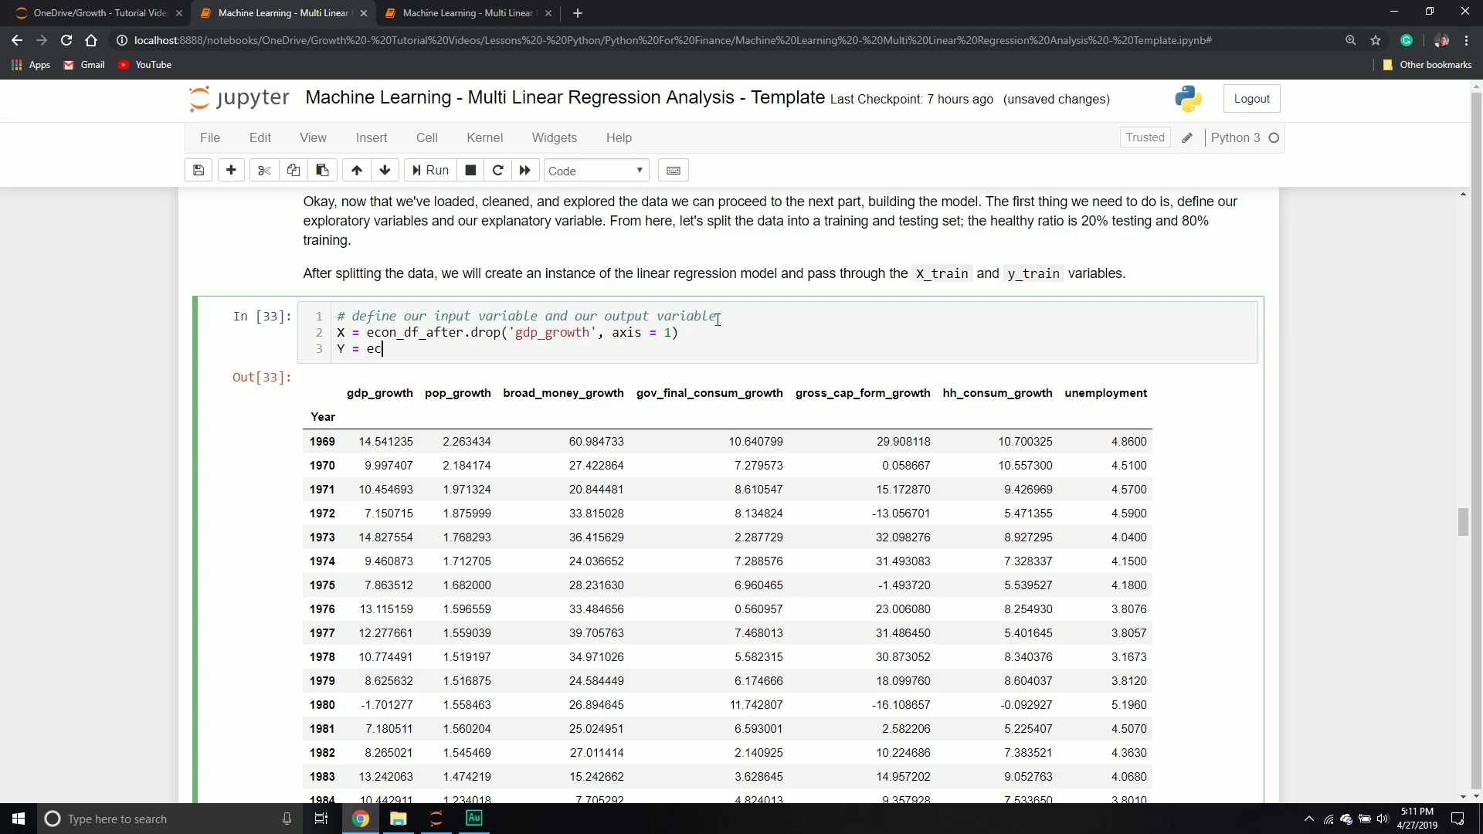
text(on_df_a)
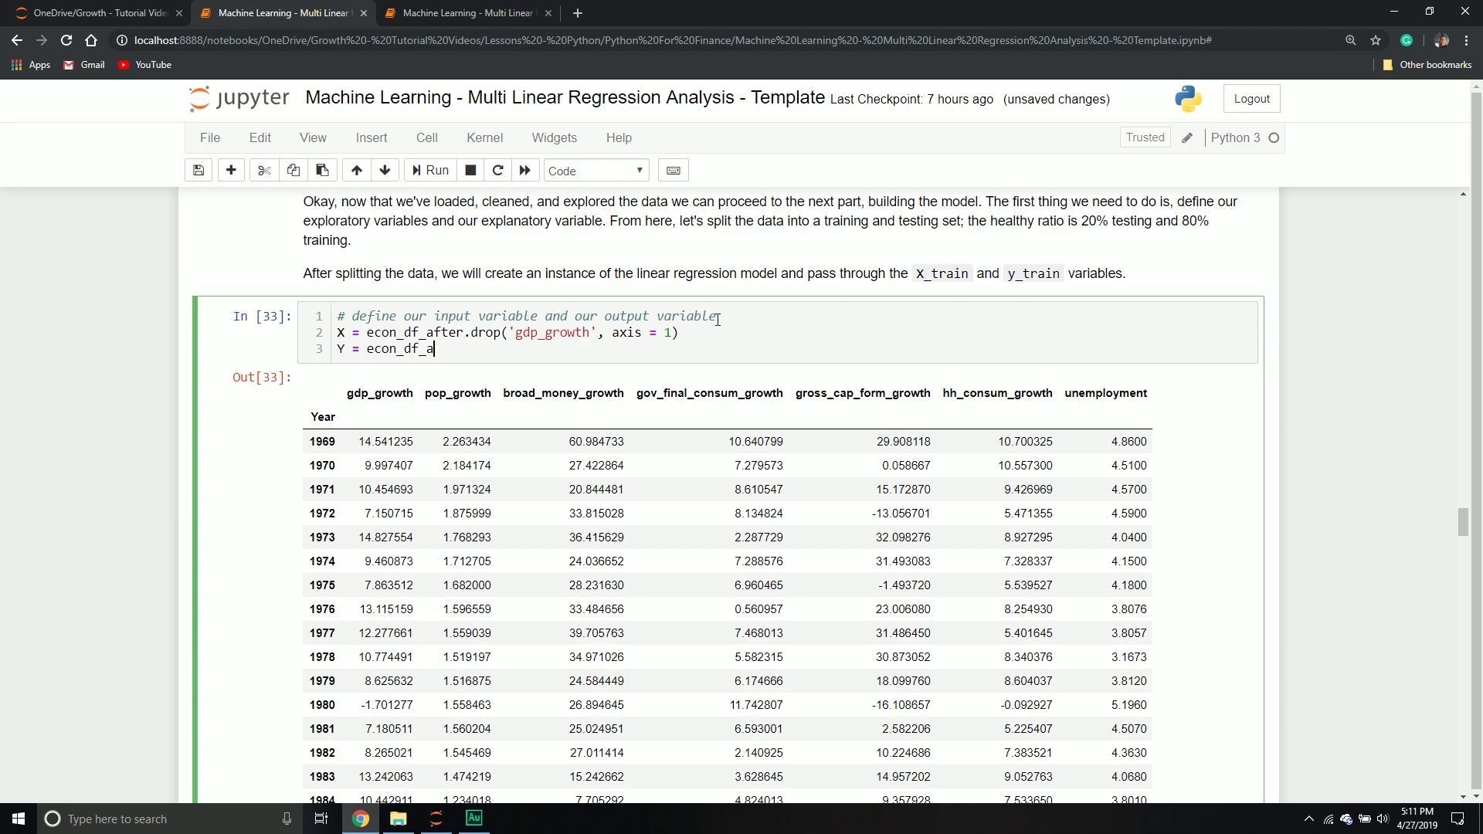
text(fter[['g)
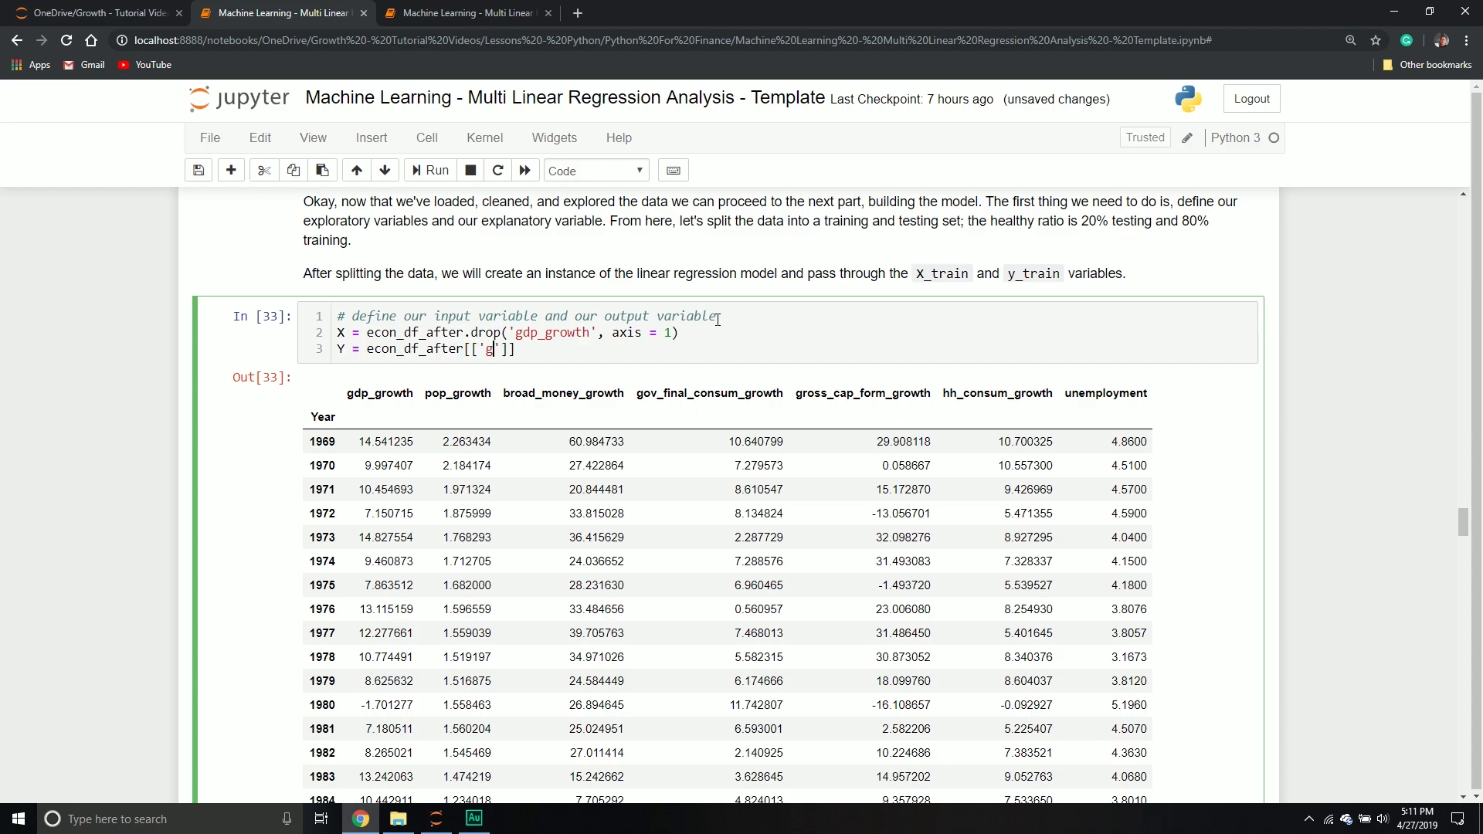
text(dp_growth)
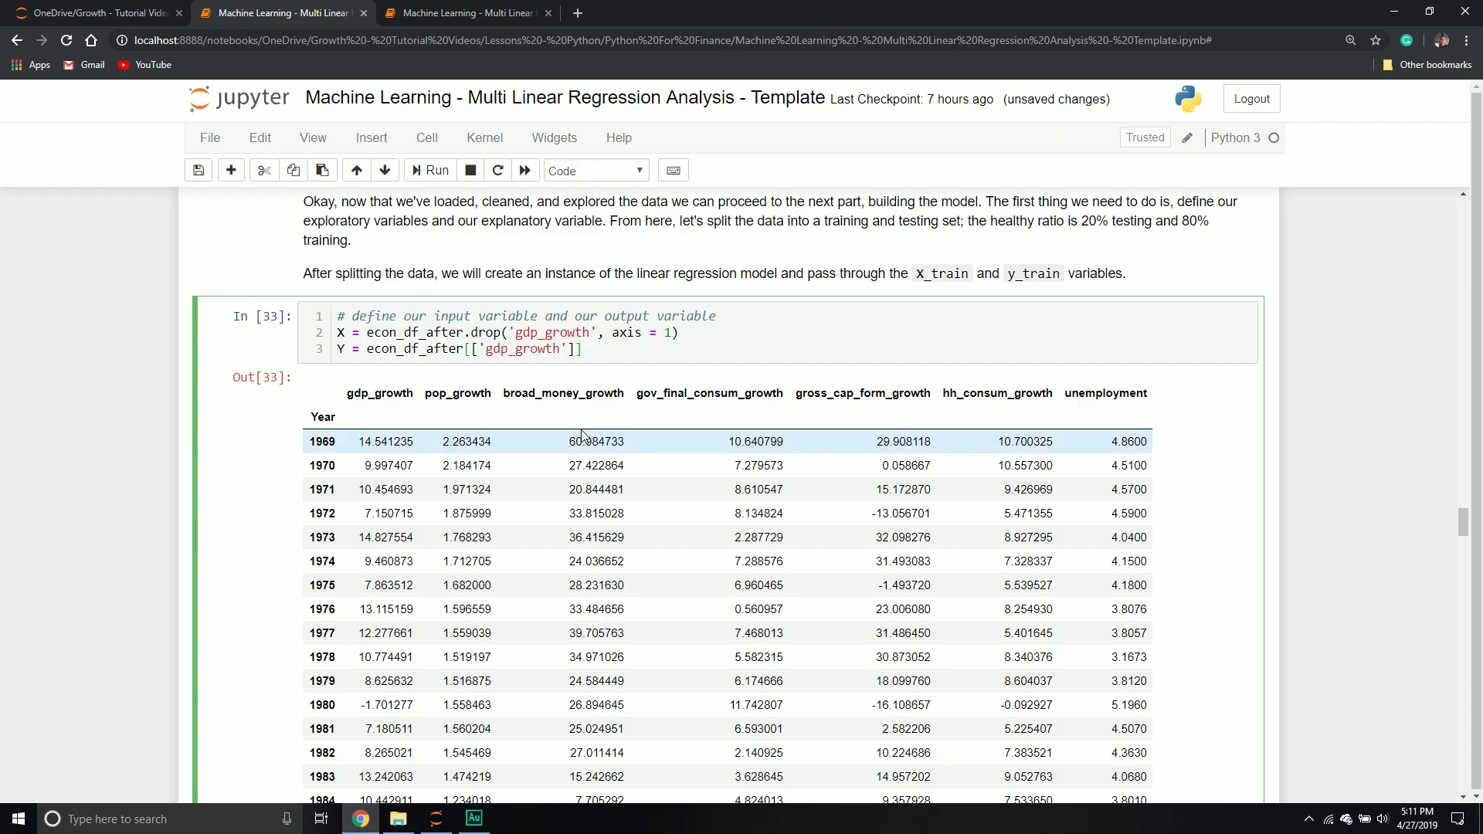
text(Y)
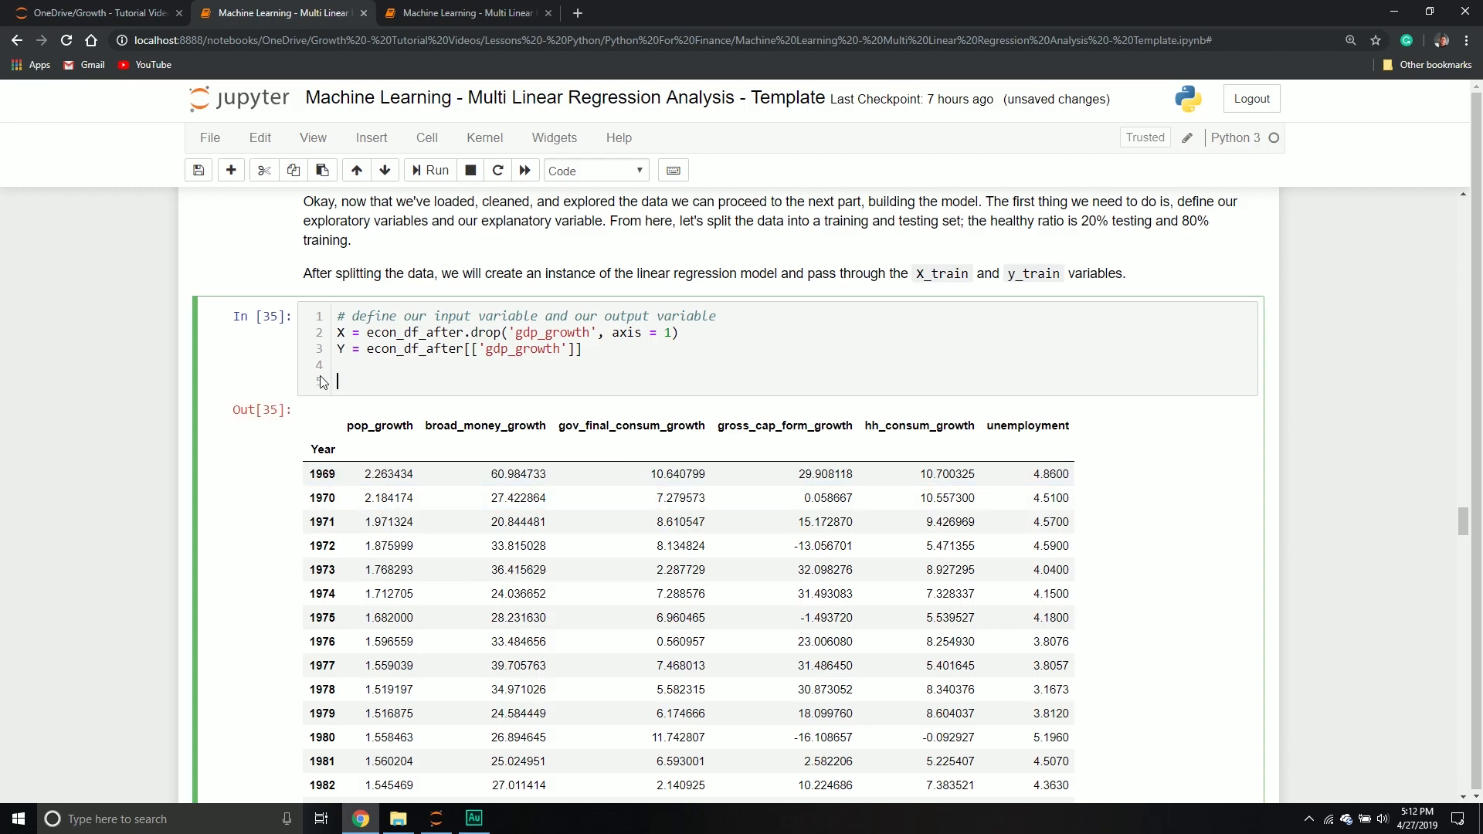
text(#)
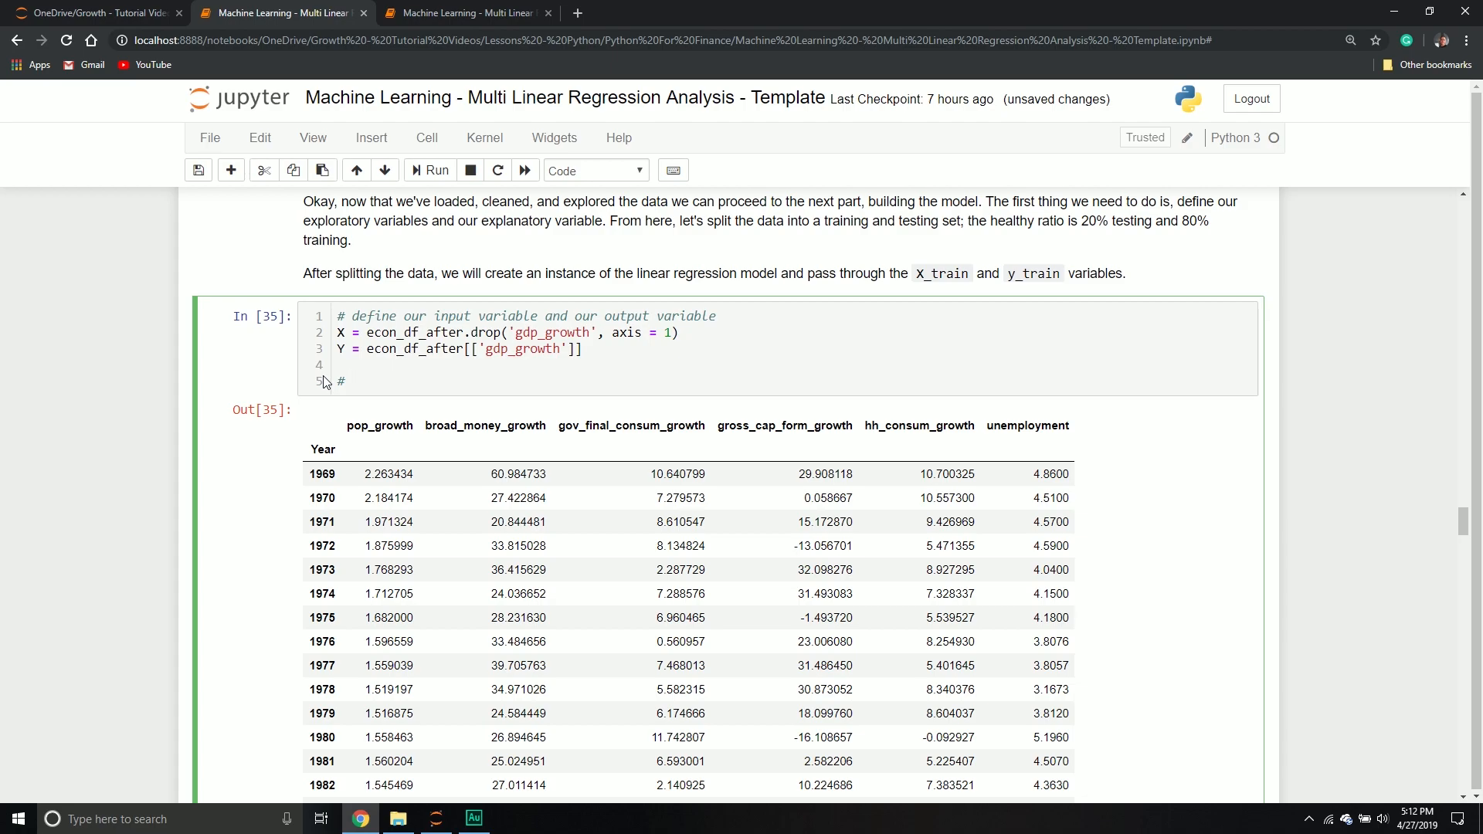
- Write the comment '# Split dataset into training and testing portion'
text(split)
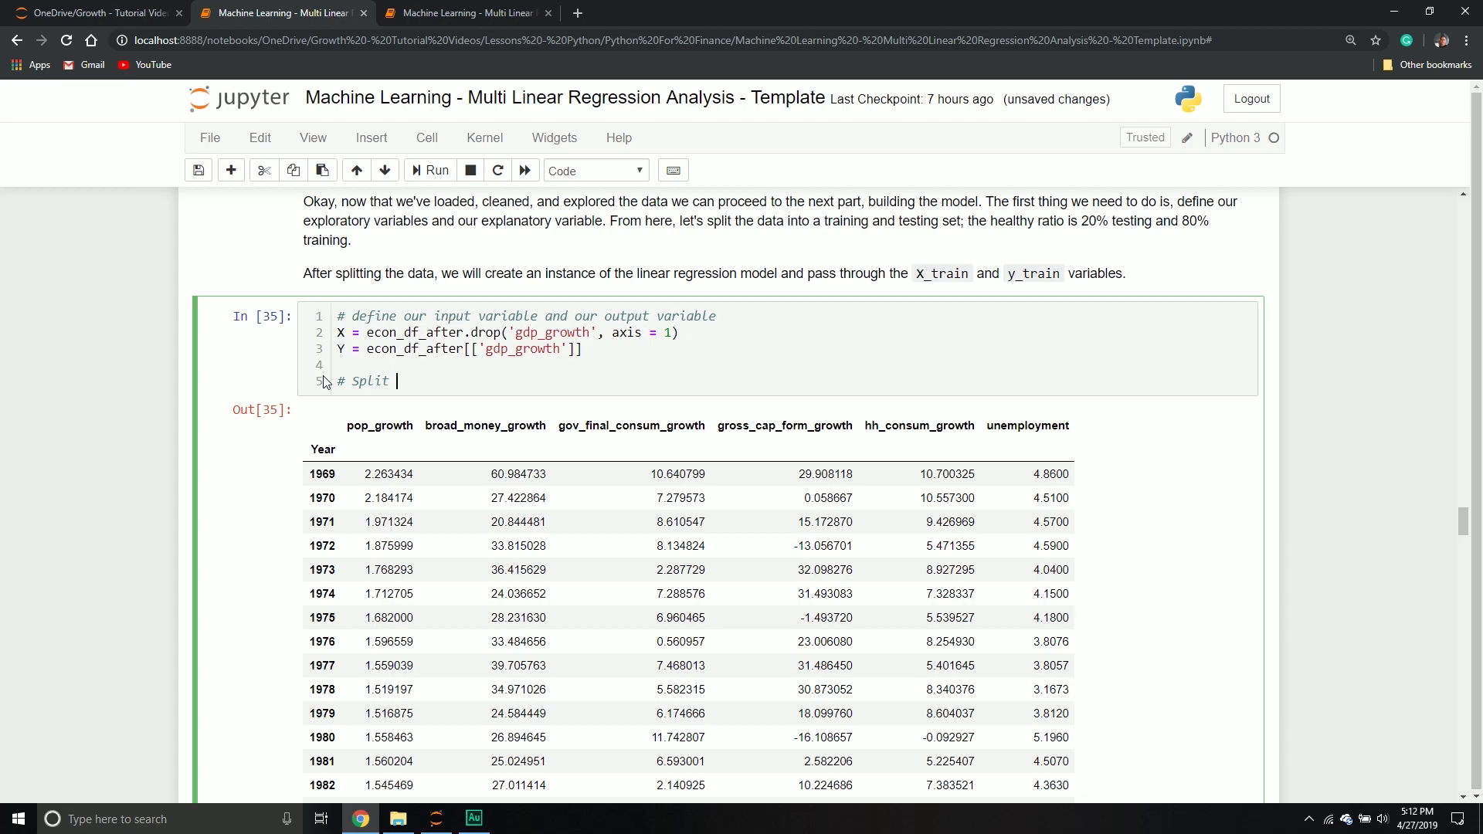
text(dataset into)
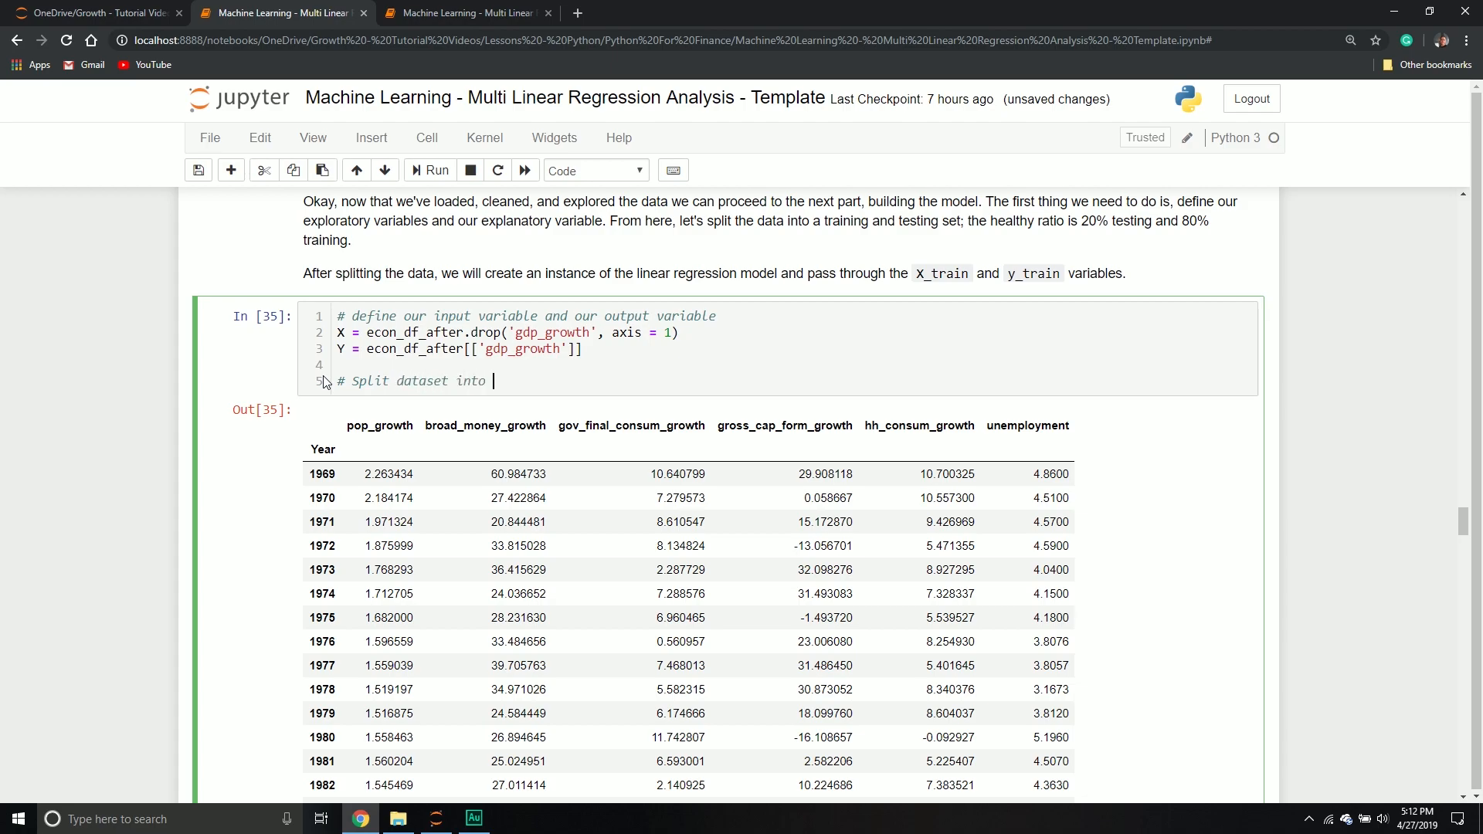
text(training and)
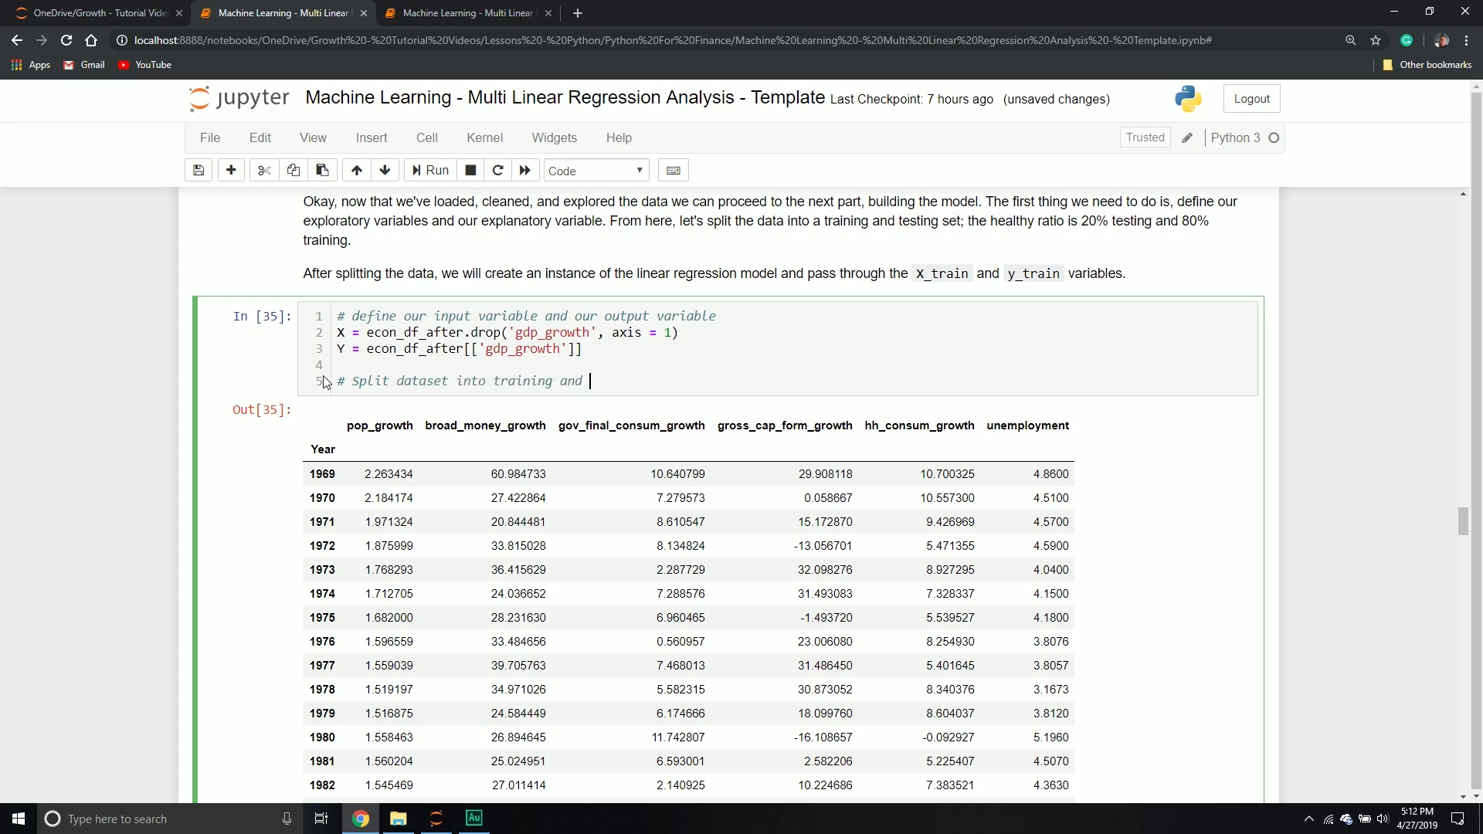
text(testing portion)
text(X)
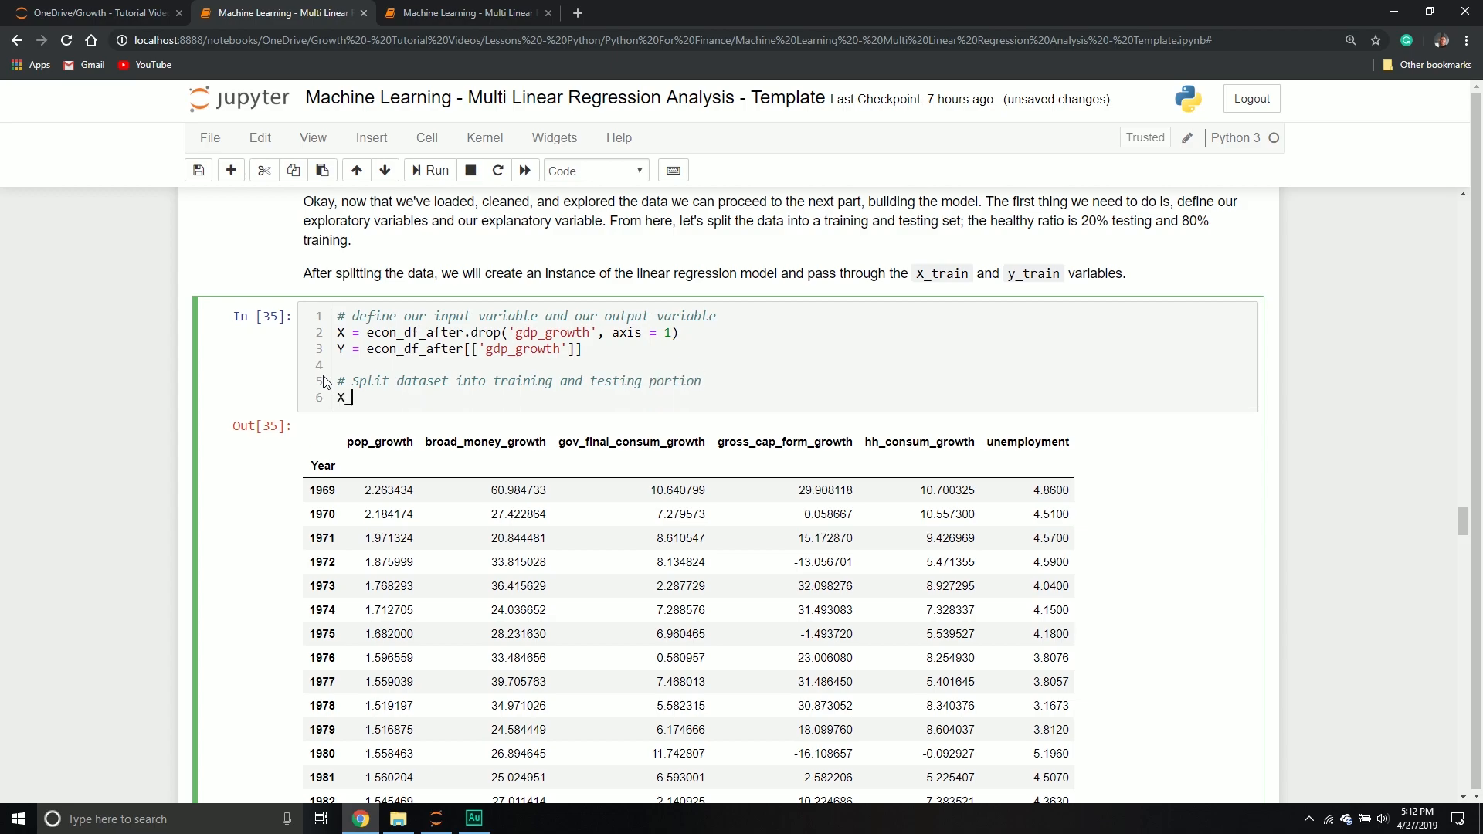
- Write X_train, X_test, y_train, y_test = train_test_split()
text(_train,)
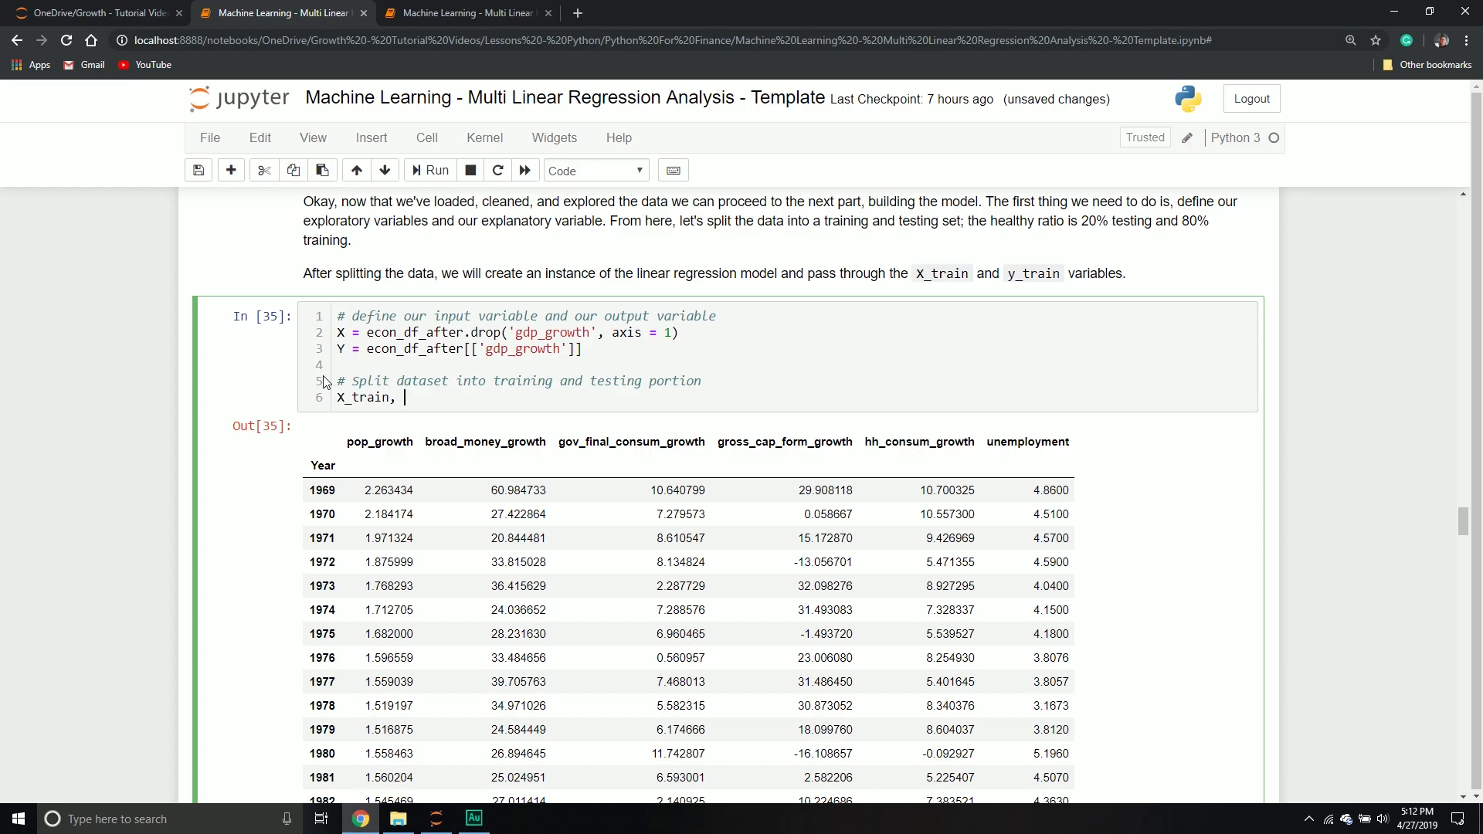
text(X_test, y_)
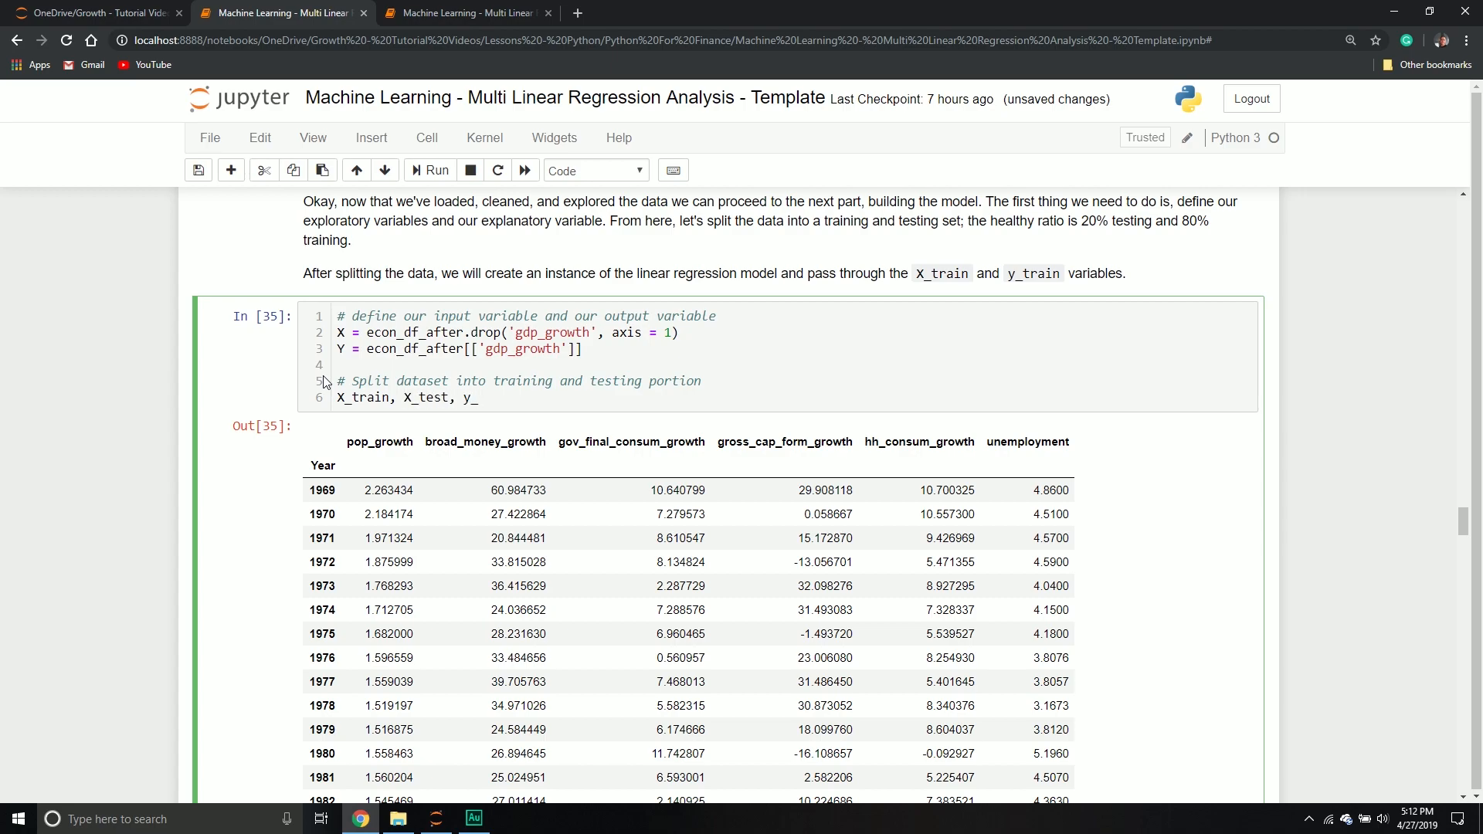
text(train,)
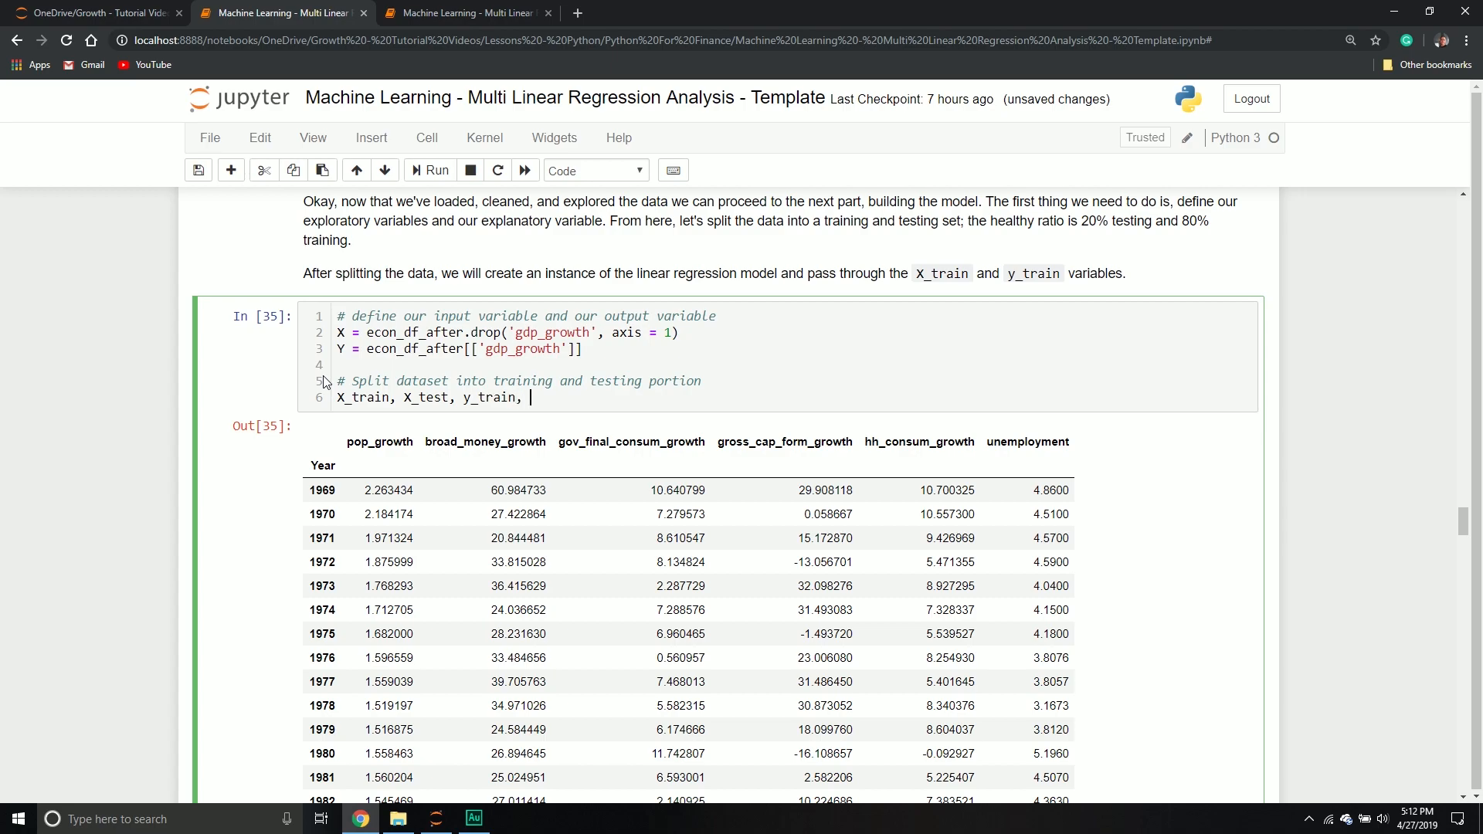
text(y_test =)
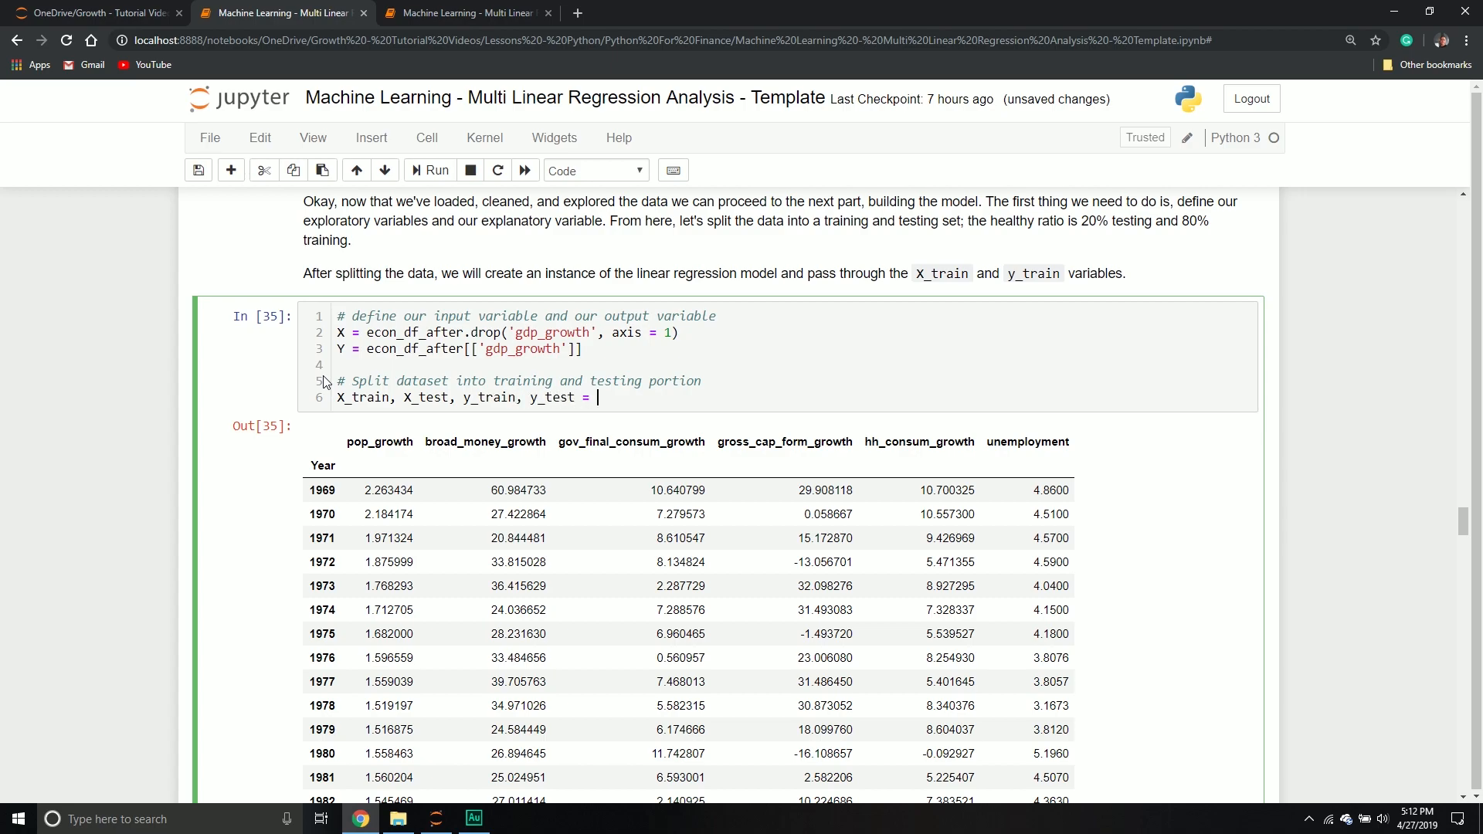
text(train_)
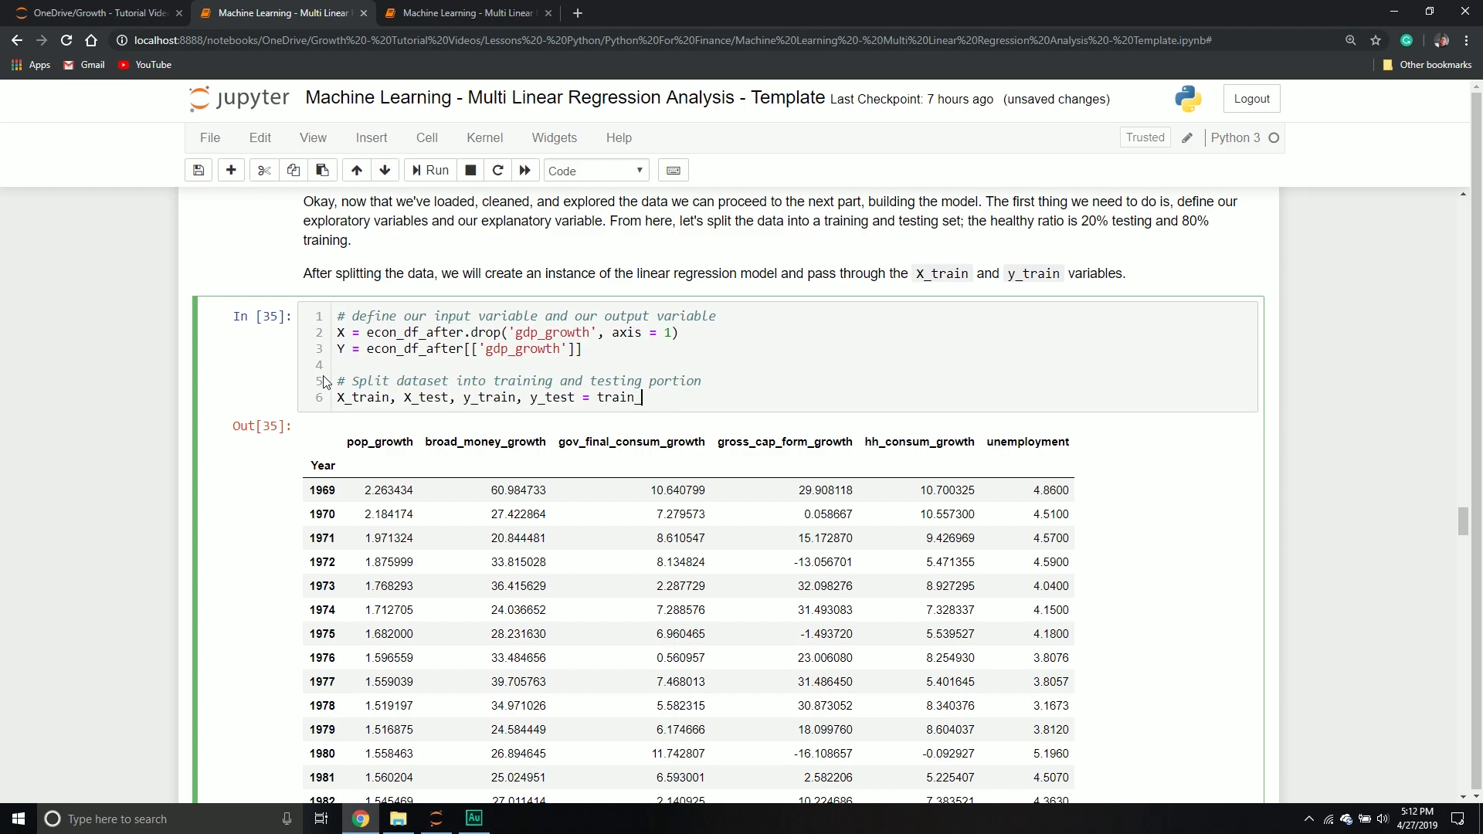
text(test_split)
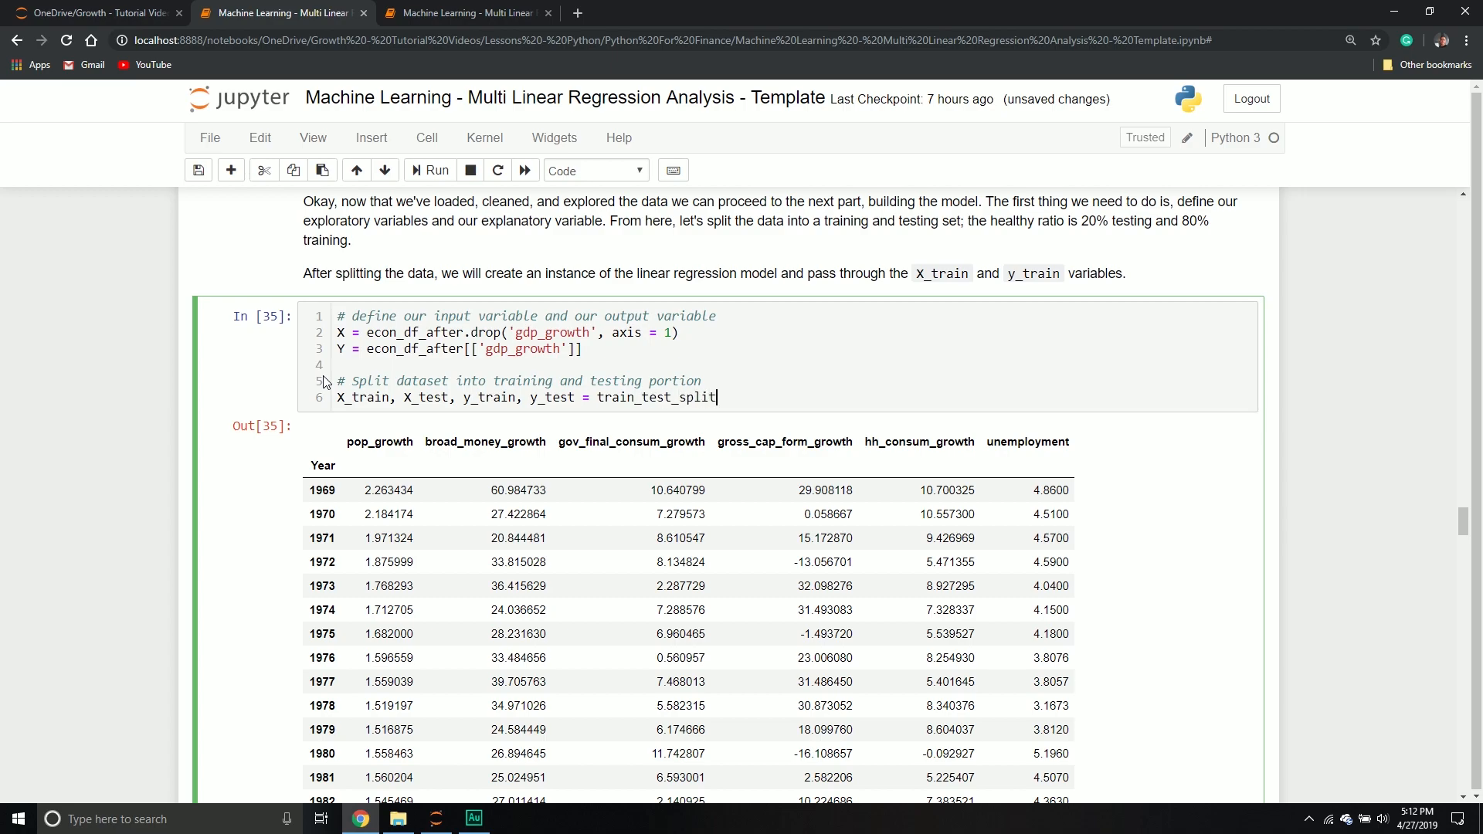
text(())
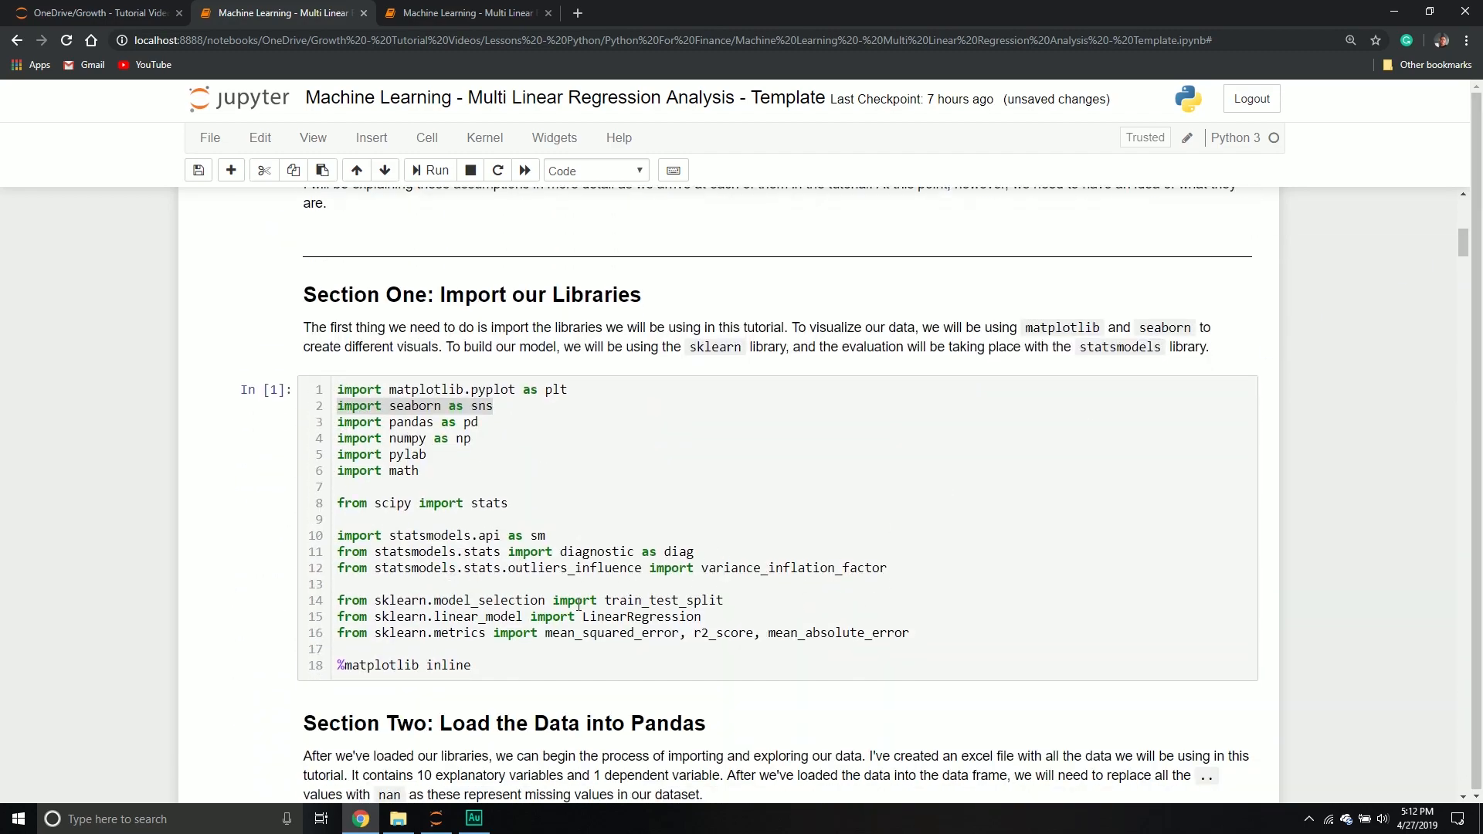
double_click(662, 599)
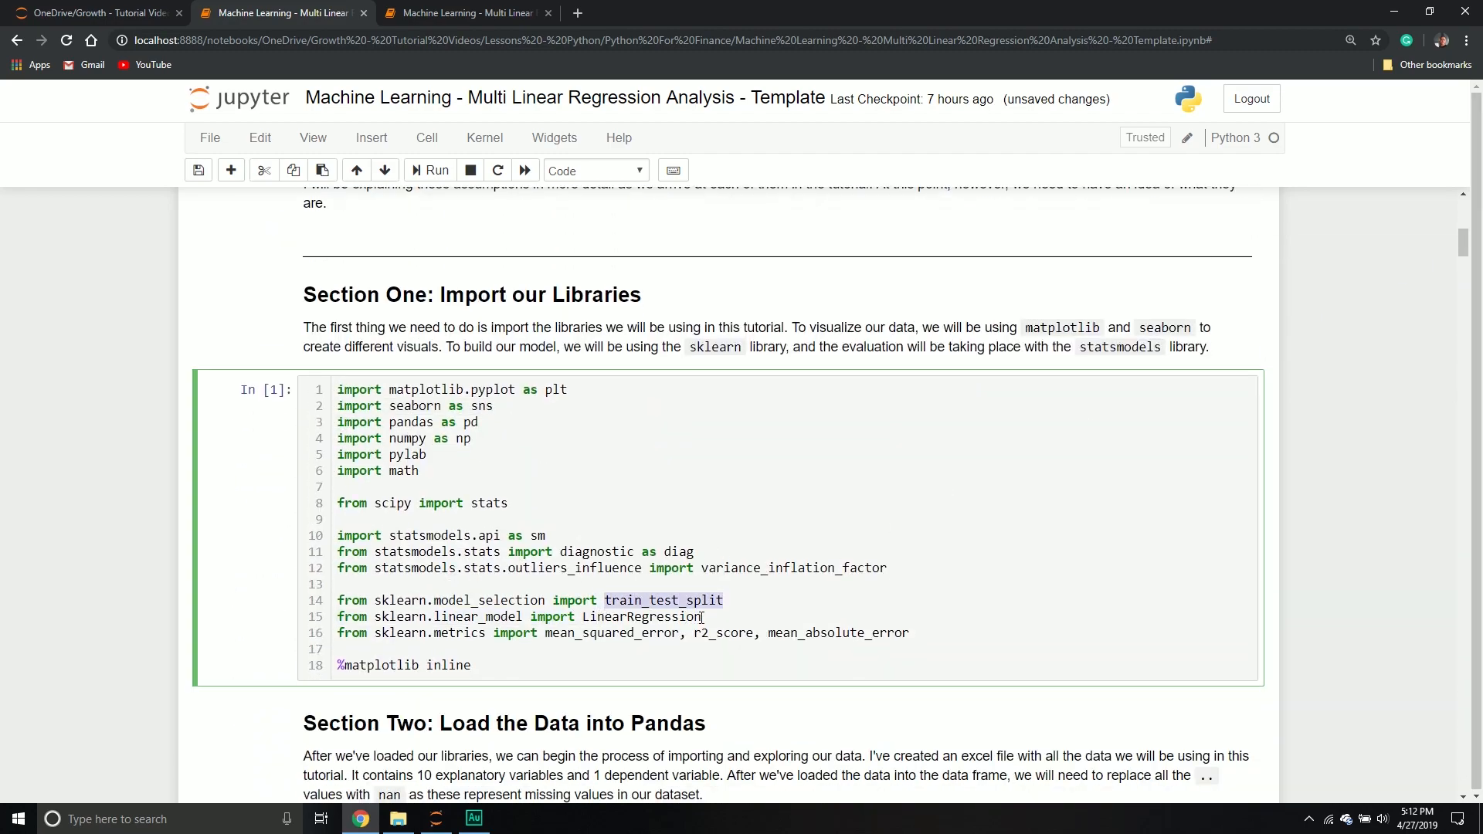
double_click(643, 616)
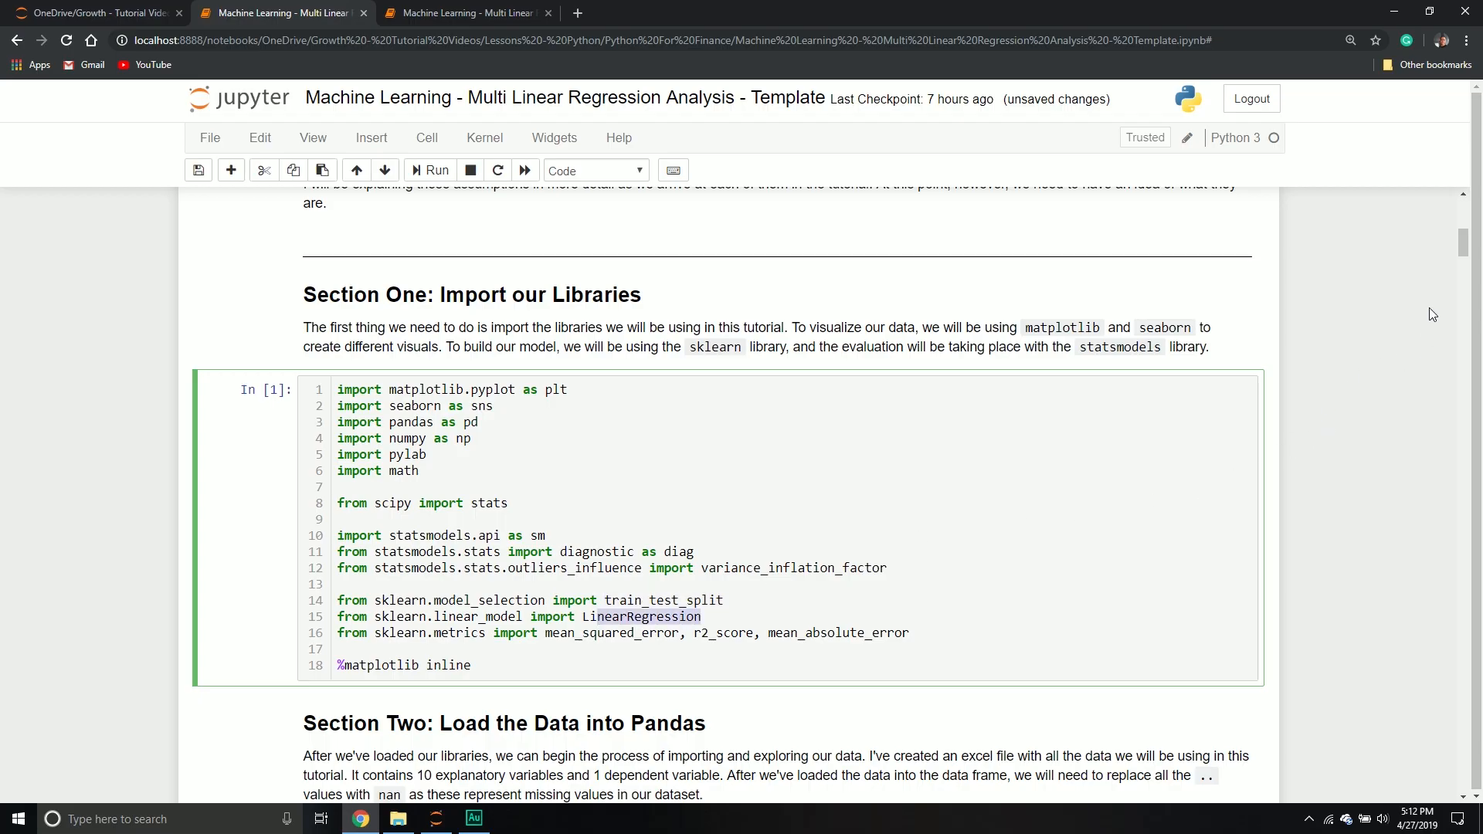
scroll(down, 3)
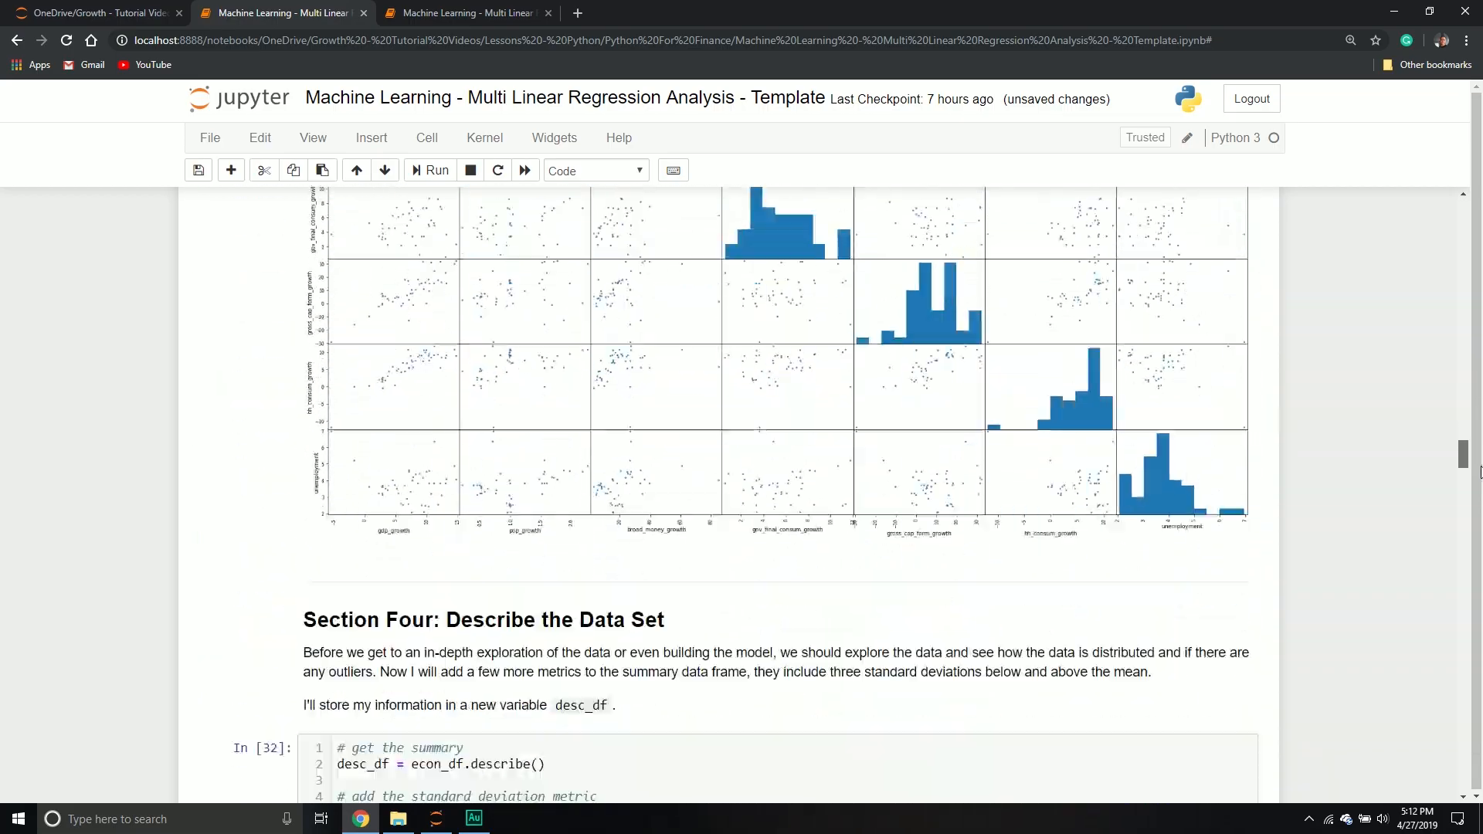
scroll(down, 3)
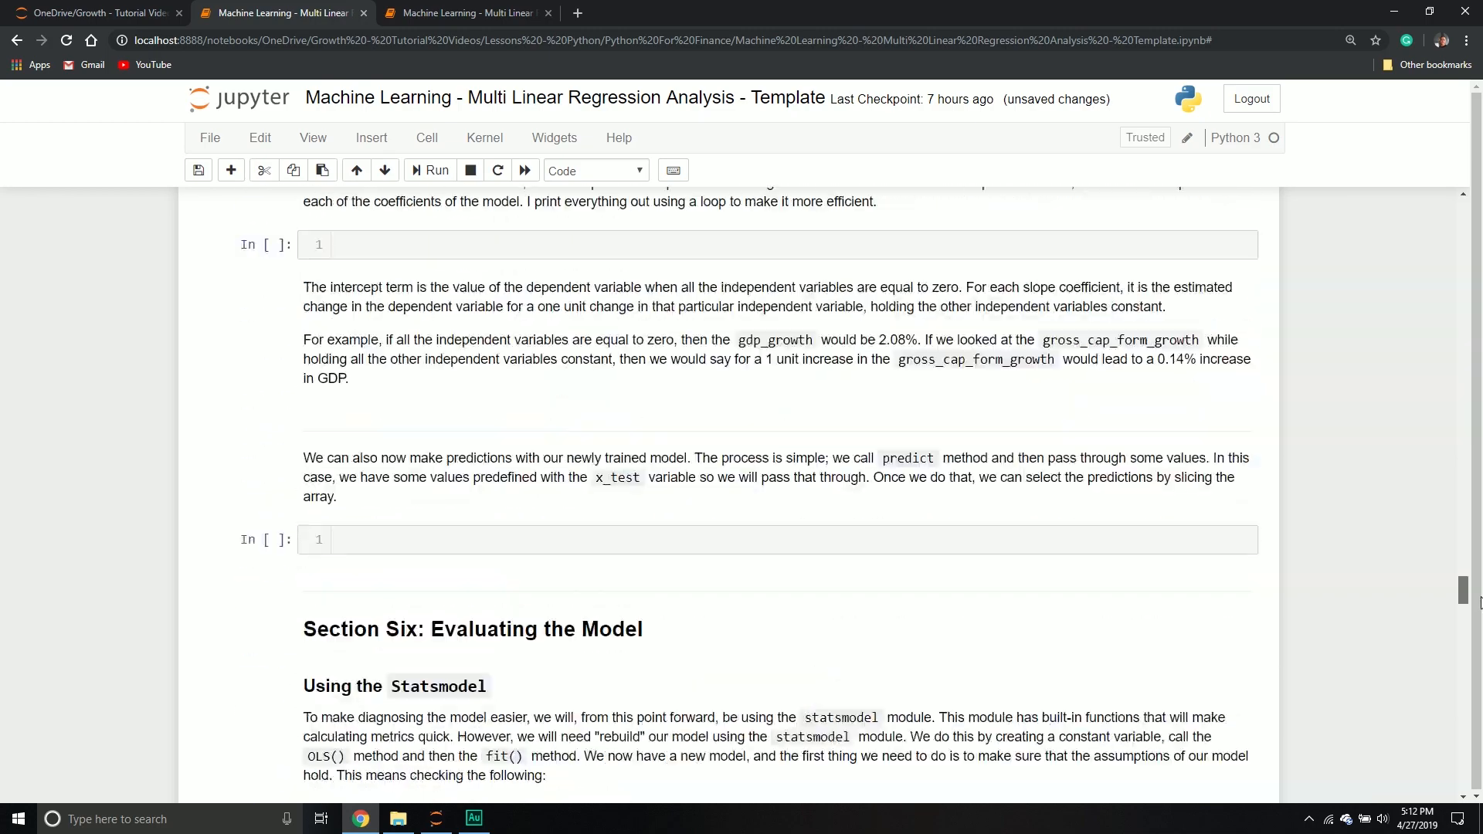
scroll(up, 3)
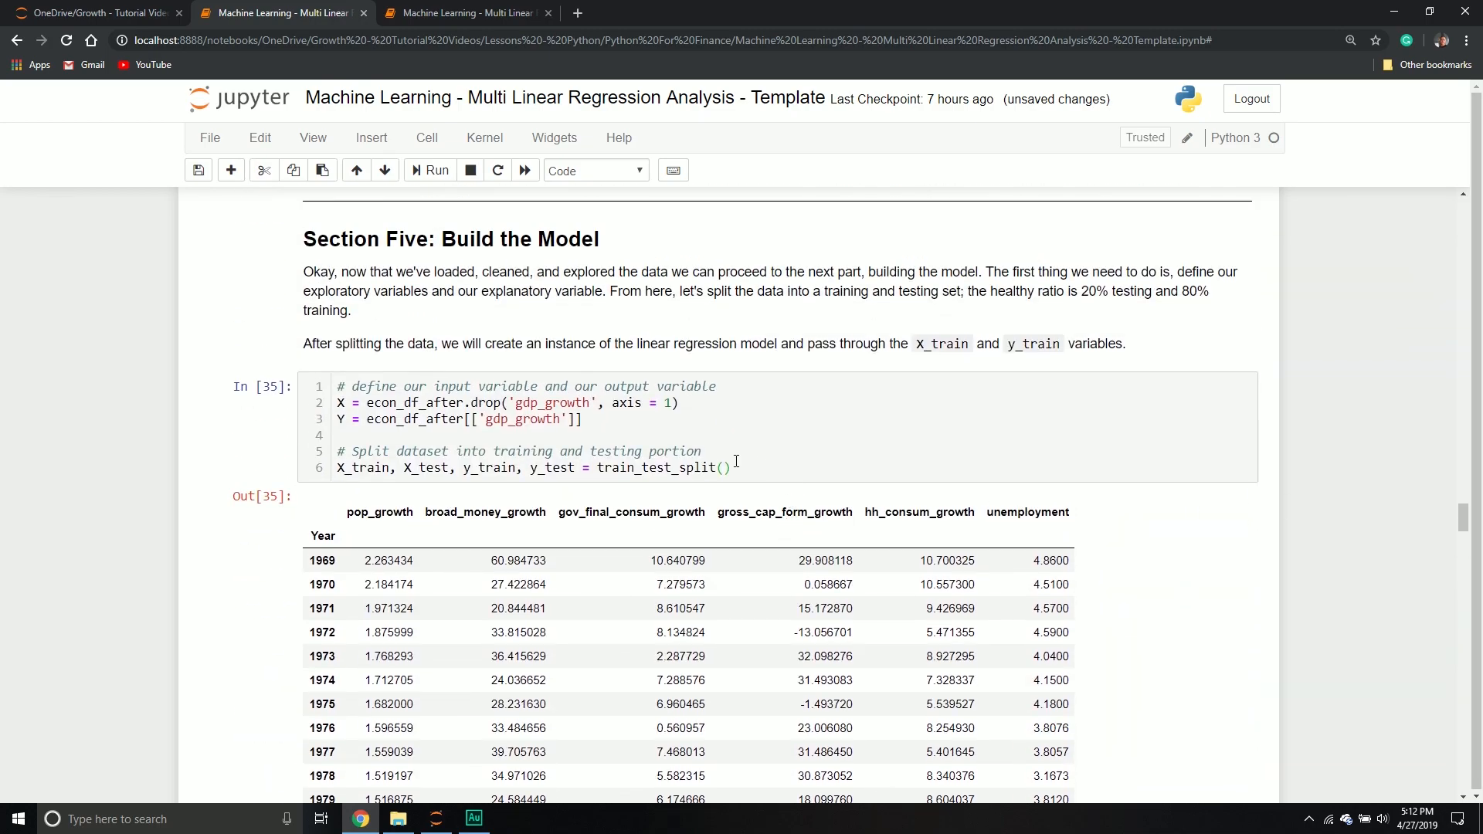
- Complete train_test_split(X, Y, test_size = 0.20, random_state = 1) and add blank lines below
text(X)
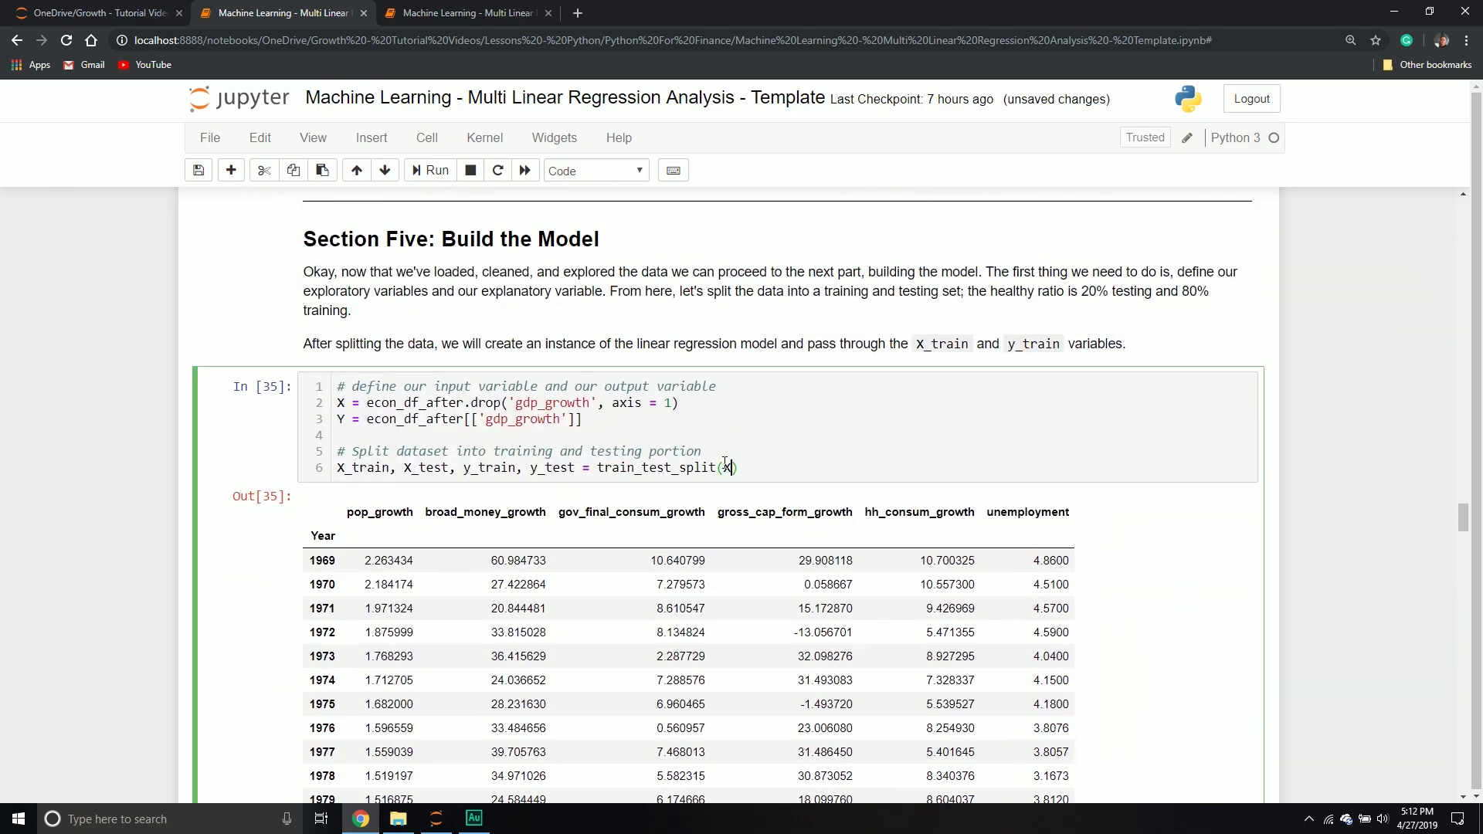
text(, Y,)
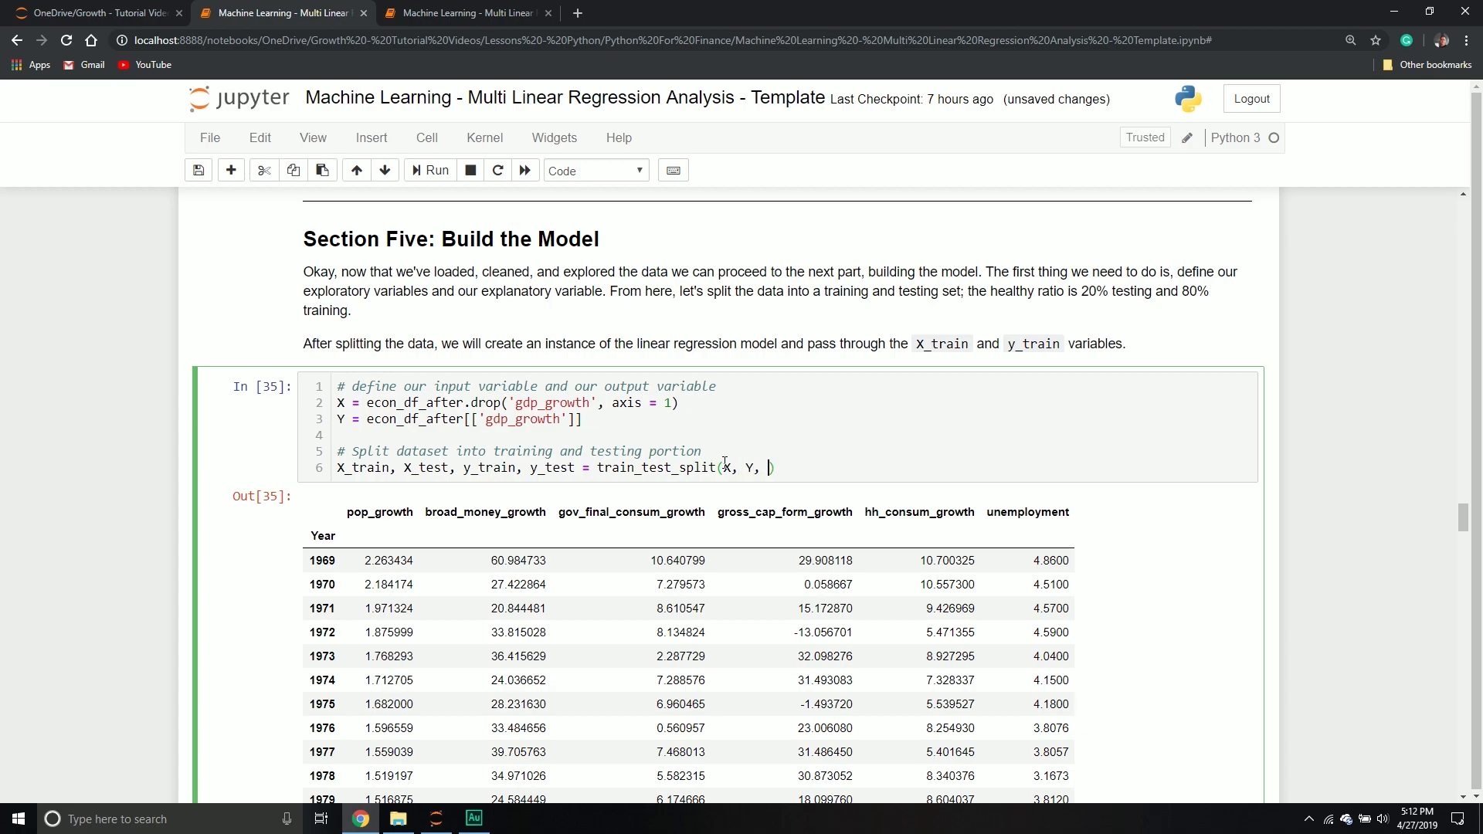
text(test_size =)
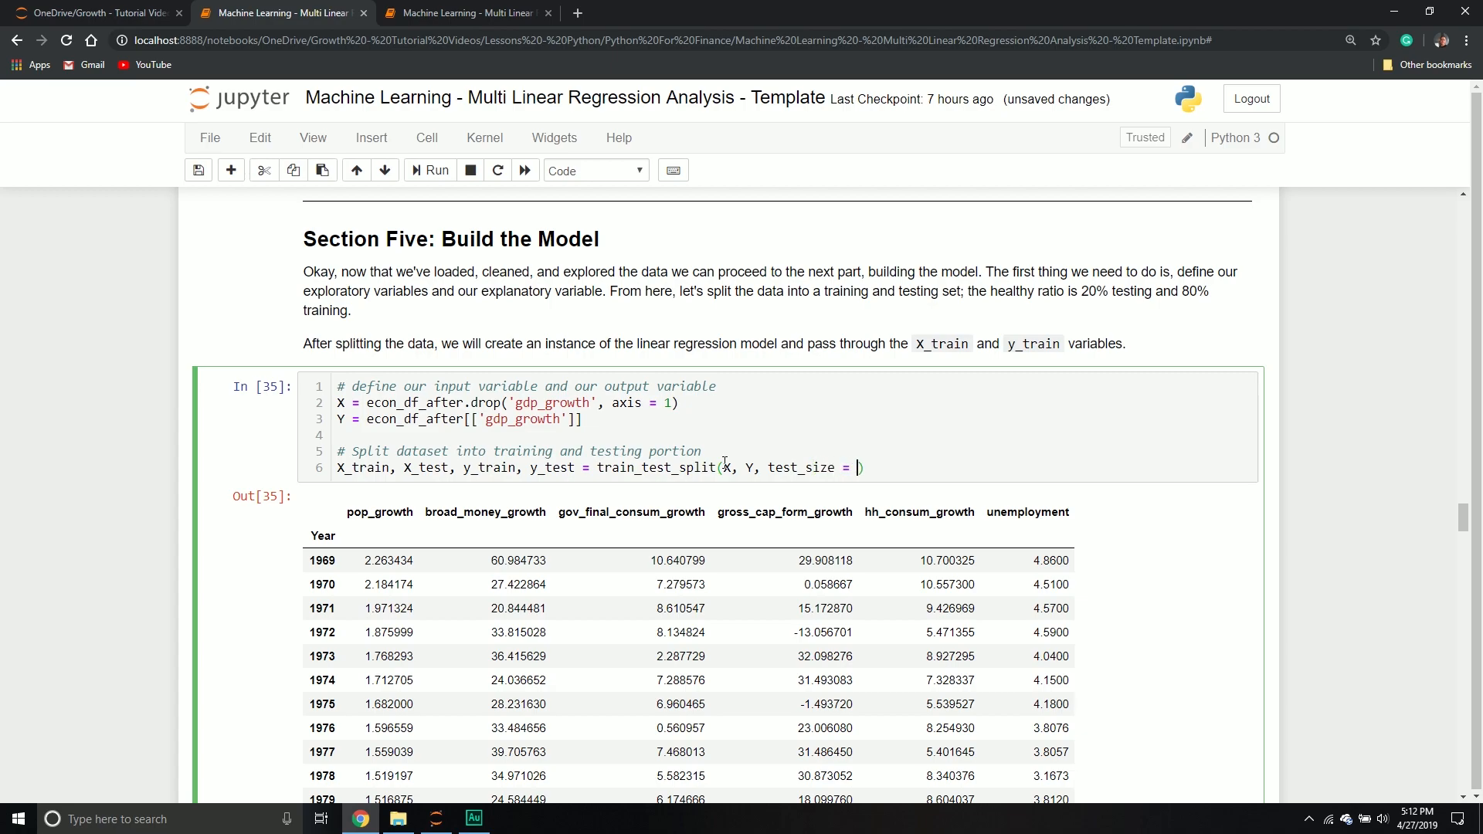
text(0.20,)
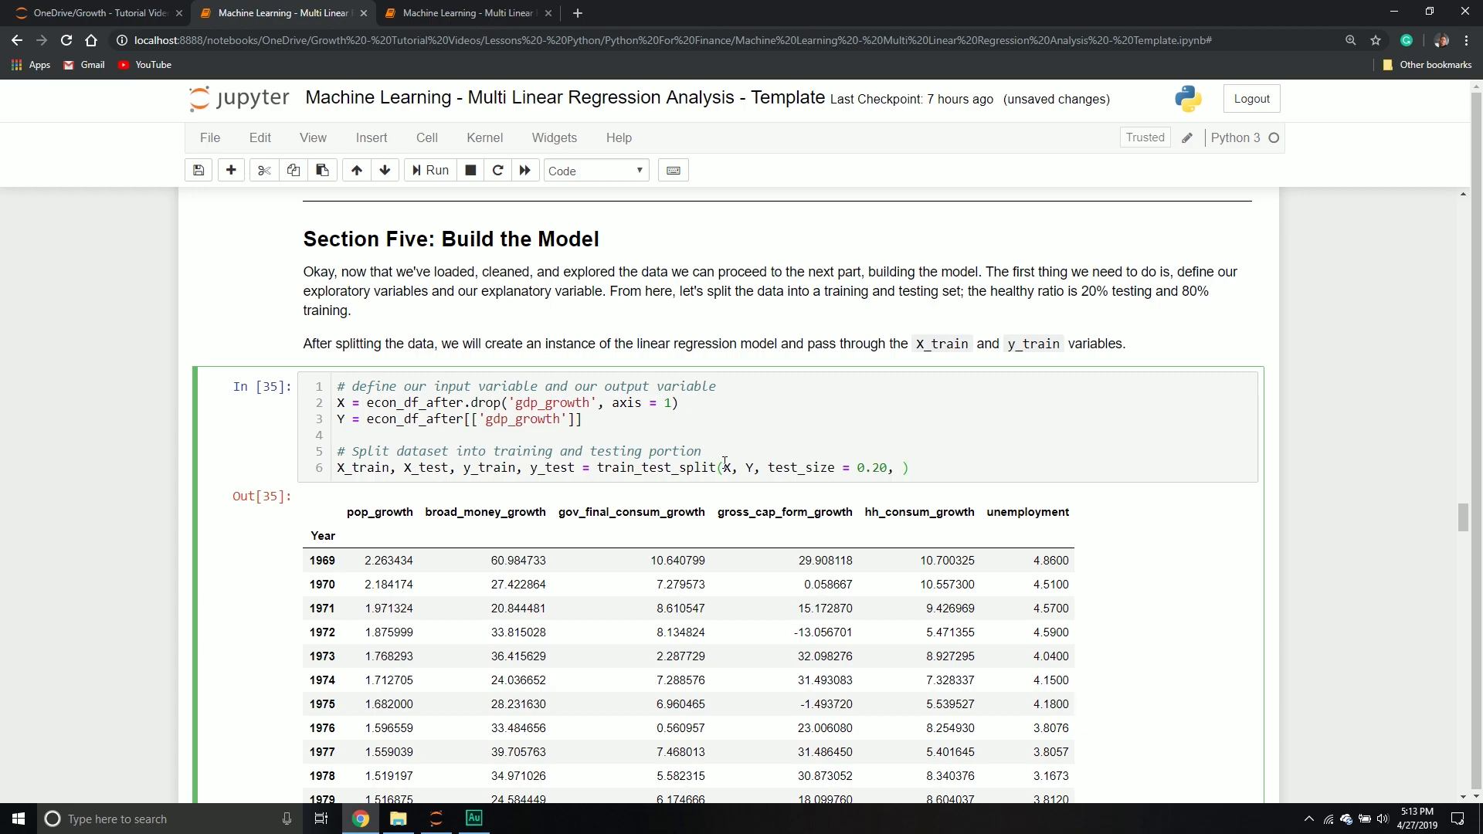
text(random_)
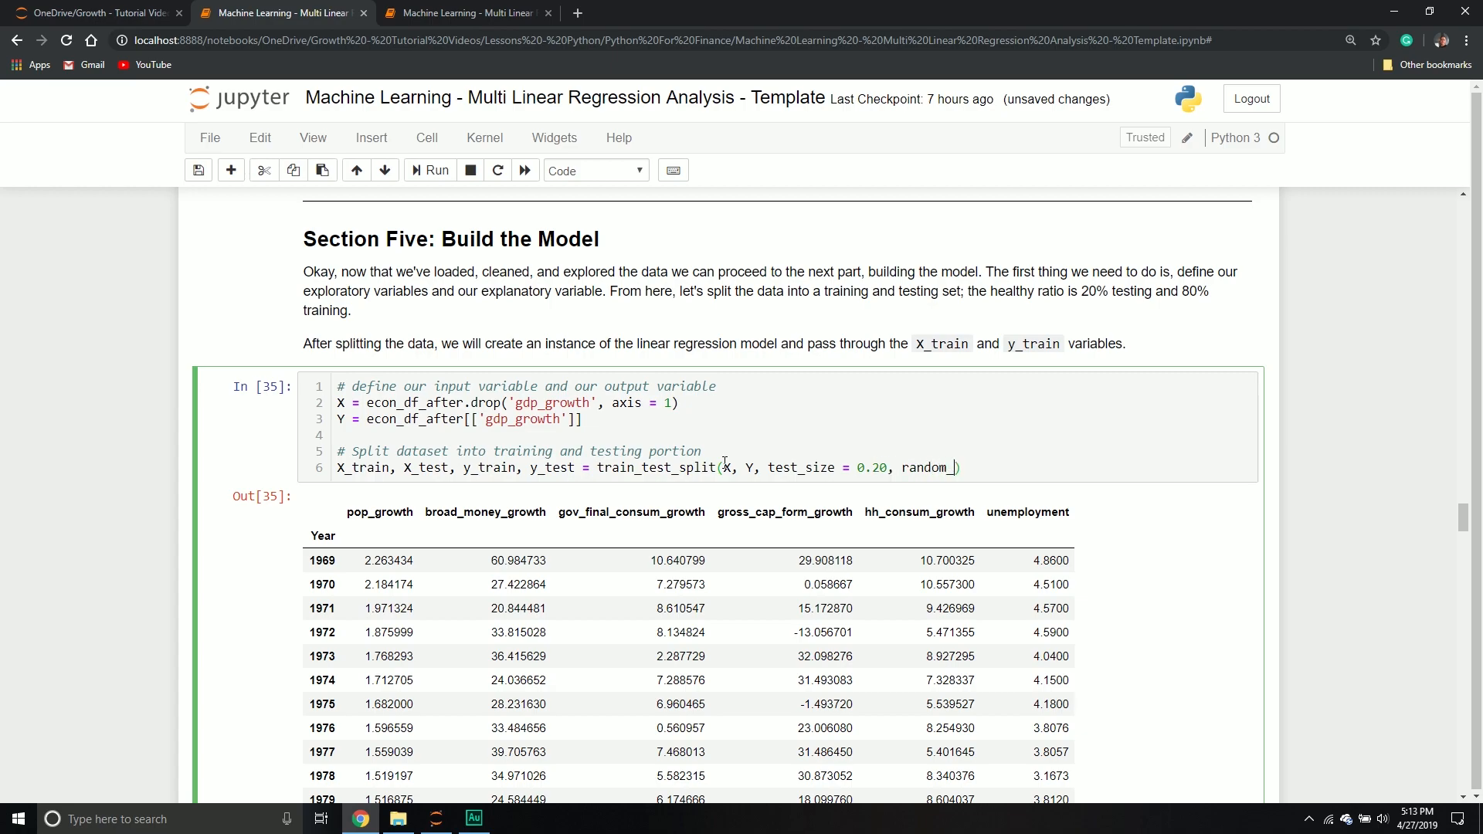
text(state = 1)
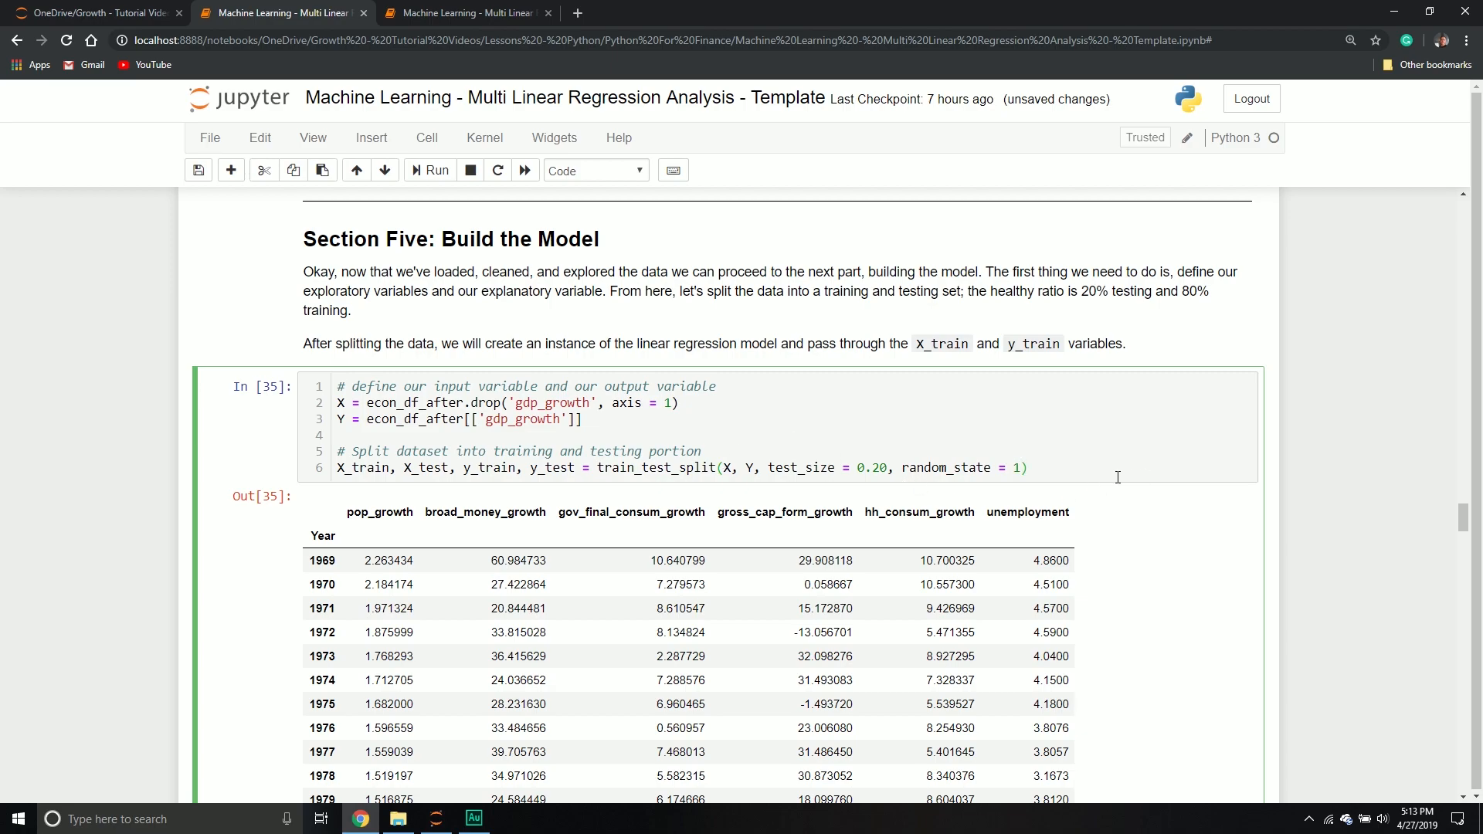
key(enter)
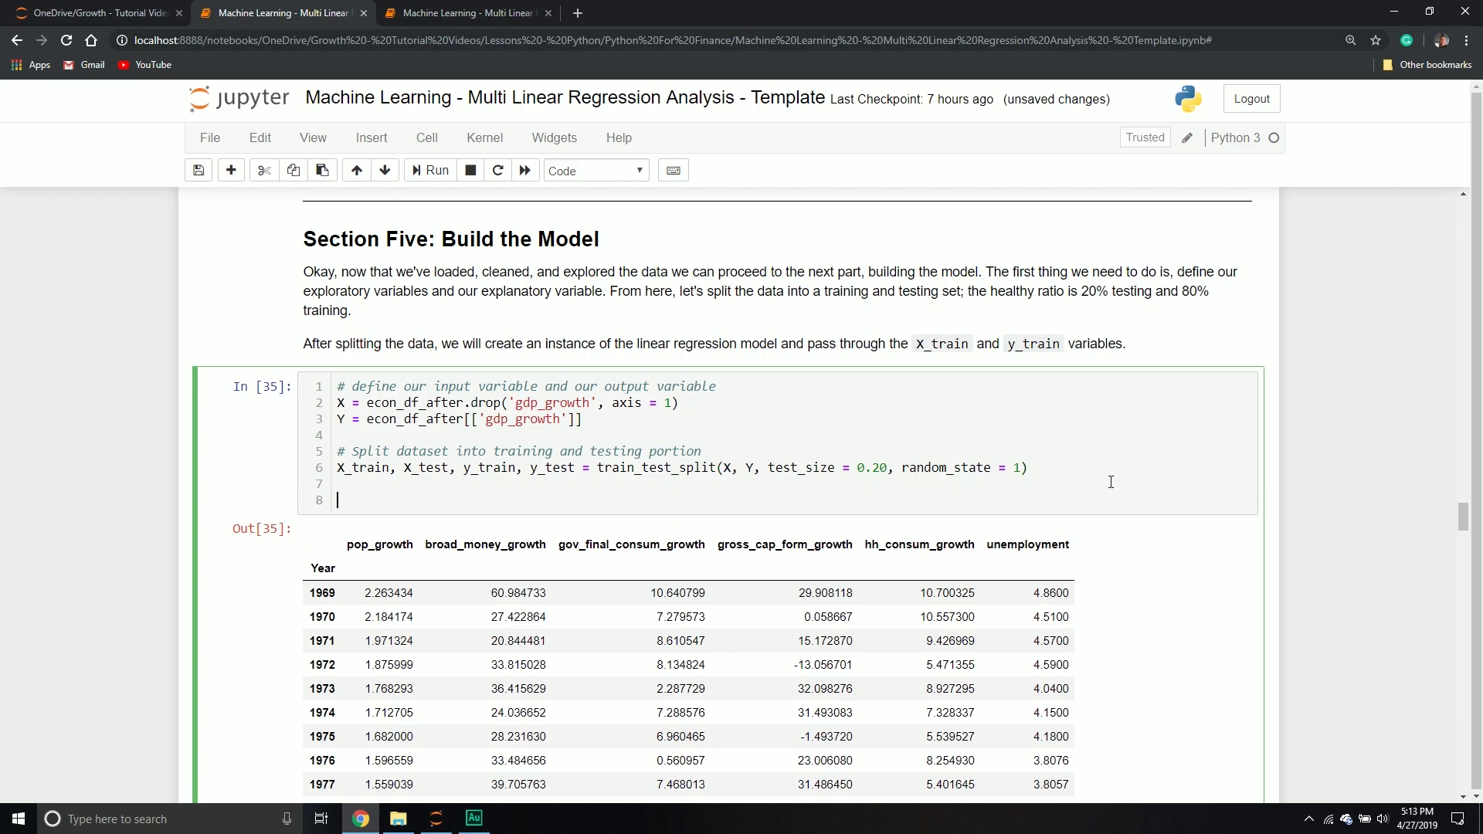
- Add an instance comment and regression_model = LinearRegression()
text(# create)
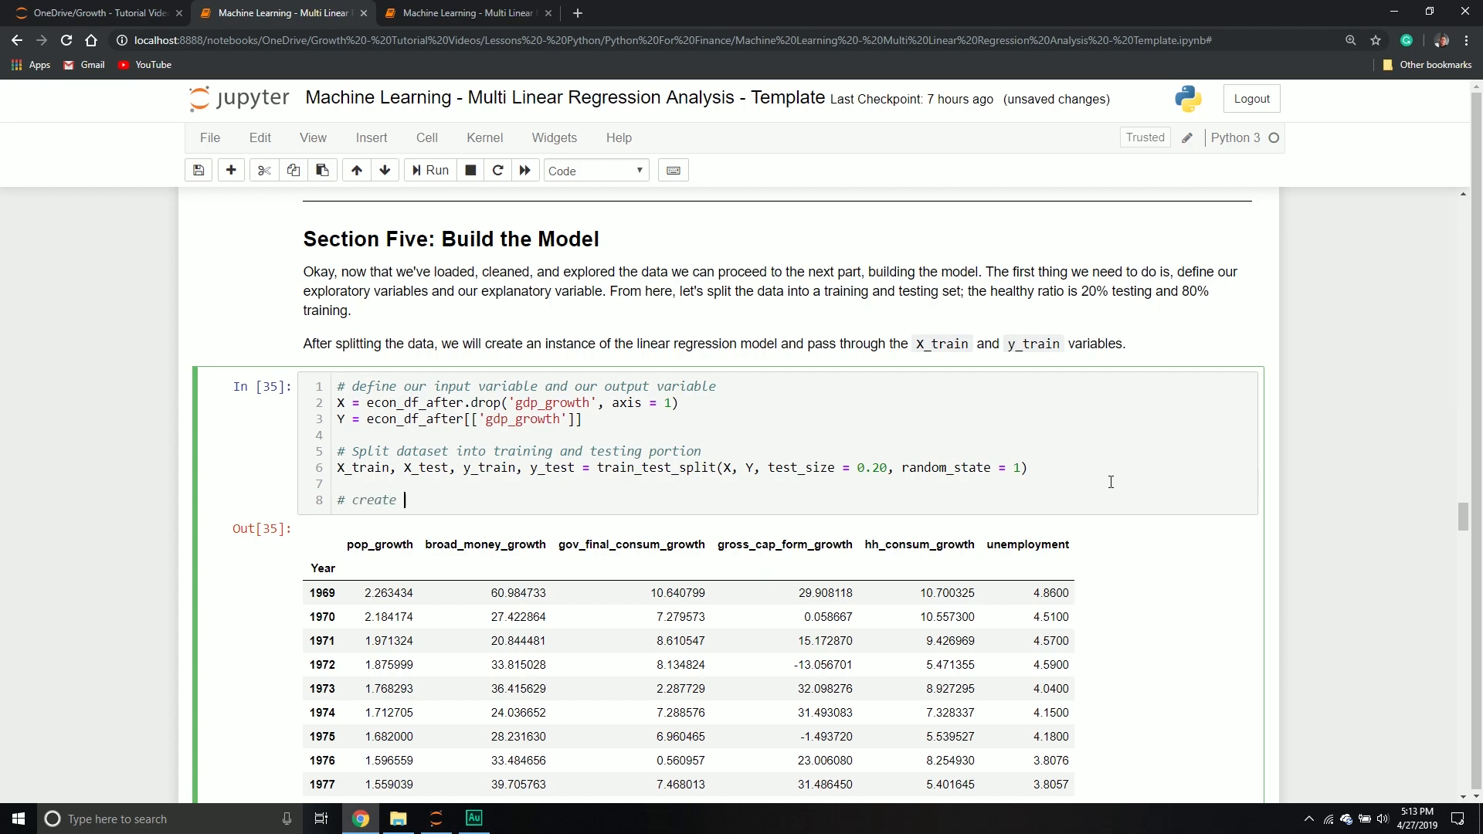
text(an instance our)
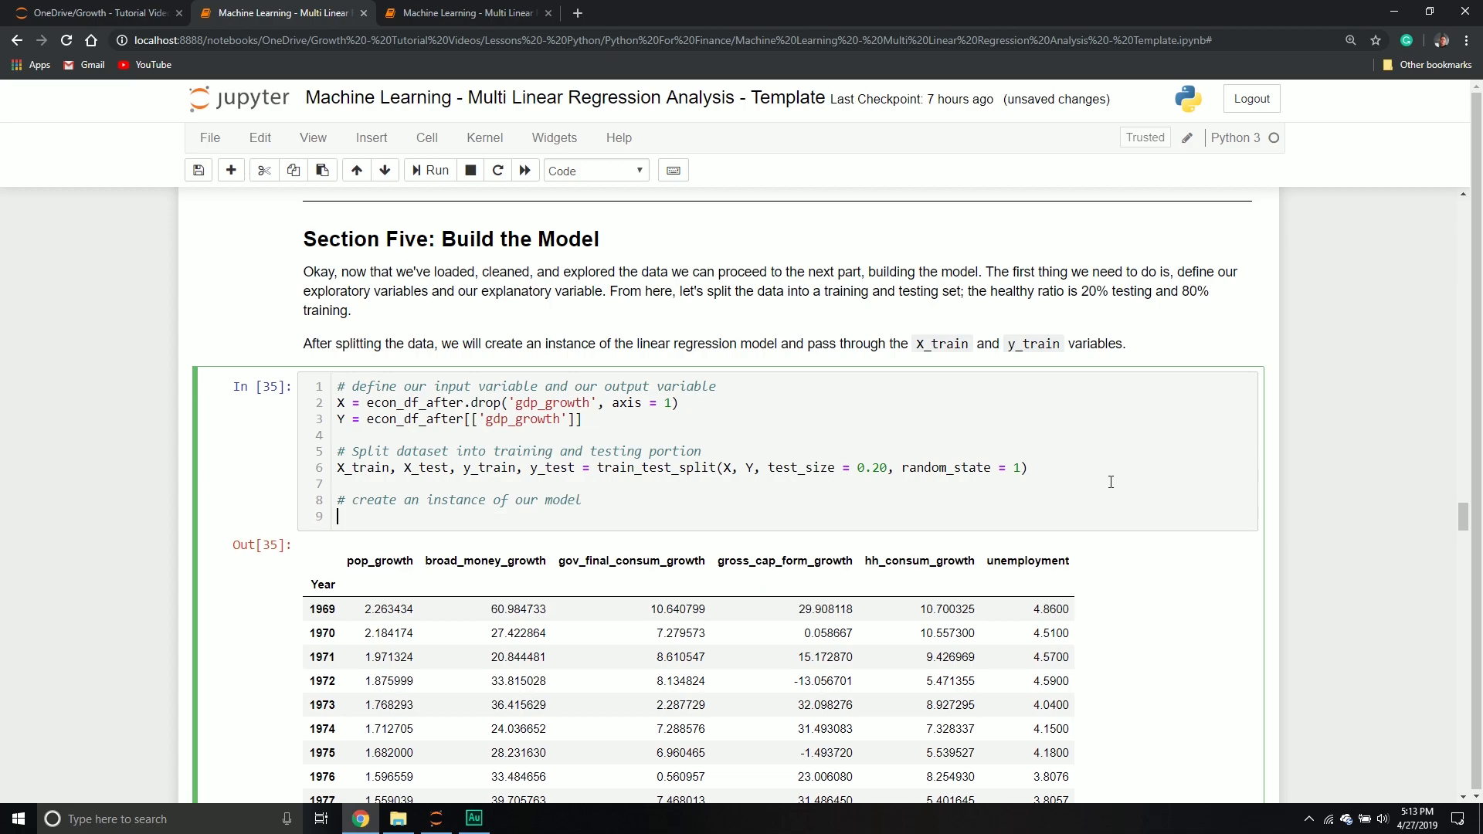
text(regression_model)
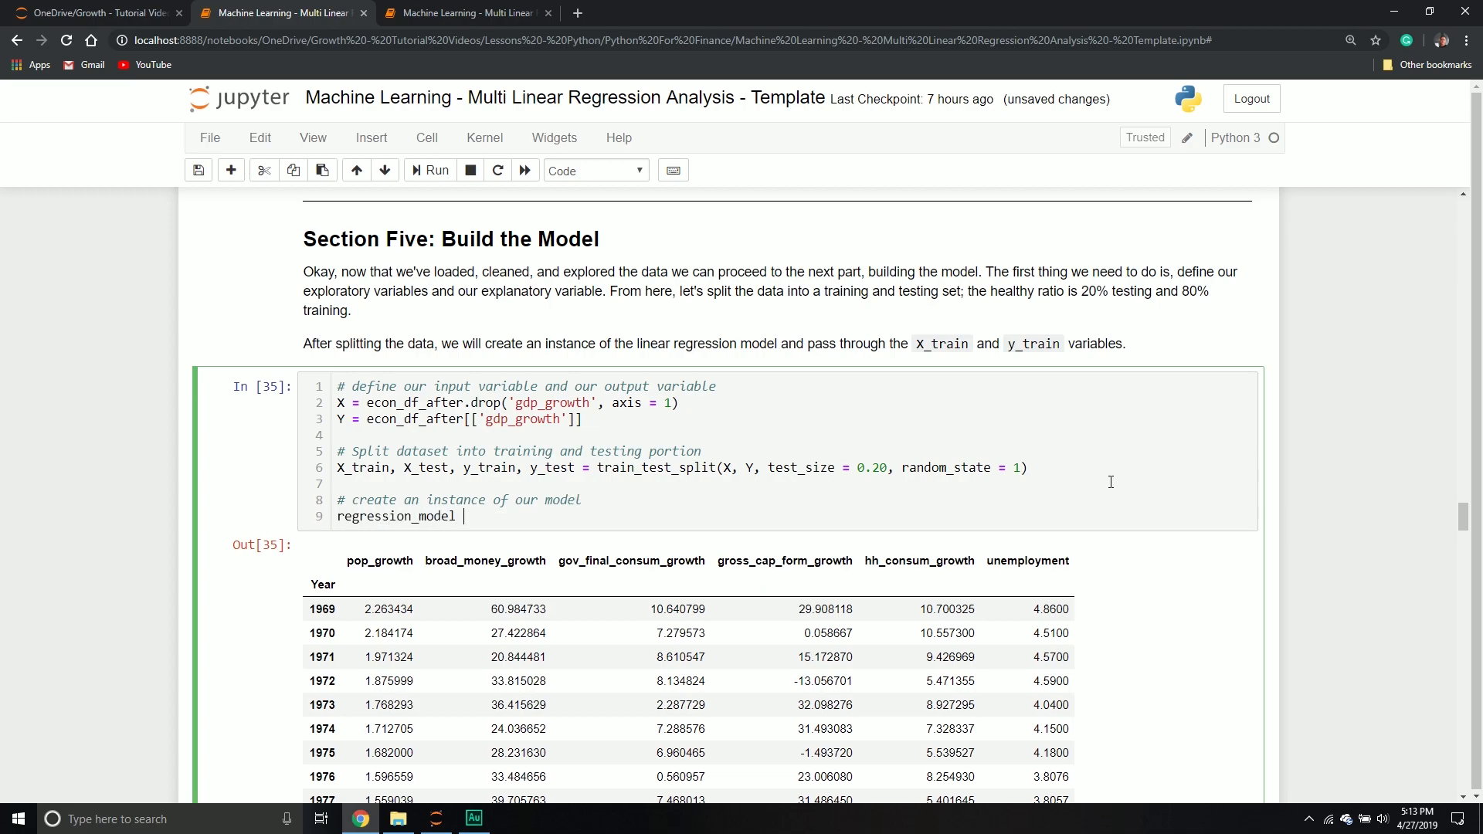
text(= Linear)
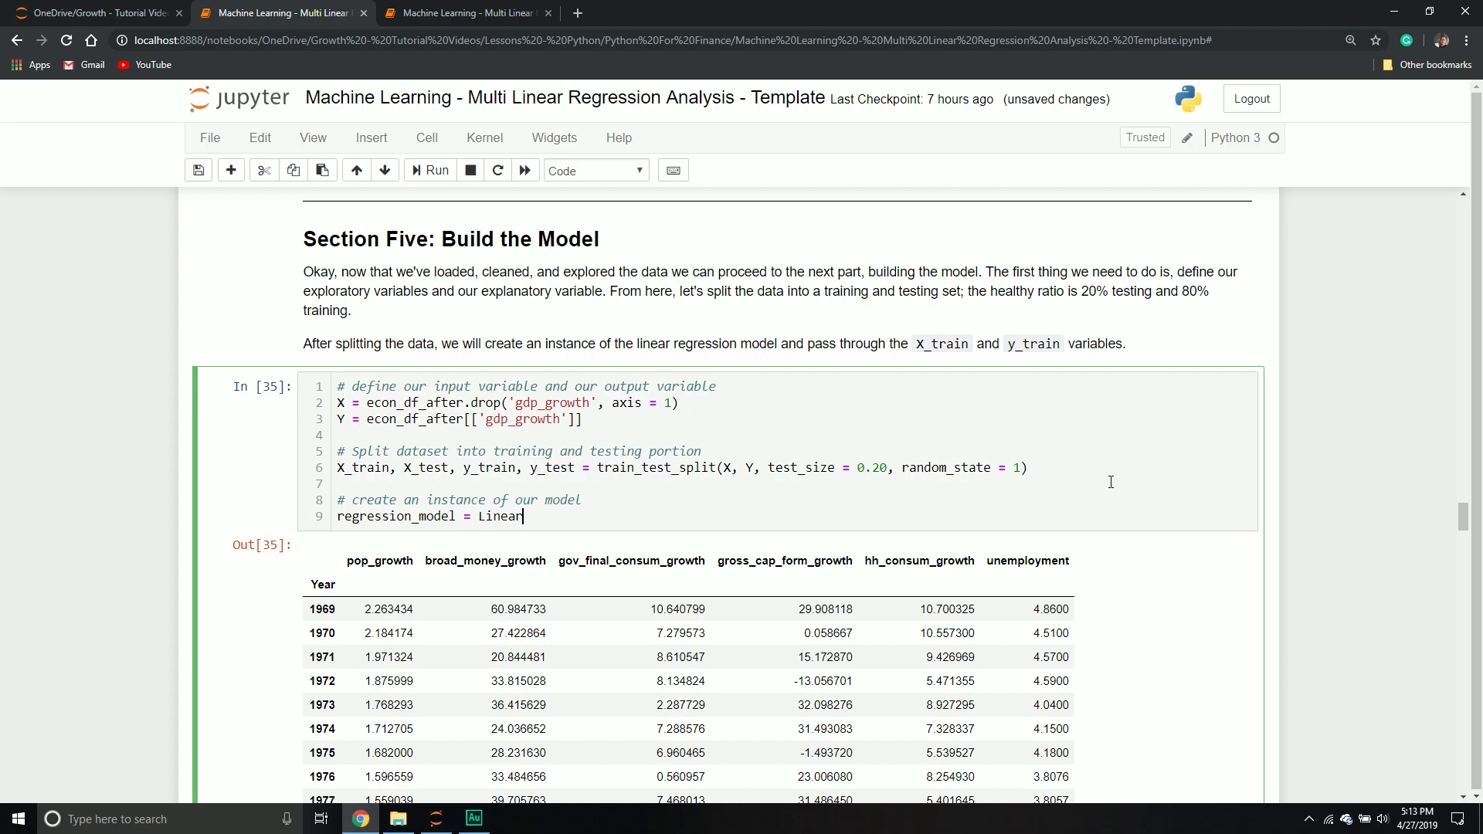
text(Regression)
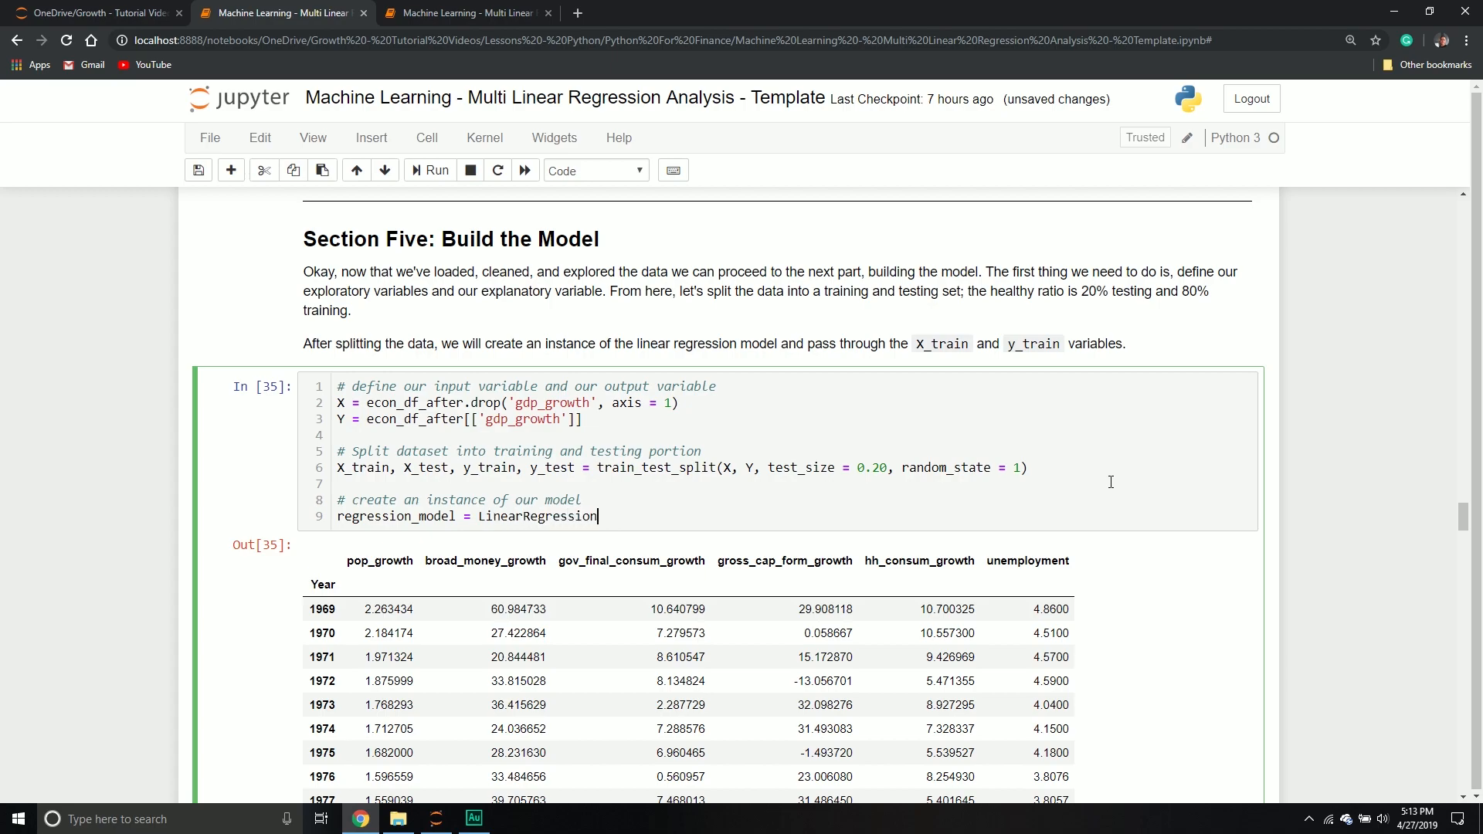
text(())
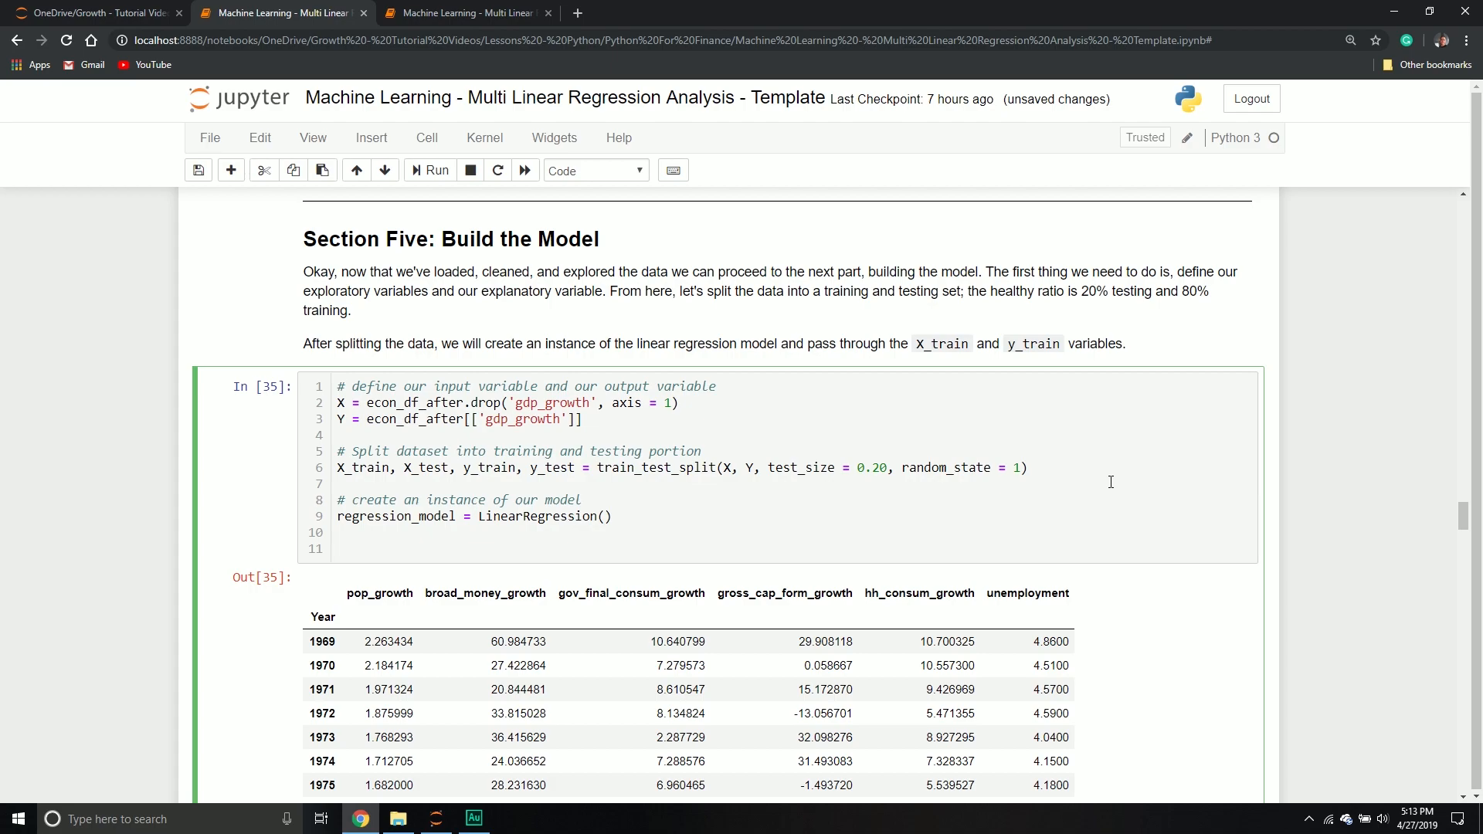
- Add '# fit the model' and regression_model.fit(X_train, y_train)
text(# fit the model)
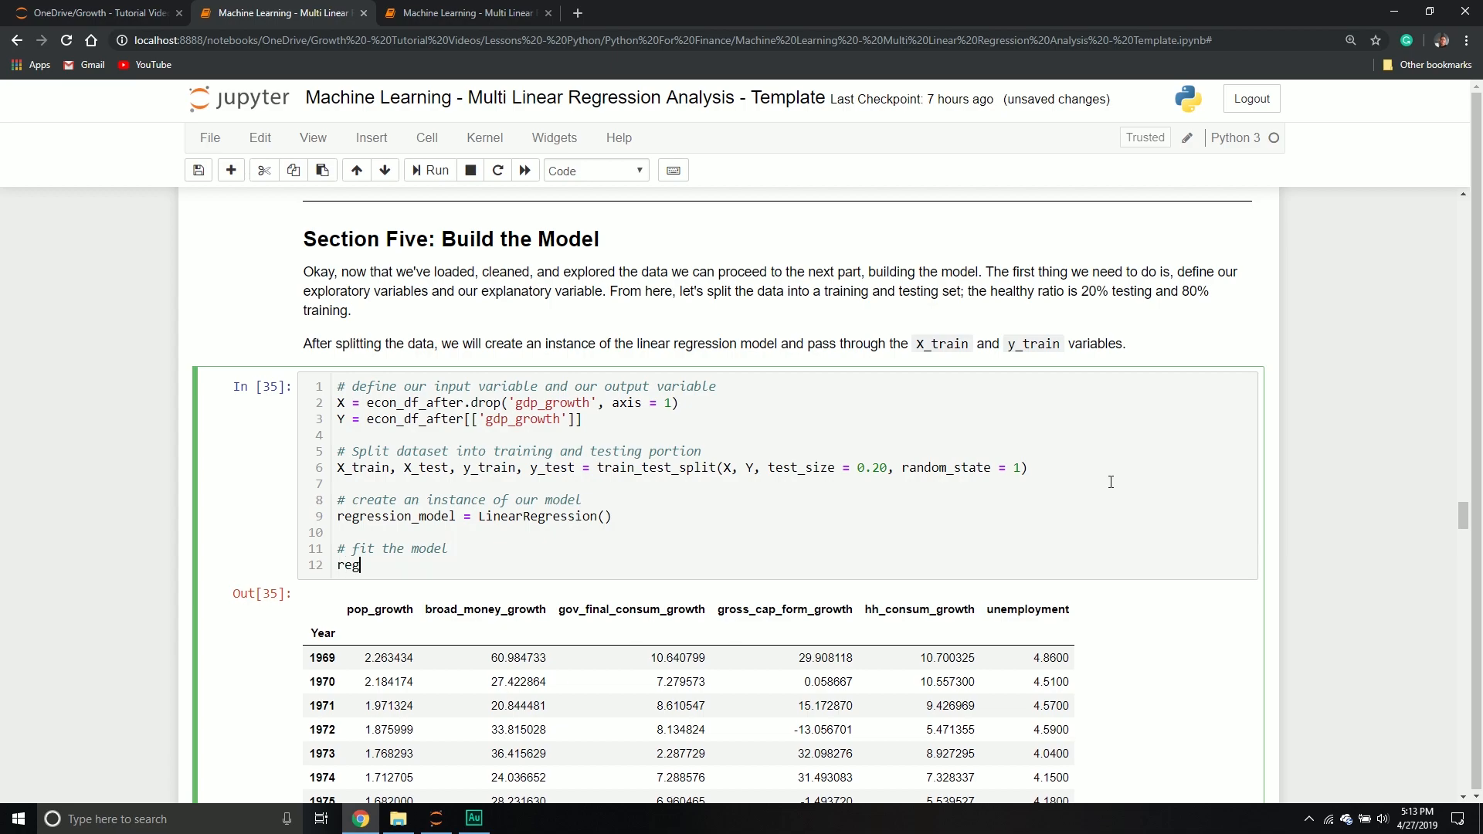
text(ression_model.fit()
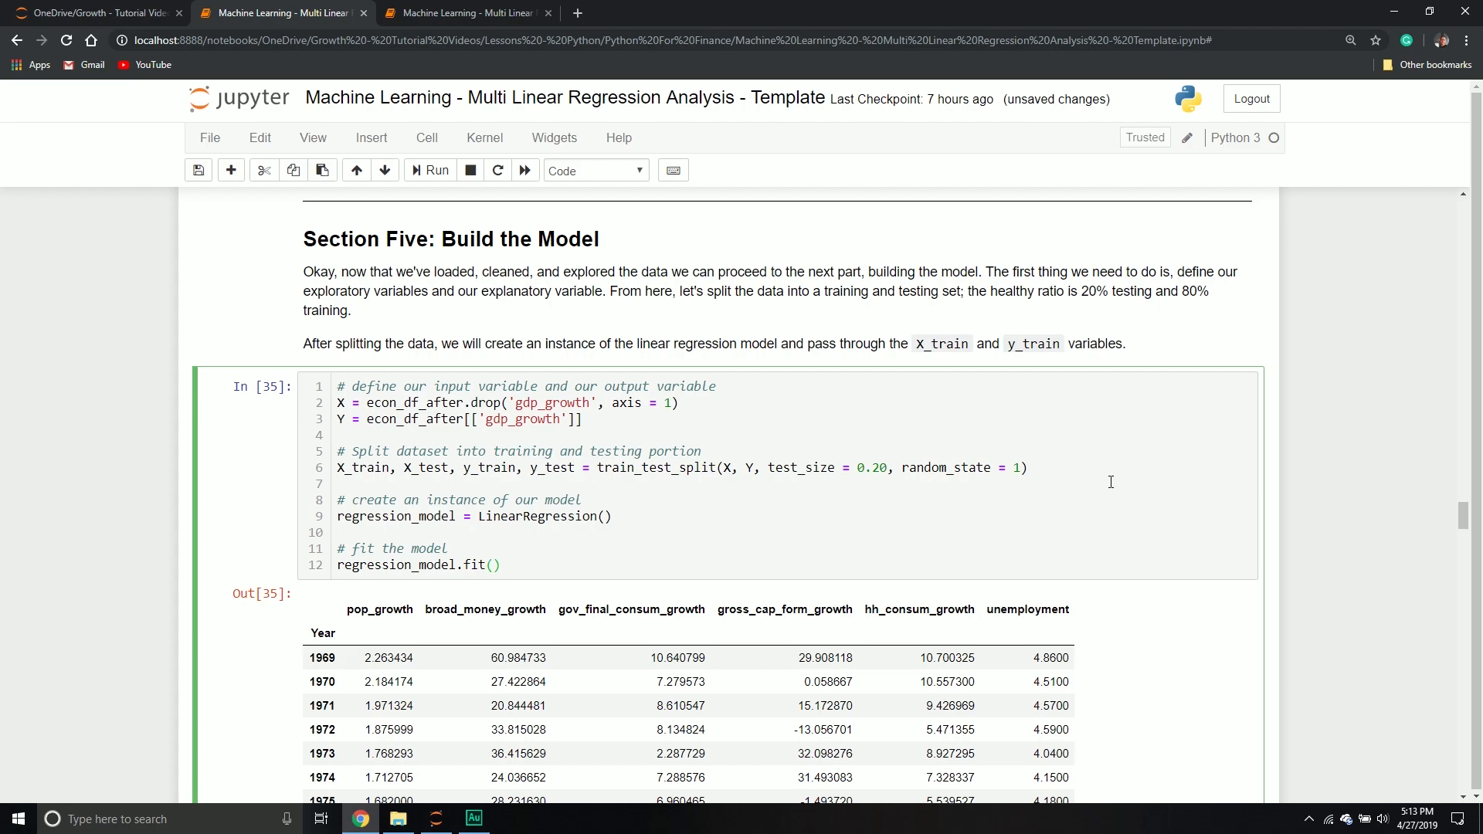
text(X_train)
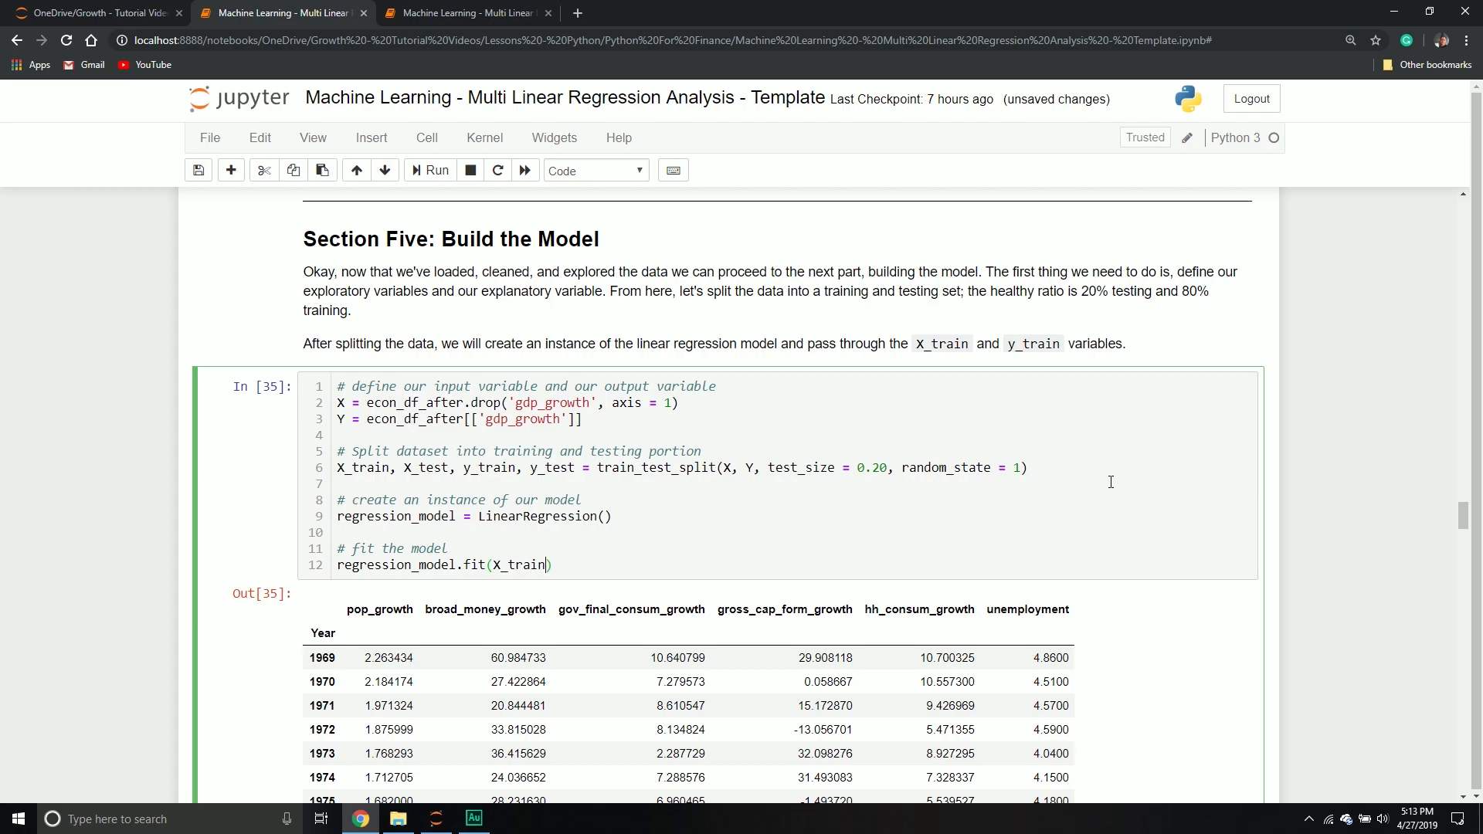
text(, y_train)
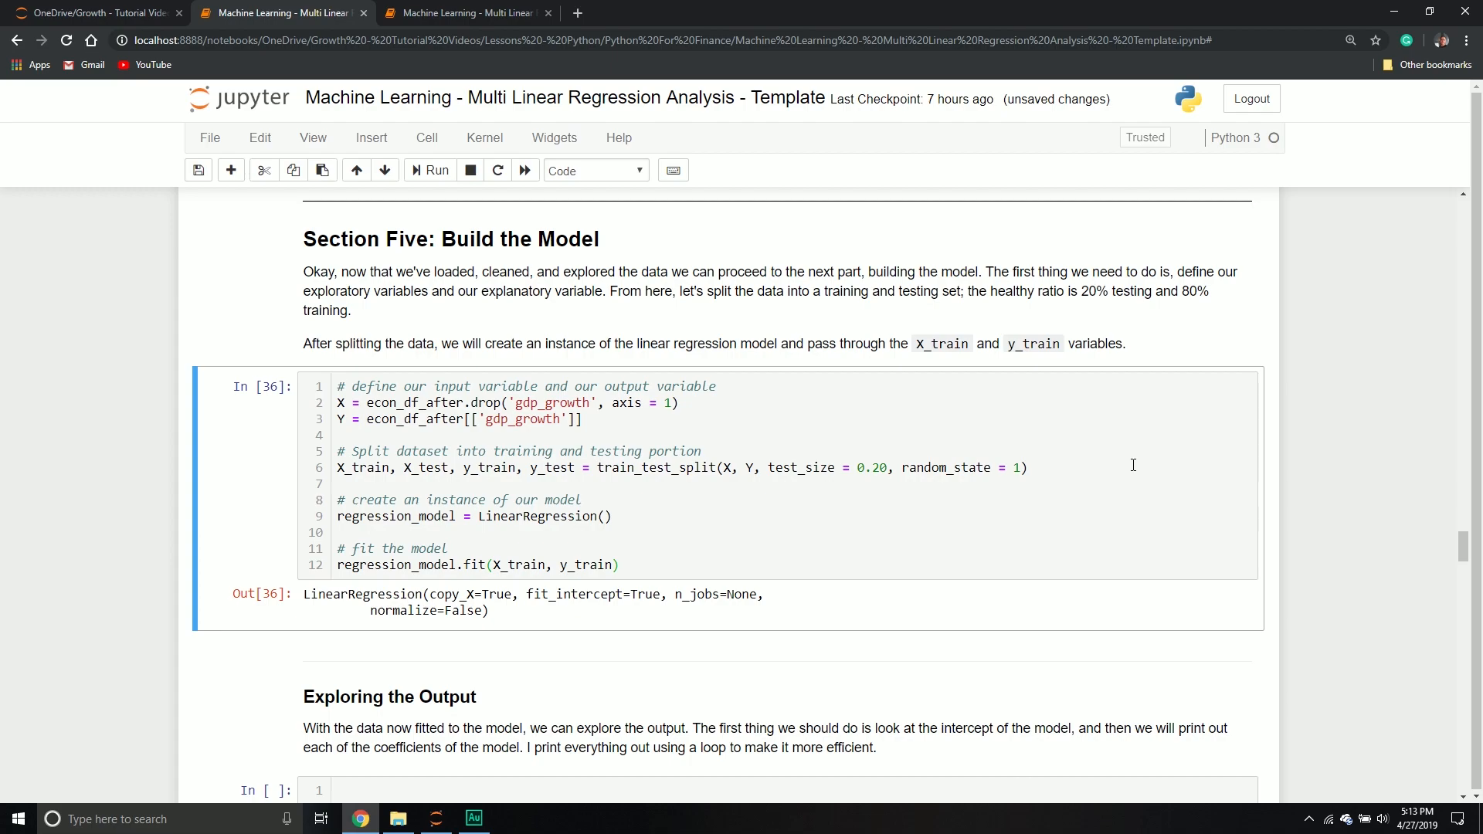
mouse_move(960, 455)
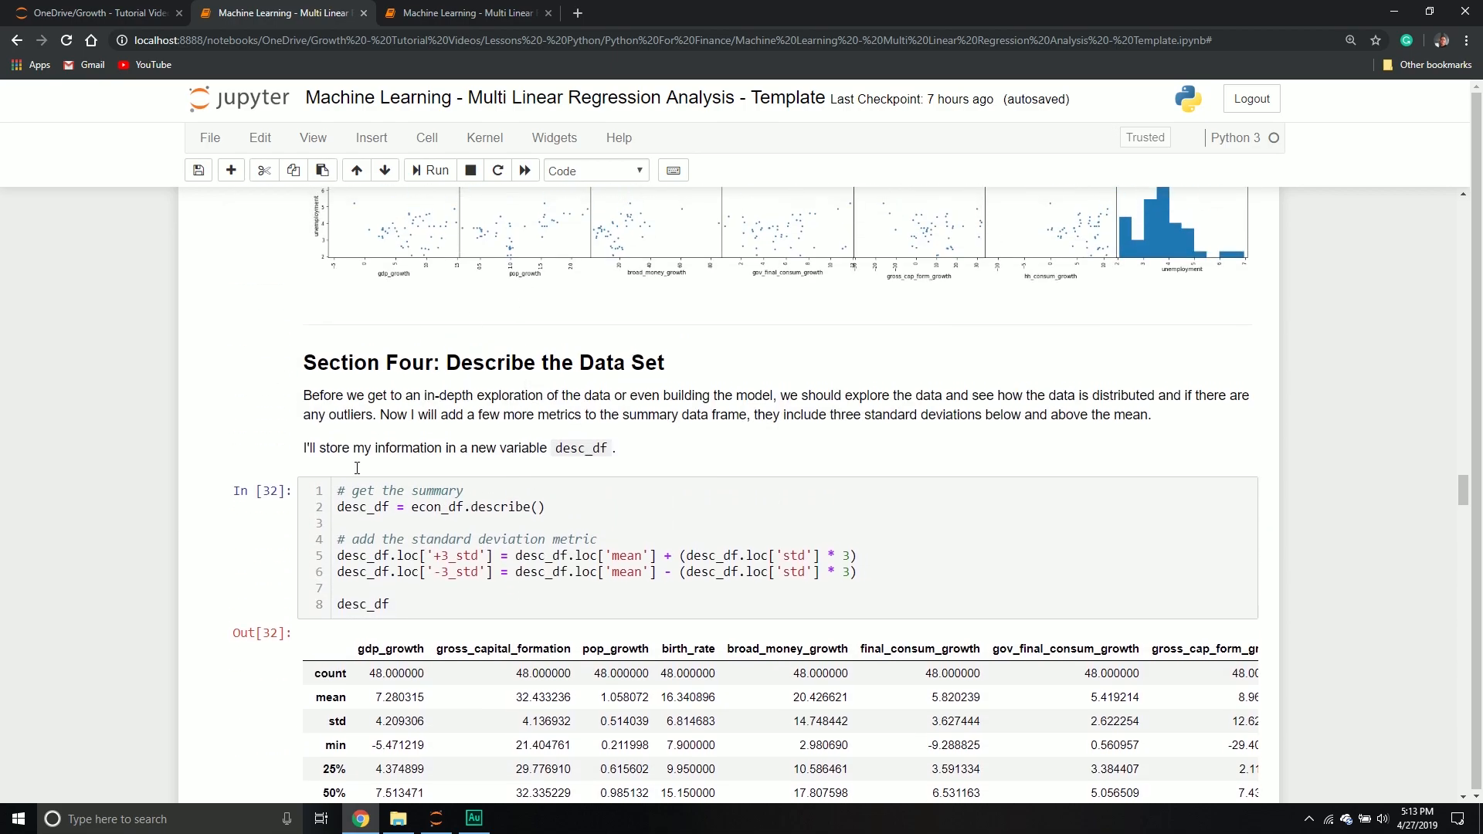
mouse_move(555, 493)
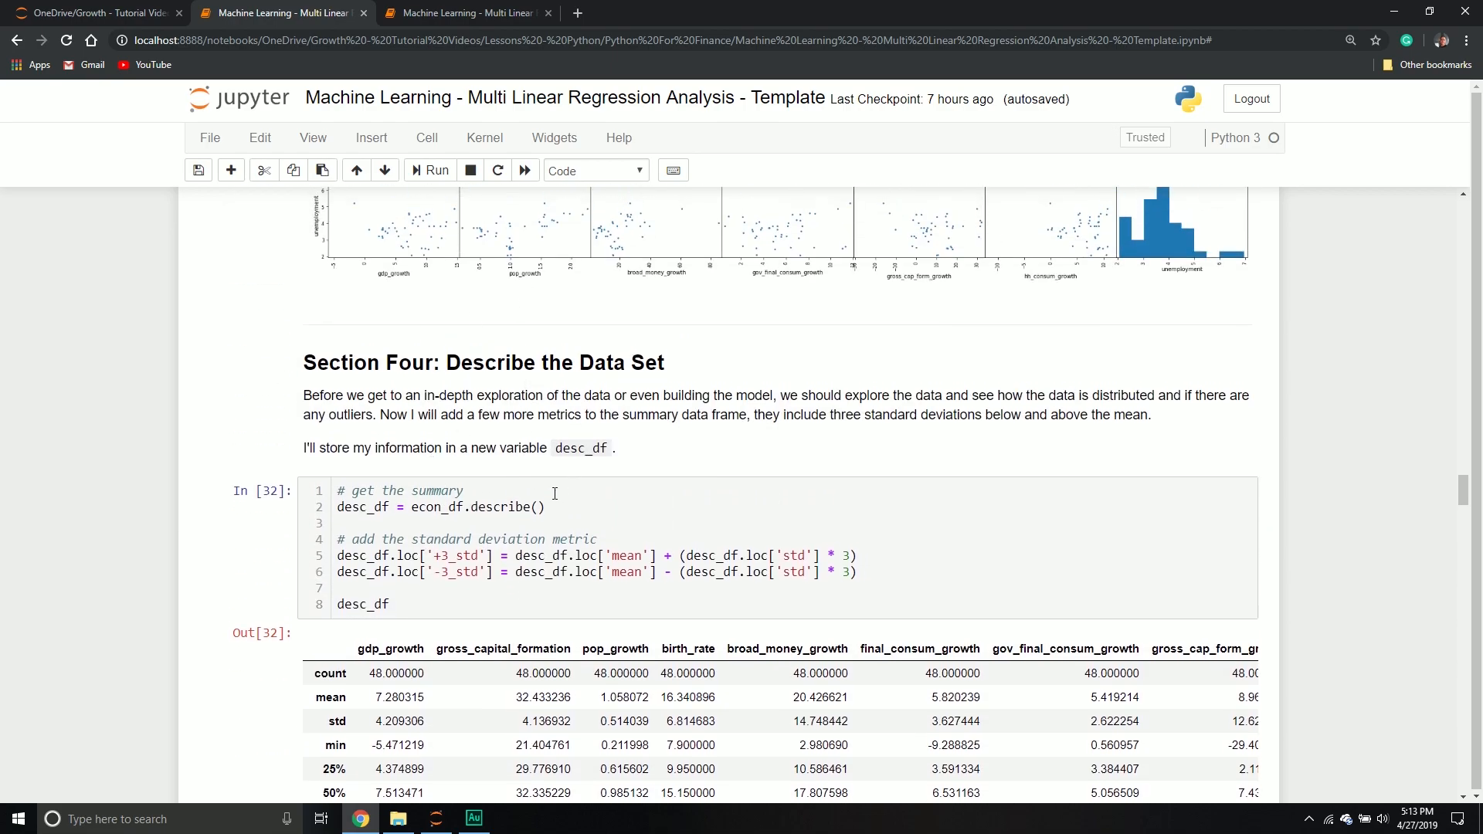
- Scroll the notebook back to the Filtering the Dataset section
scroll(down, 3)
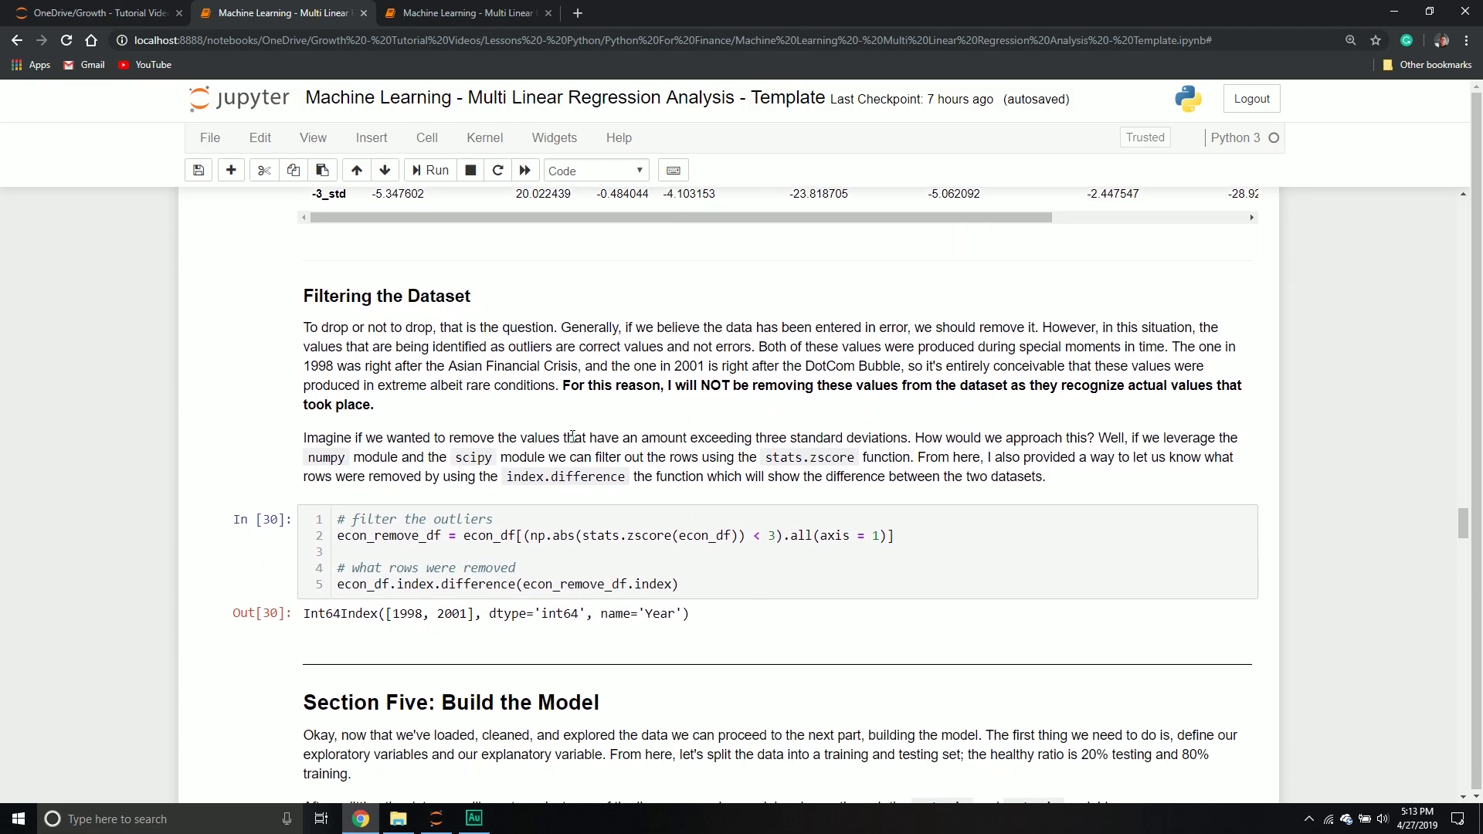
mouse_move(432, 500)
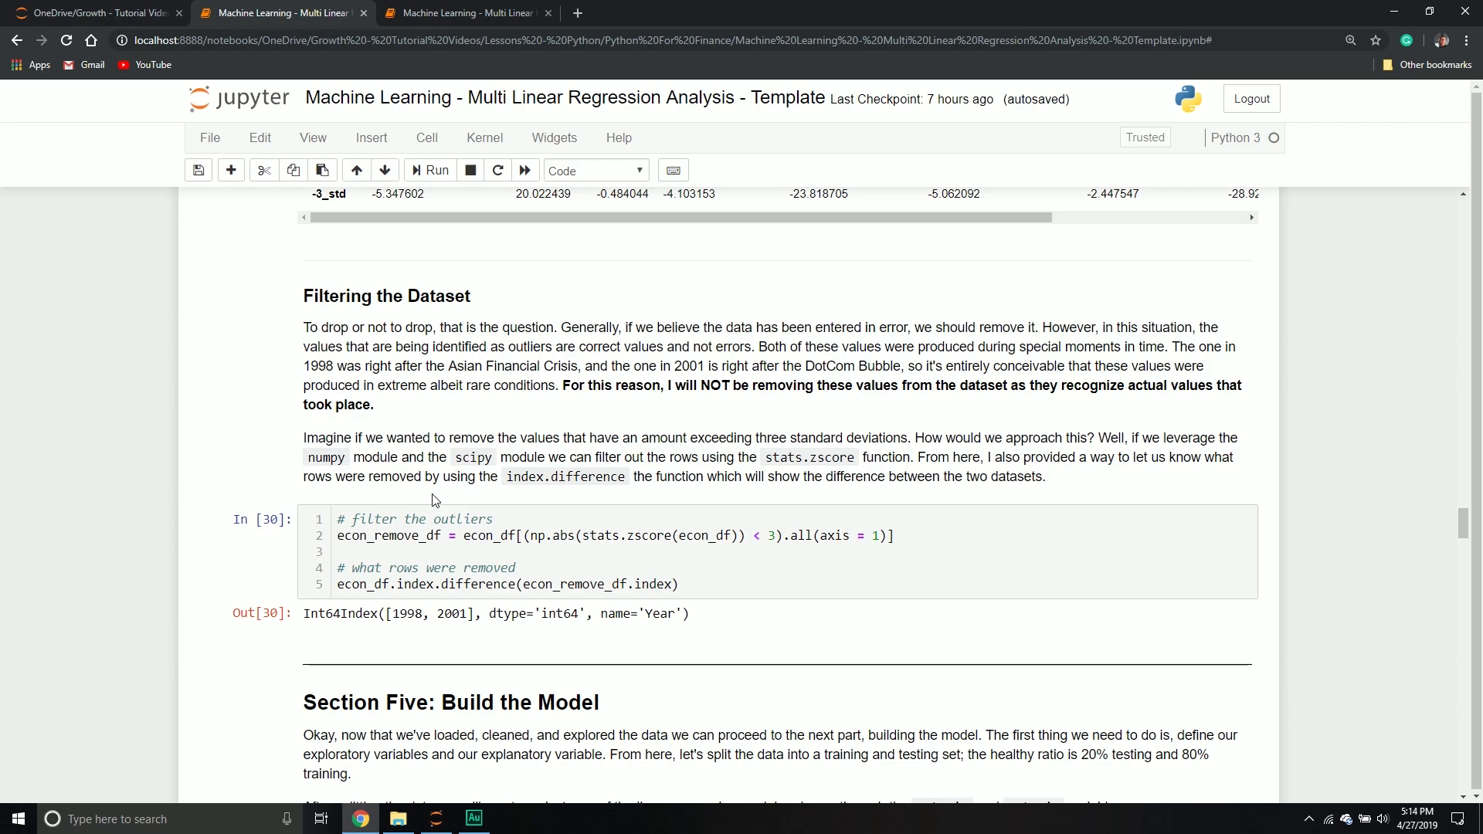
mouse_move(442, 499)
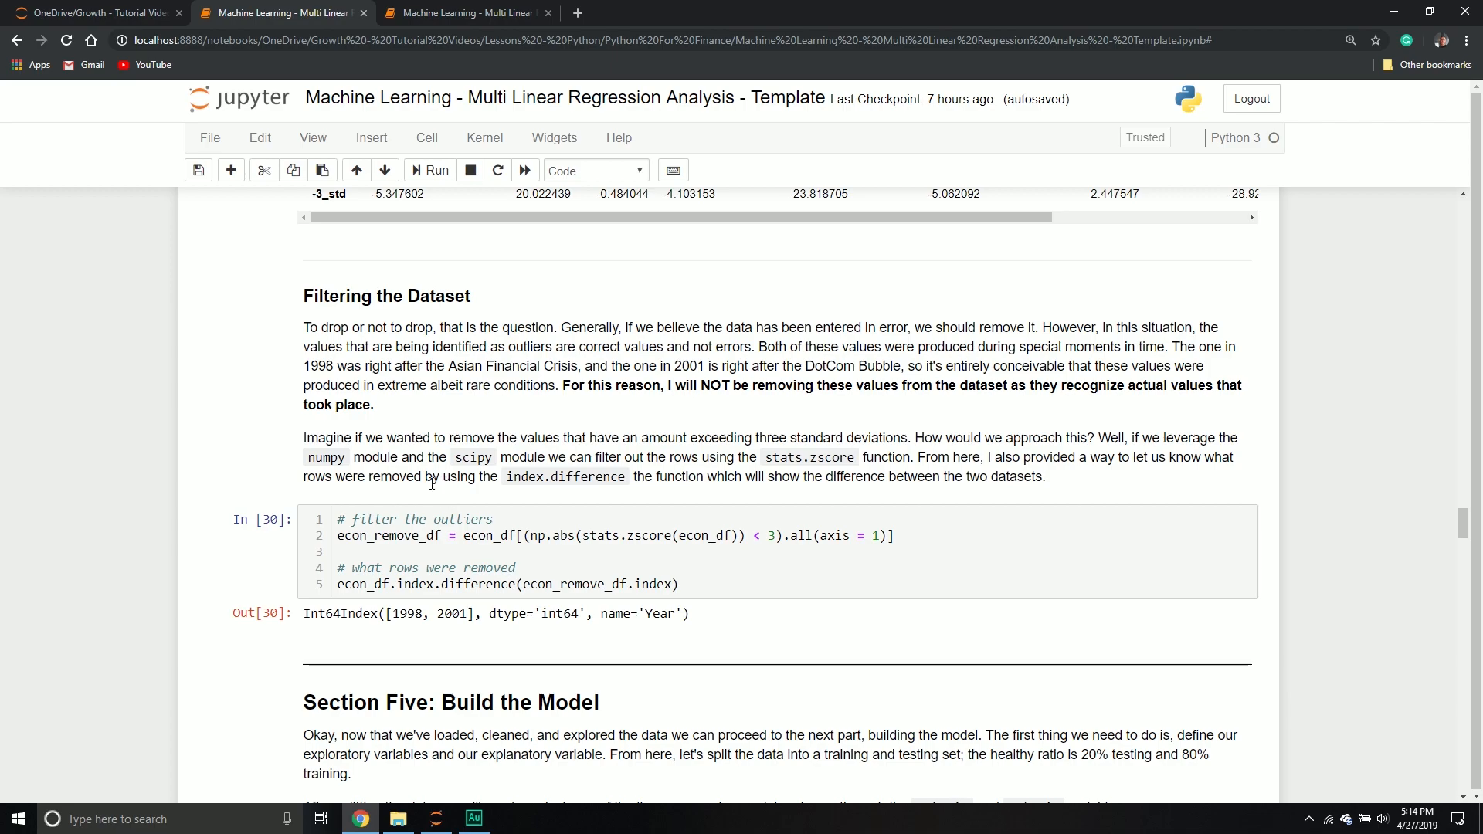
mouse_move(423, 493)
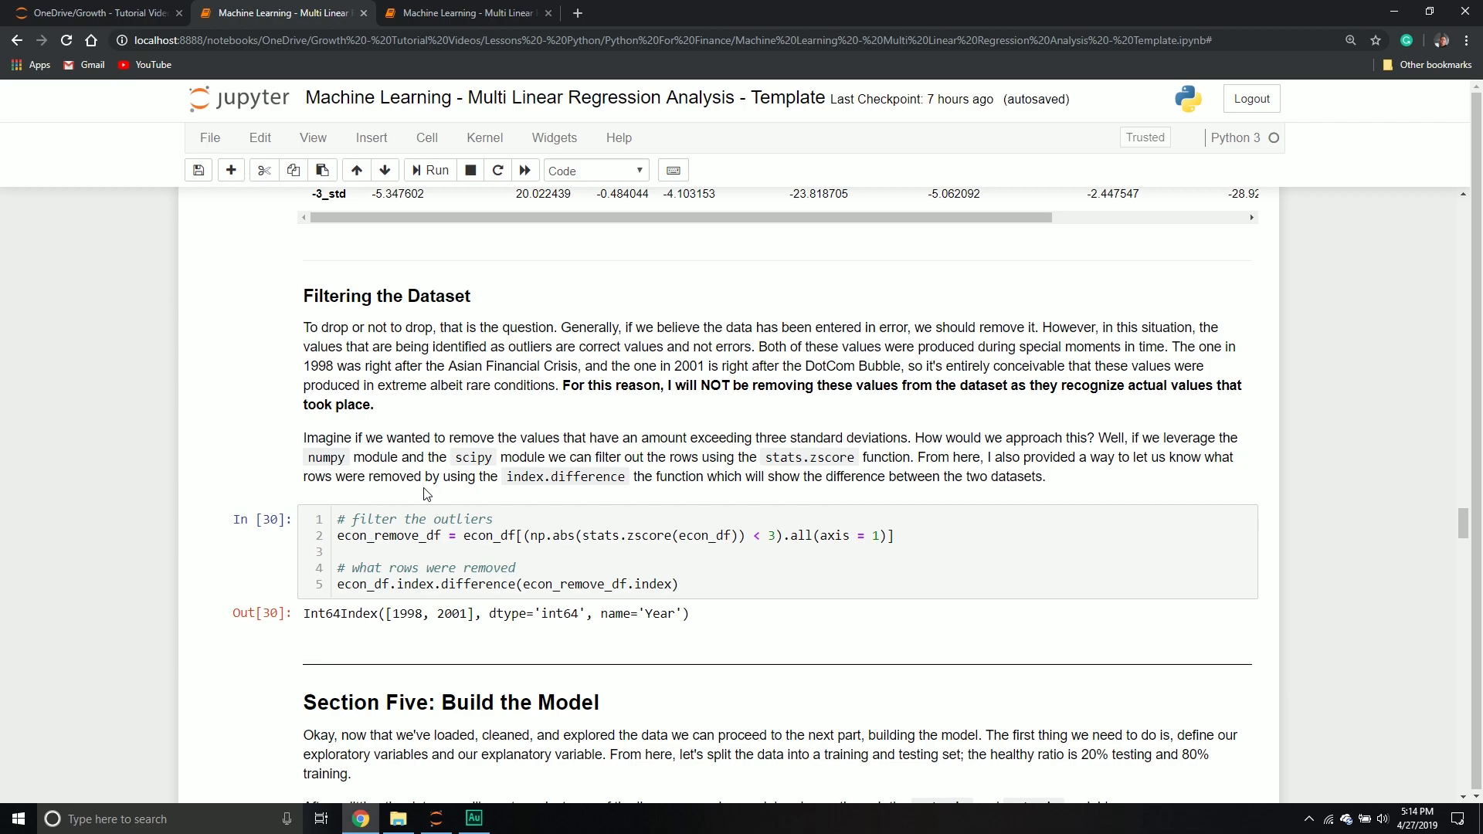